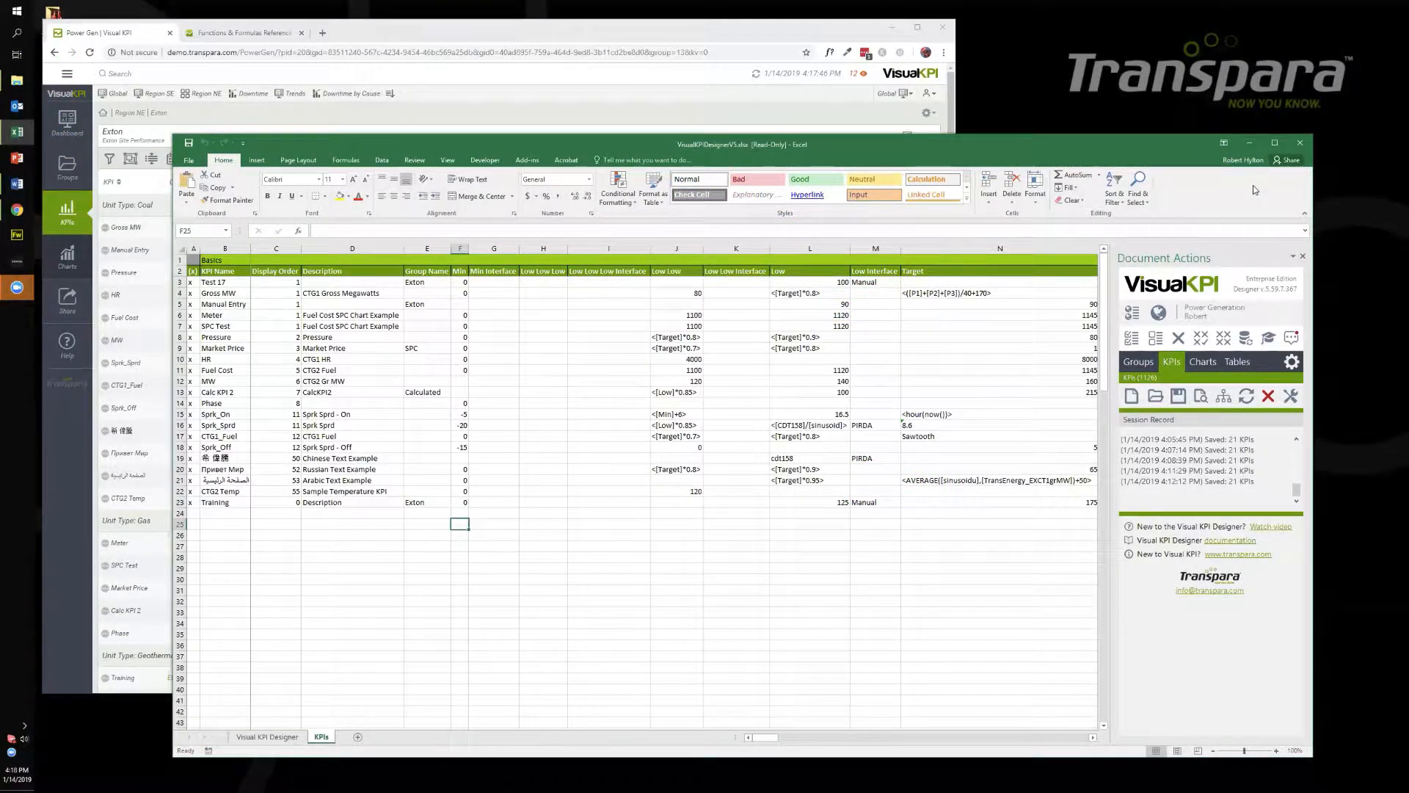
- Maximize the workbook and review the Training row's Exton group and plant names
click(1274, 143)
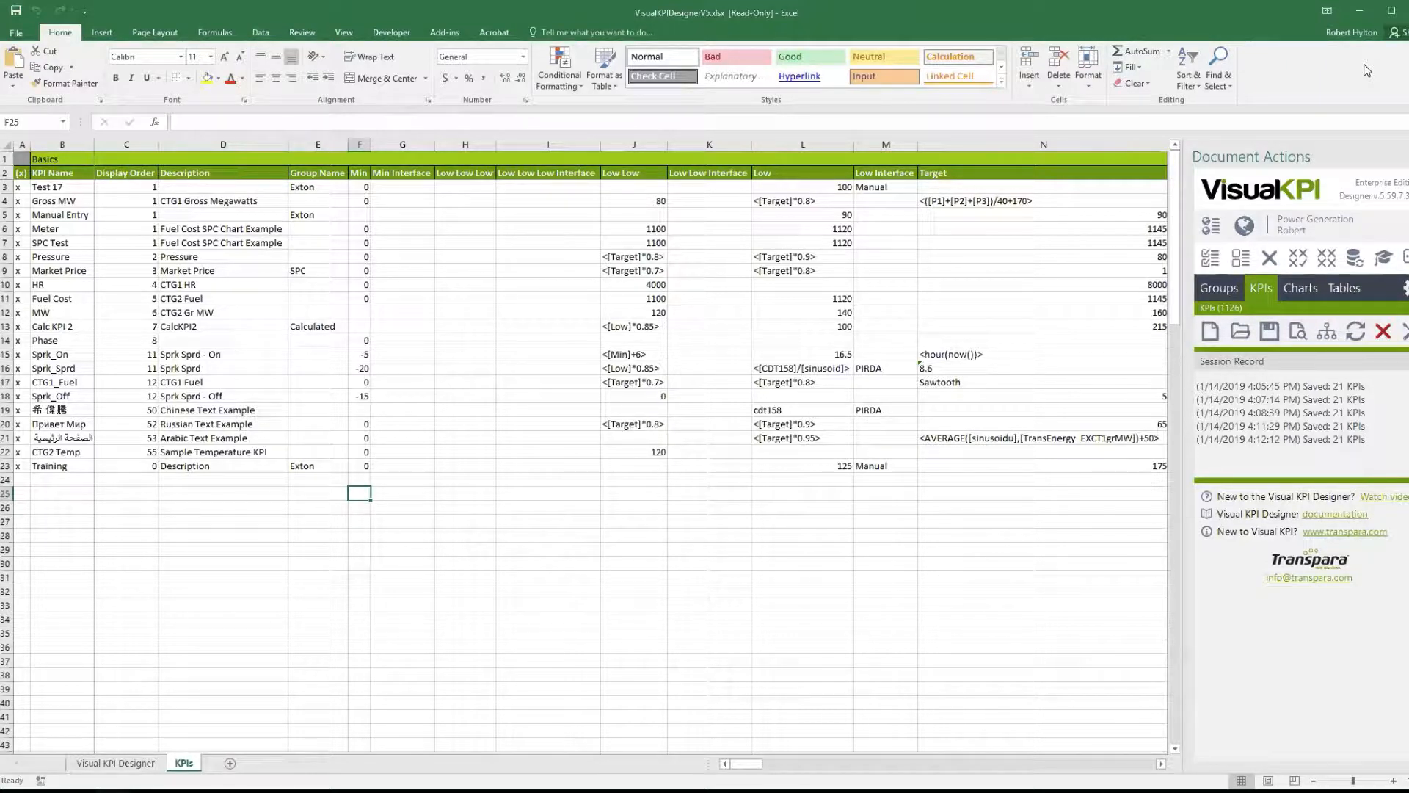
mouse_move(75, 461)
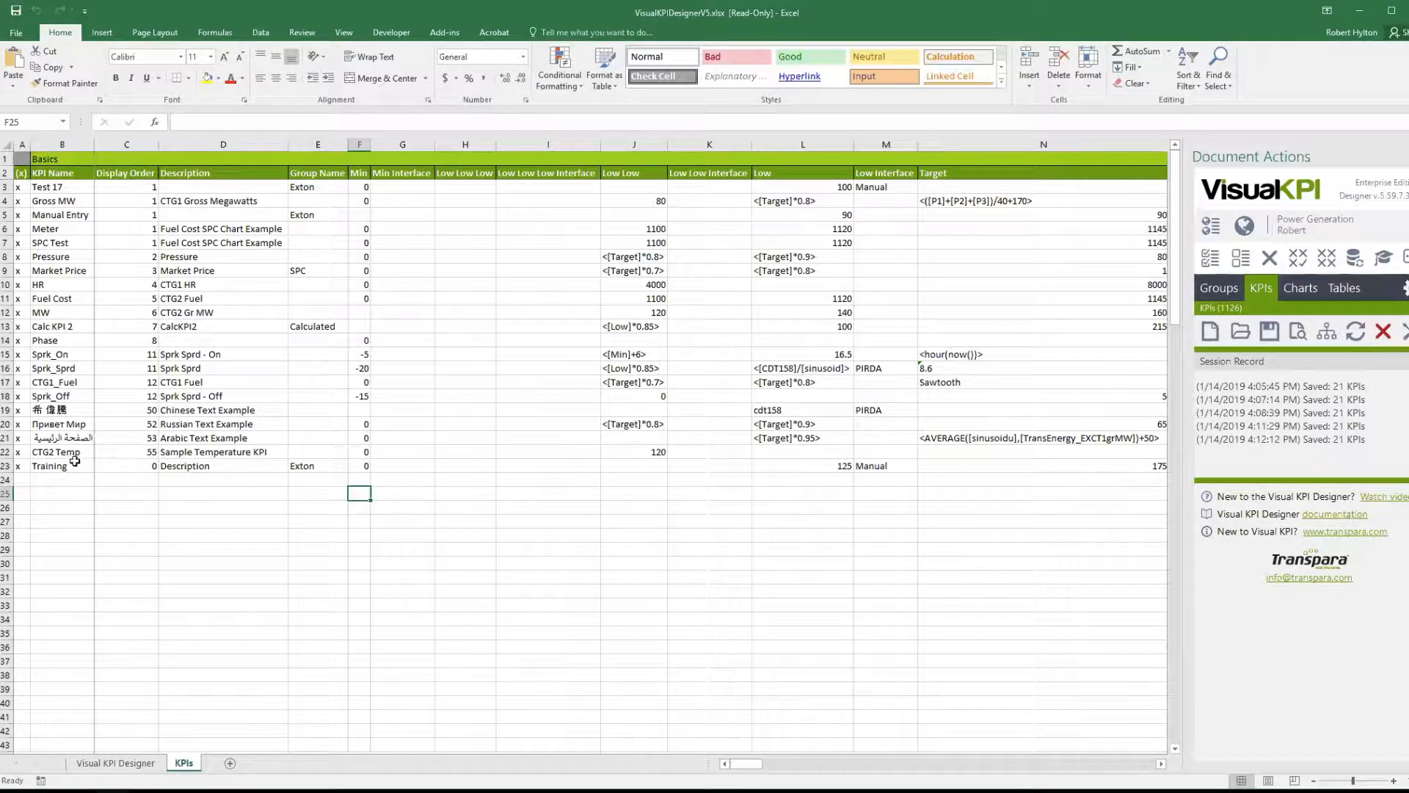
click(62, 466)
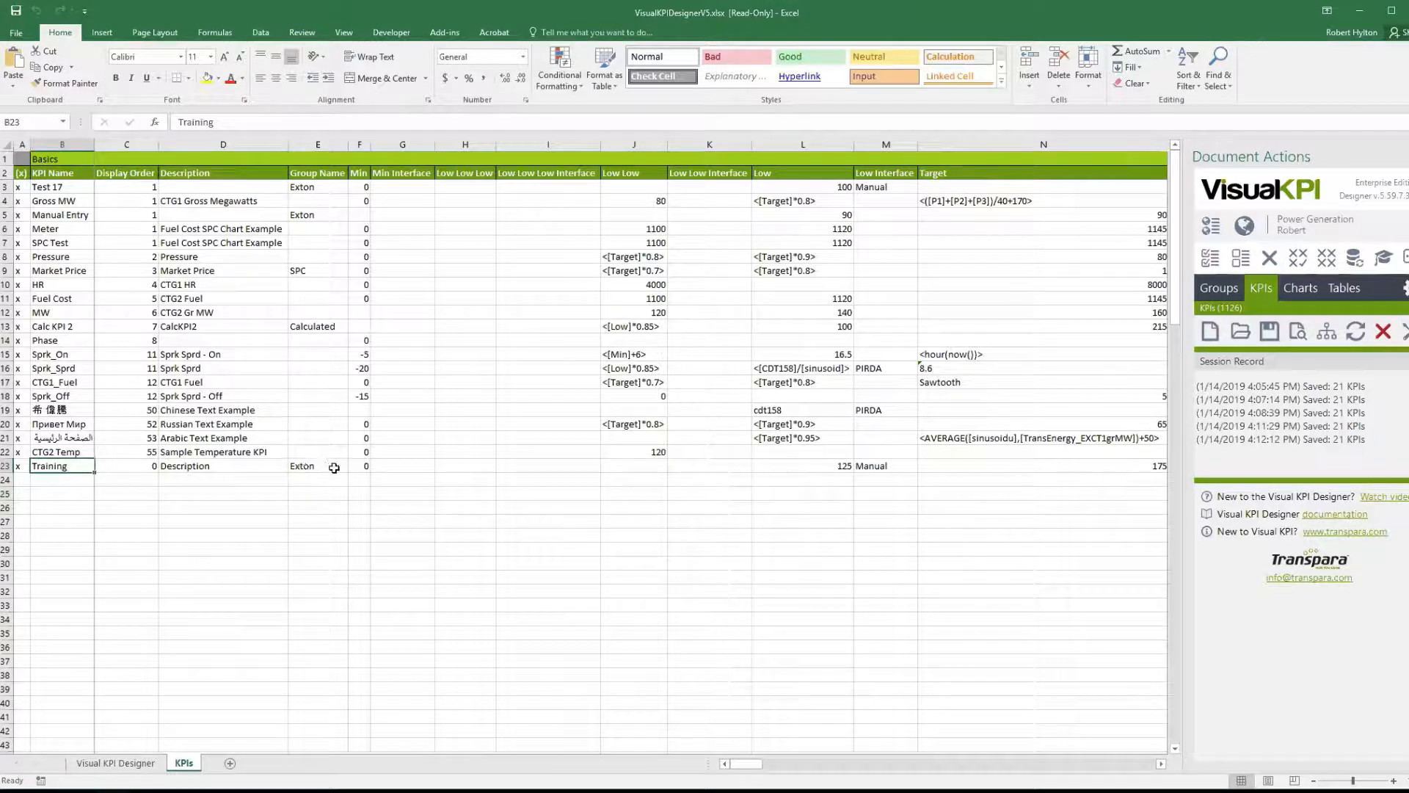
click(317, 466)
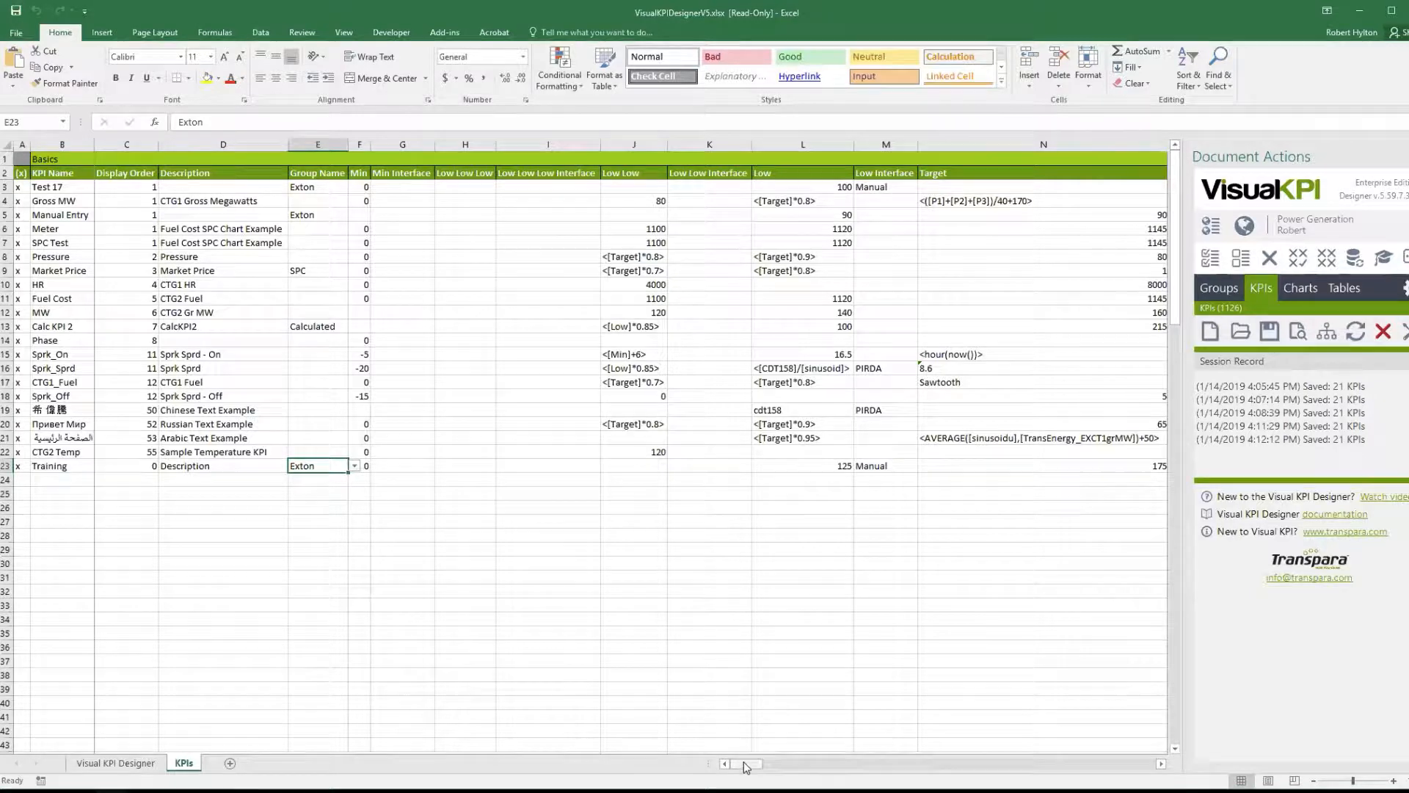
scroll(right, 3)
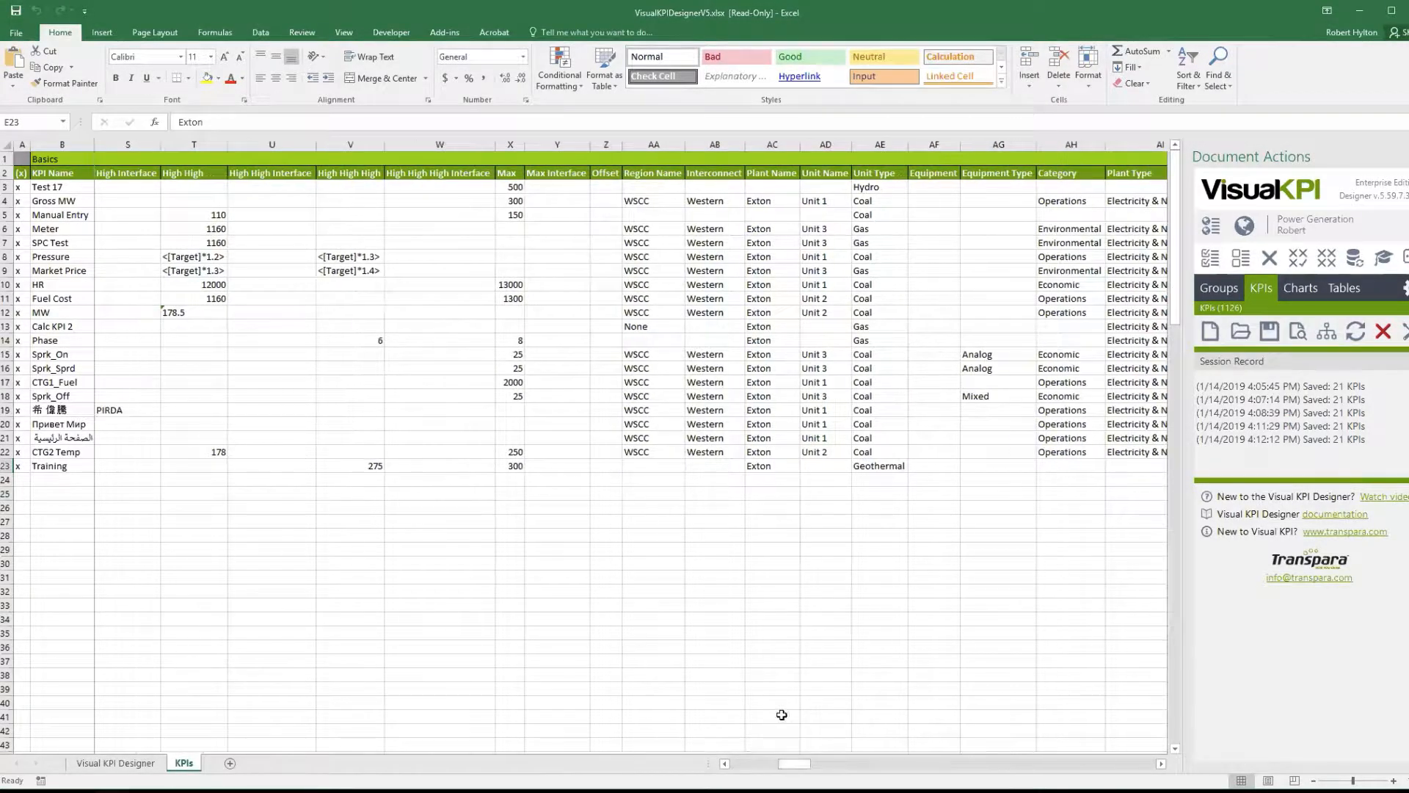
click(771, 465)
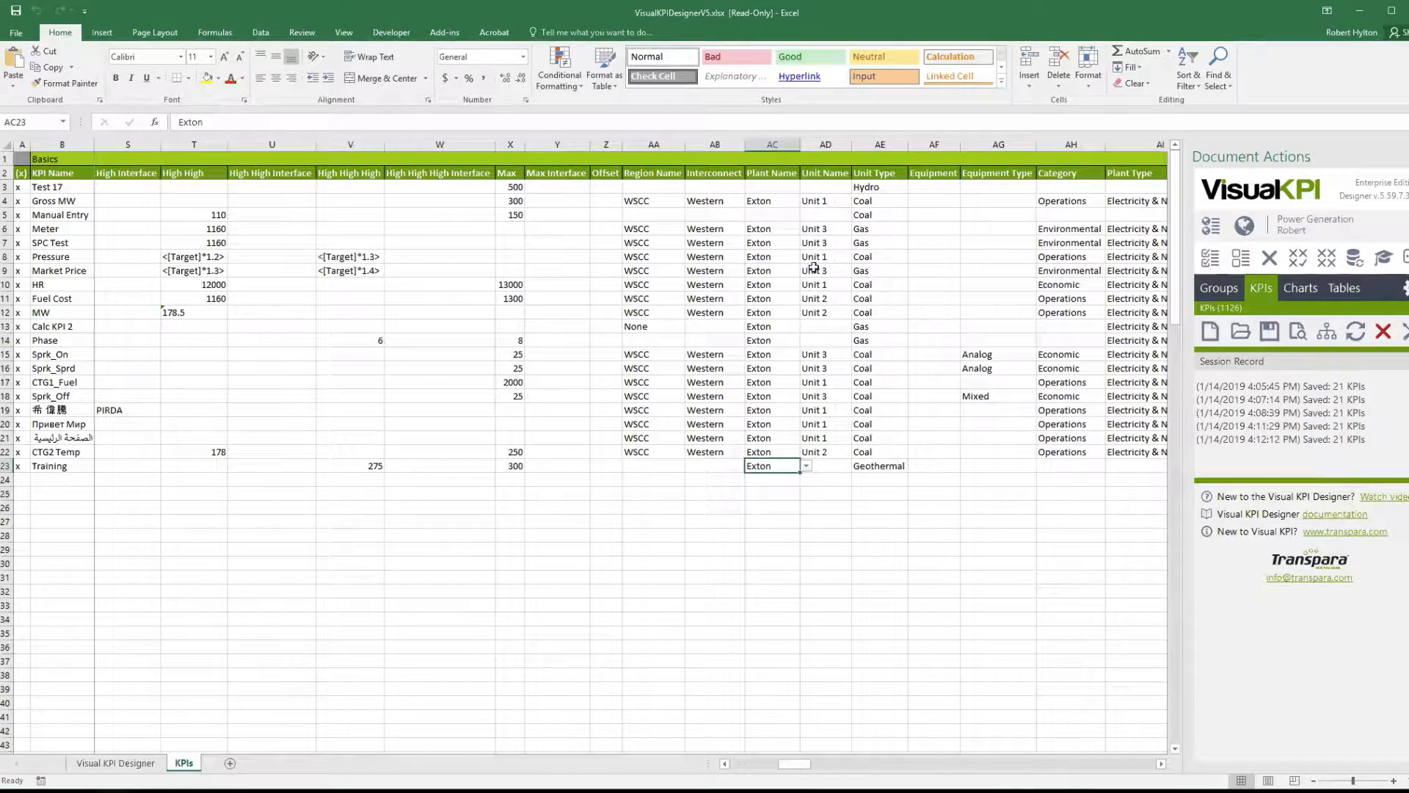
mouse_move(767, 474)
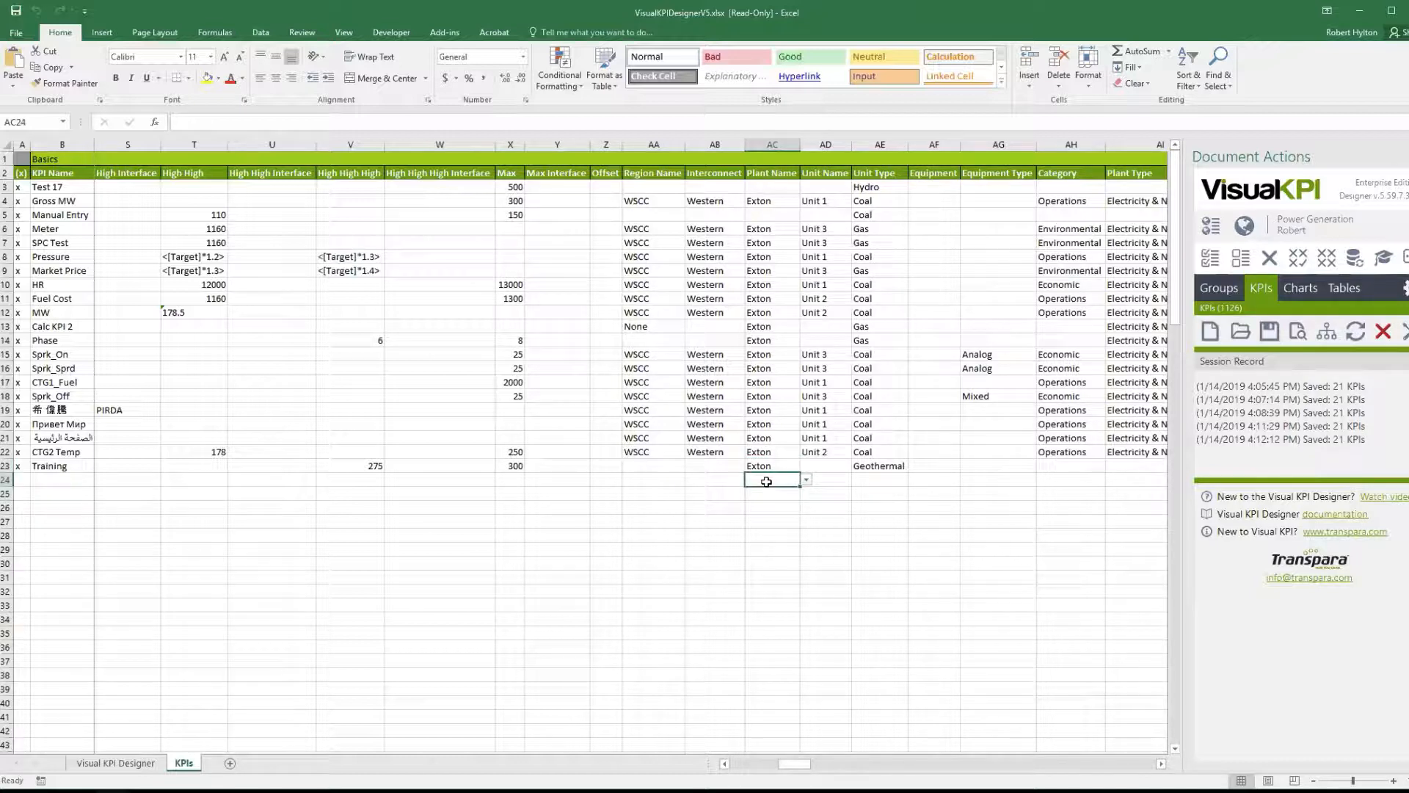
click(771, 504)
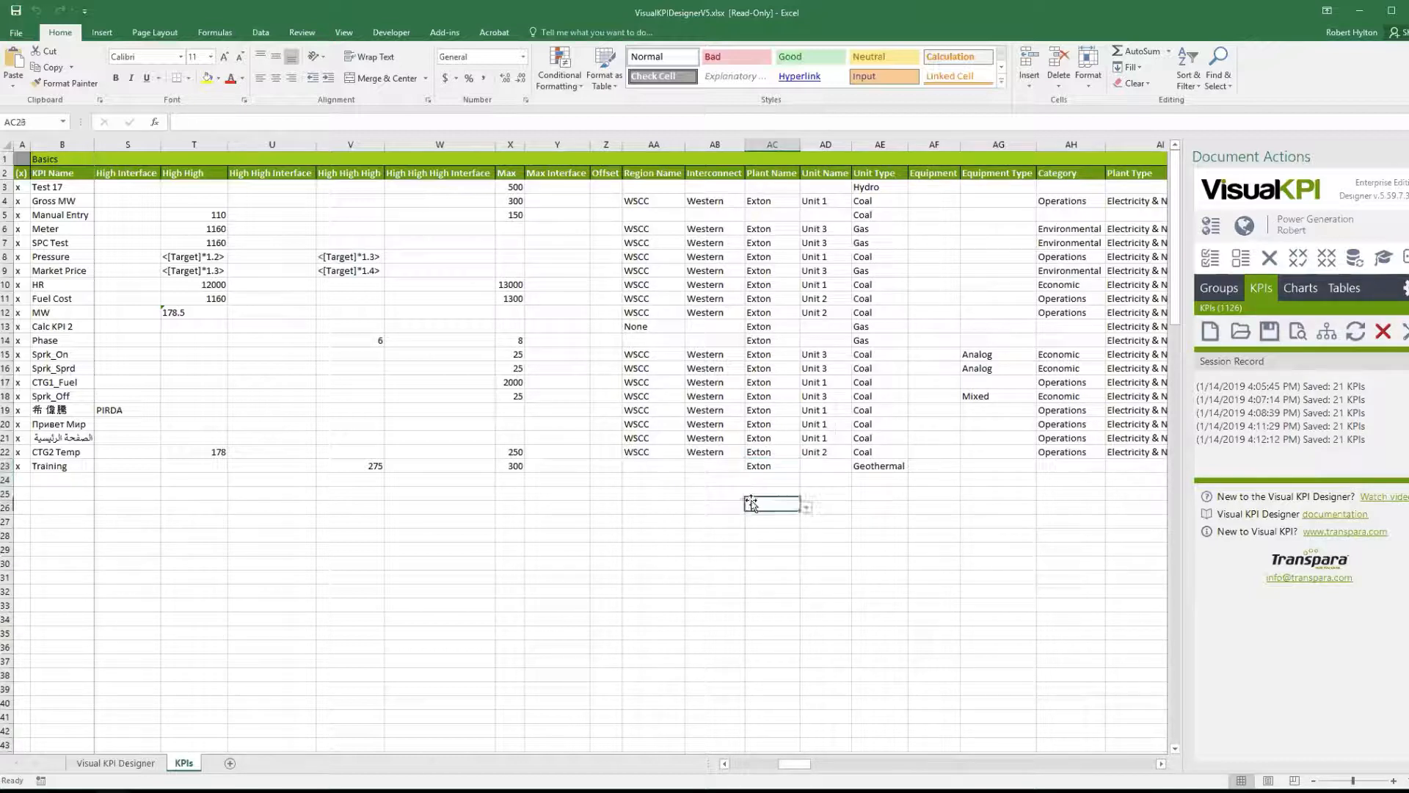
scroll(left, 3)
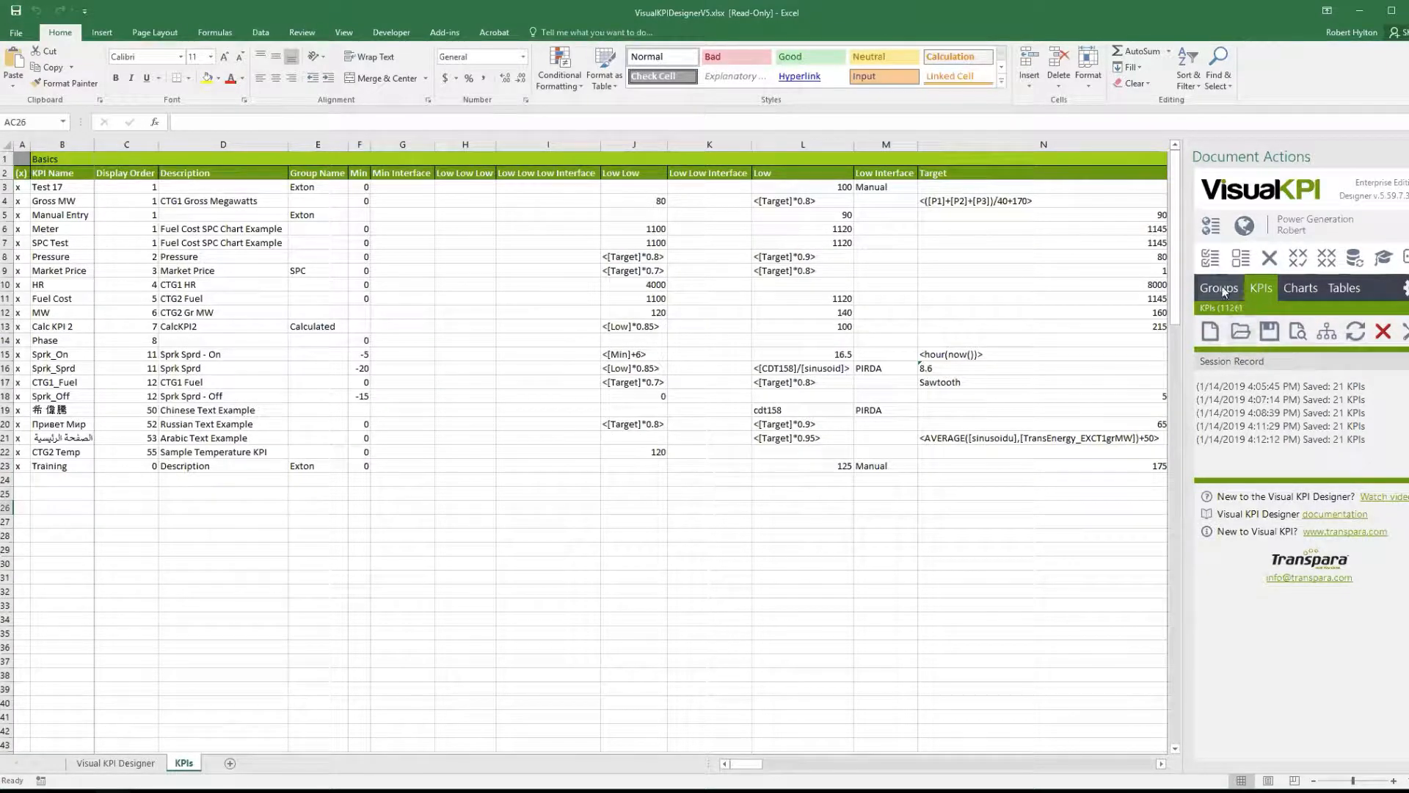
- Load five groups from Group Search, leaving the Excel data-source sites unchecked
click(1243, 332)
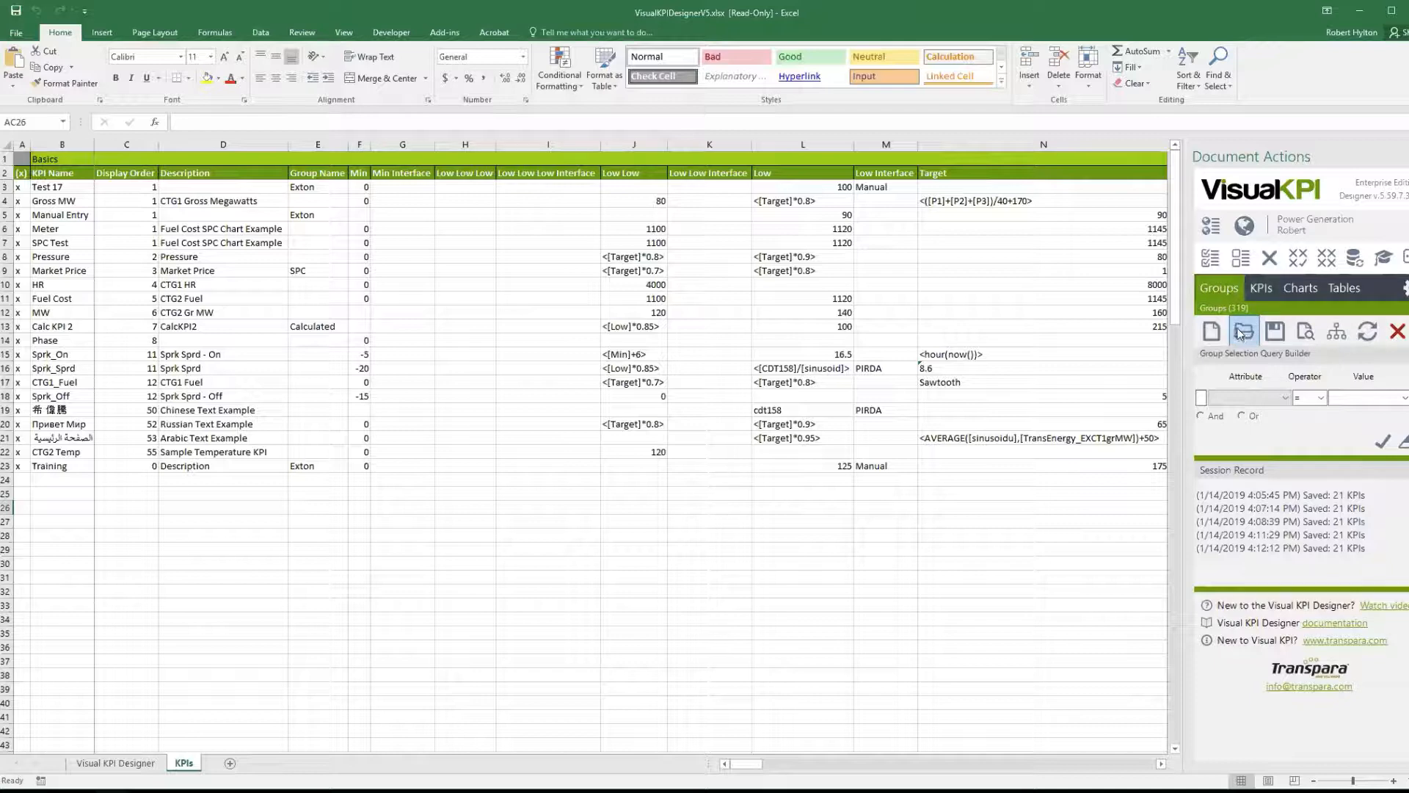
click(1244, 332)
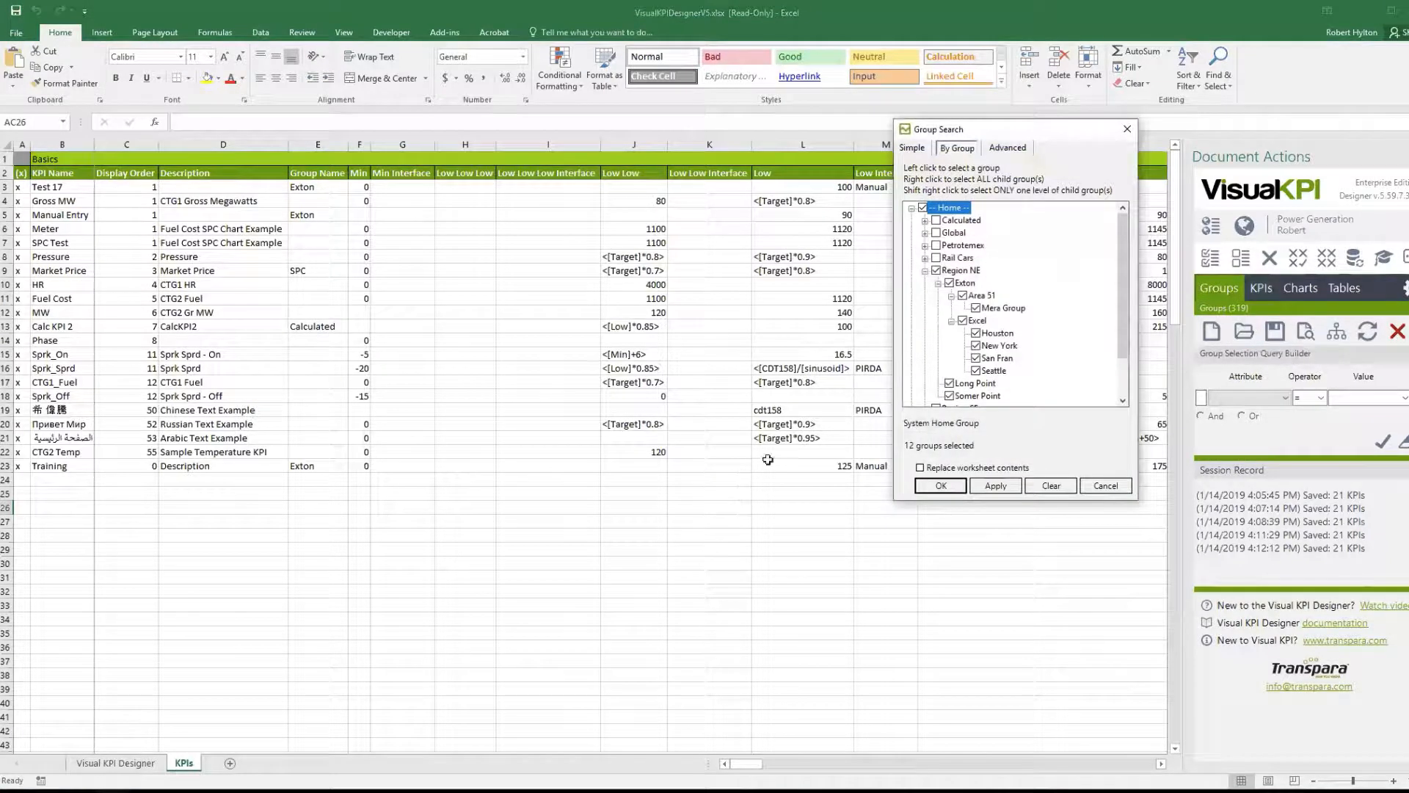
mouse_move(963, 282)
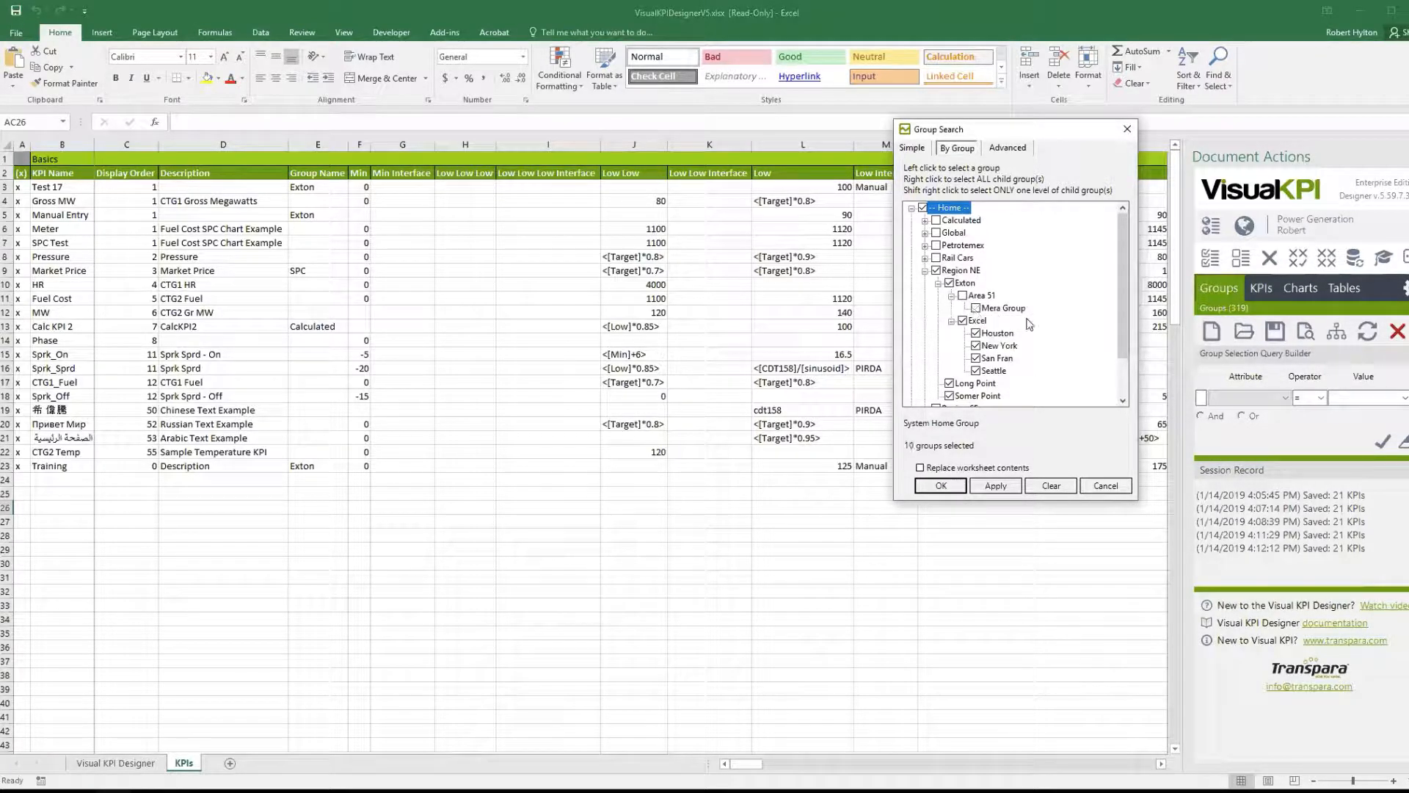
click(978, 321)
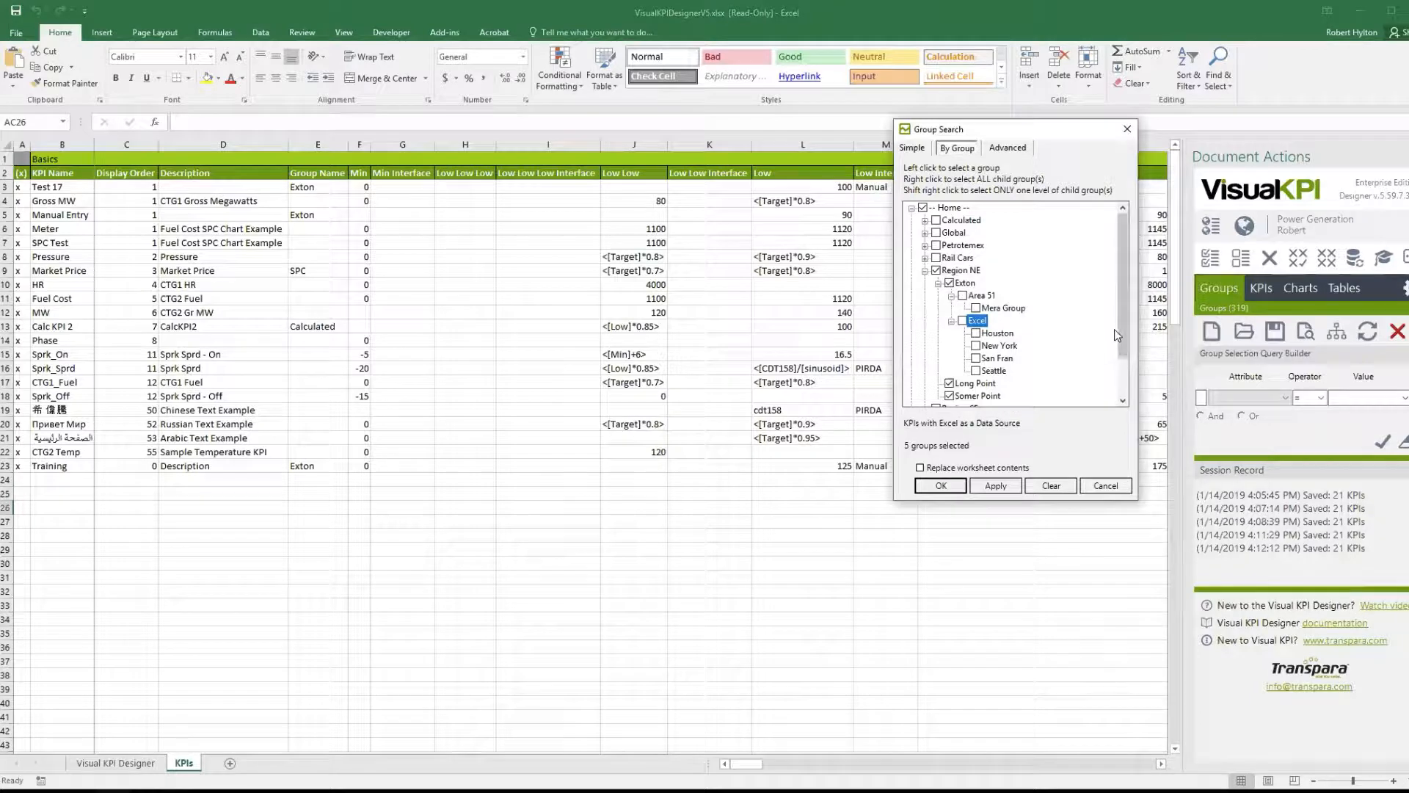
scroll(down, 3)
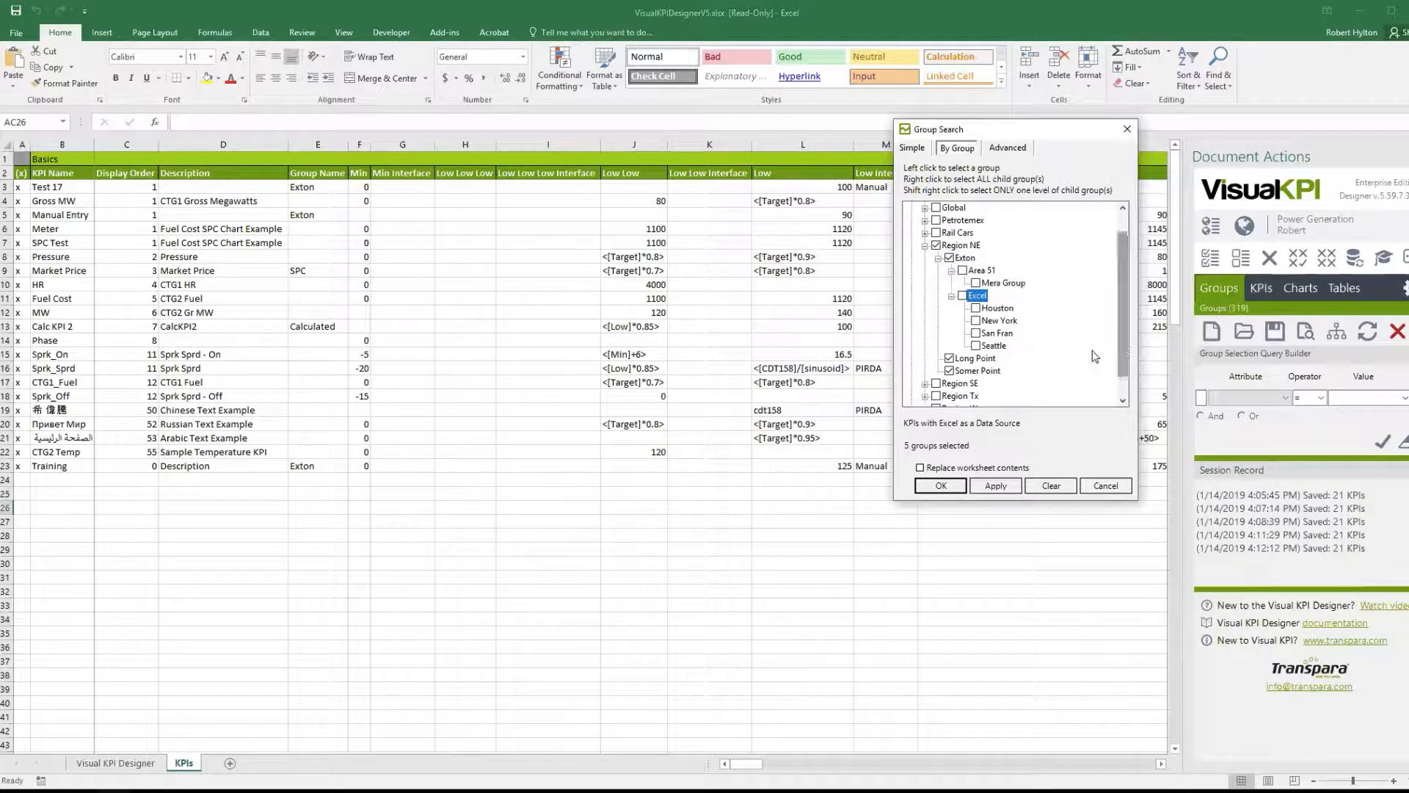
mouse_move(935, 249)
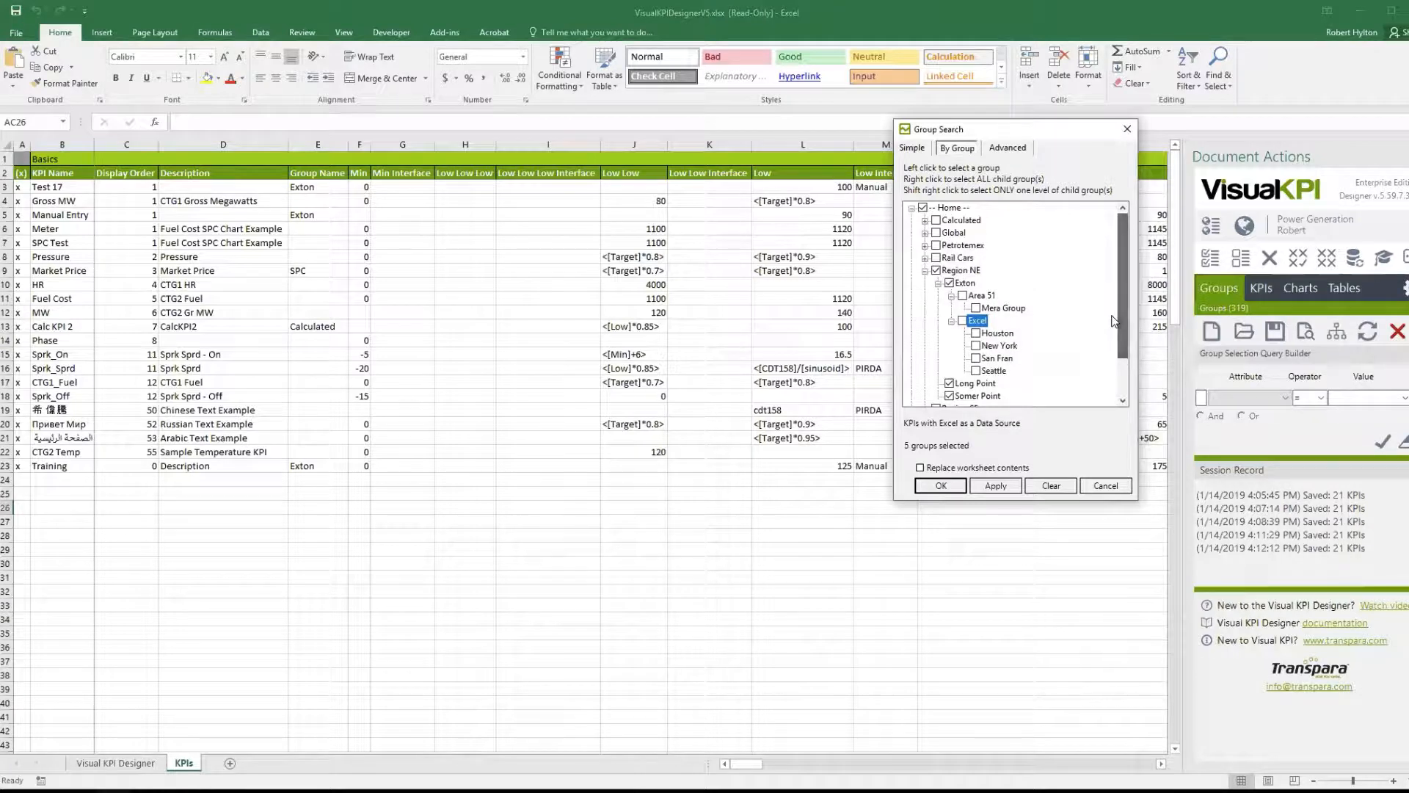
mouse_move(943, 421)
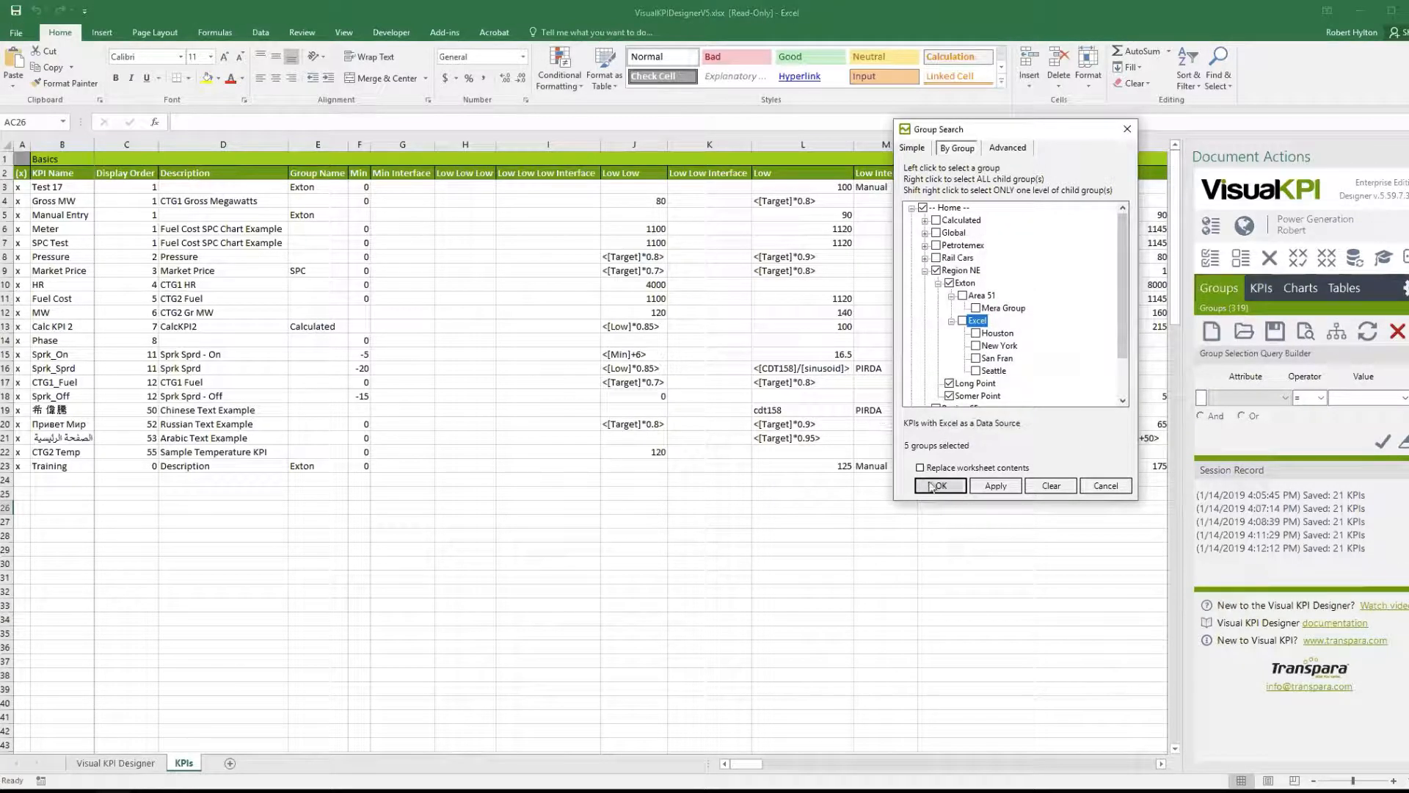
mouse_move(956, 466)
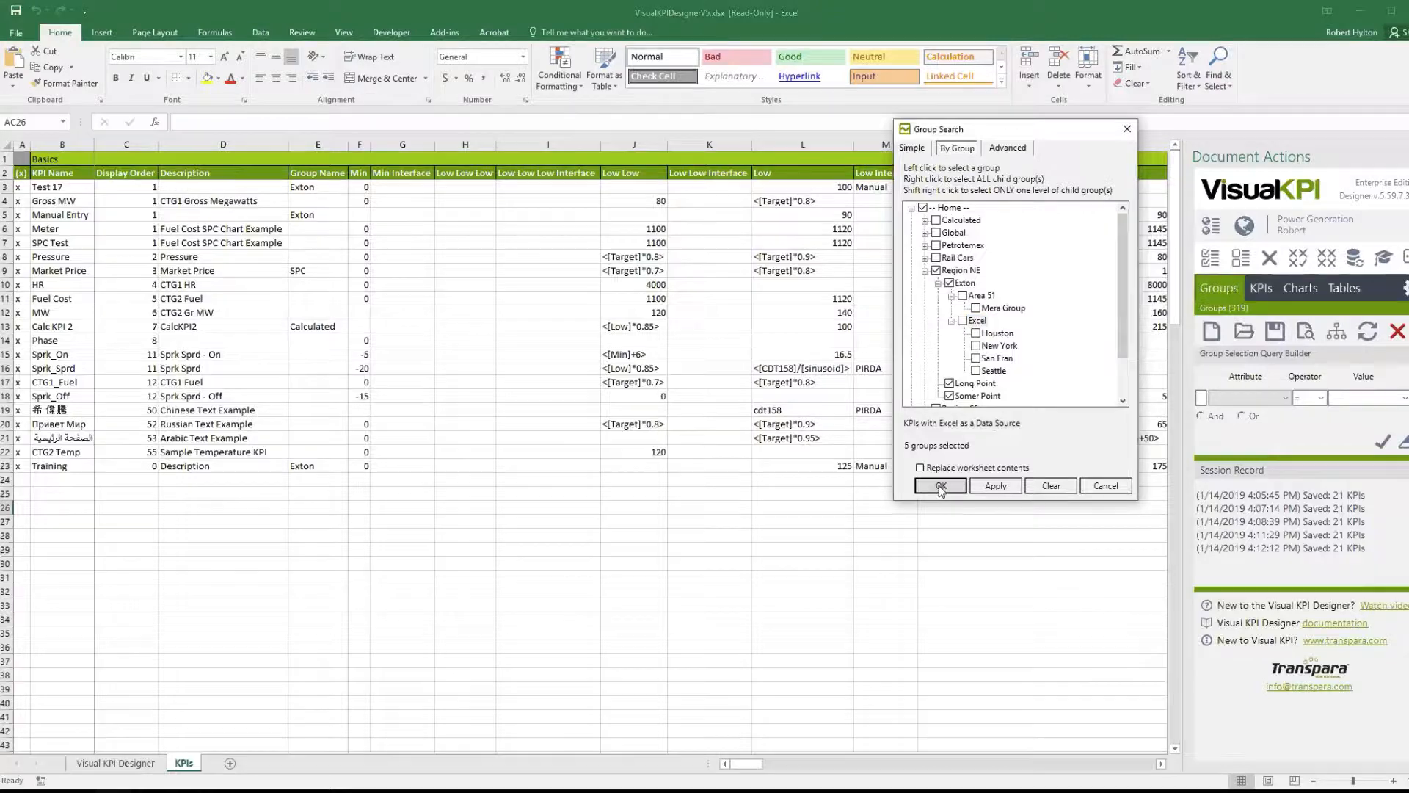
click(938, 485)
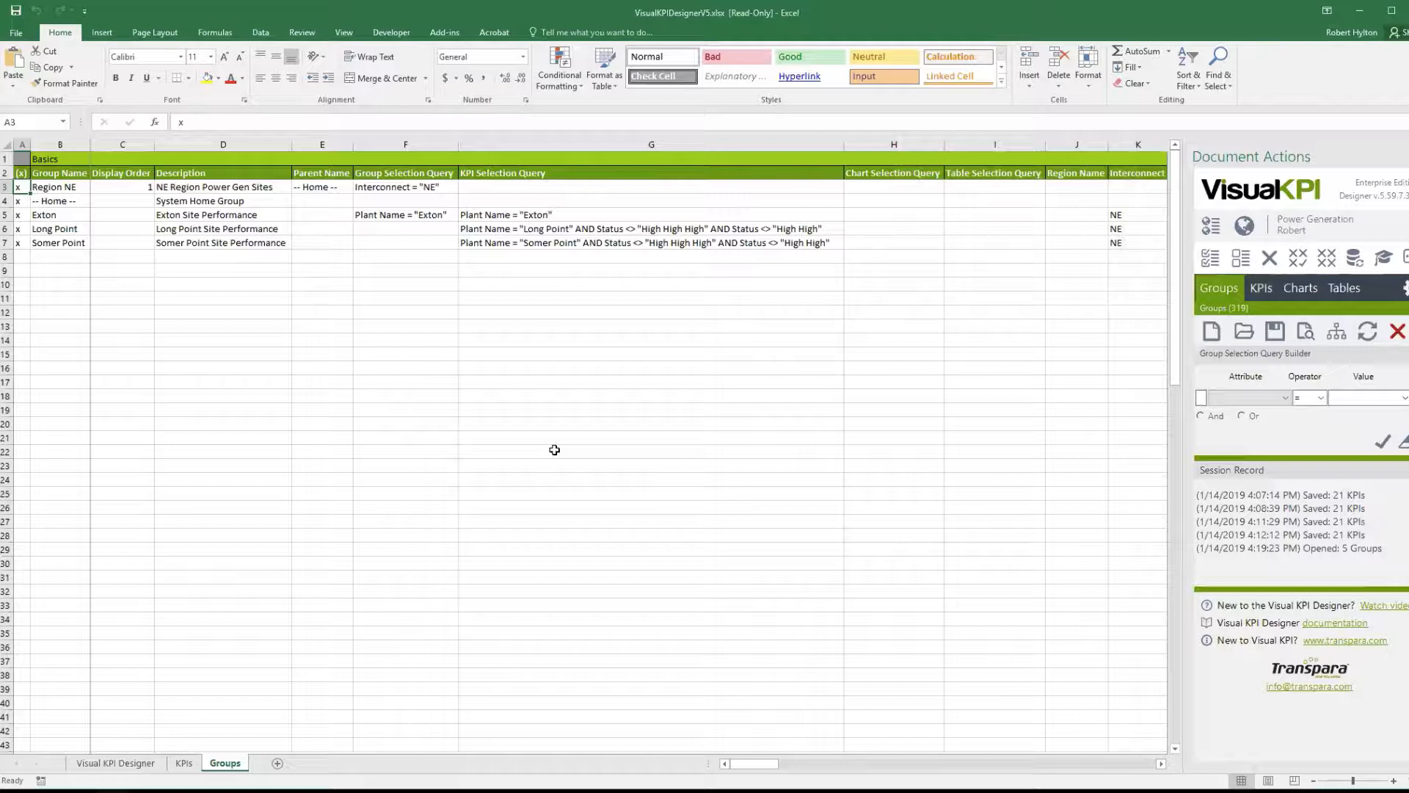
mouse_move(547, 425)
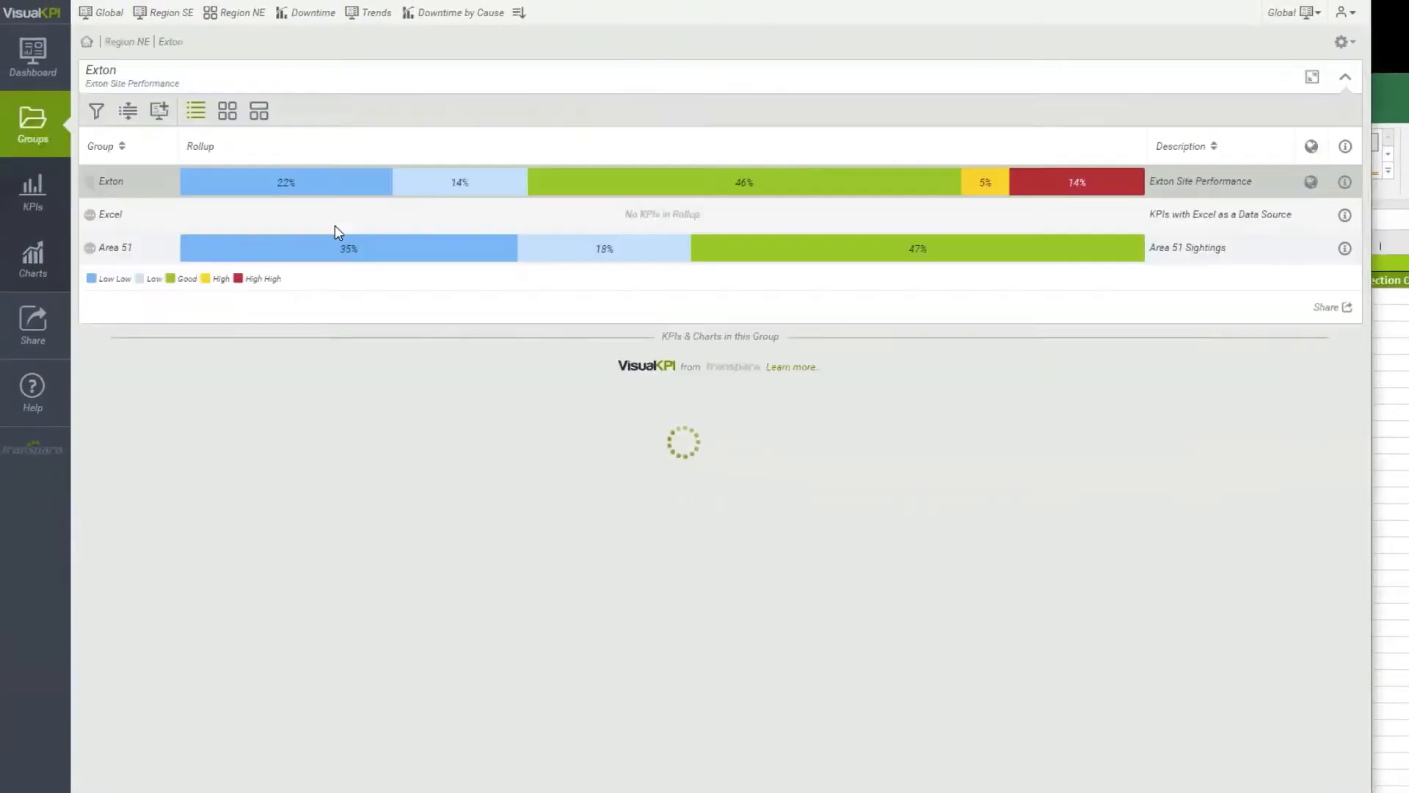
- View the Home rollup of all regions, then return to the Excel Groups sheet
click(86, 41)
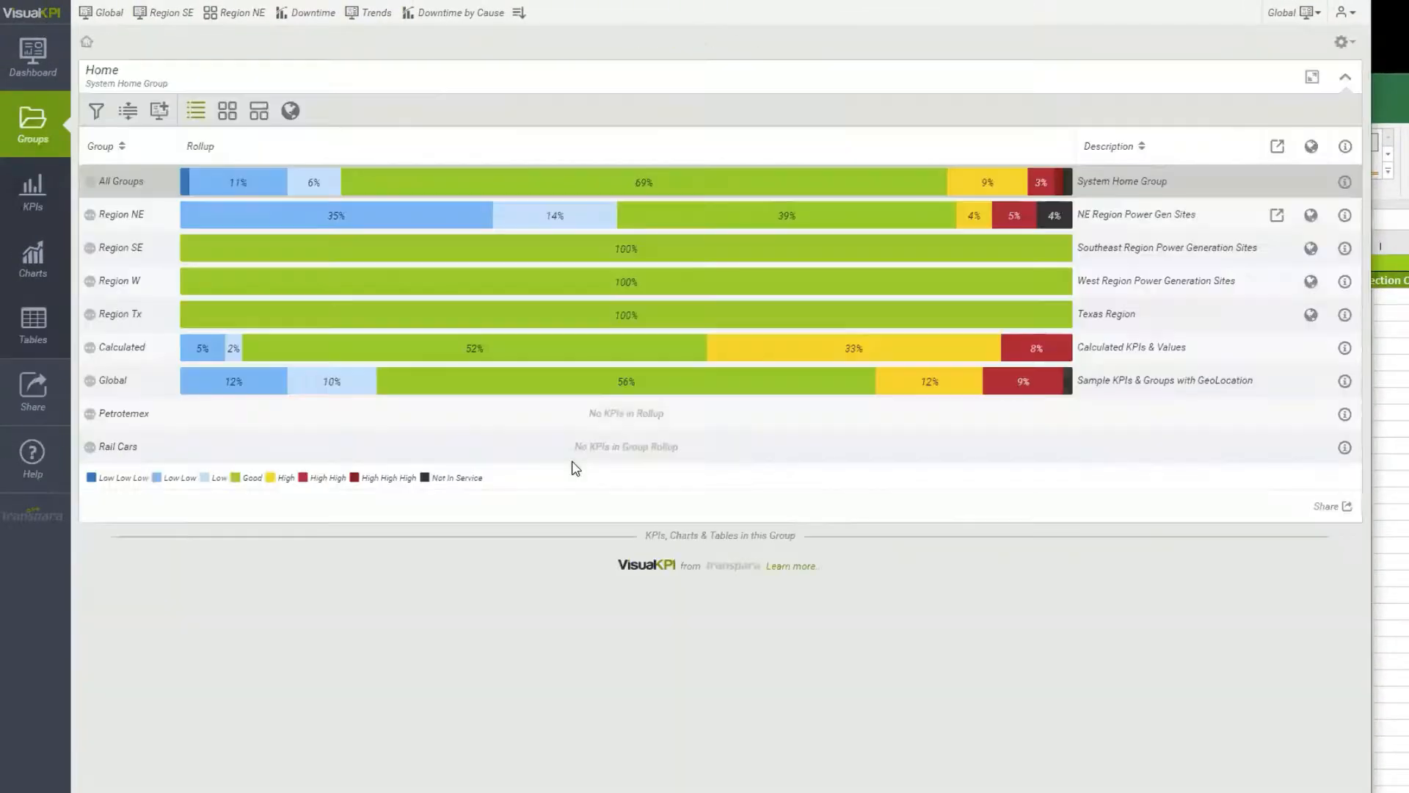
click(119, 214)
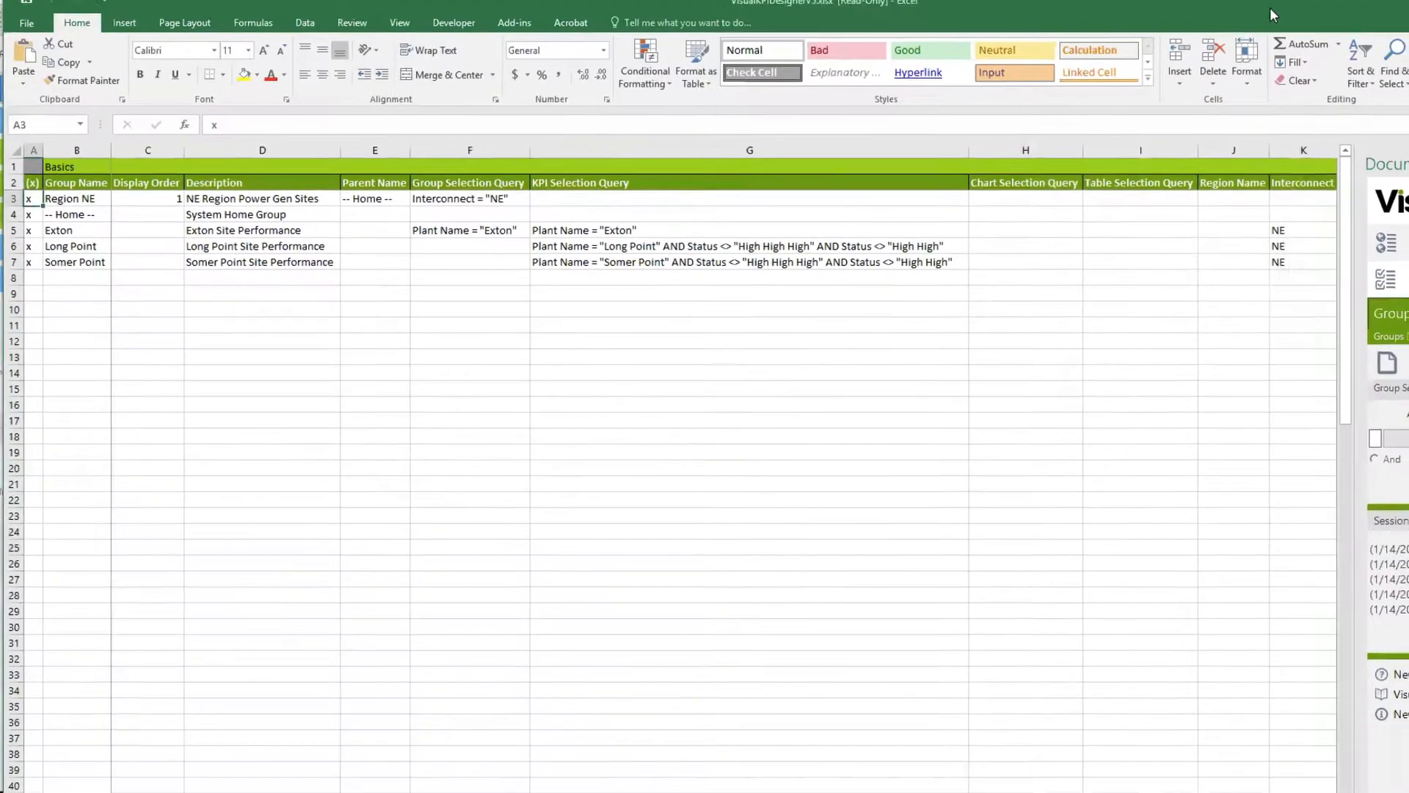
click(72, 211)
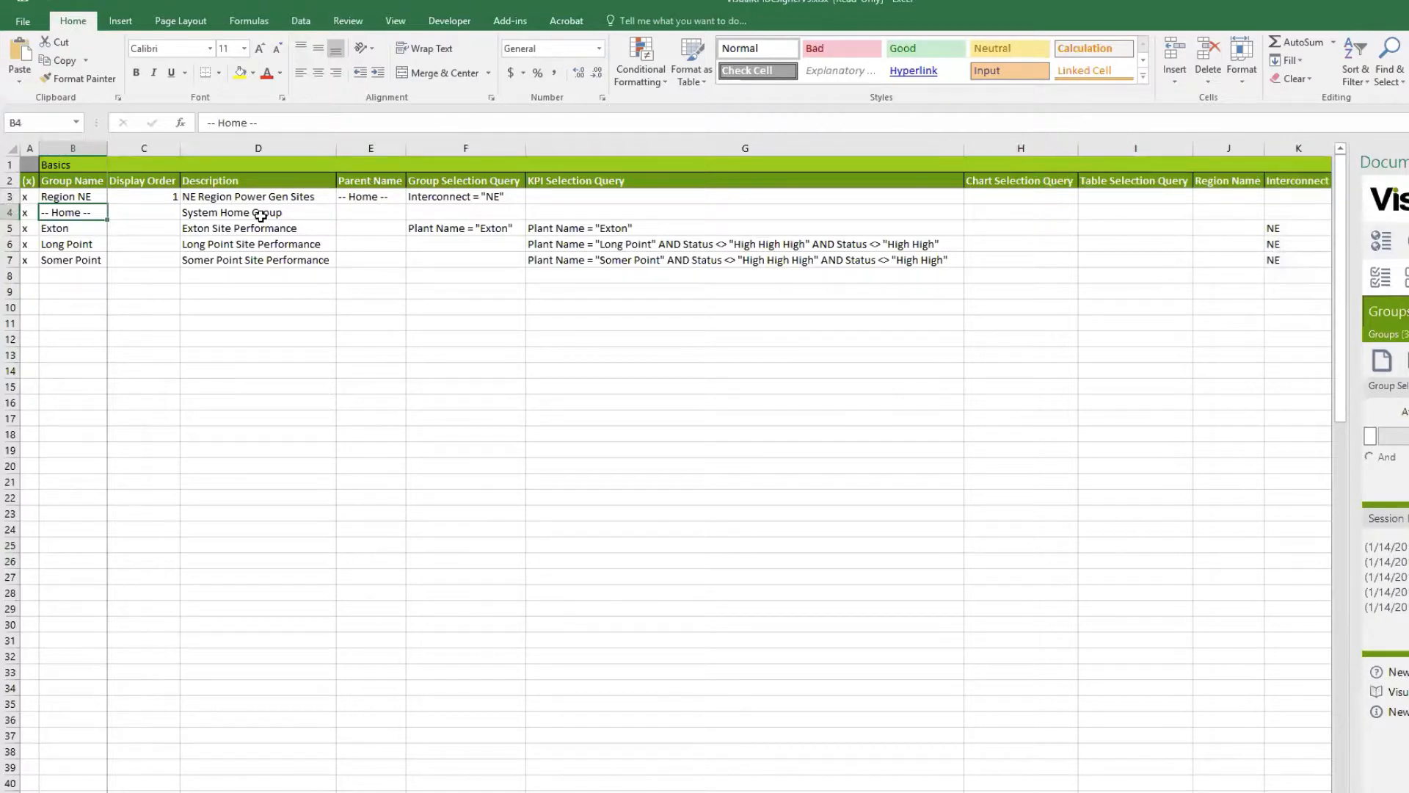
mouse_move(357, 211)
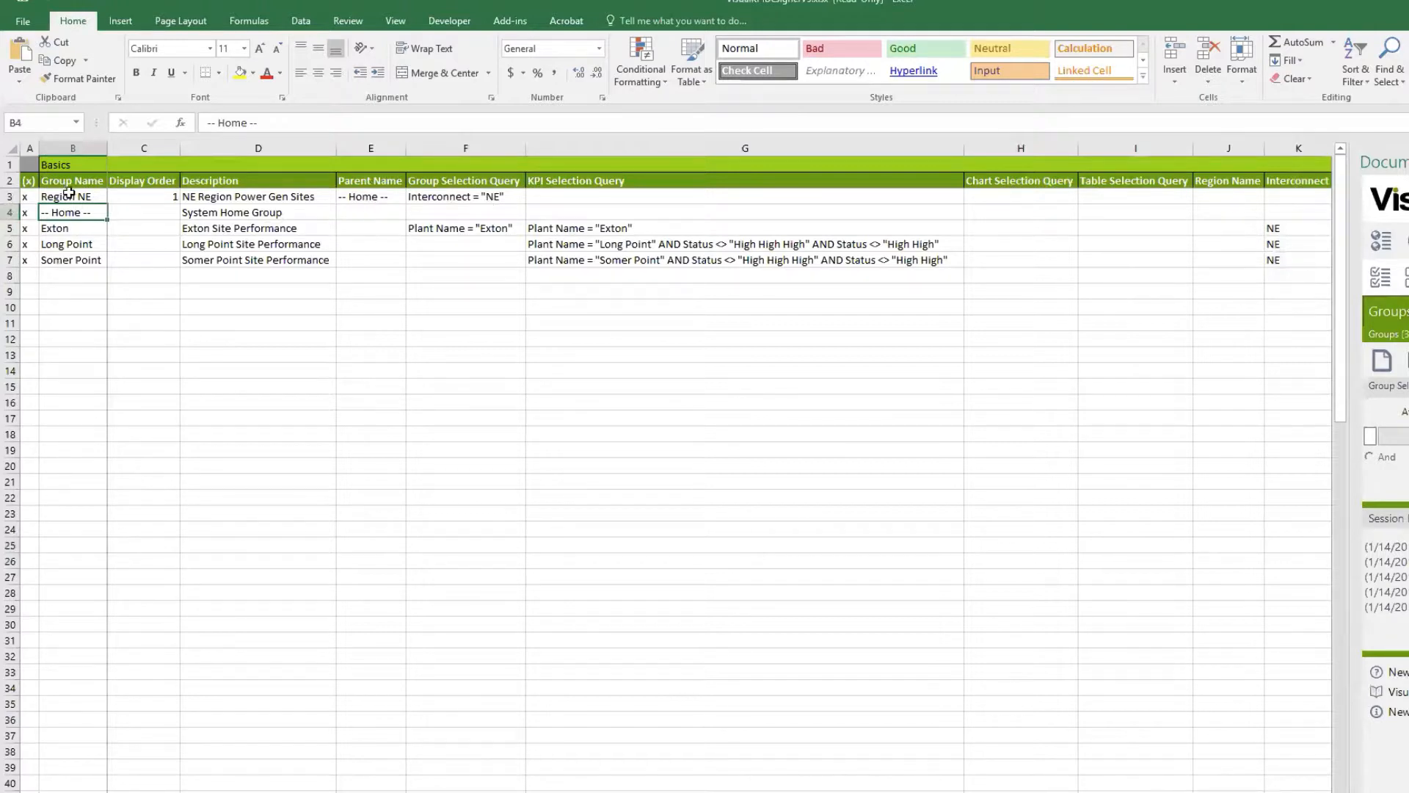
click(72, 195)
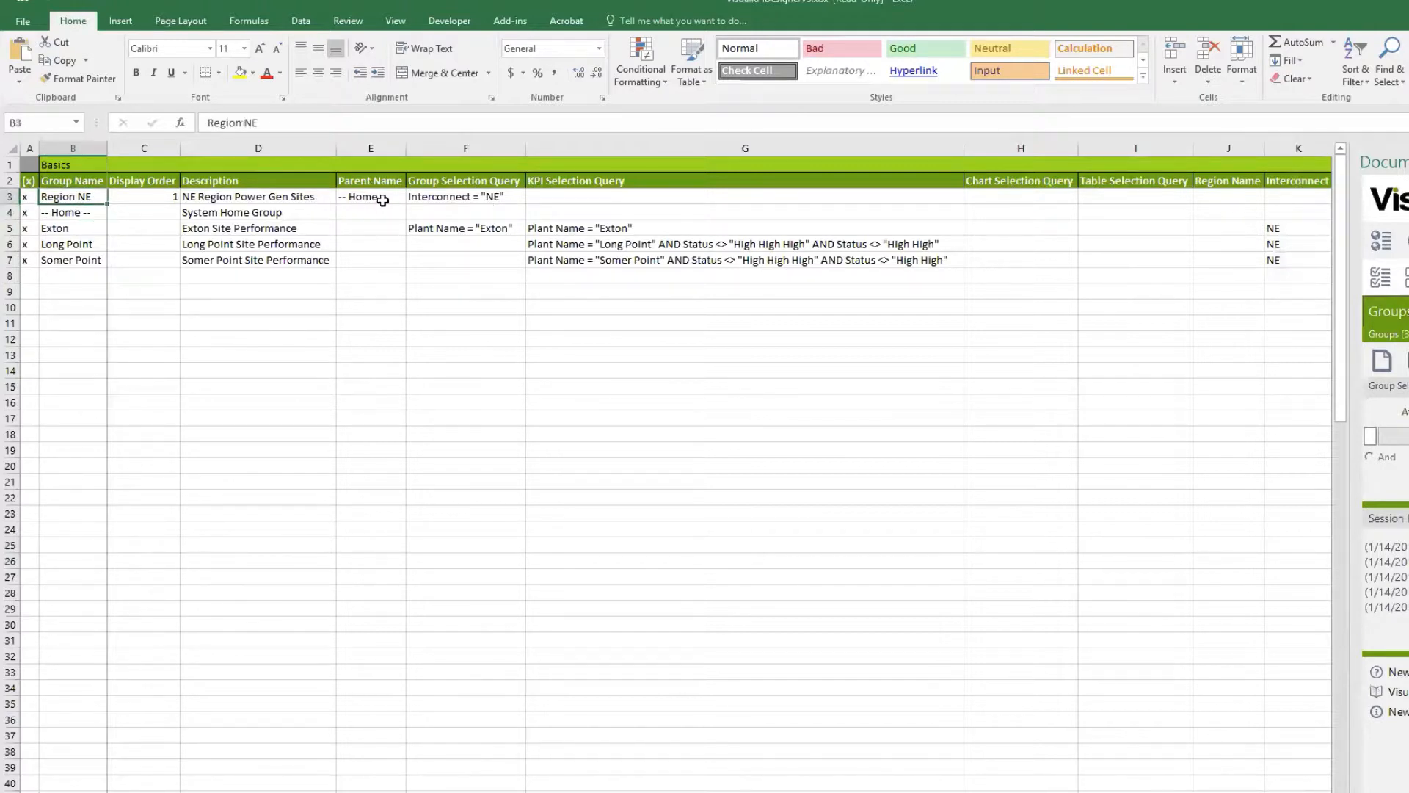
click(370, 196)
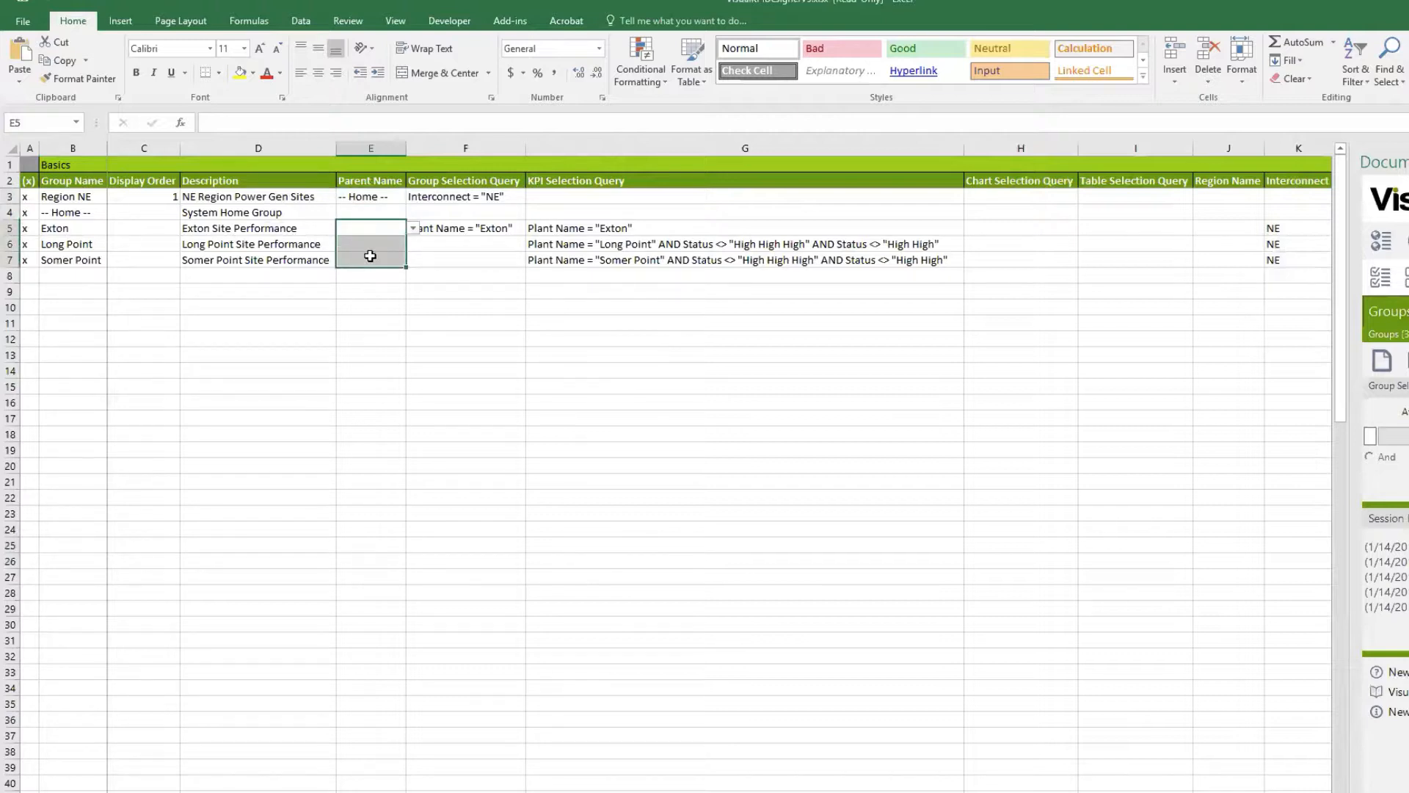
mouse_move(367, 235)
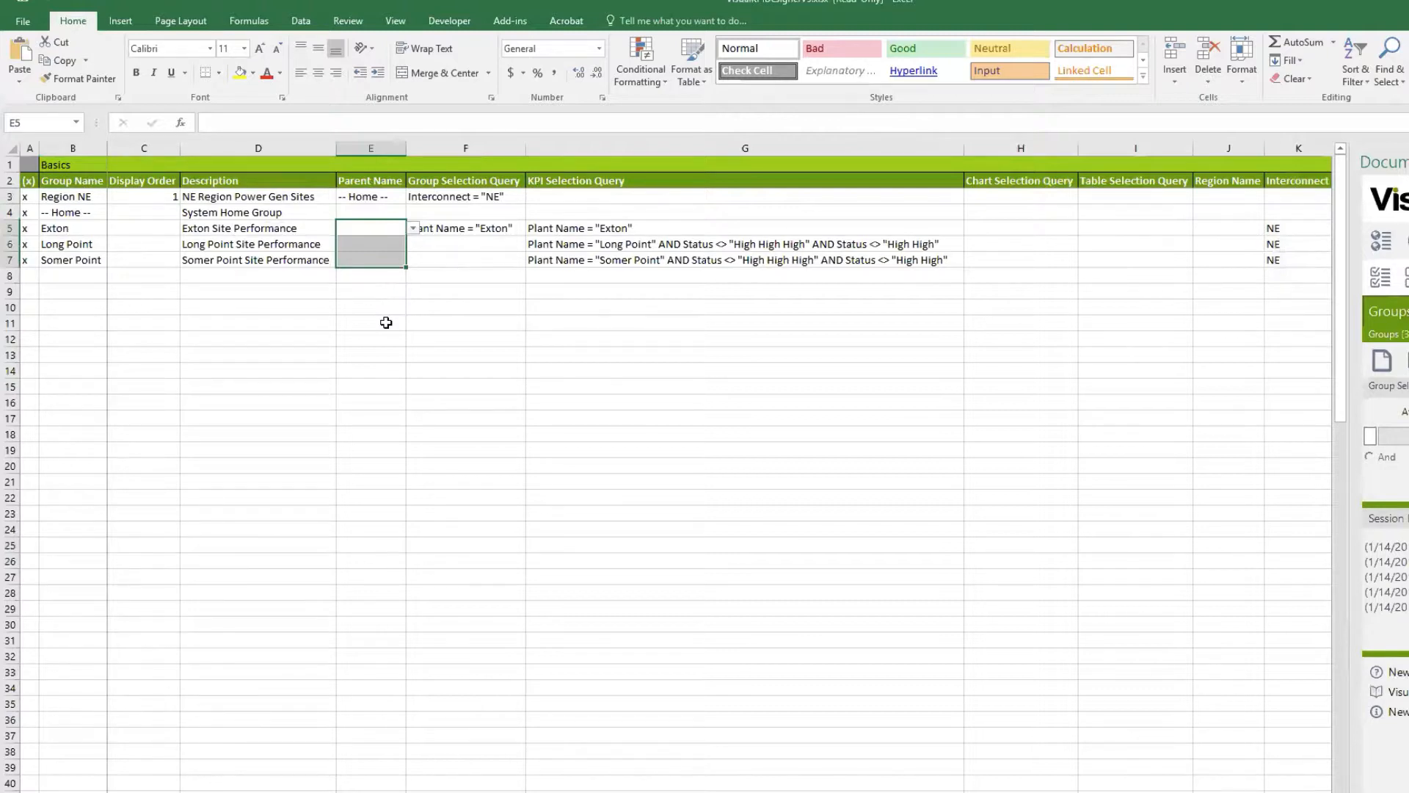
mouse_move(376, 318)
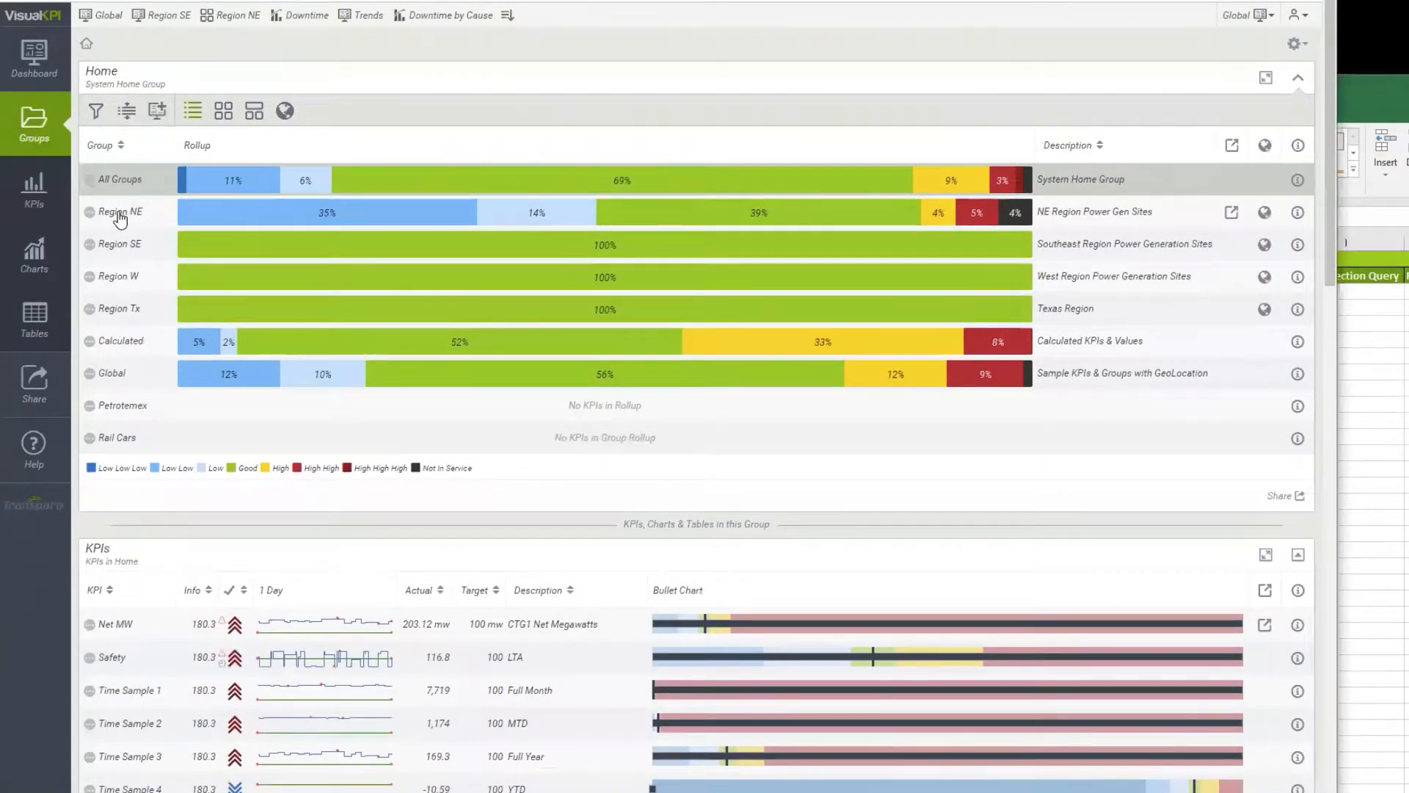
- Browse into Region NE and then its Exton site group in Visual KPI
click(119, 211)
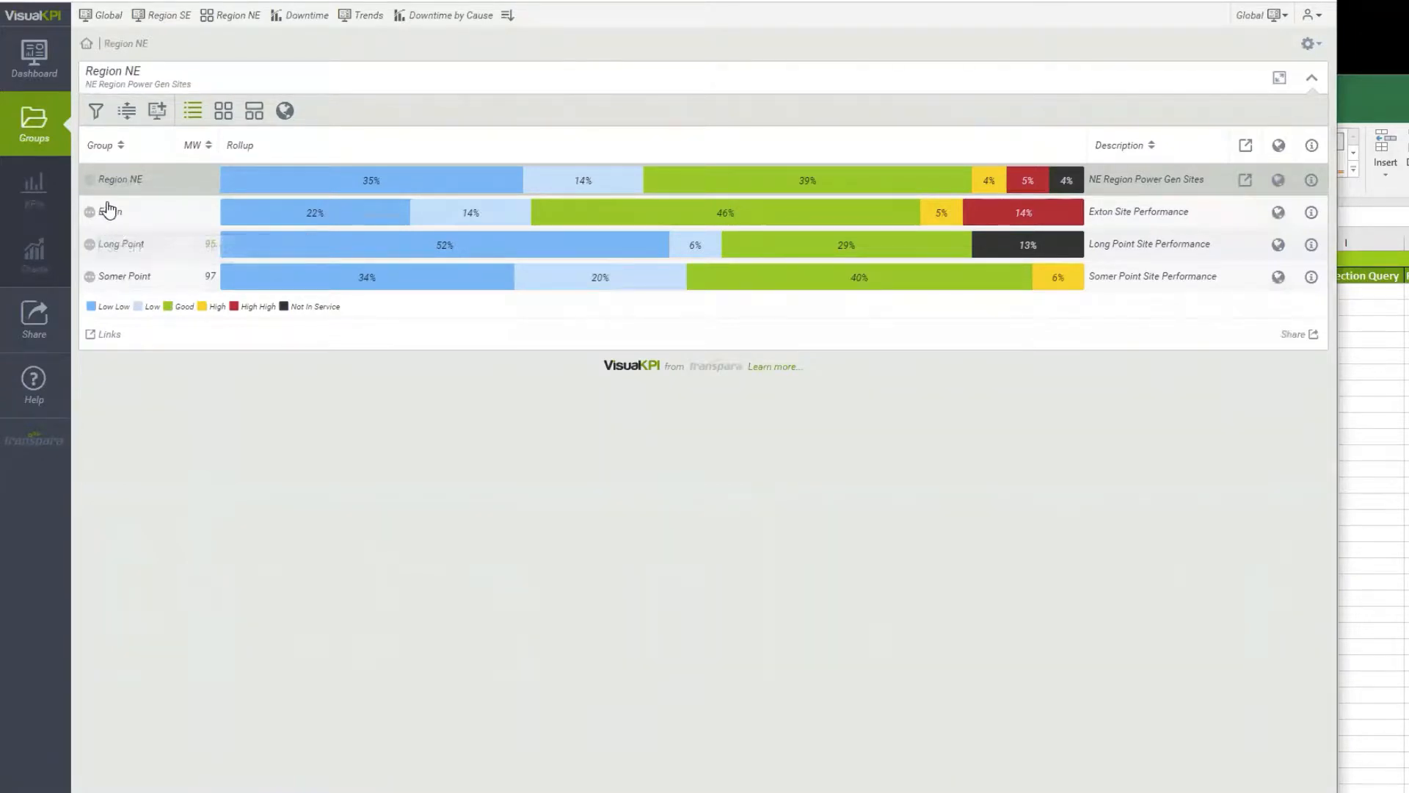
click(113, 211)
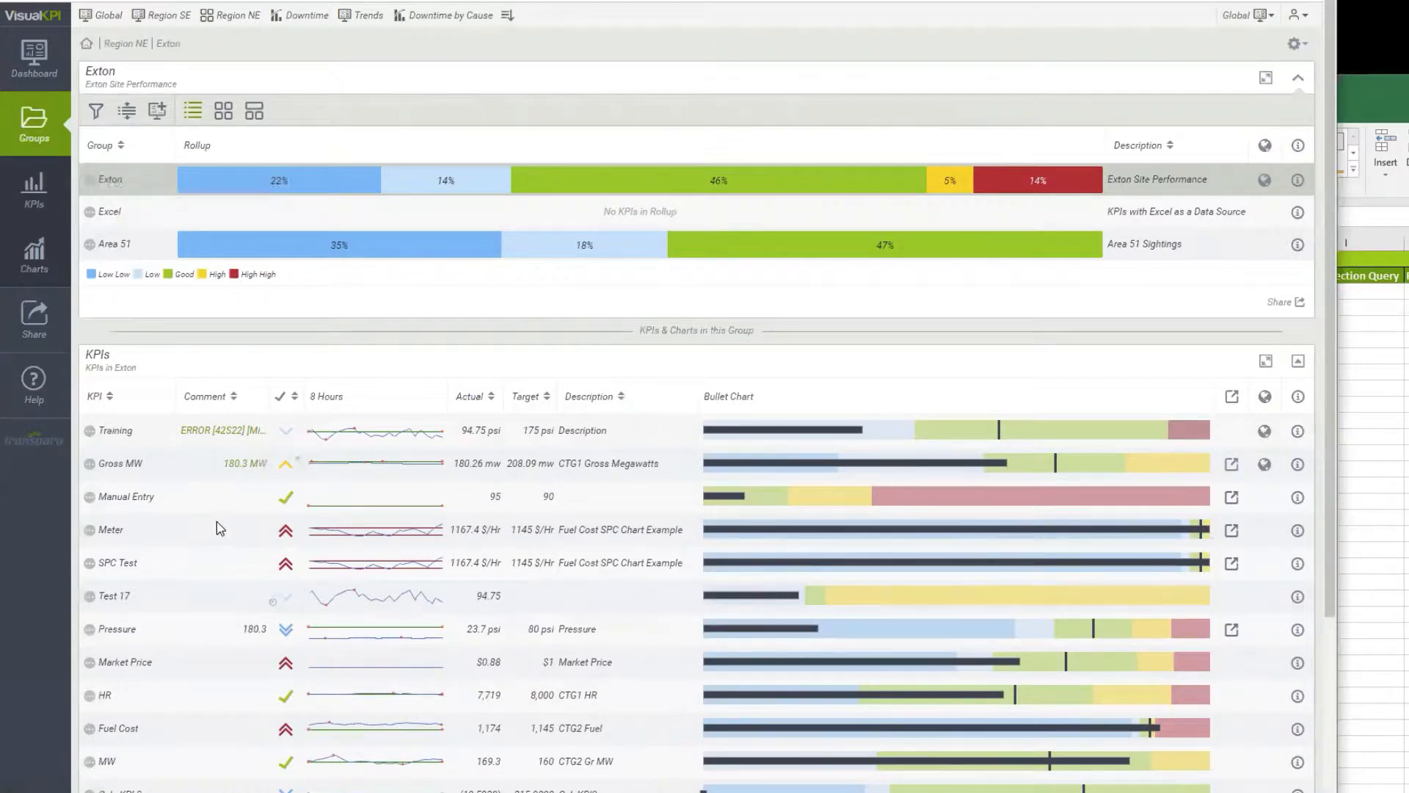
mouse_move(395, 254)
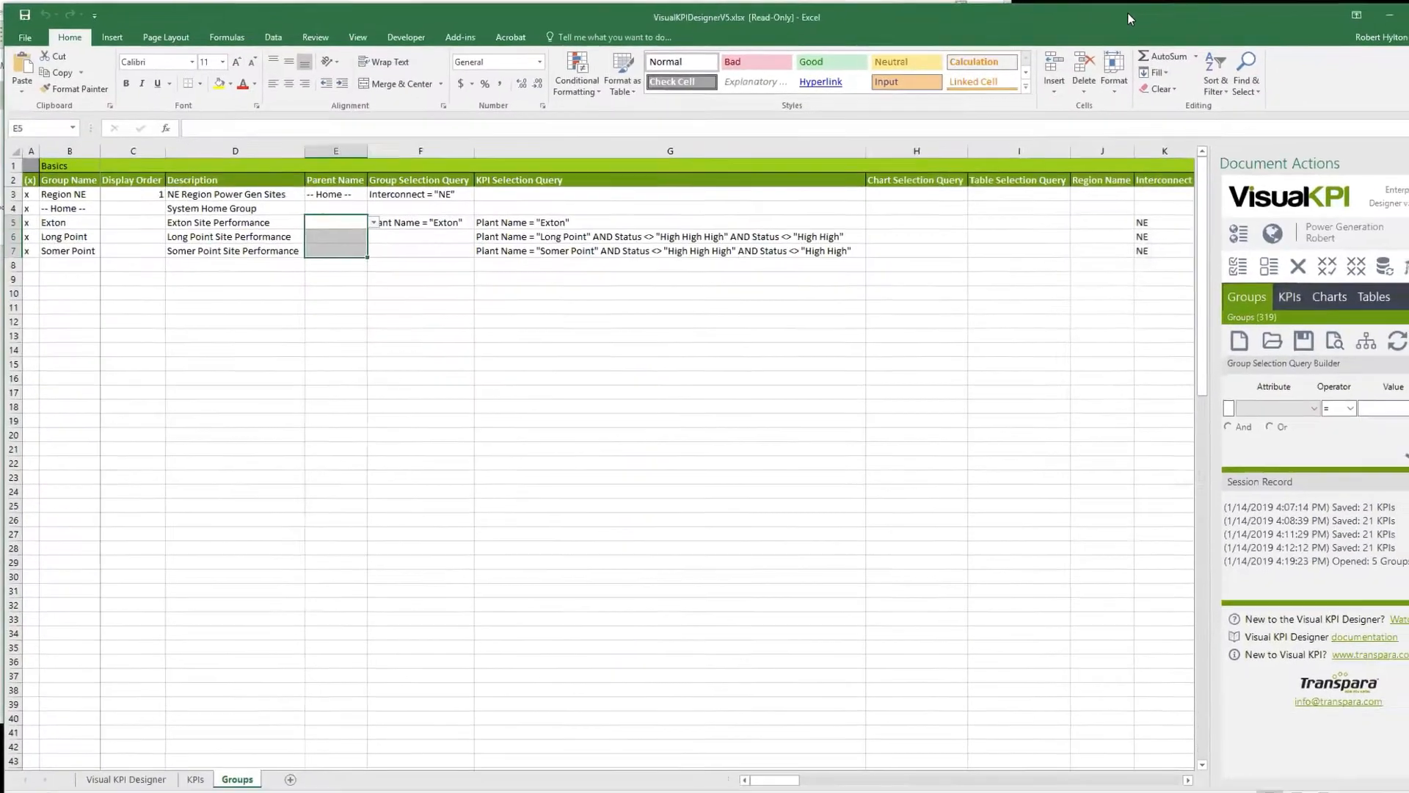
click(224, 302)
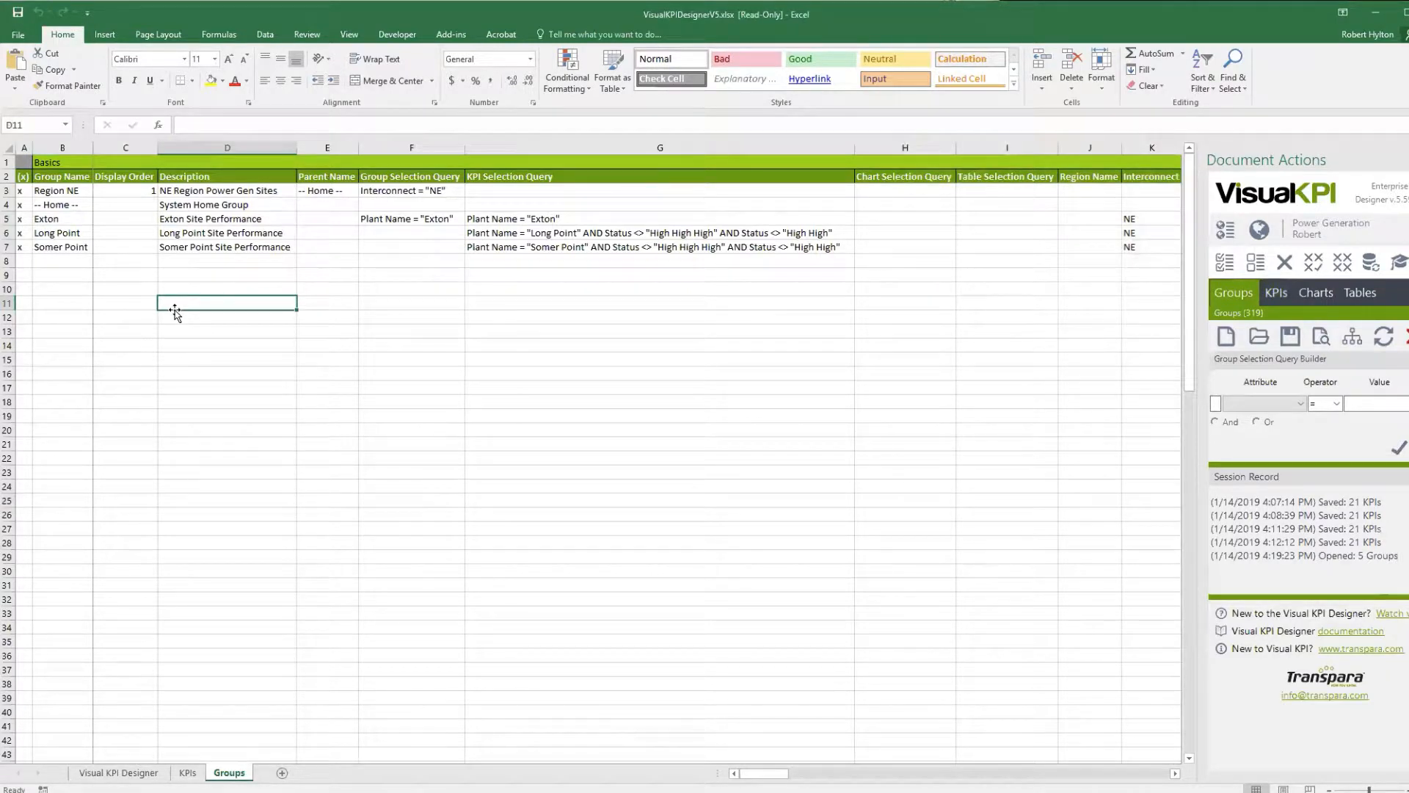
mouse_move(58, 209)
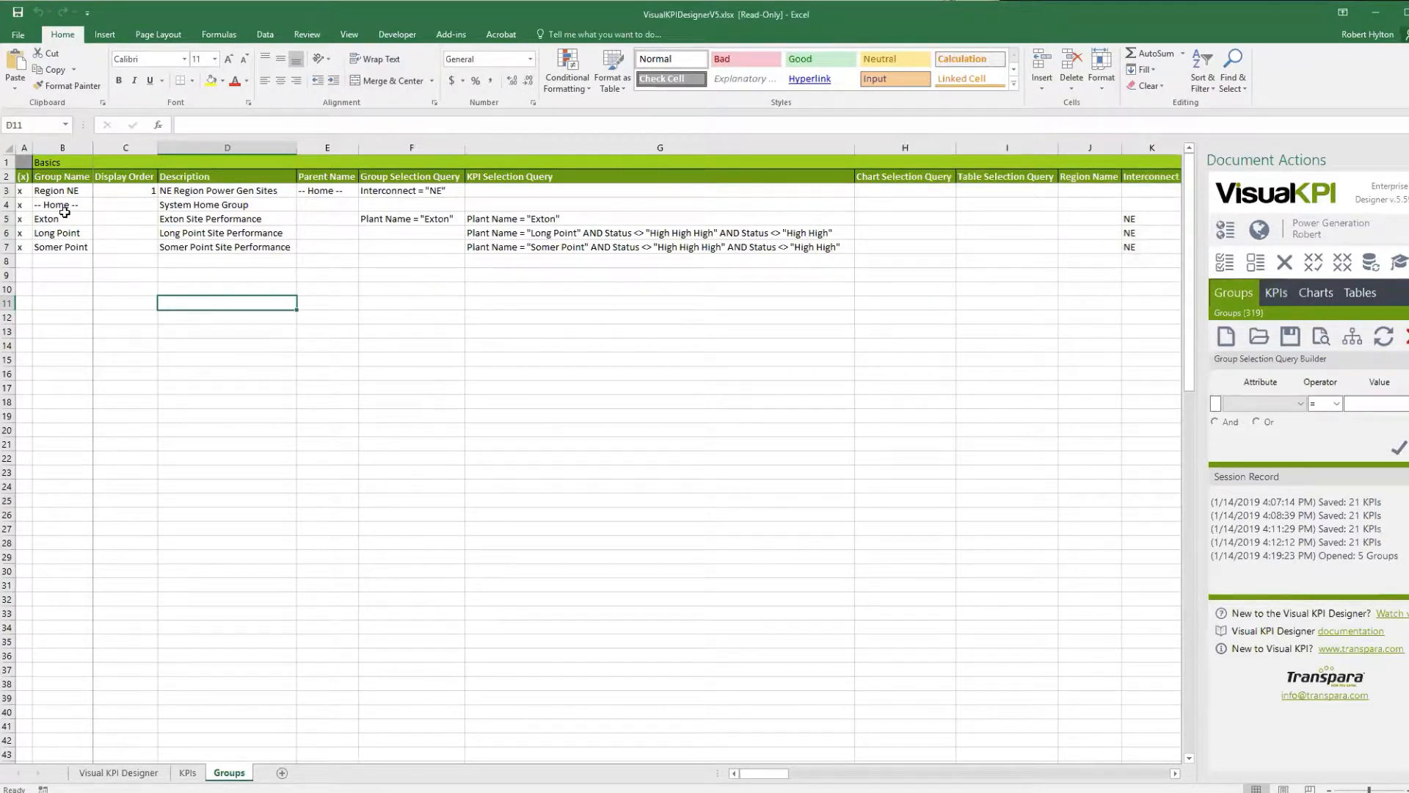
click(45, 161)
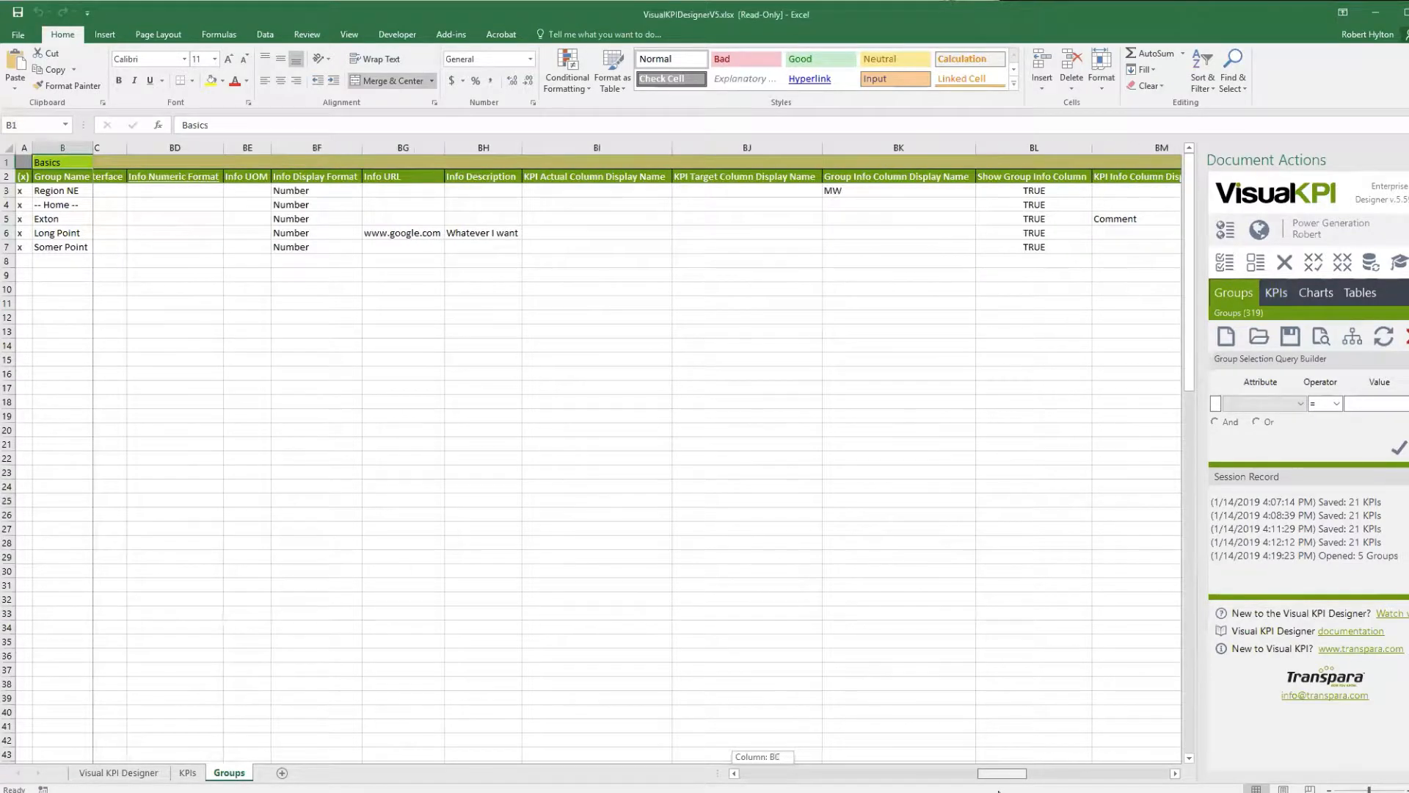
scroll(left, 3)
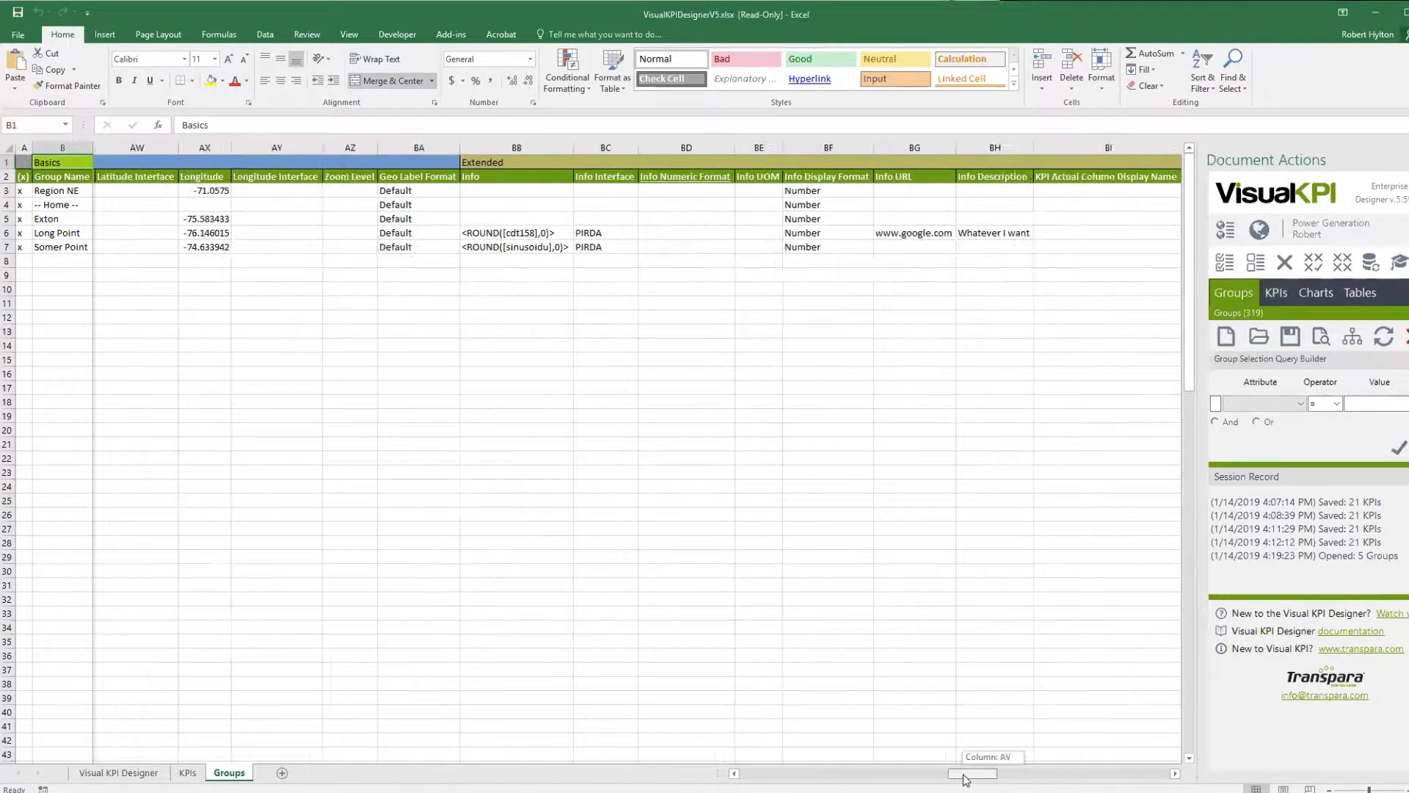
scroll(left, 3)
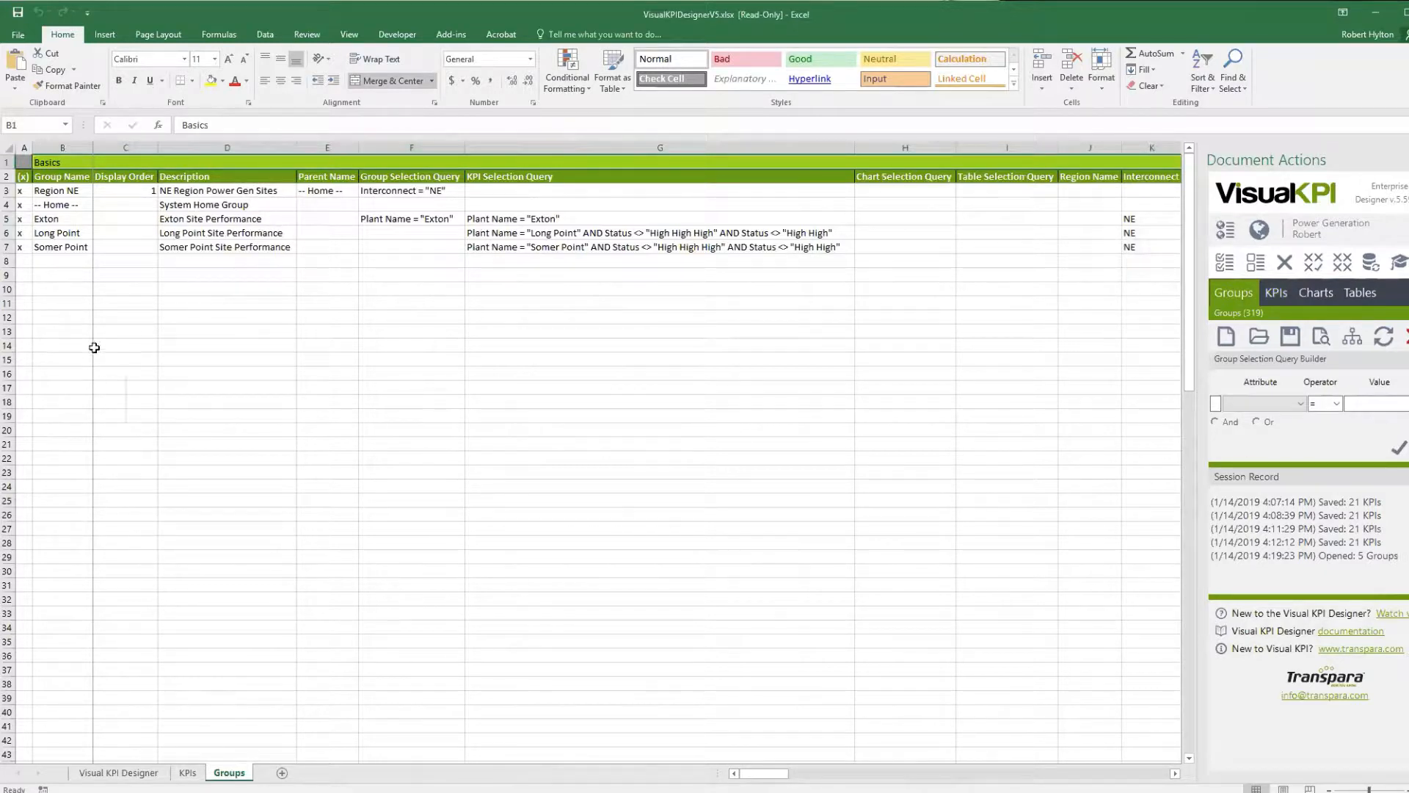
mouse_move(73, 269)
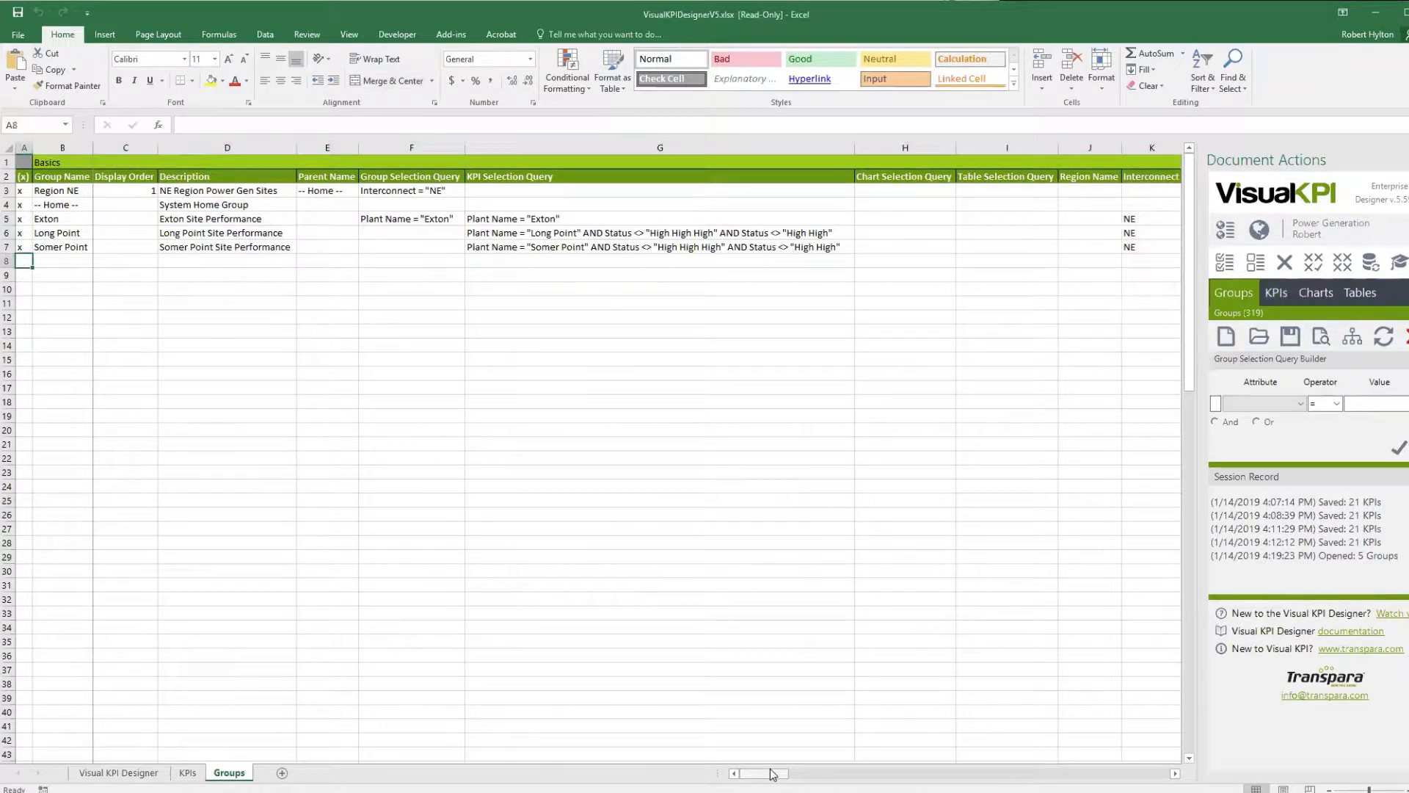
- Add a Training Group row with parent -- Home -- and save the six groups to Visual KPI
text(Training Group)
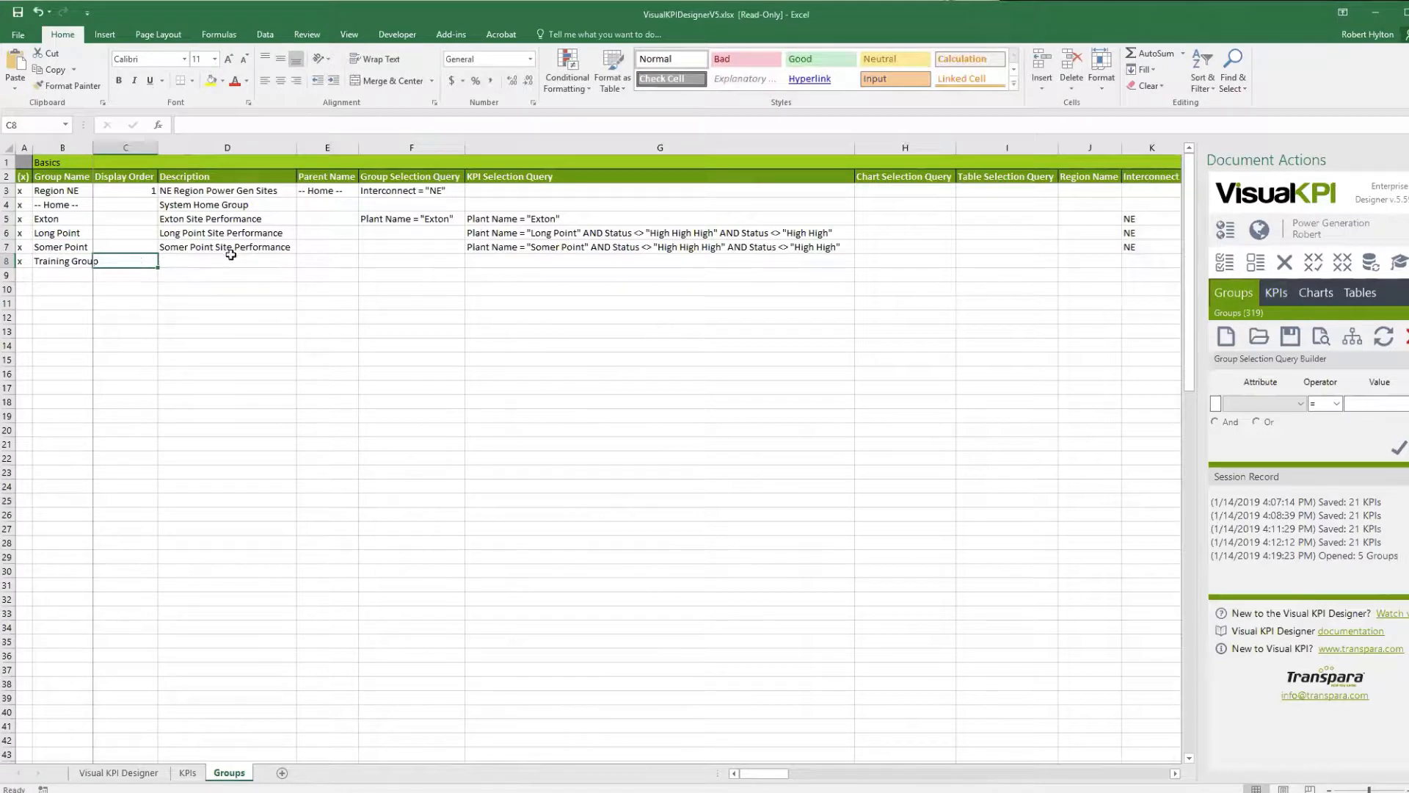
click(226, 262)
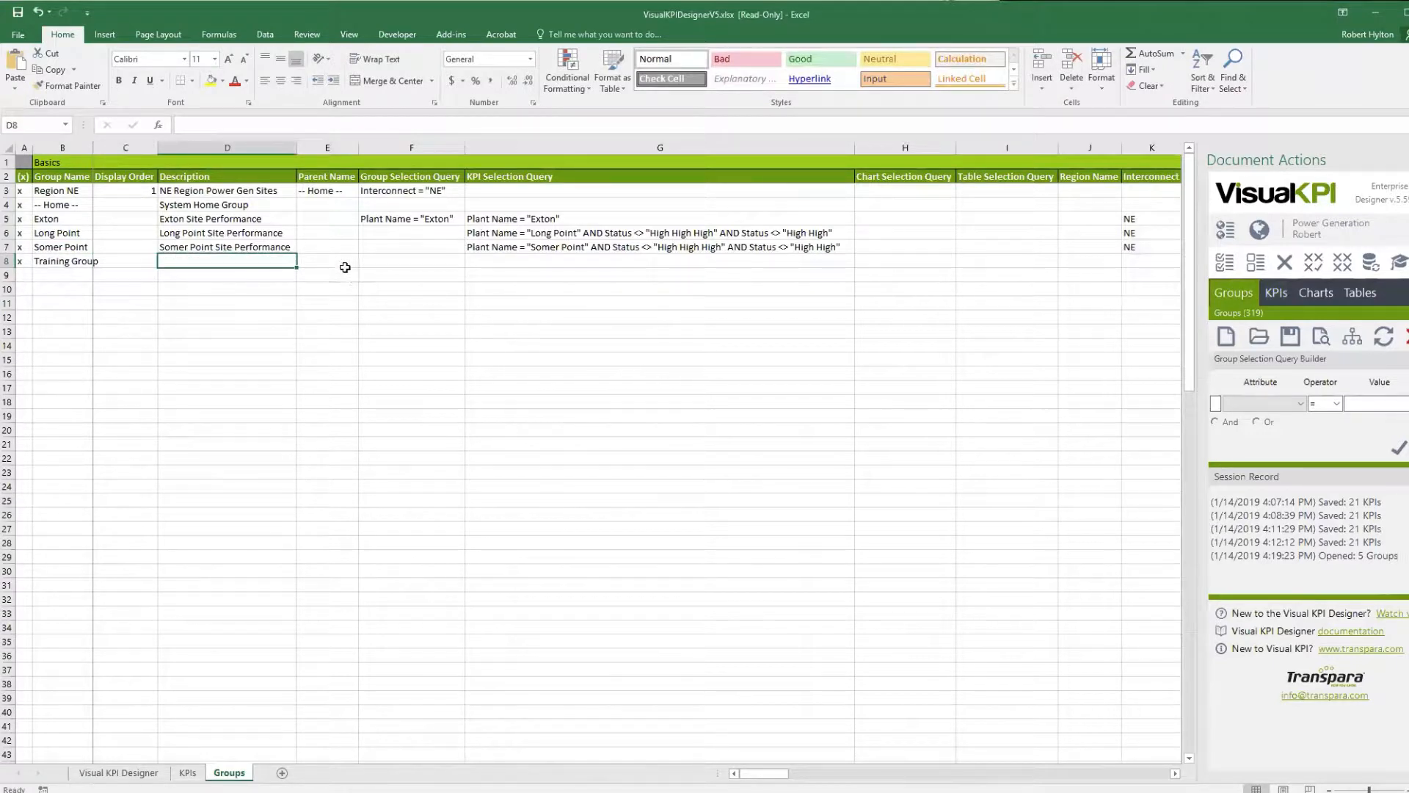
click(364, 261)
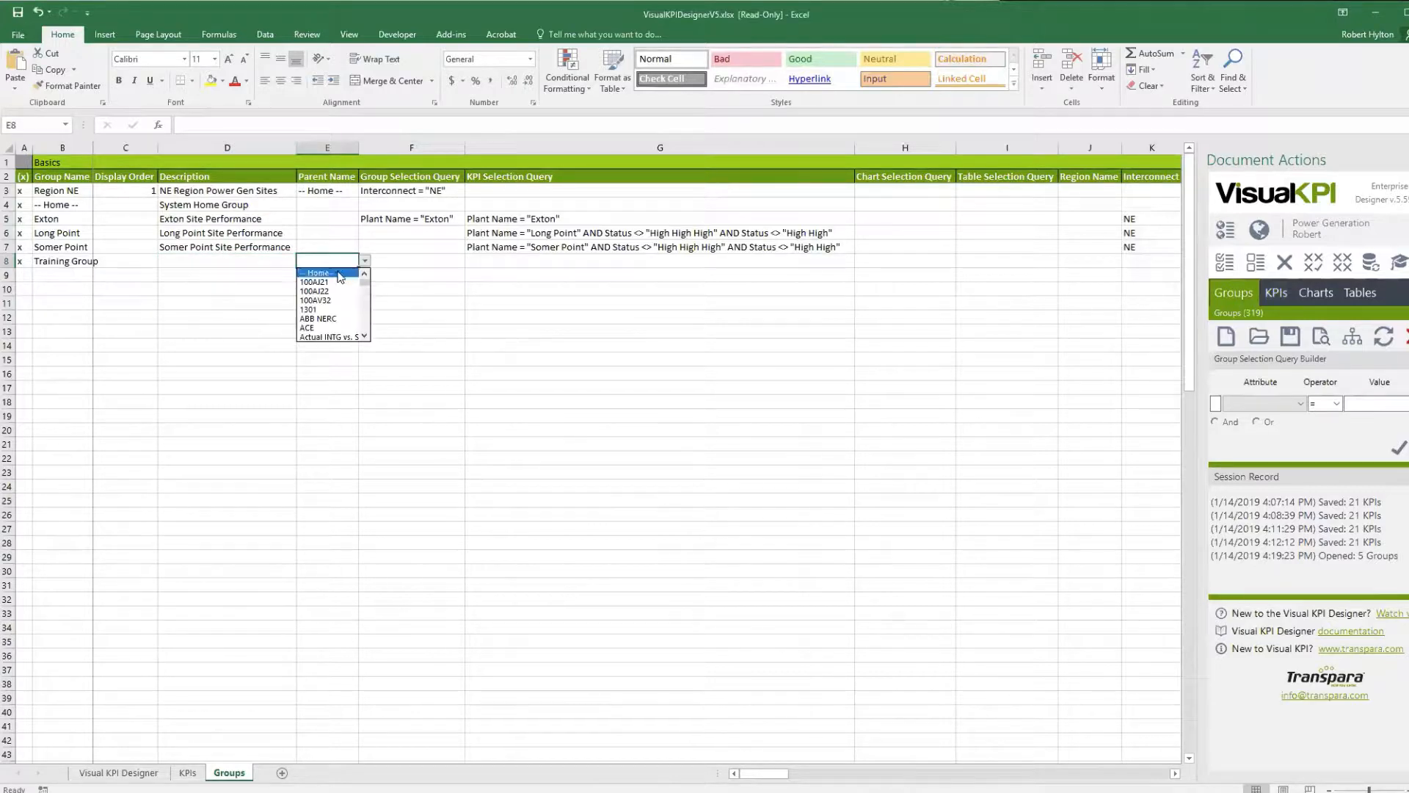
click(317, 271)
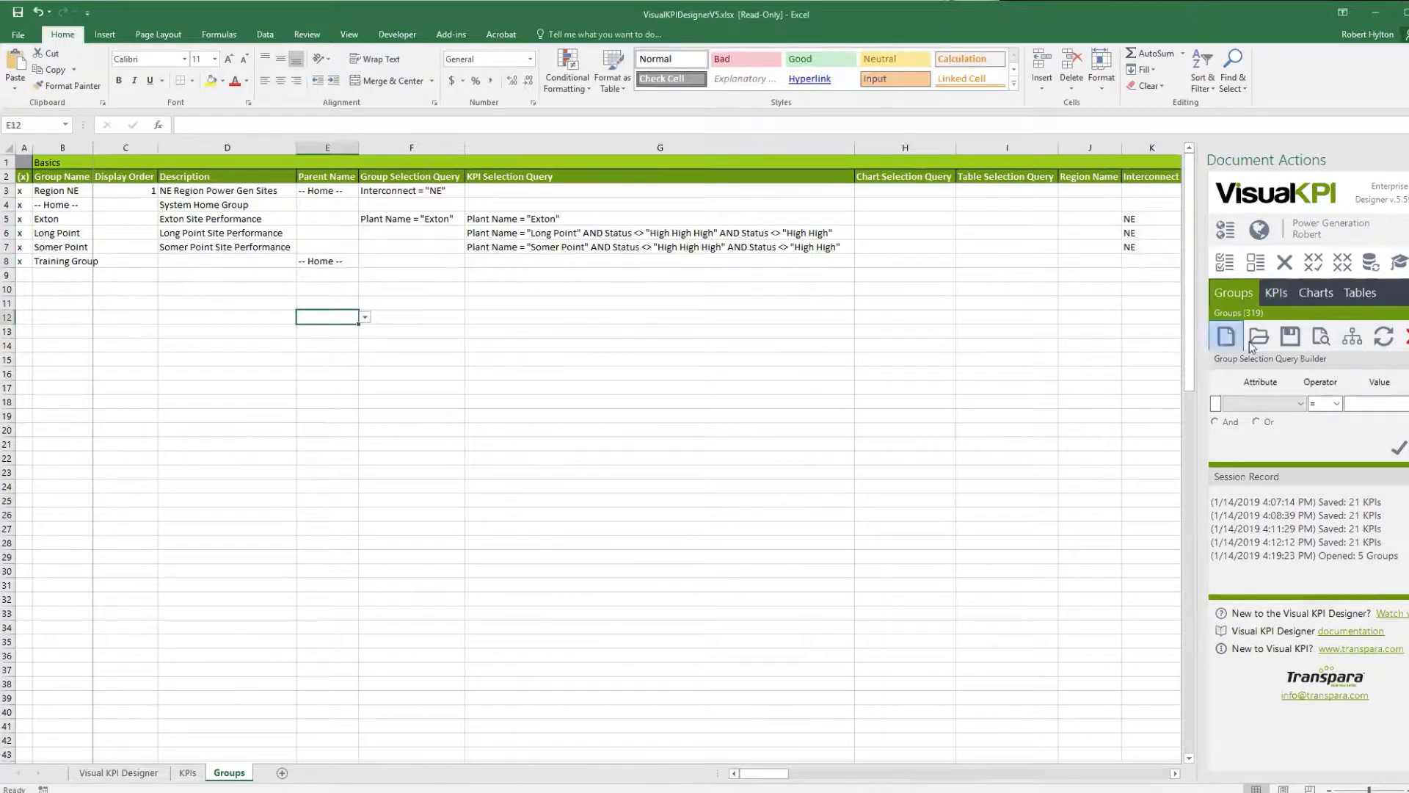
click(1289, 338)
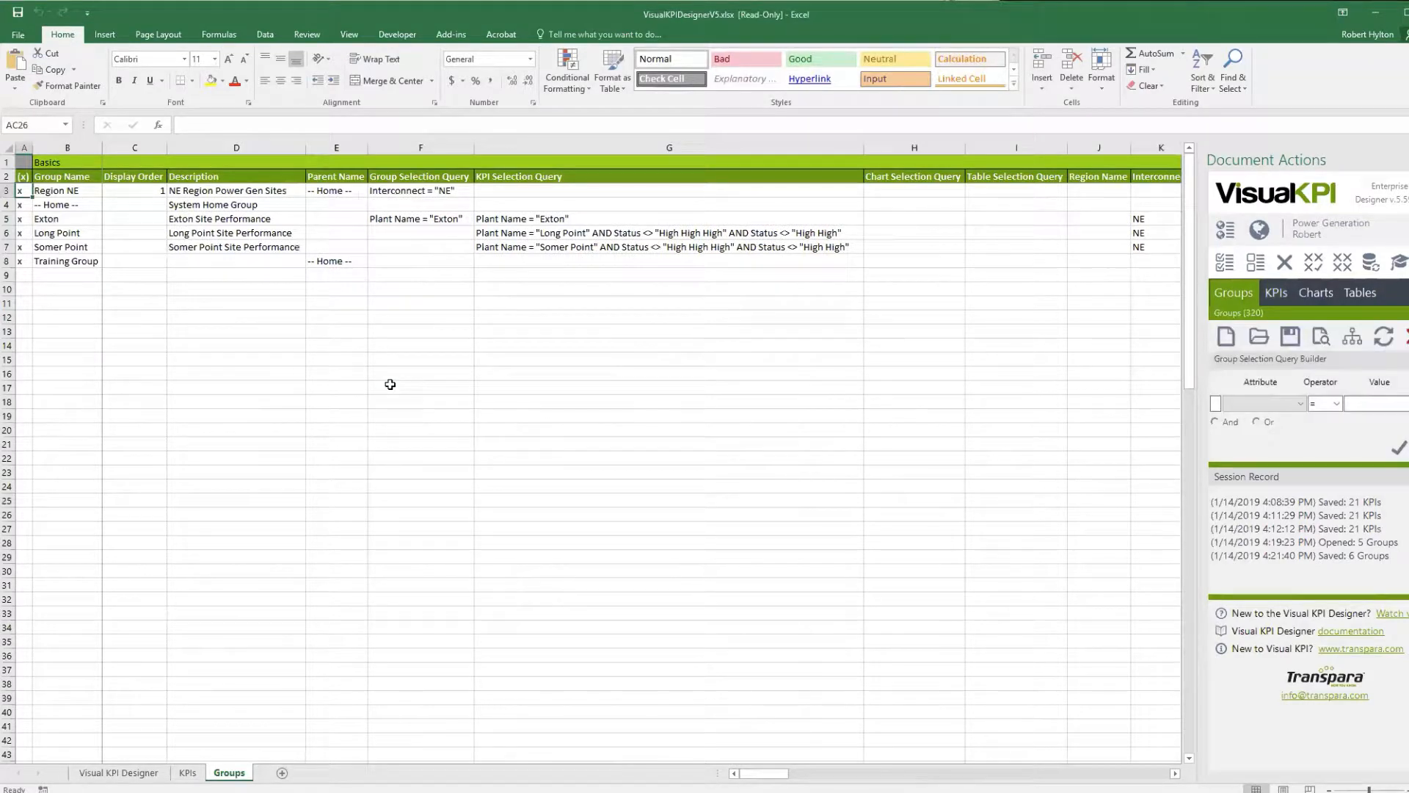
mouse_move(384, 382)
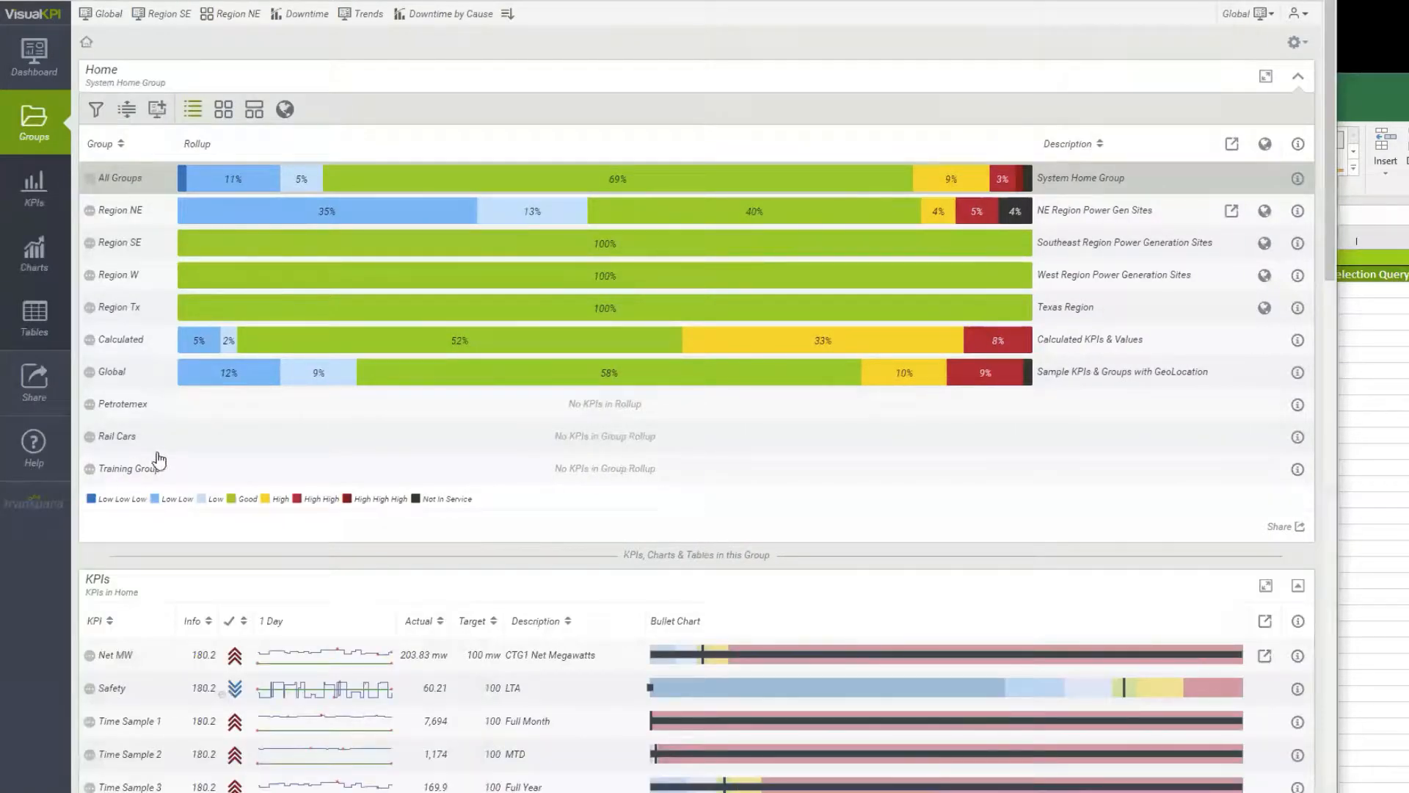
mouse_move(128, 468)
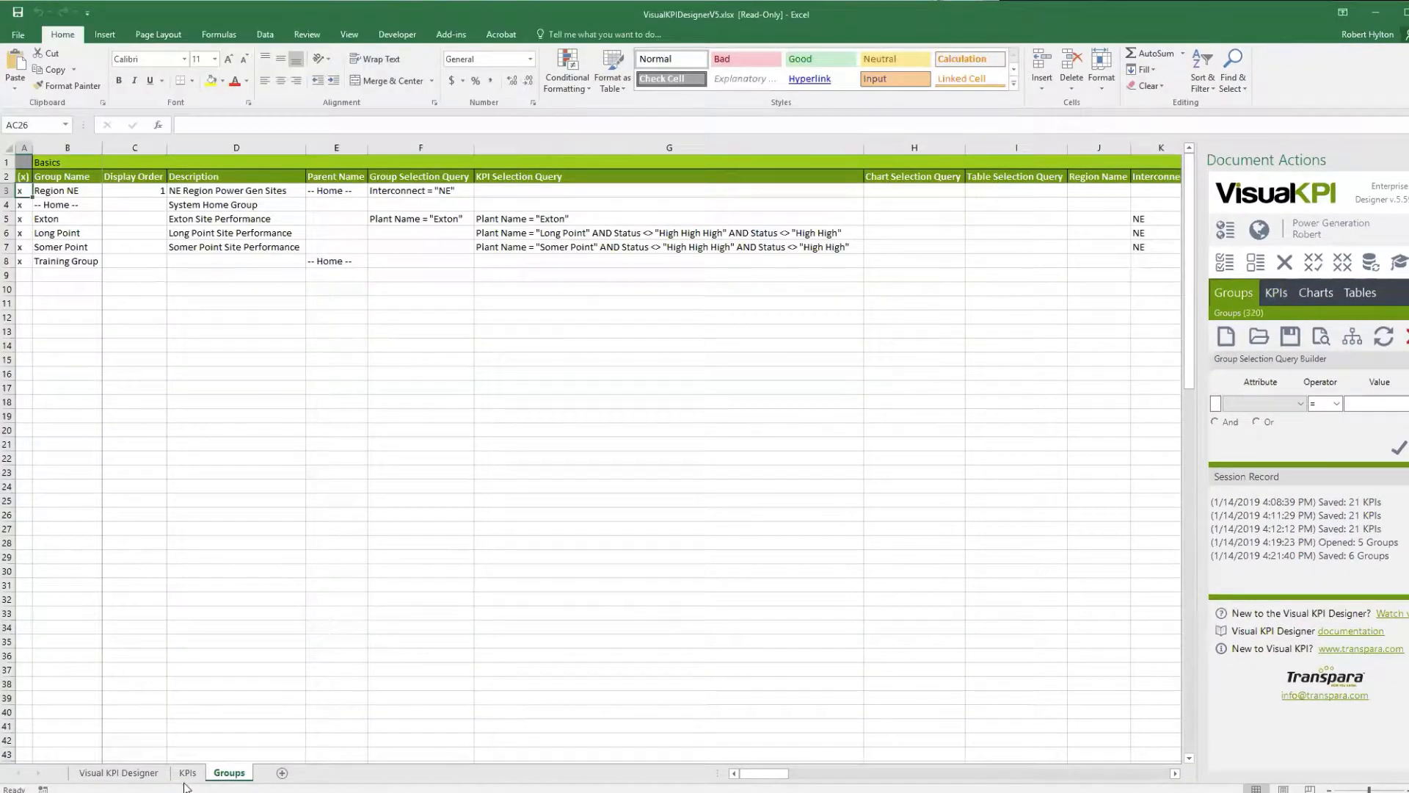
- On the KPIs sheet, confirm the Training KPI's group name stays Exton
click(186, 772)
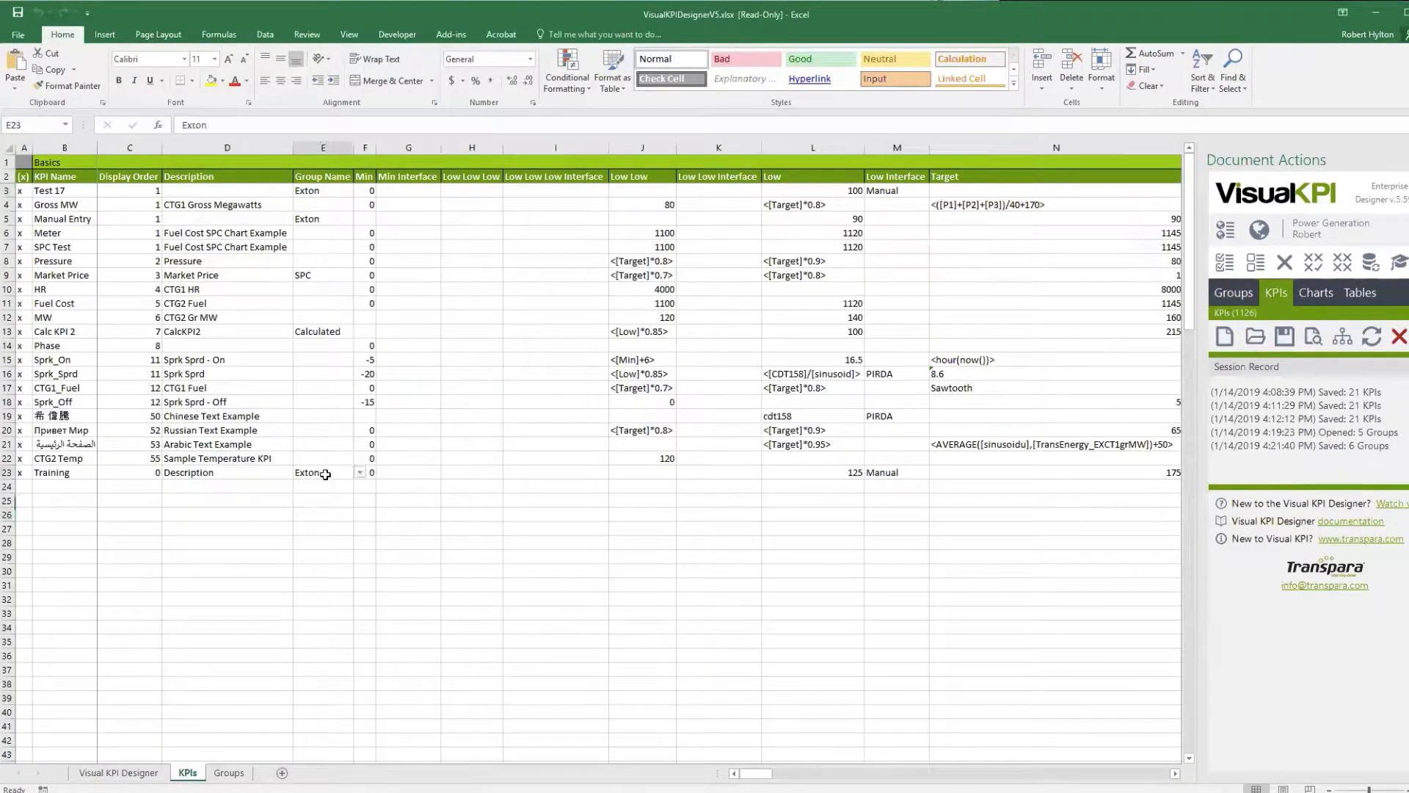
click(322, 471)
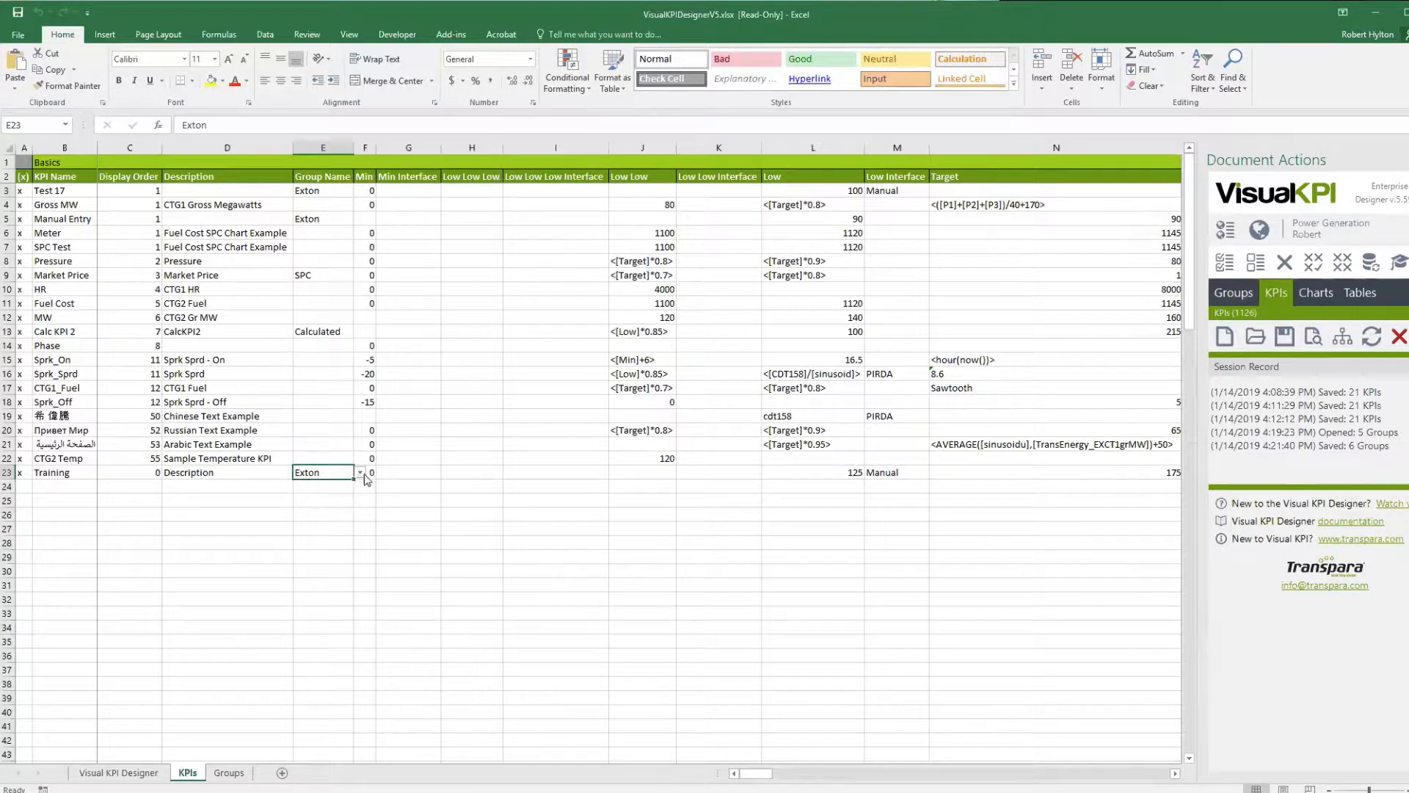
click(360, 473)
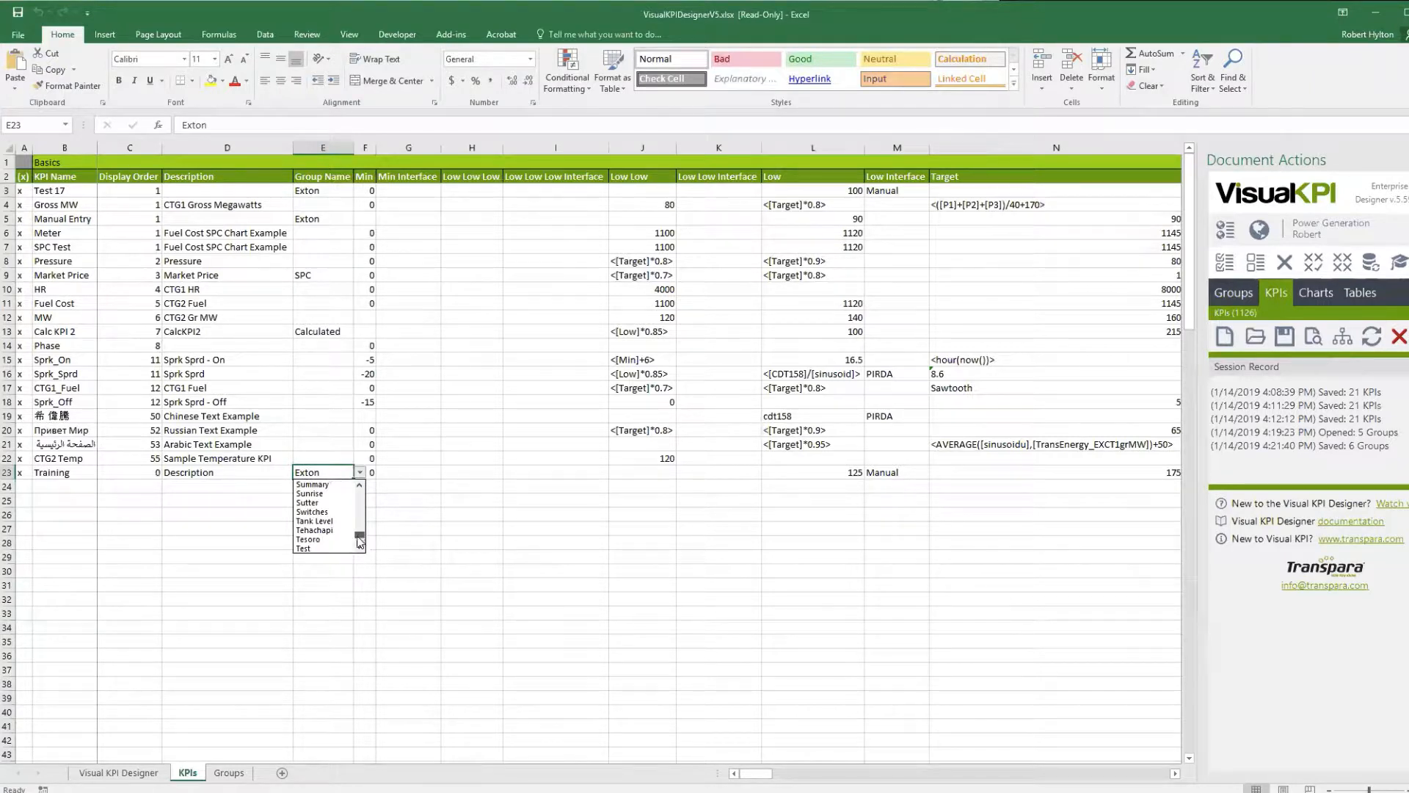
scroll(down, 3)
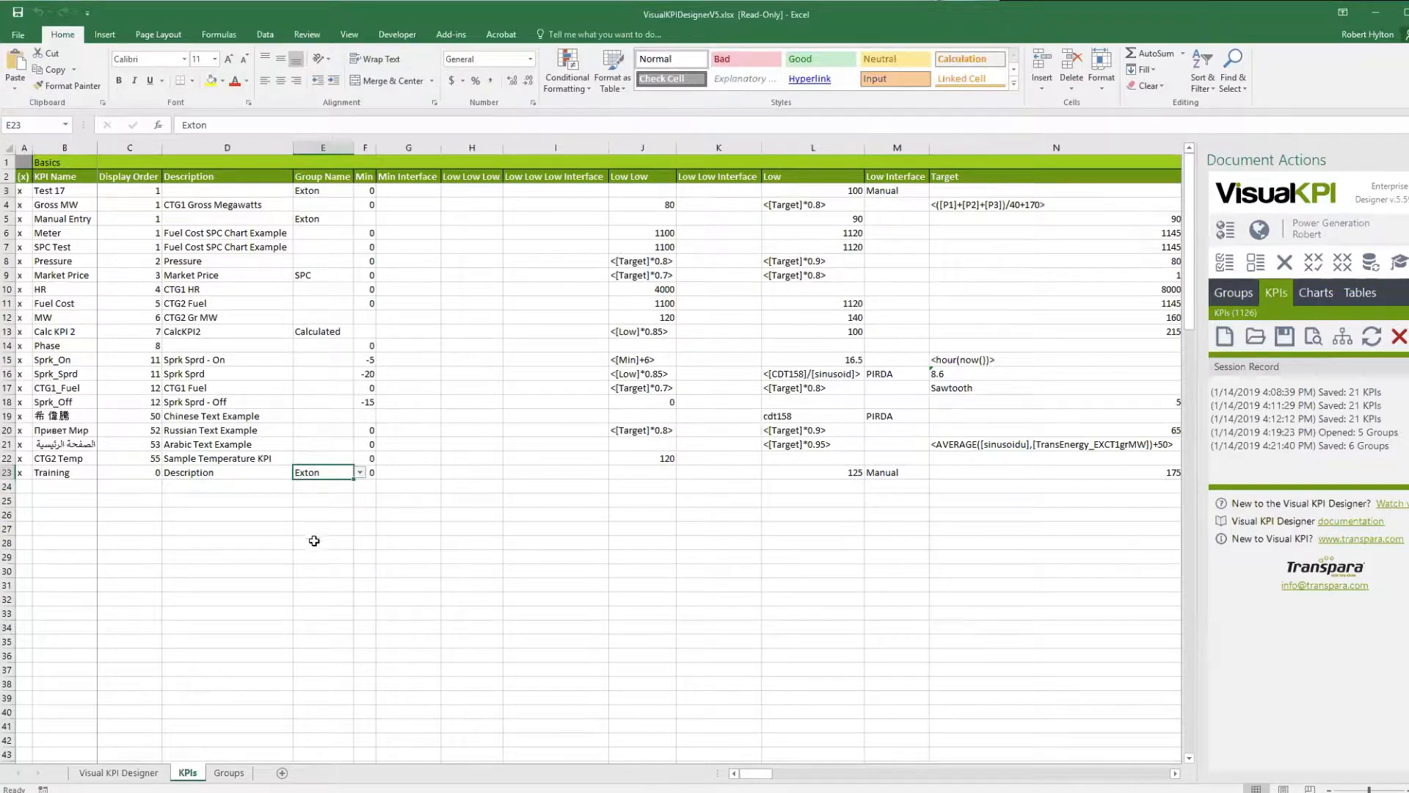
click(322, 556)
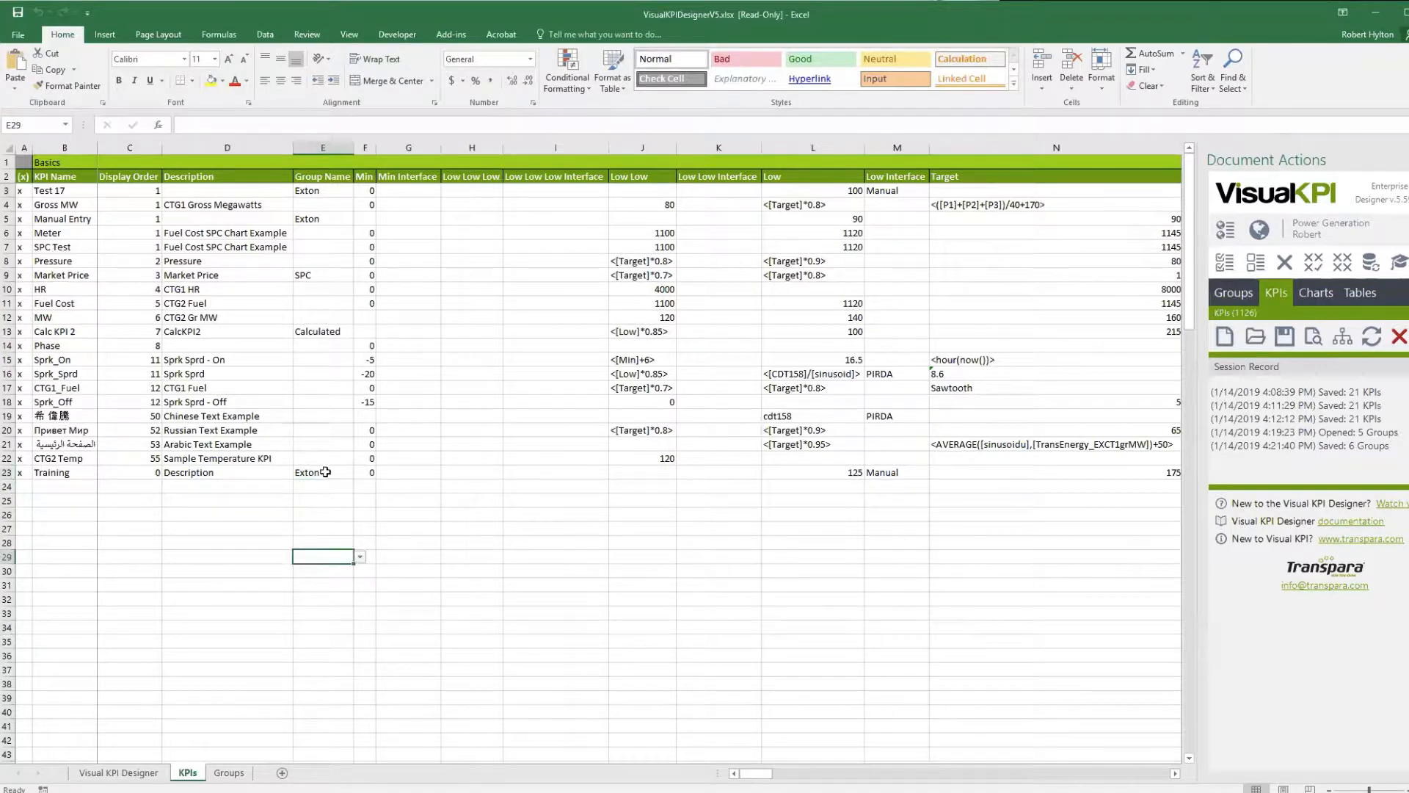
click(322, 471)
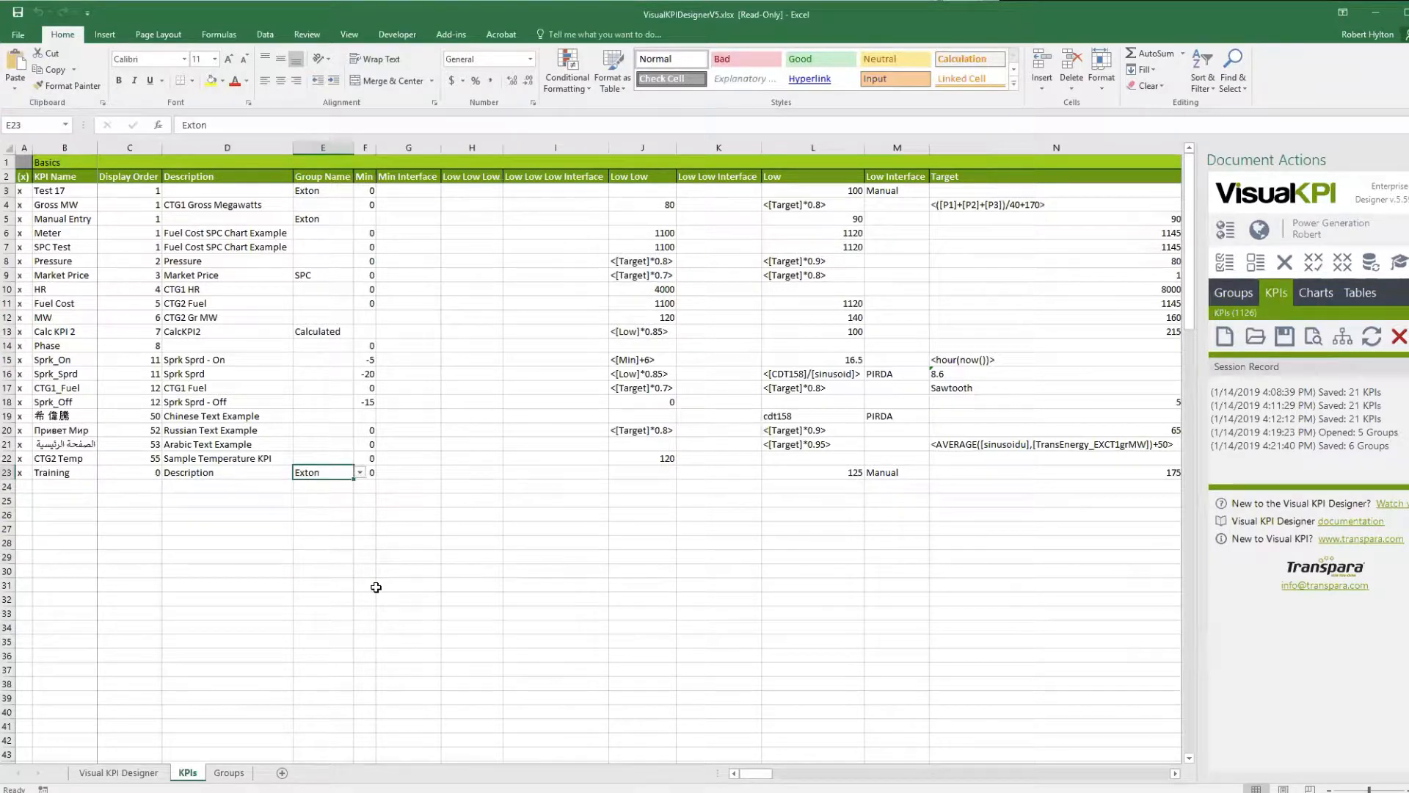
click(321, 569)
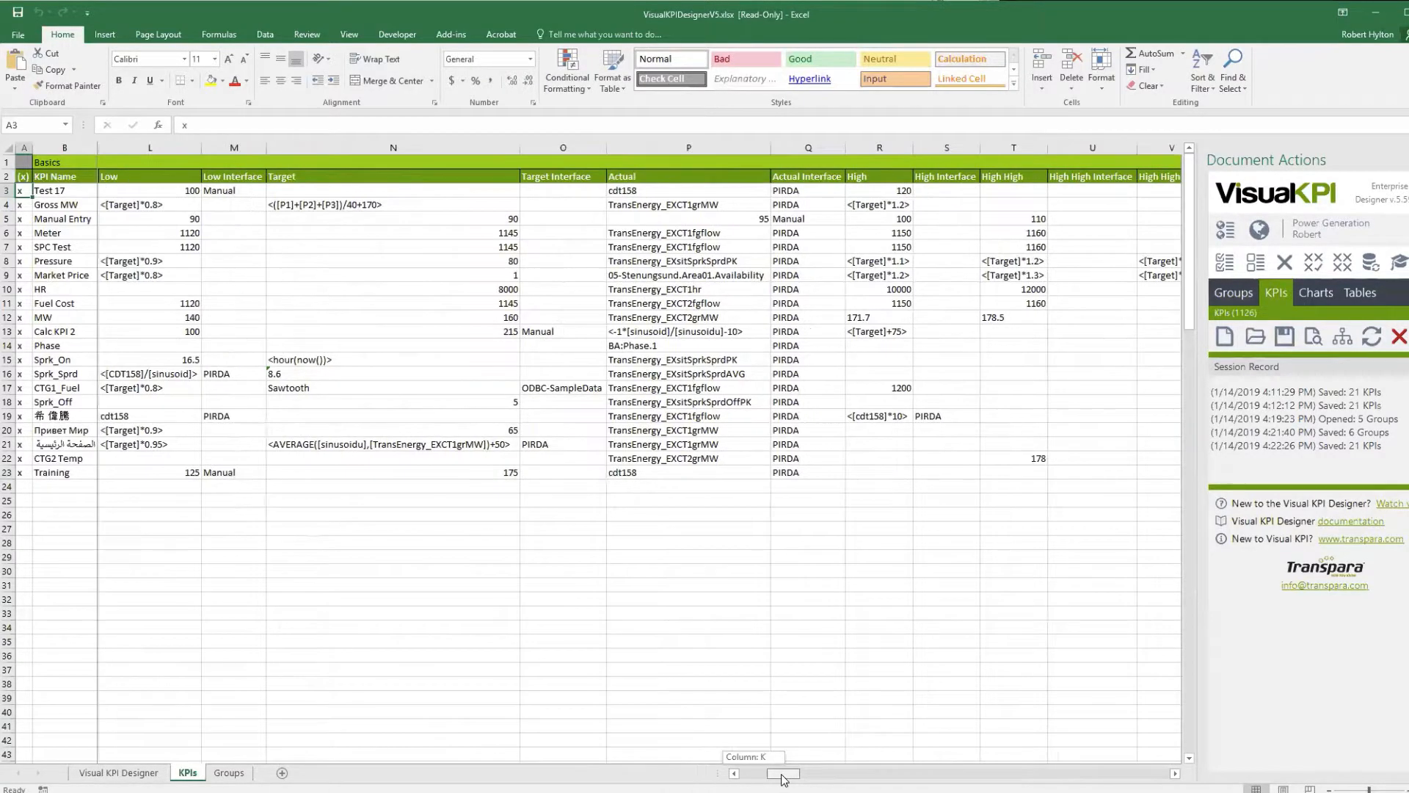
- Confirm the Training KPI's plant Exton and unit type Geothermal, unchanged
scroll(left, 3)
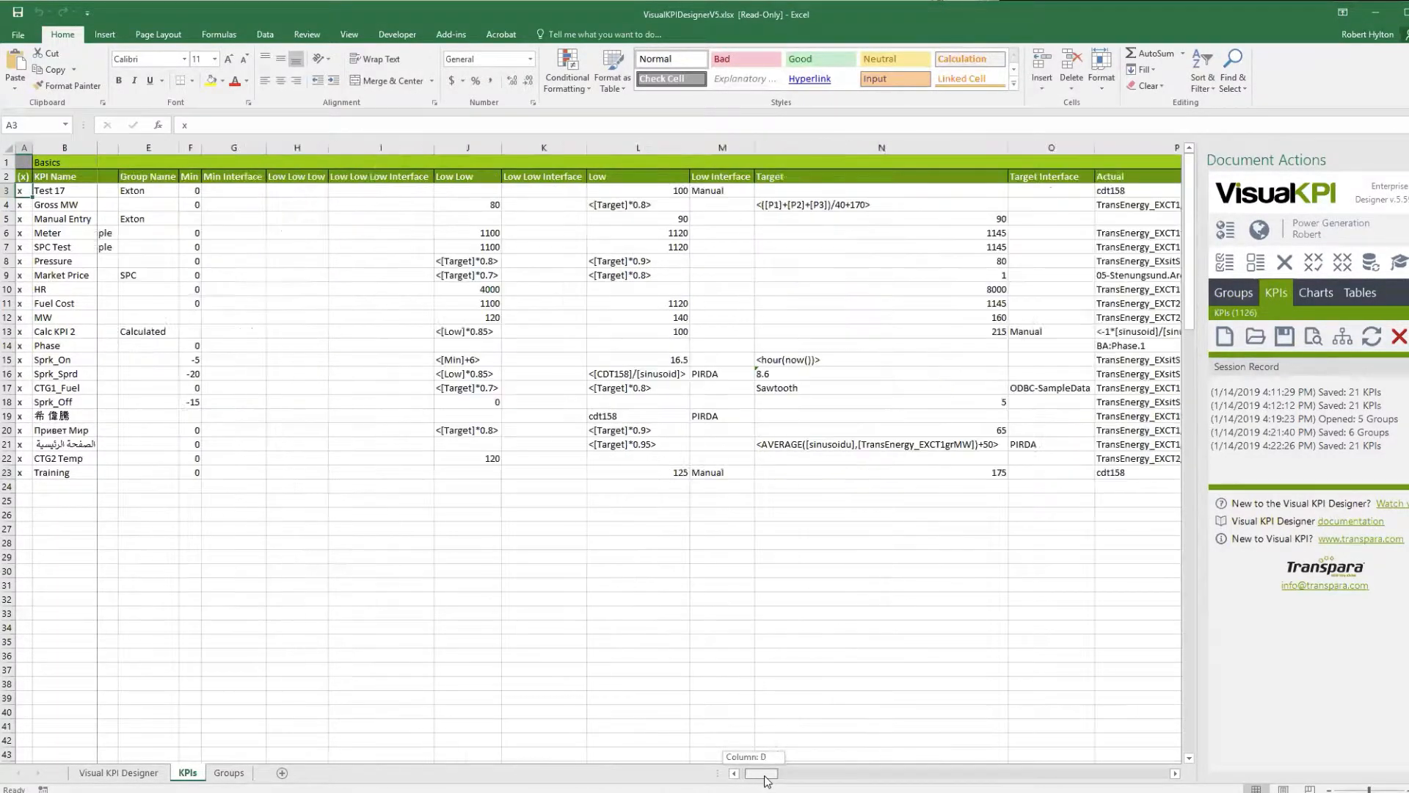
scroll(right, 3)
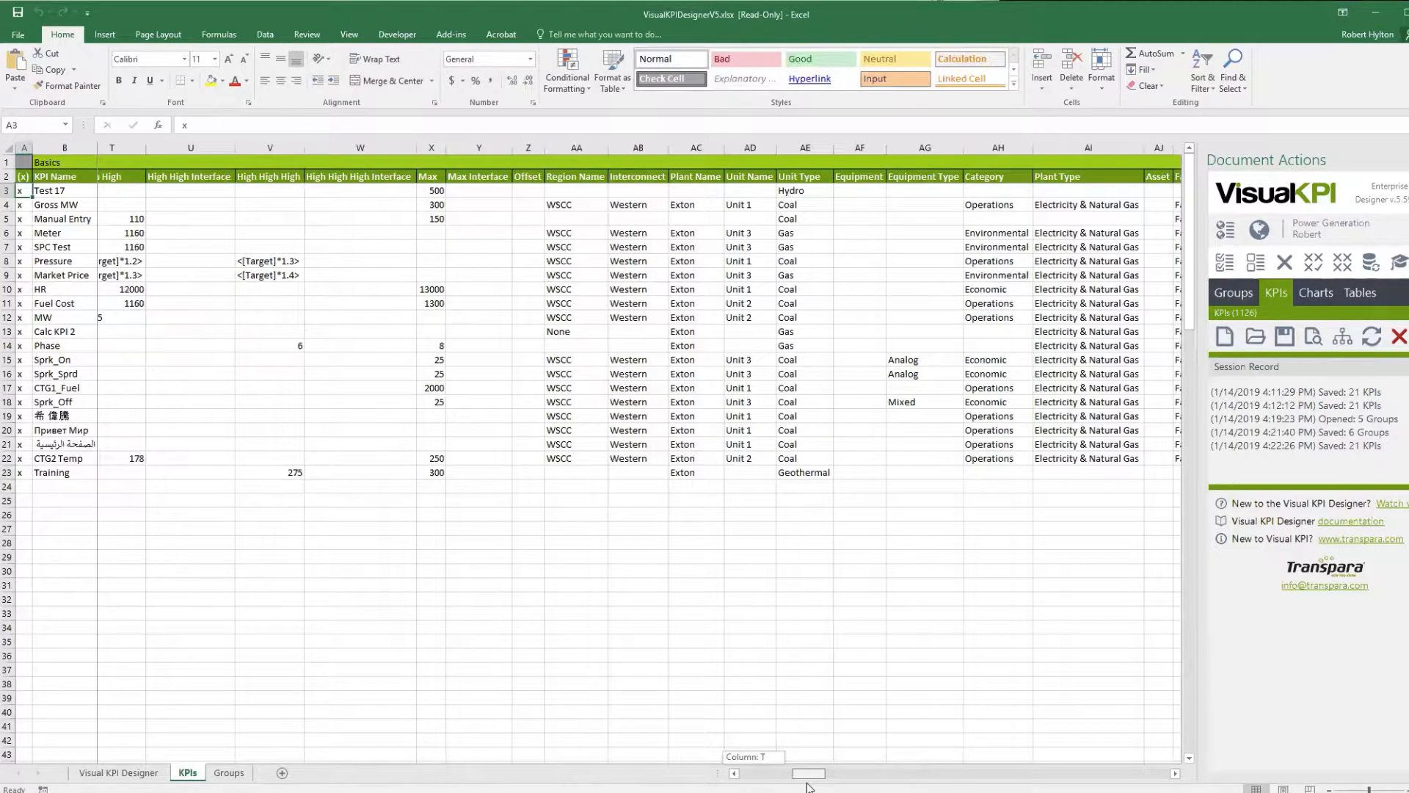
click(711, 471)
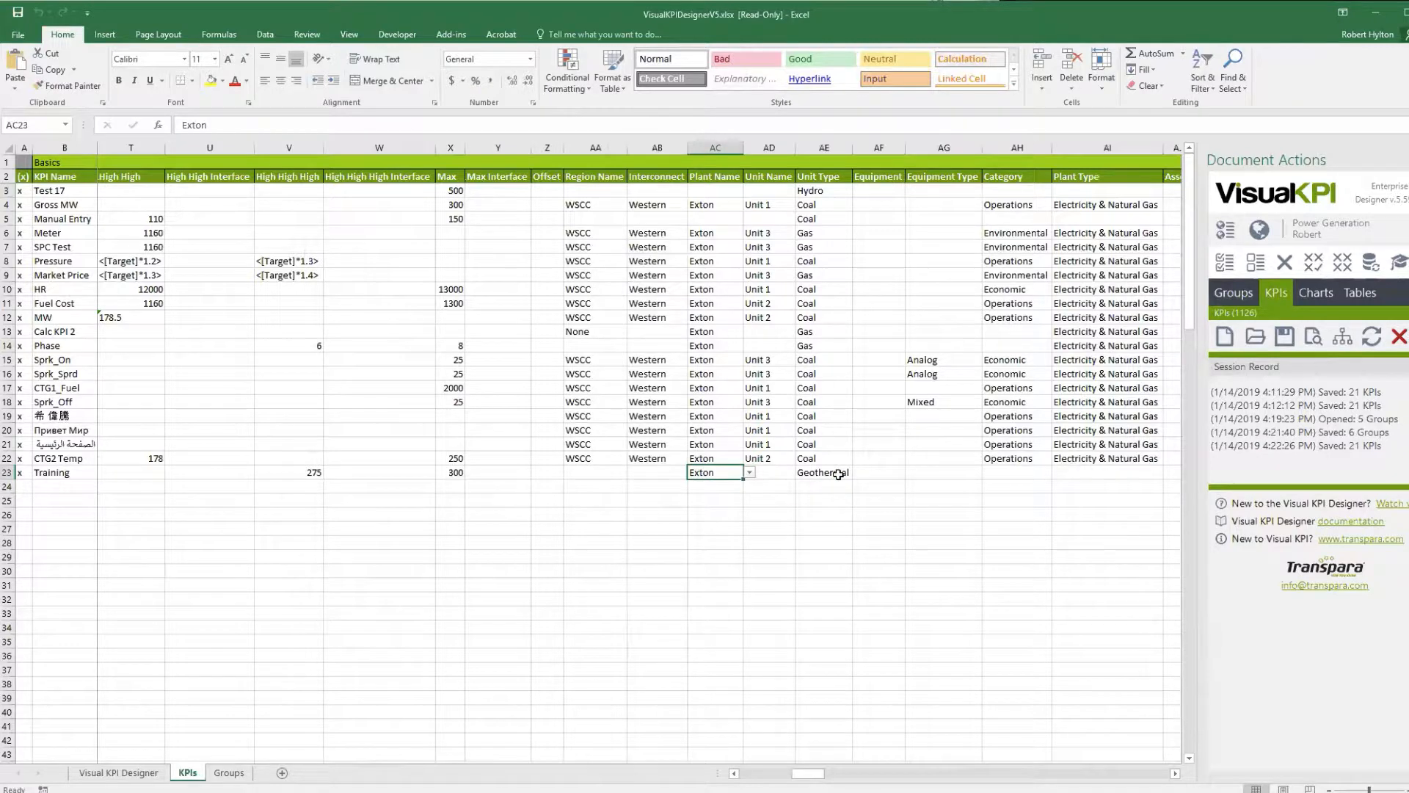
click(822, 471)
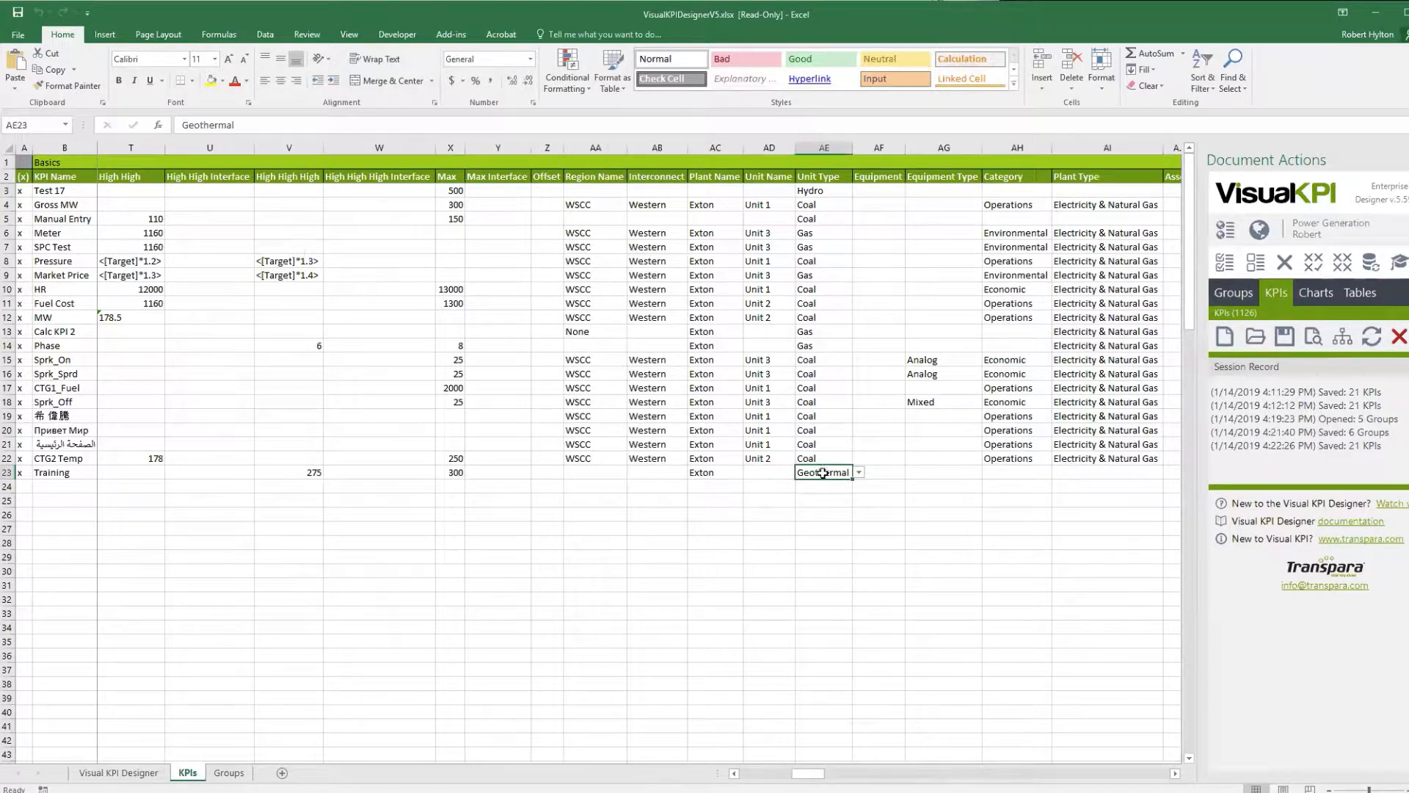
click(768, 541)
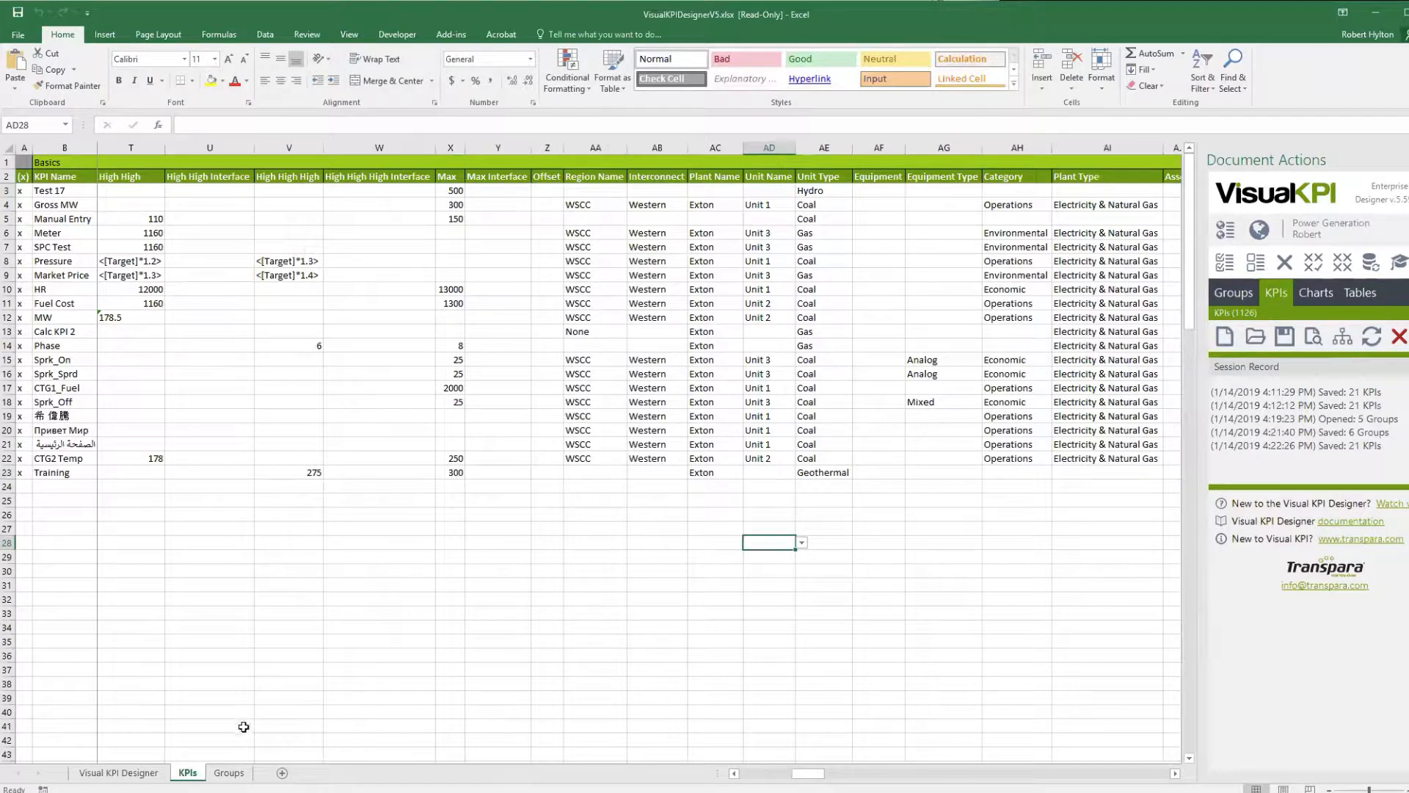
mouse_move(103, 493)
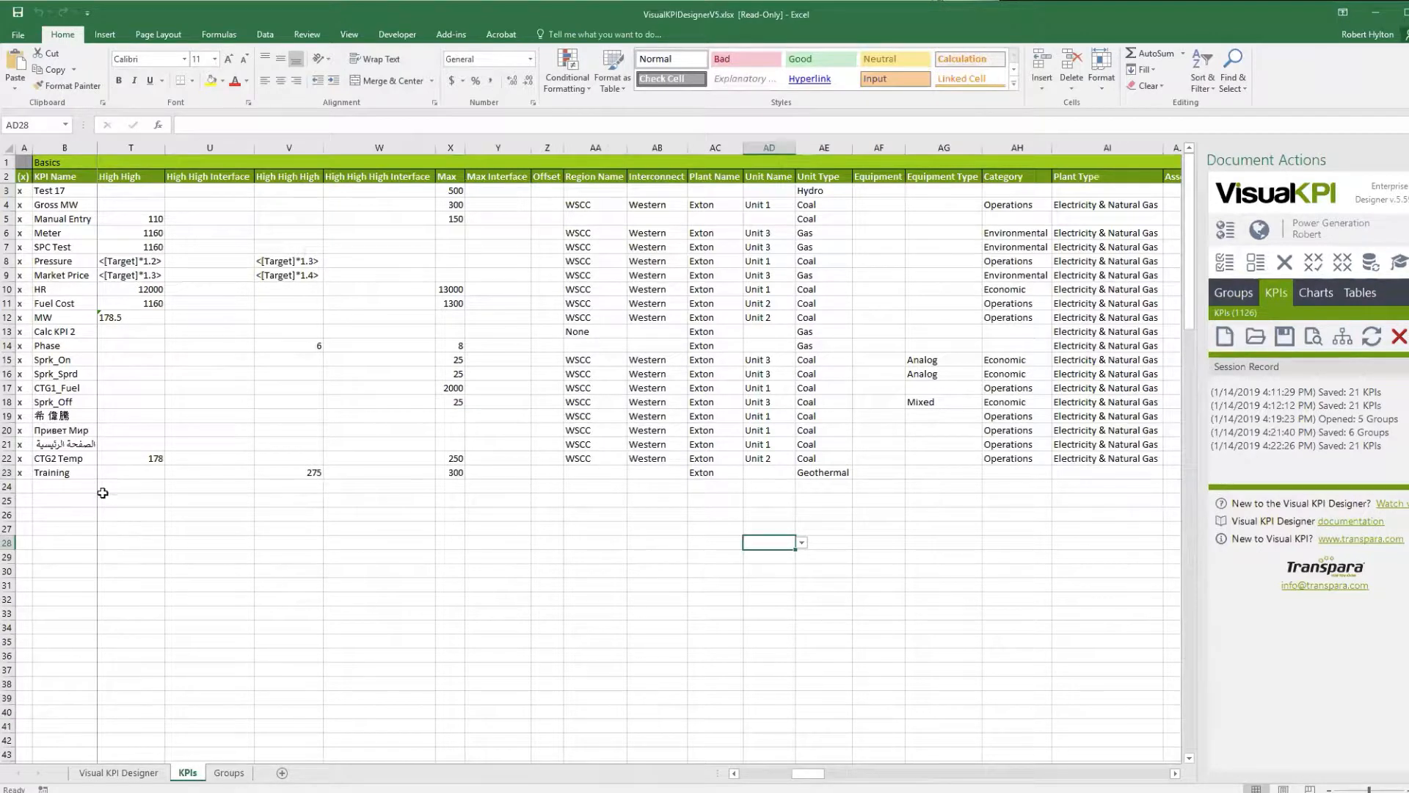
- Give the row 8 group the KPI selection query Unit Type = "Geothermal"
click(229, 779)
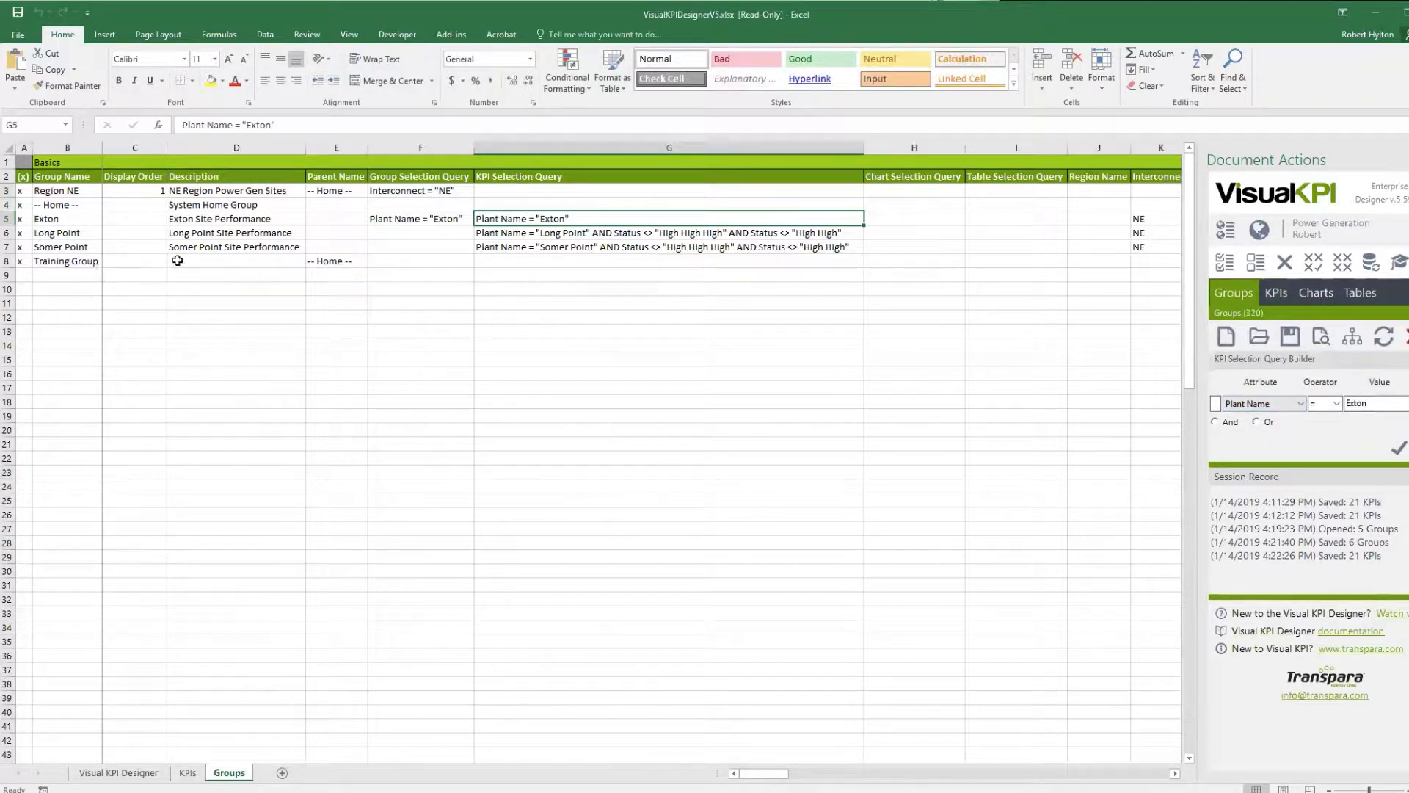
click(670, 261)
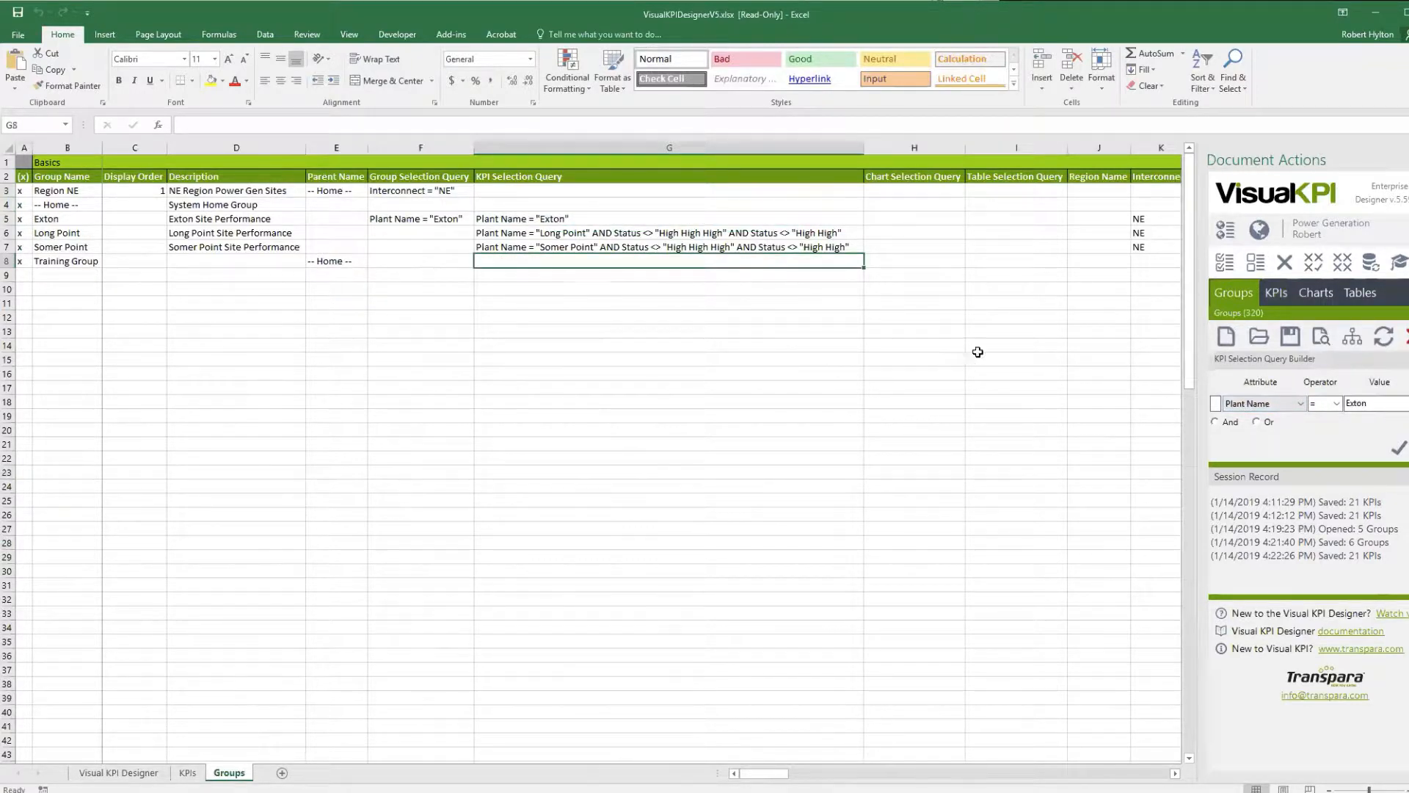
click(1299, 402)
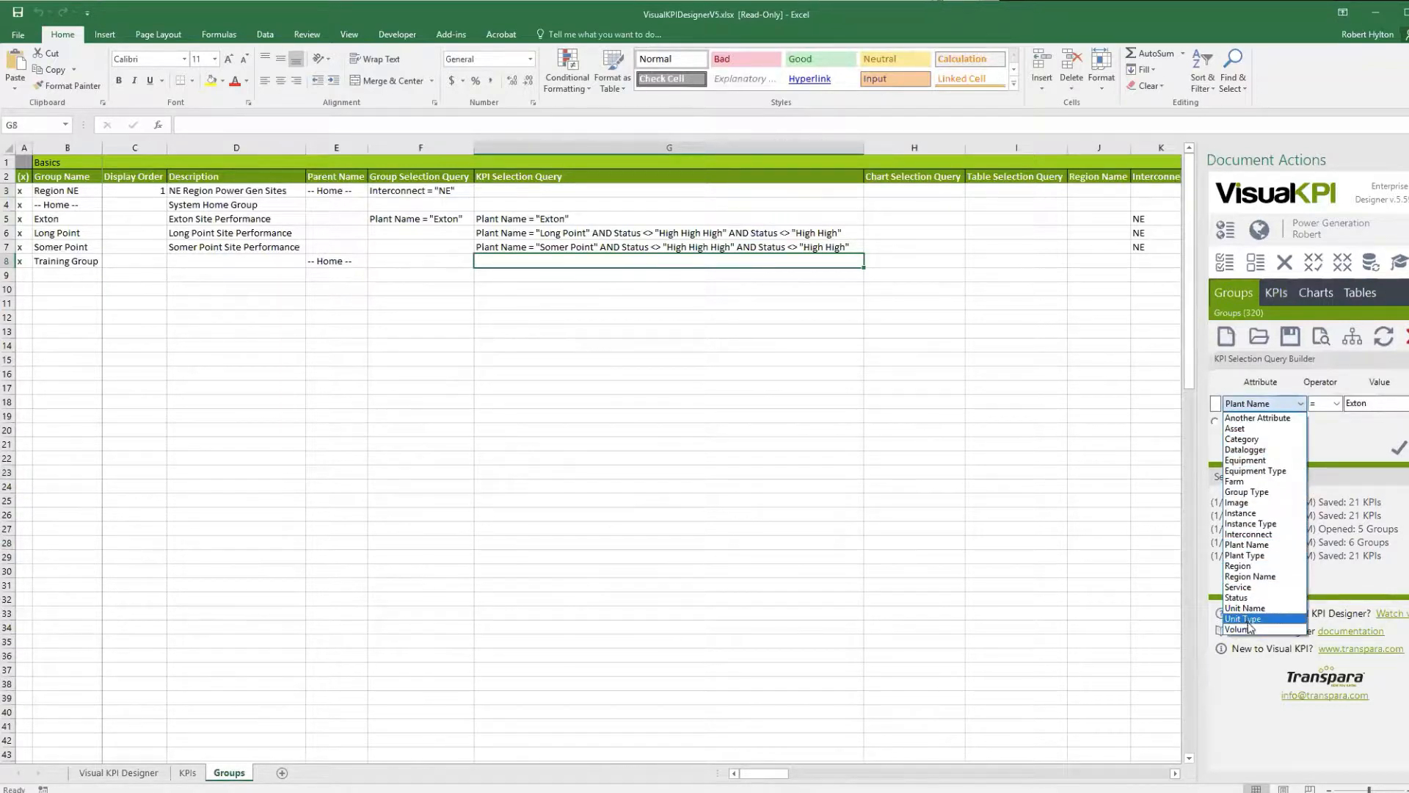
click(1244, 618)
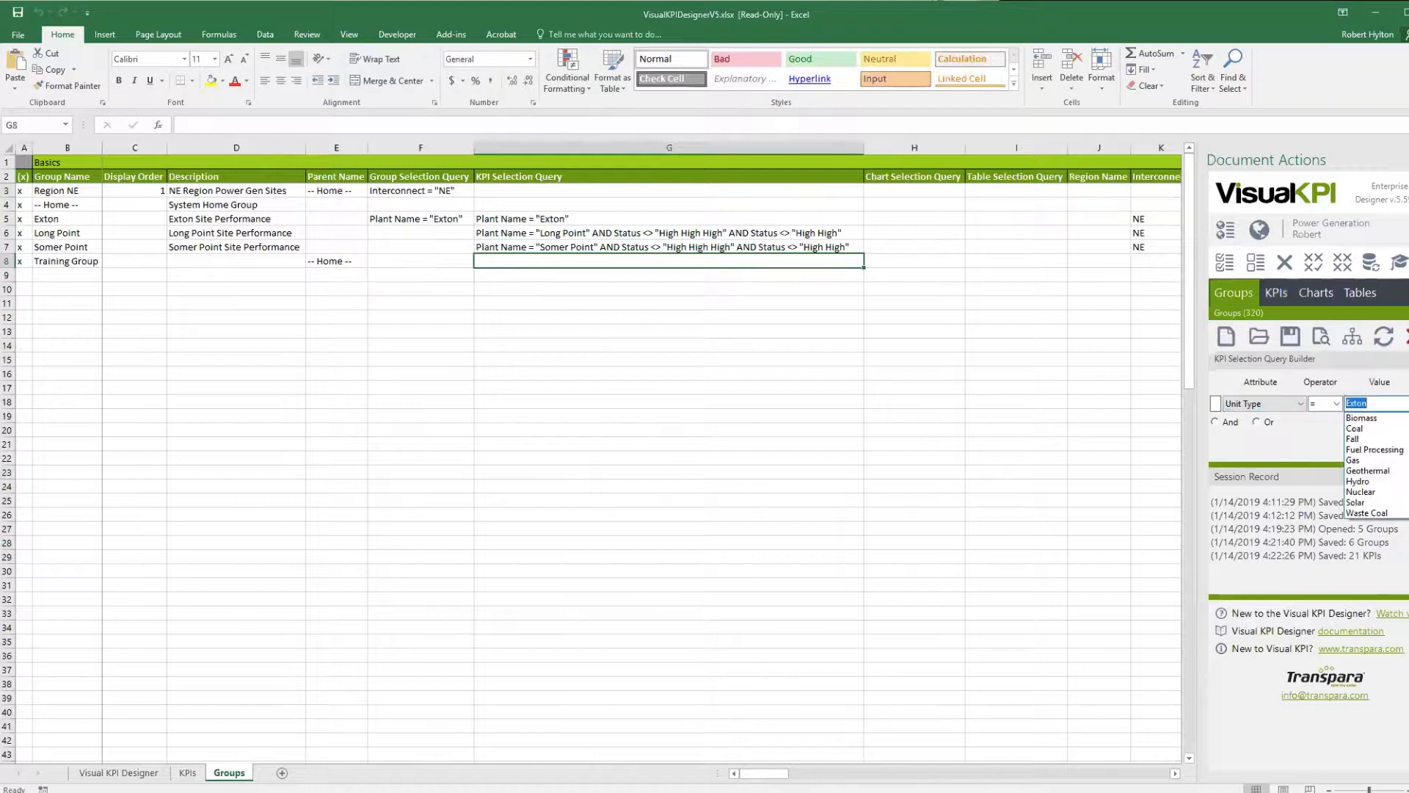
click(1367, 470)
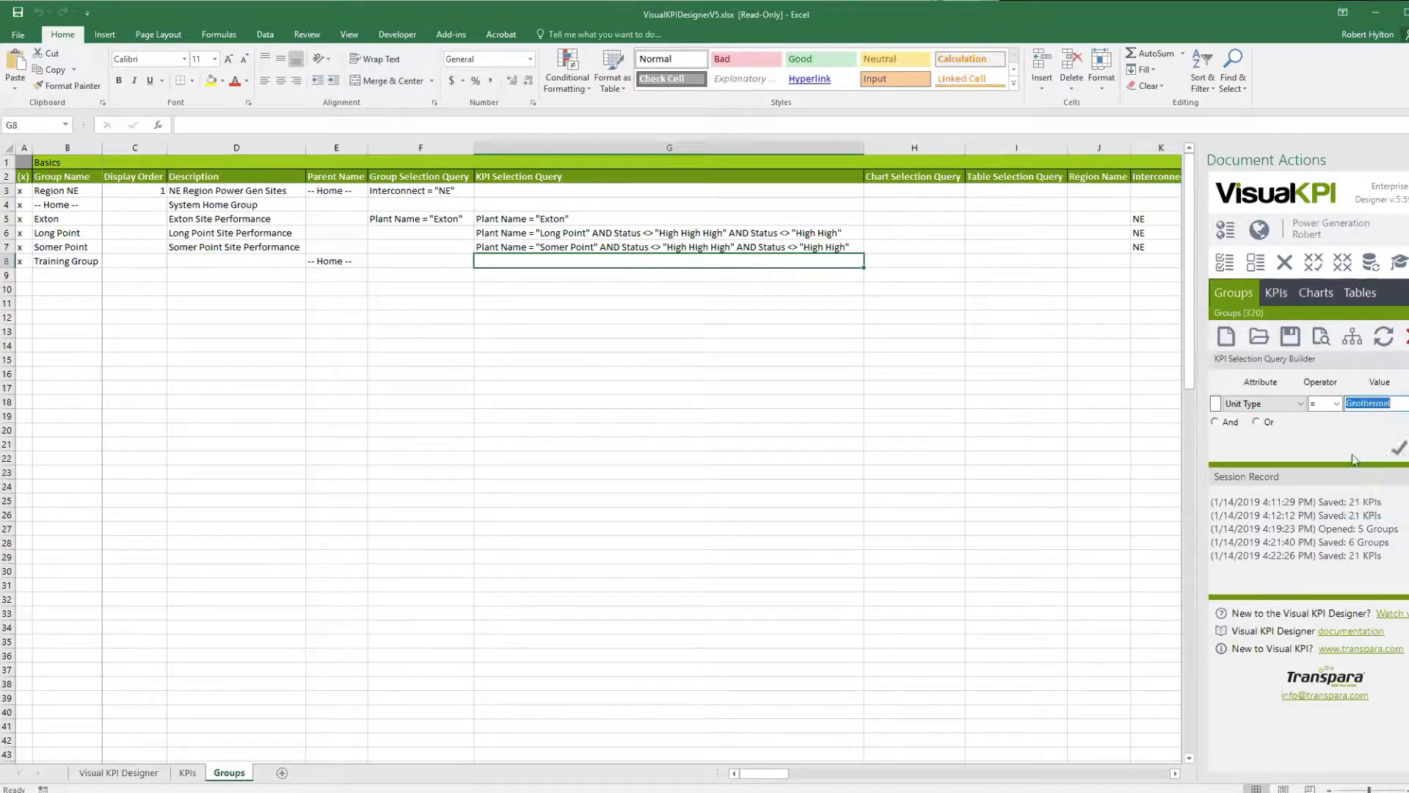
mouse_move(1180, 551)
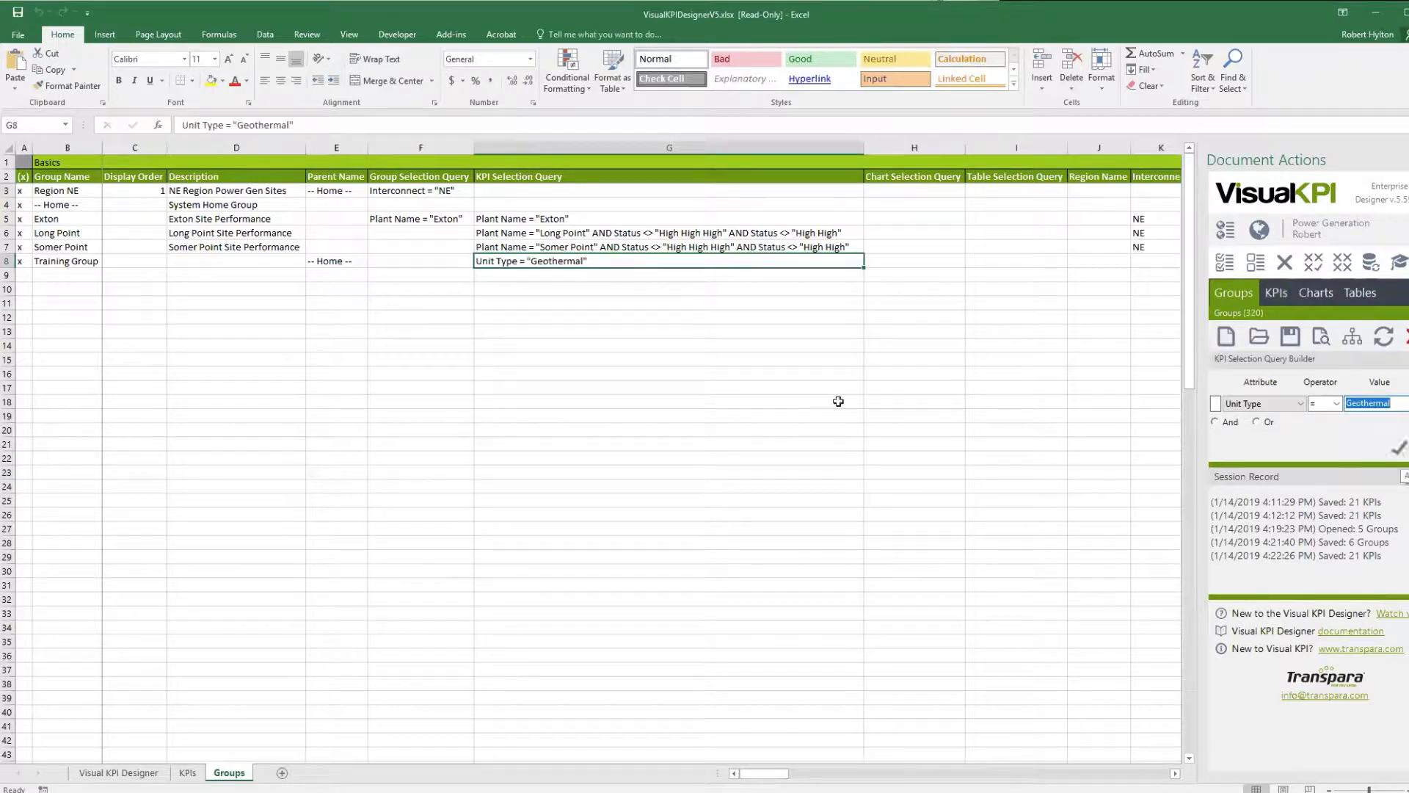
mouse_move(534, 273)
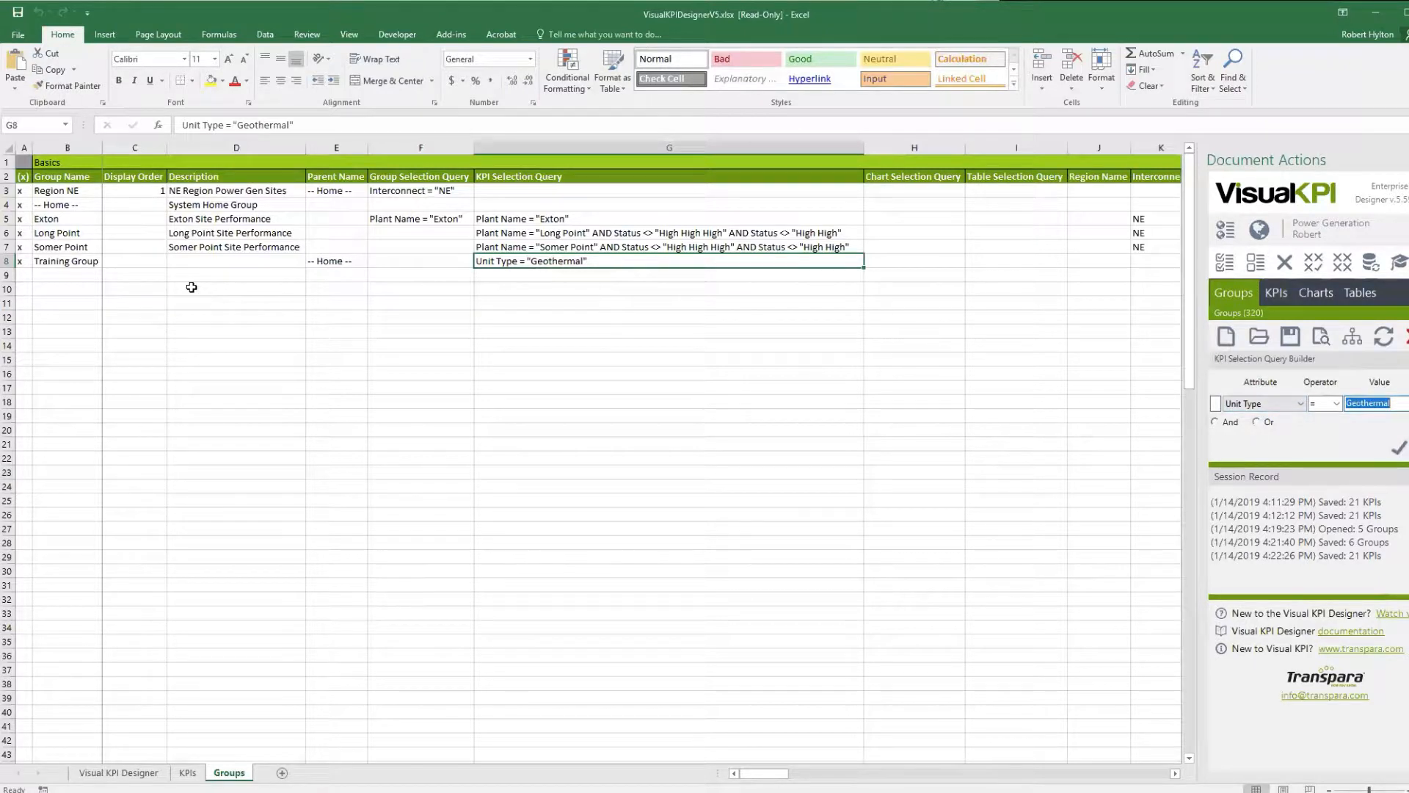
- Rename the row 8 group from Training Group to Geothermal
click(66, 262)
text(Geother)
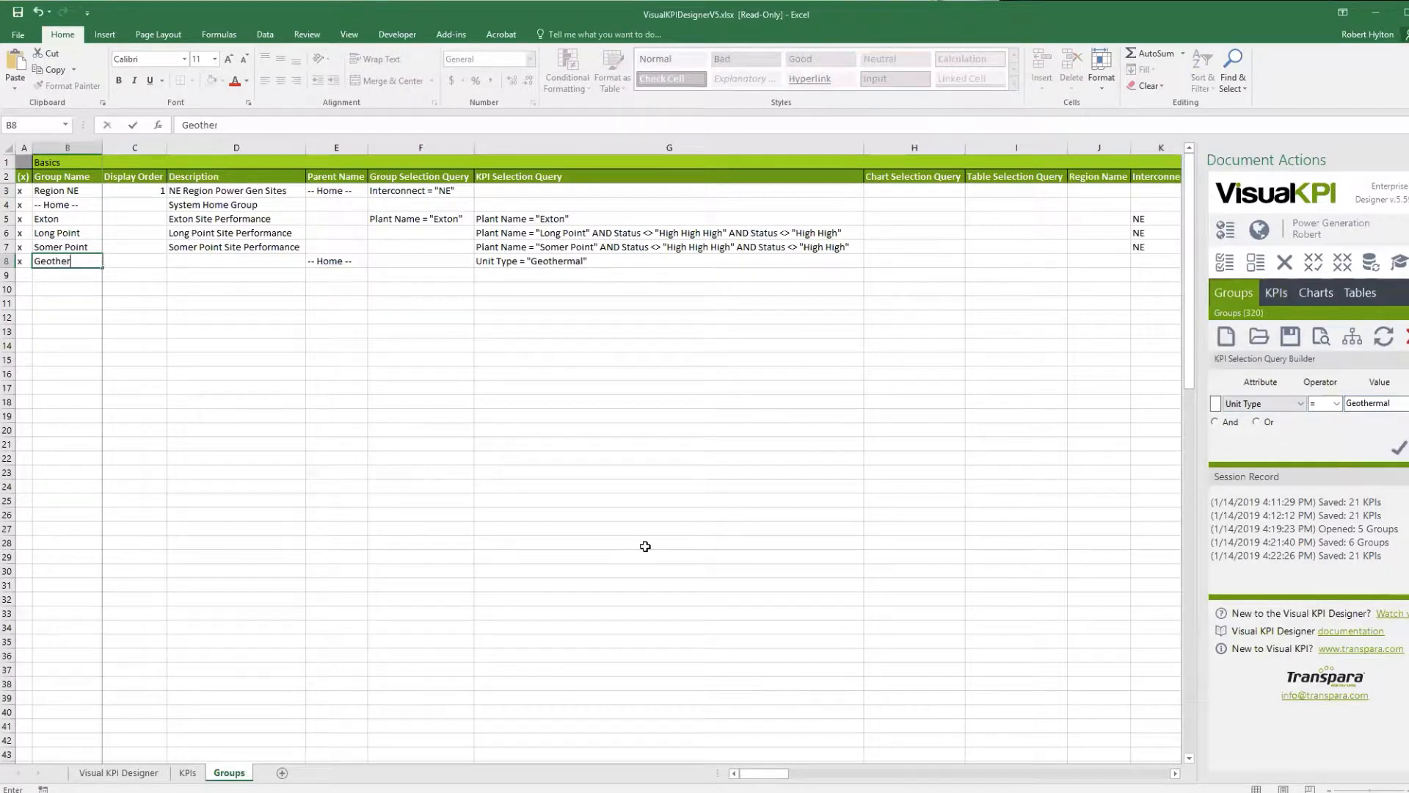
key(Return)
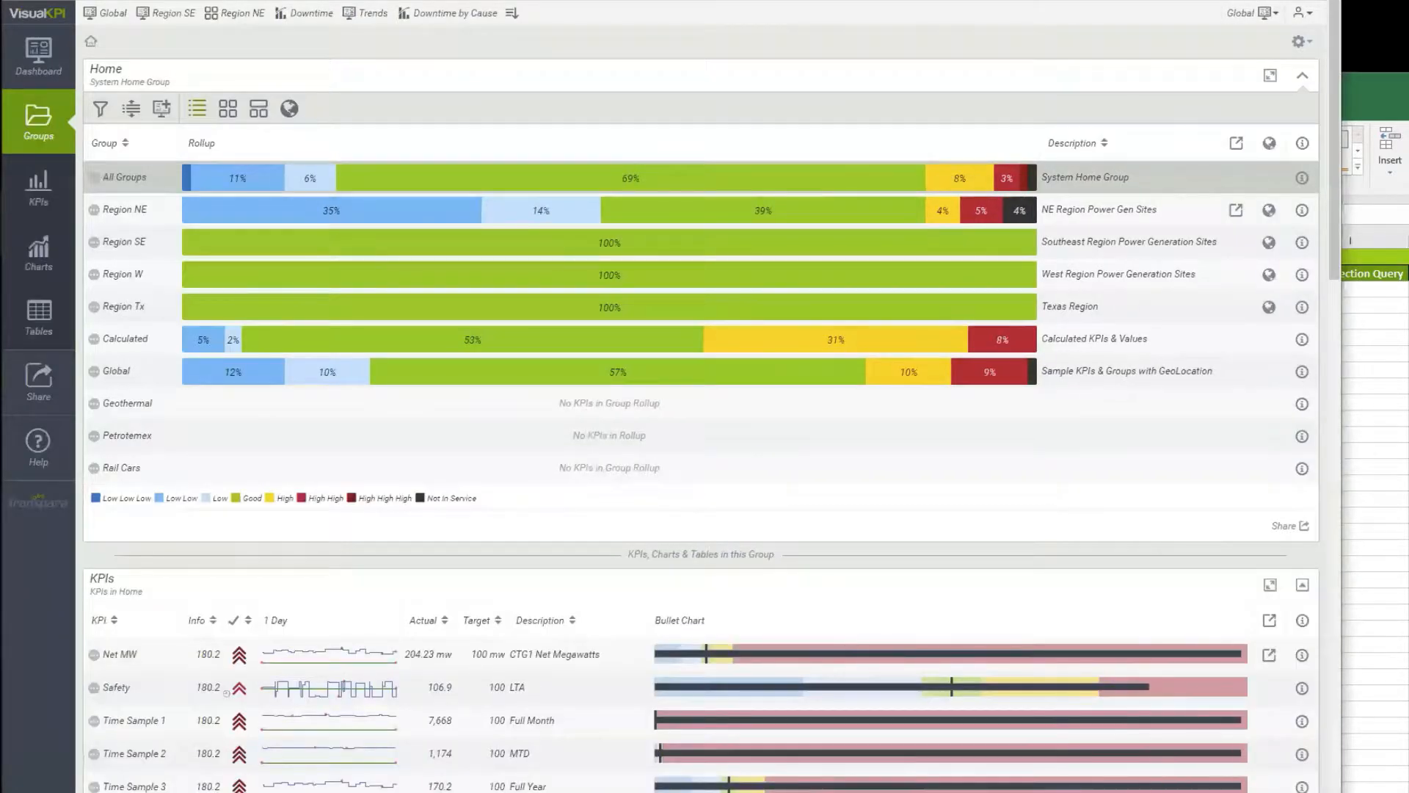
mouse_move(123, 418)
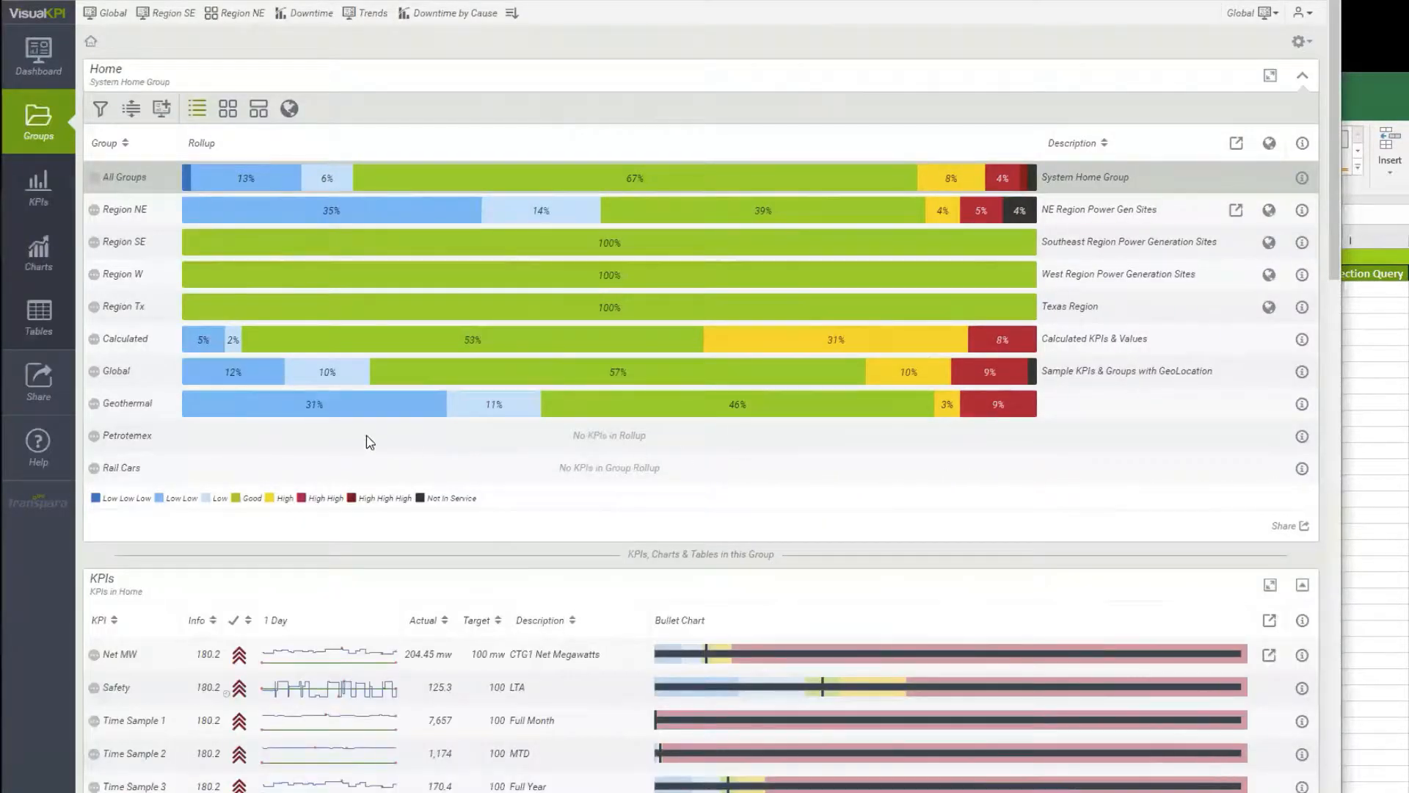
mouse_move(607, 409)
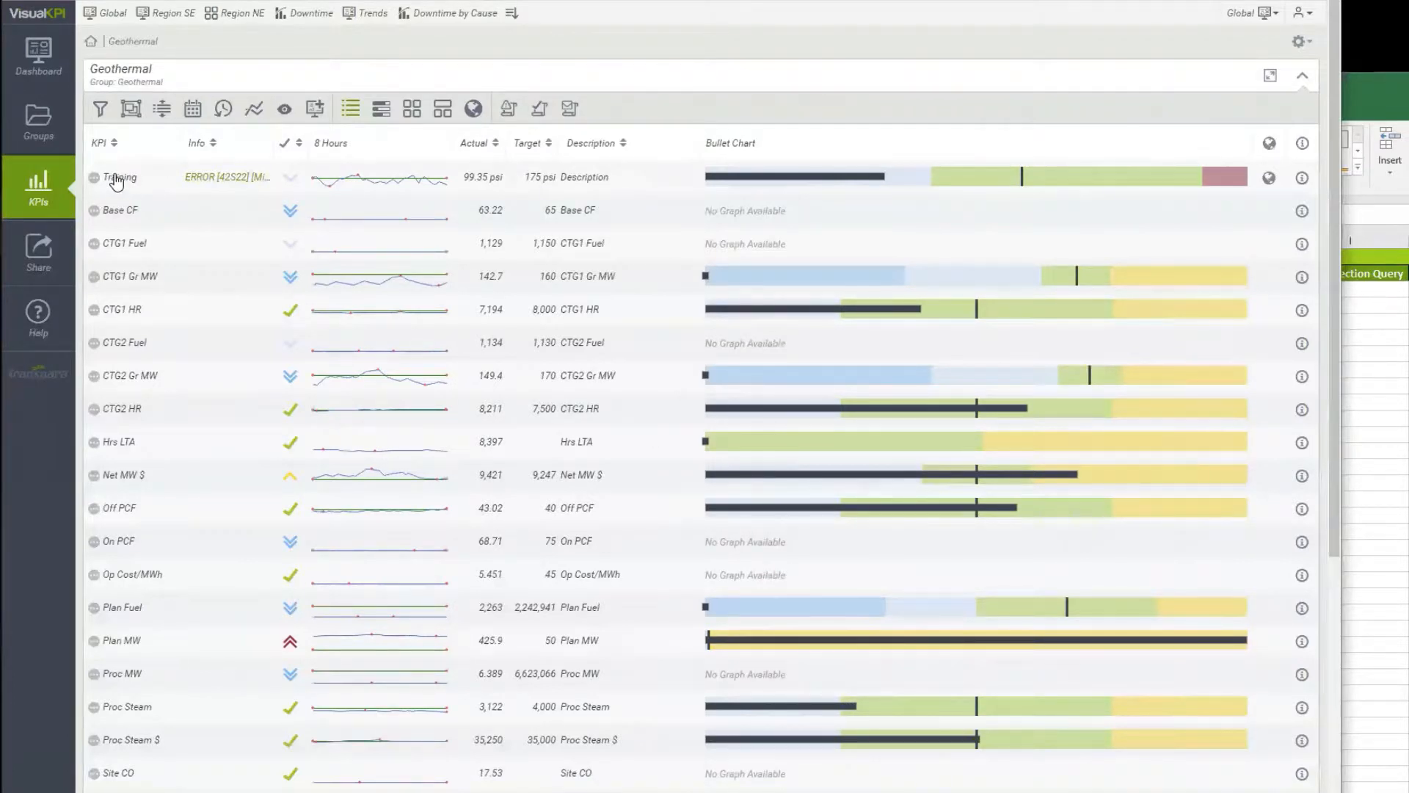
mouse_move(224, 178)
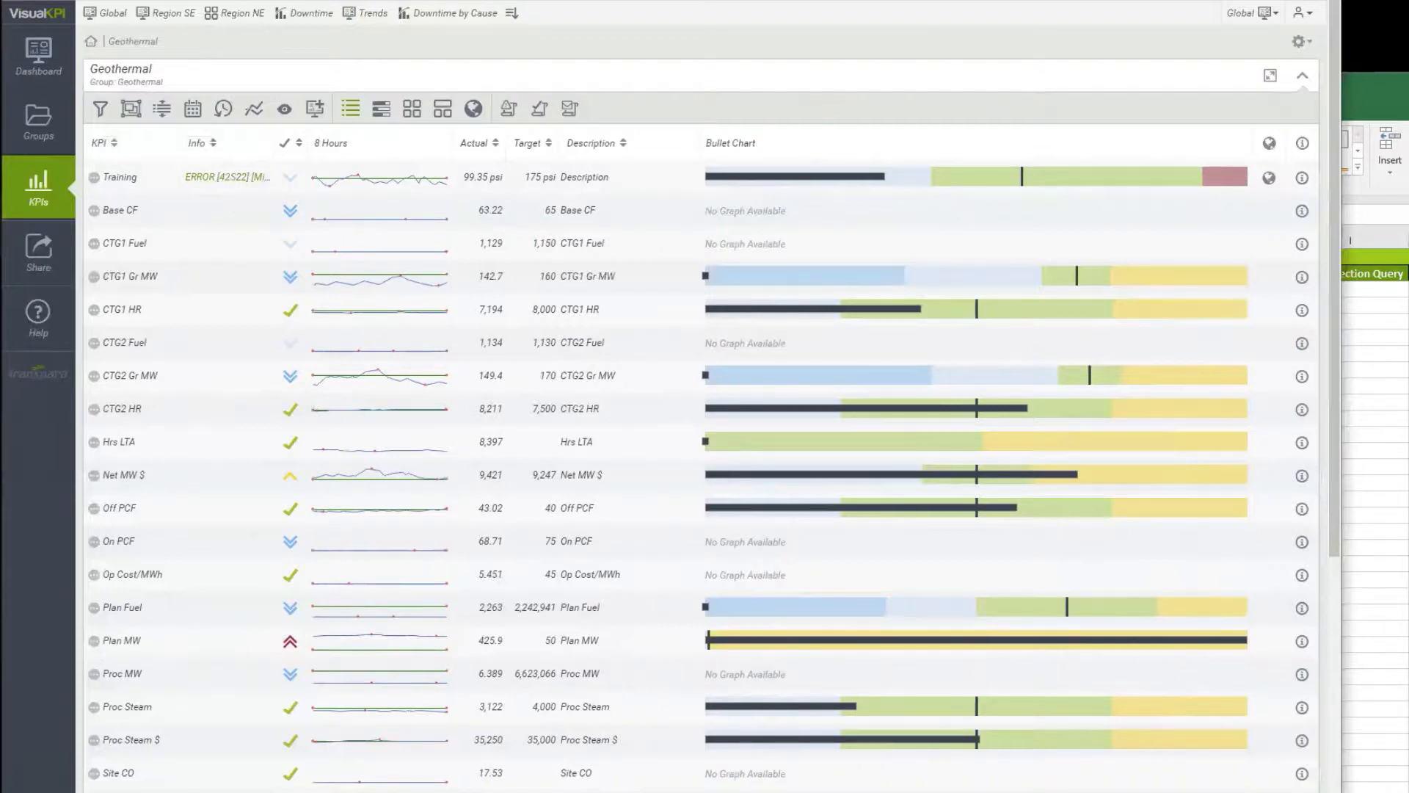
mouse_move(93, 189)
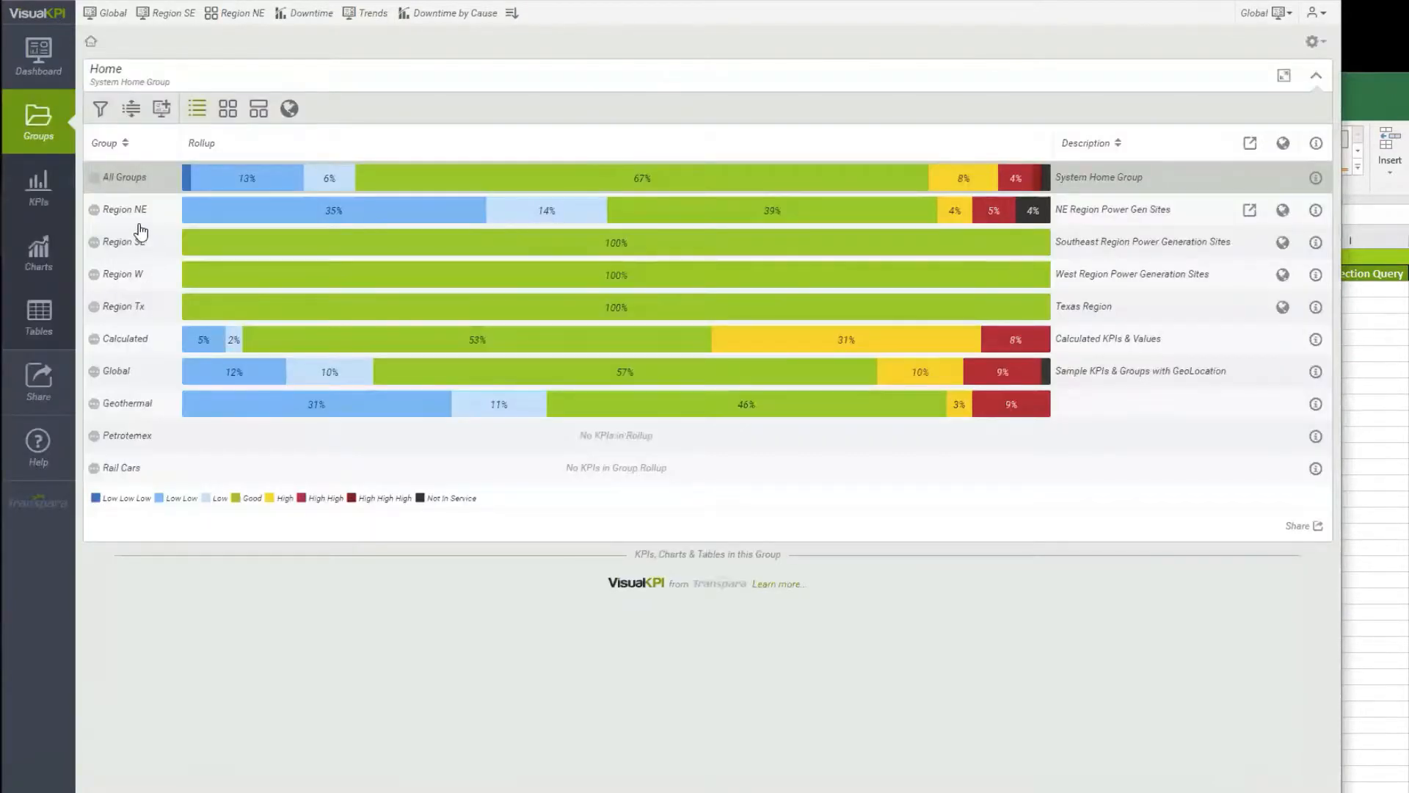
- Browse into Region NE and its Exton site group in Visual KPI
click(124, 209)
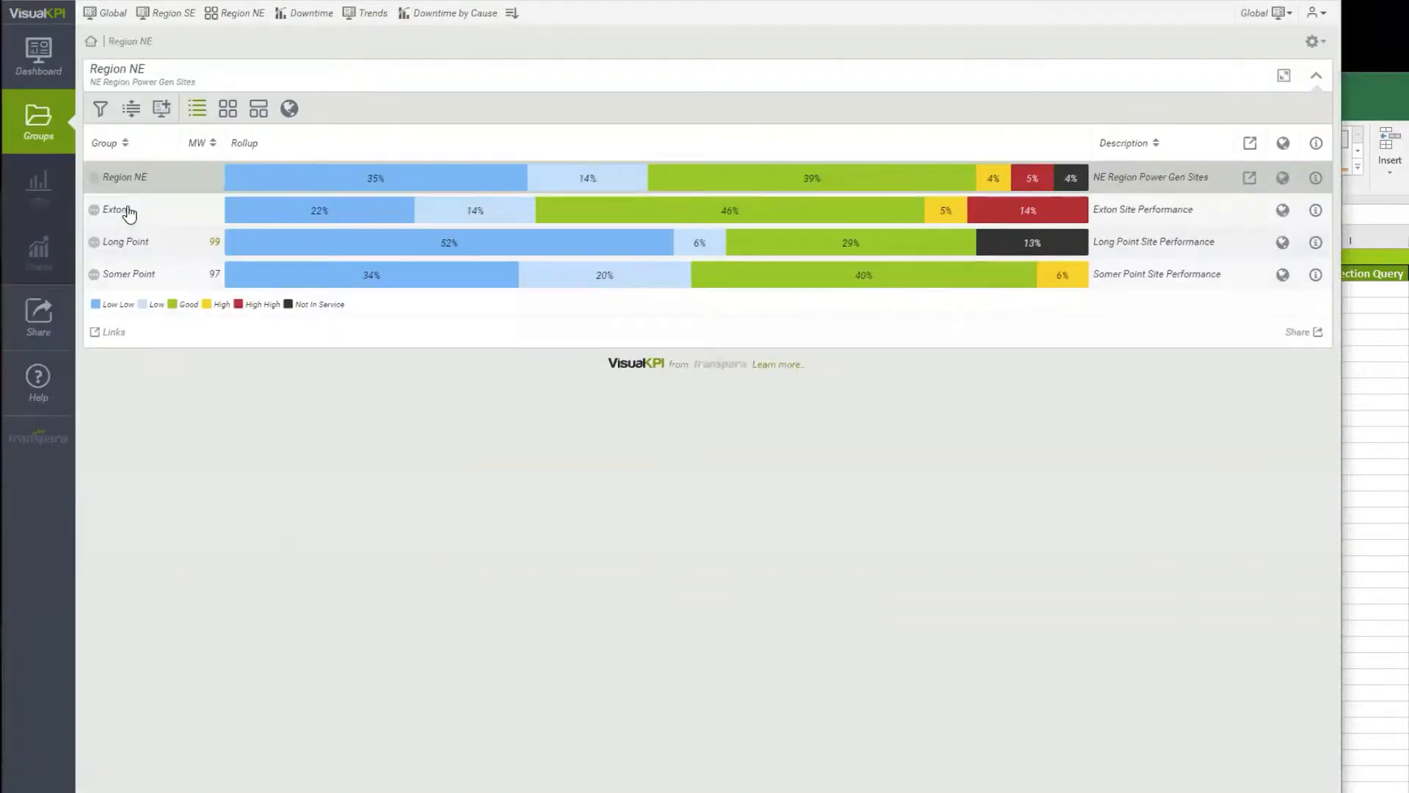
click(115, 210)
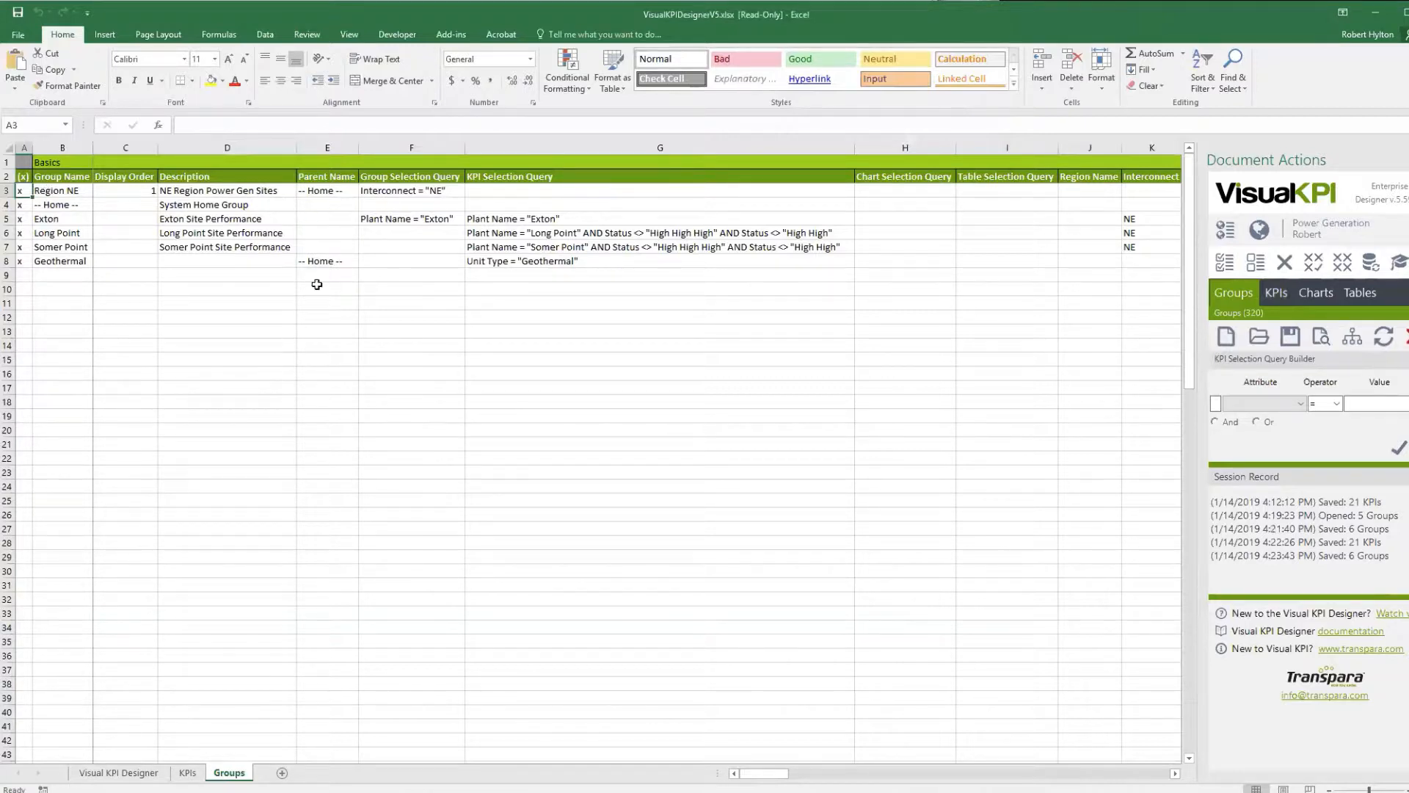
mouse_move(335, 598)
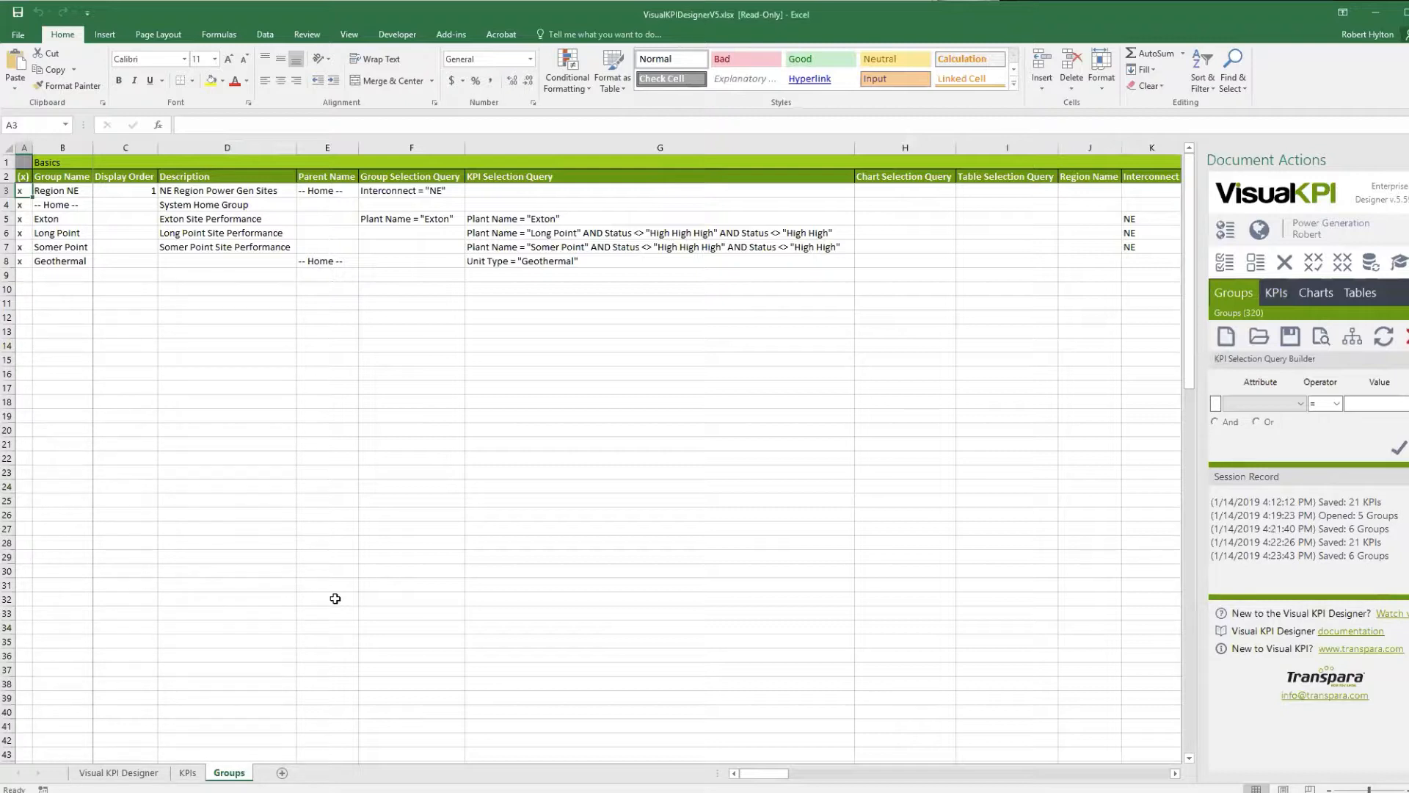
mouse_move(322, 309)
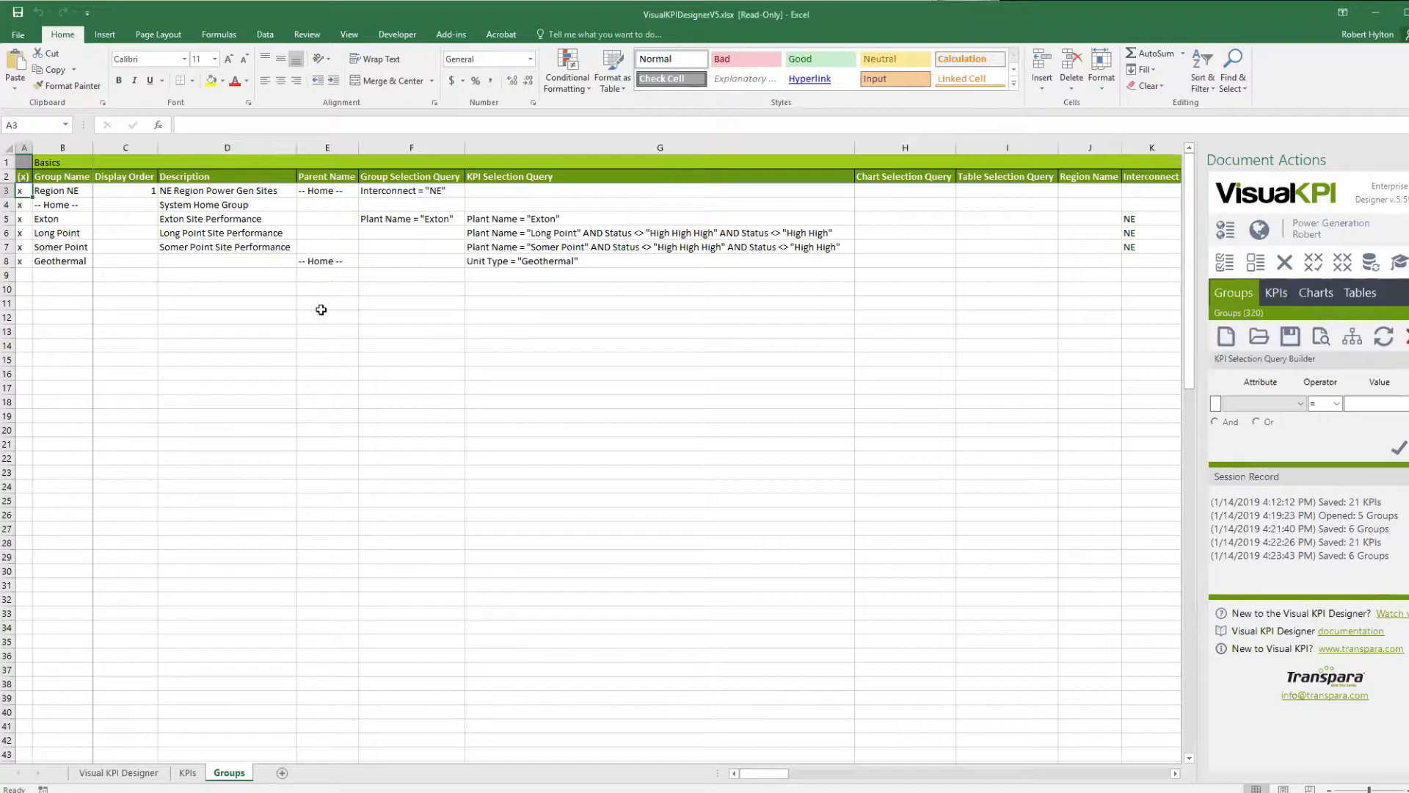
mouse_move(317, 189)
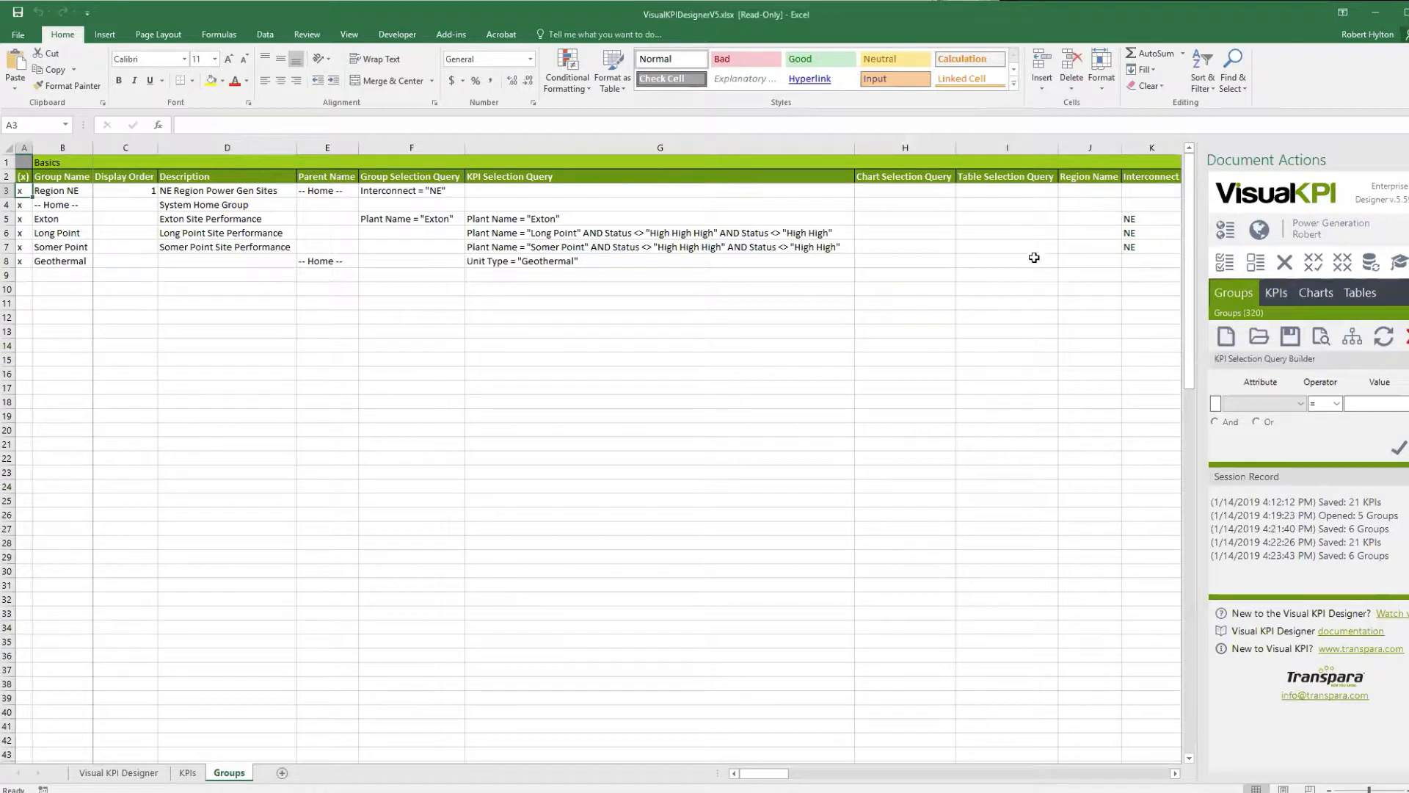
mouse_move(381, 190)
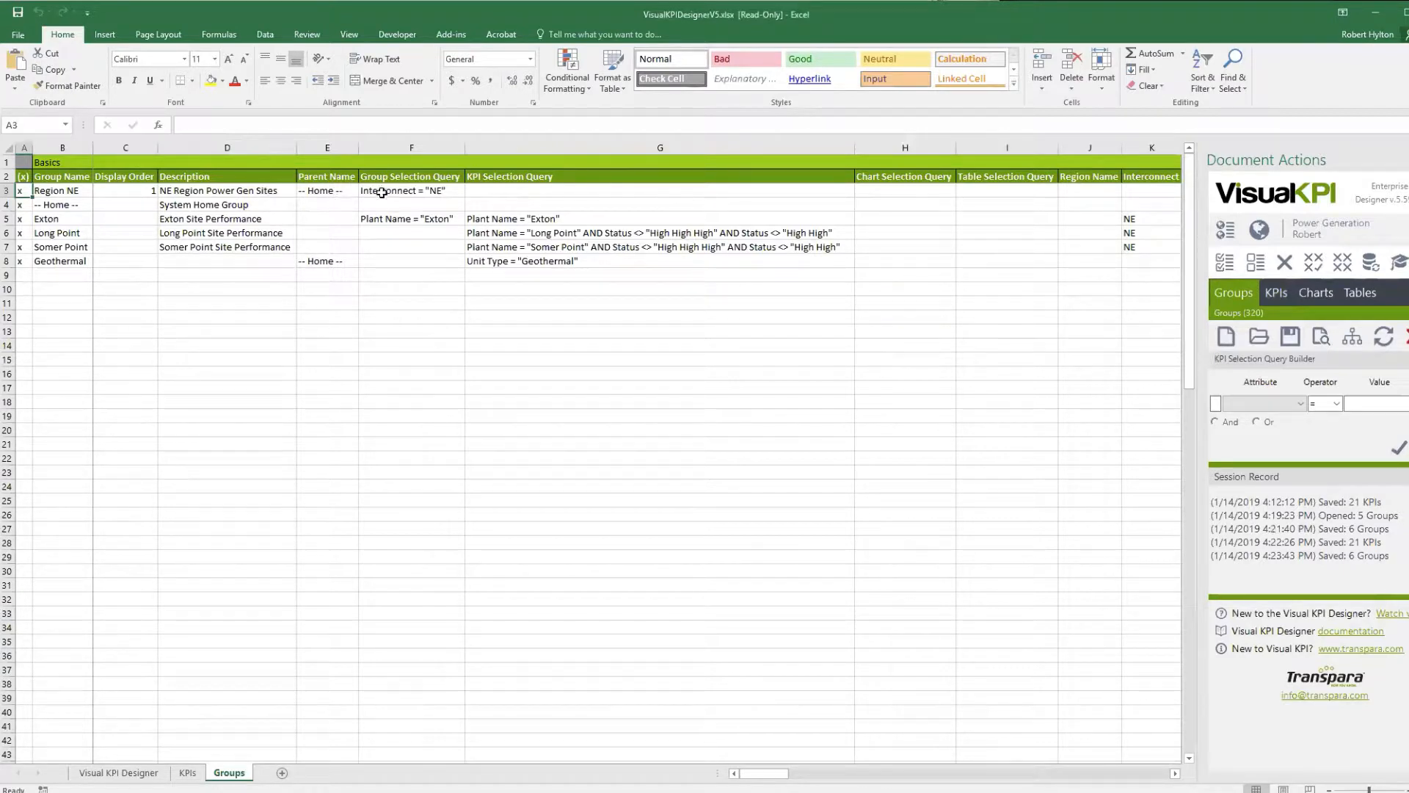
mouse_move(423, 250)
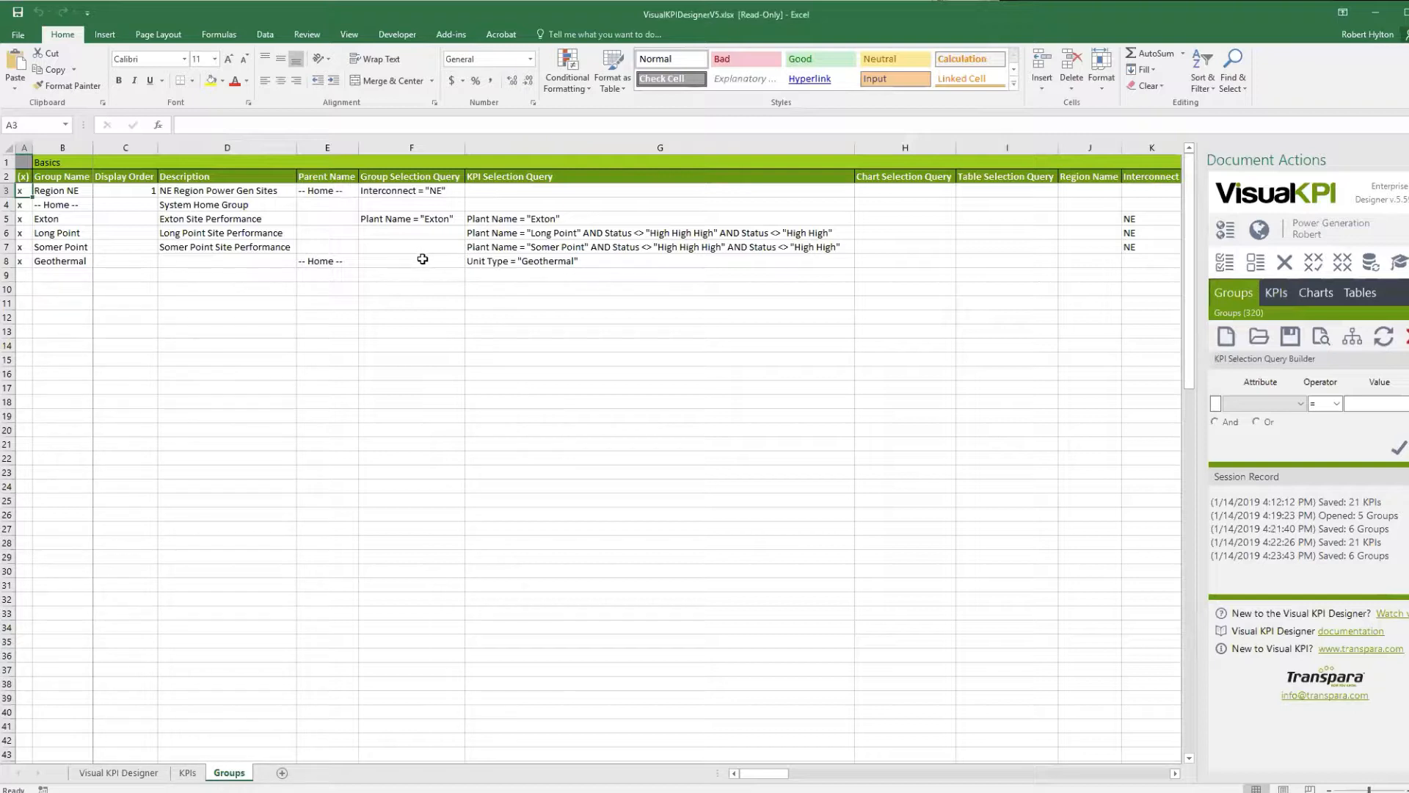
mouse_move(405, 258)
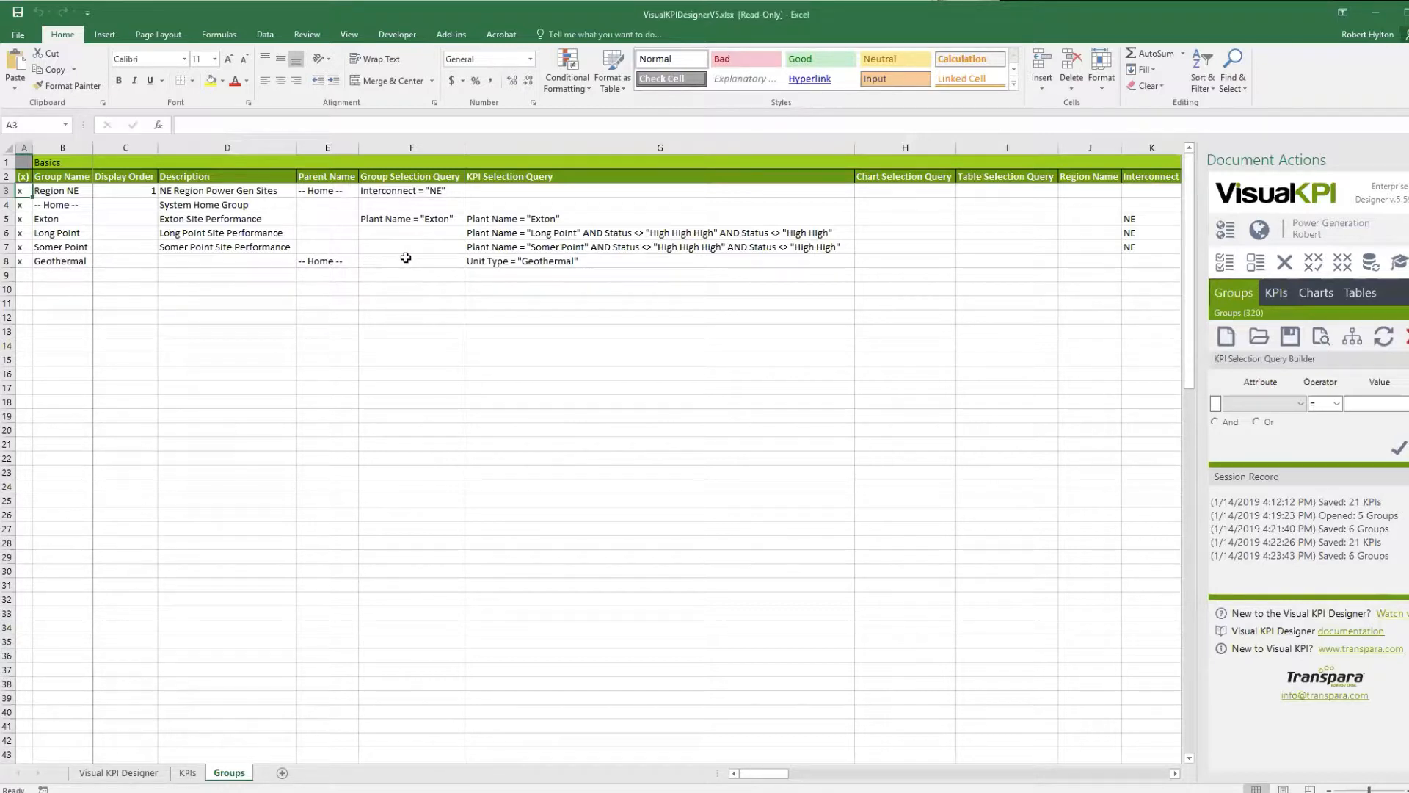
click(411, 261)
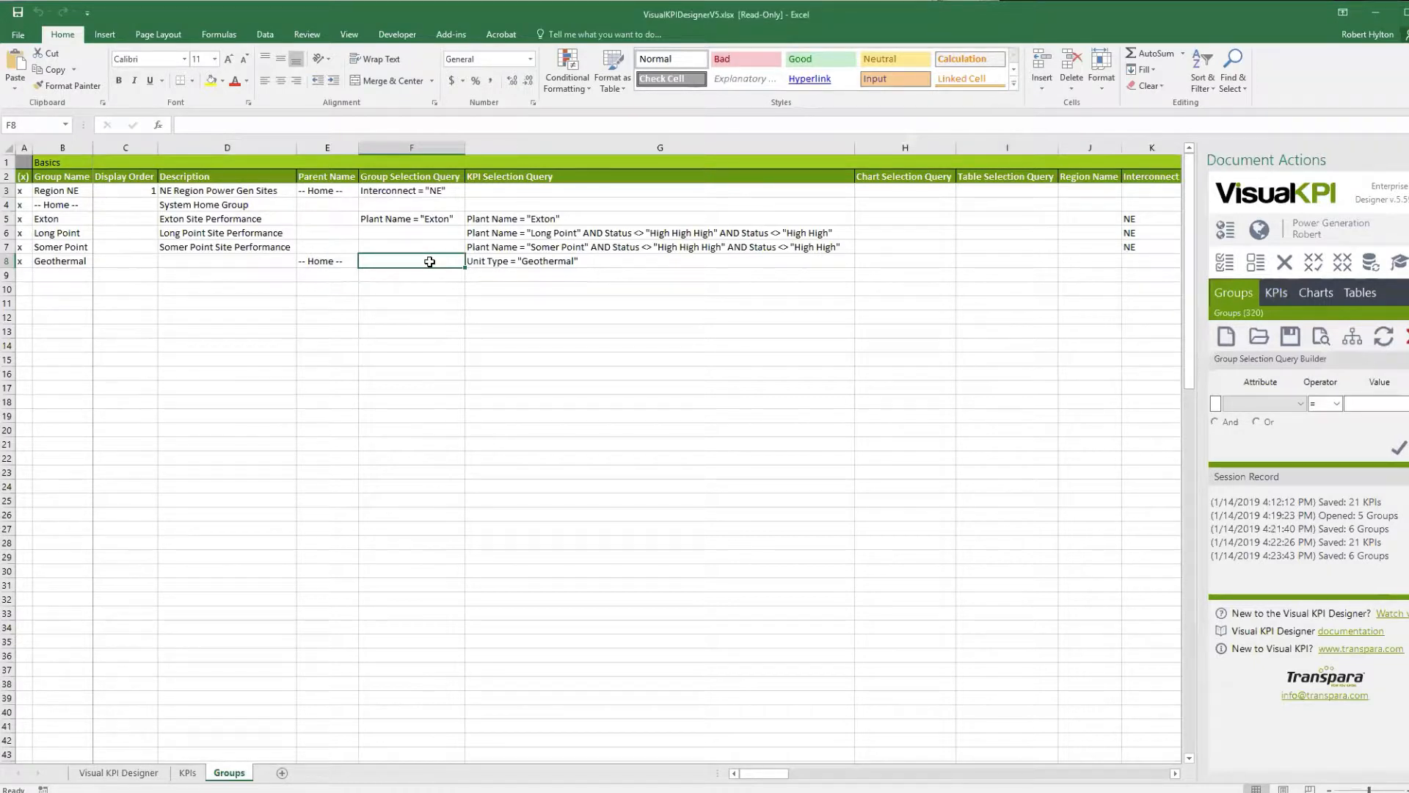
mouse_move(423, 247)
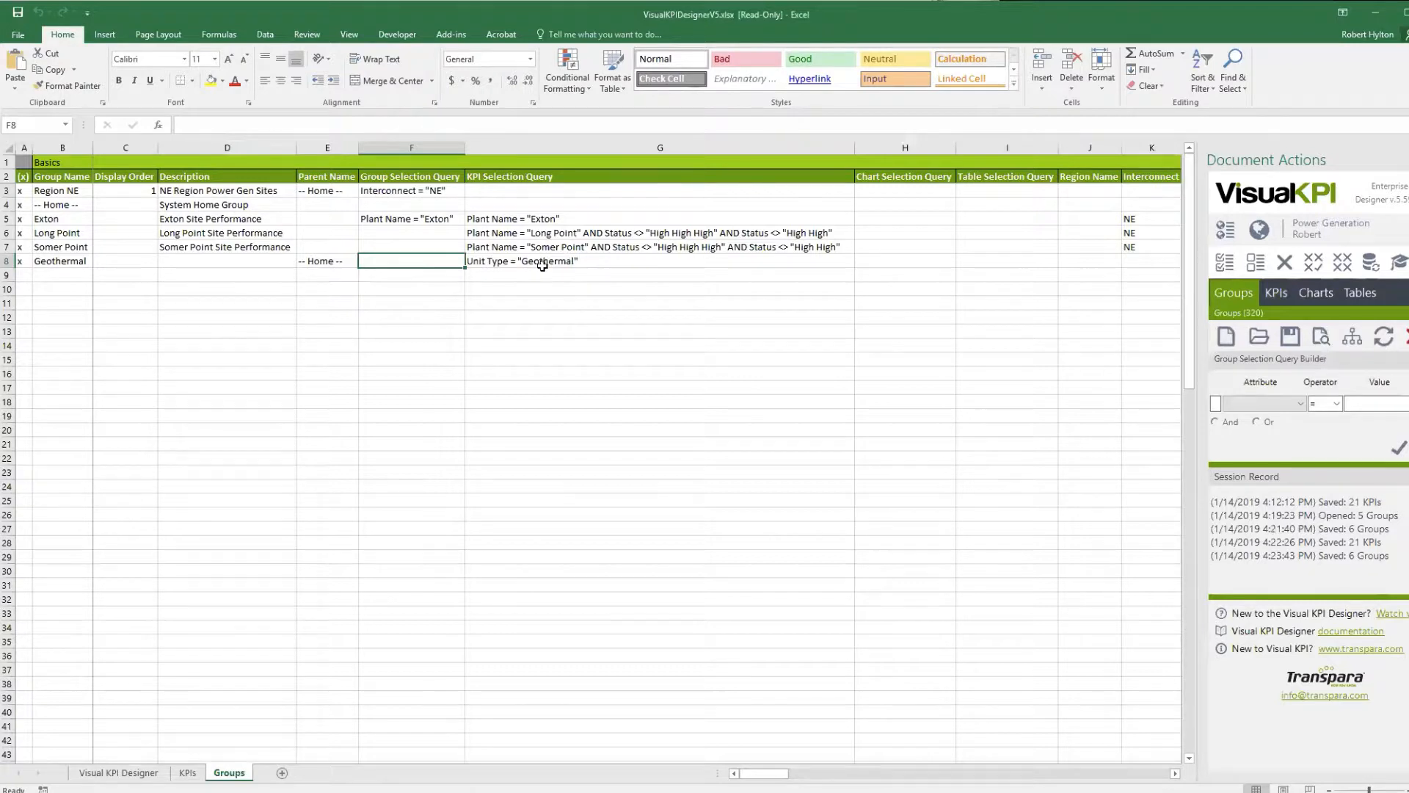
click(904, 262)
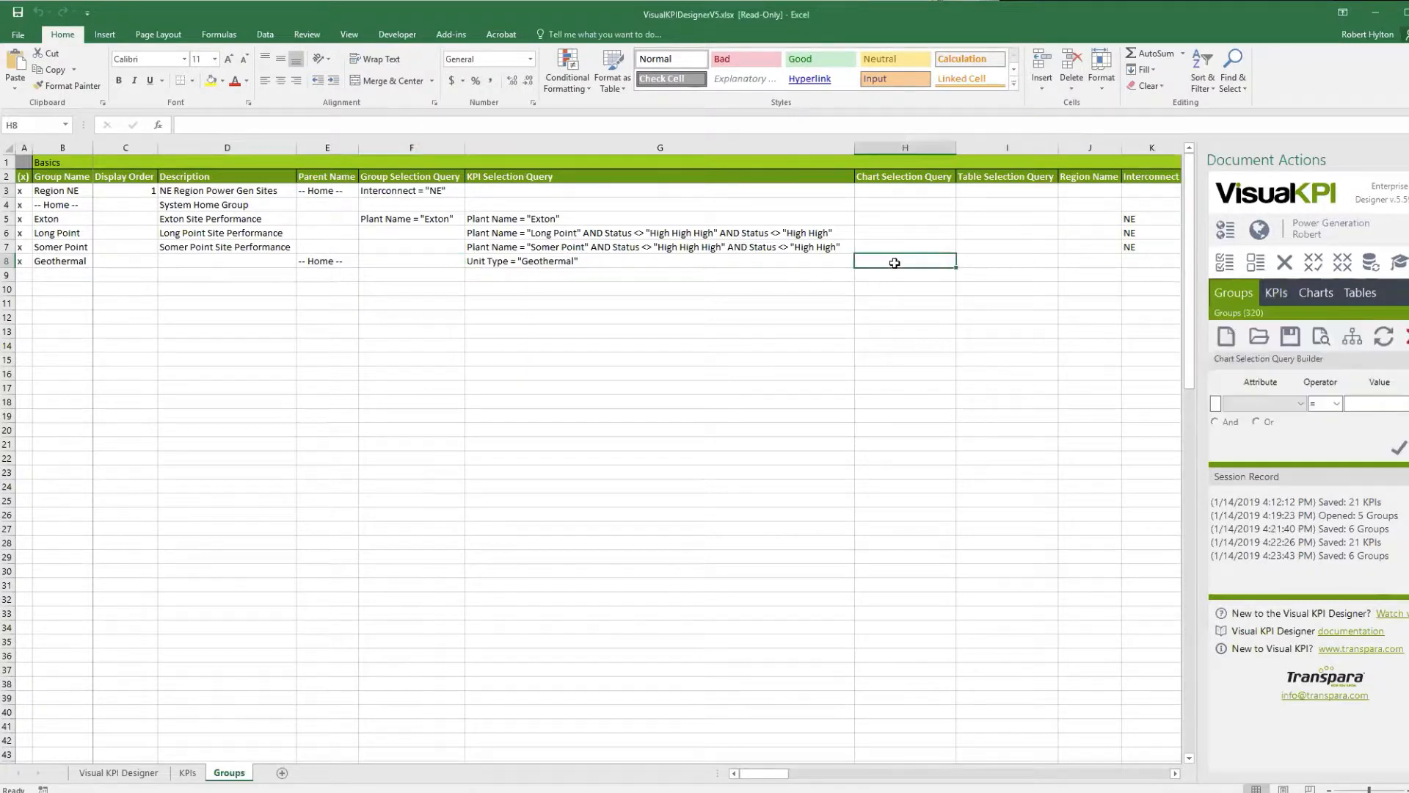
click(1007, 261)
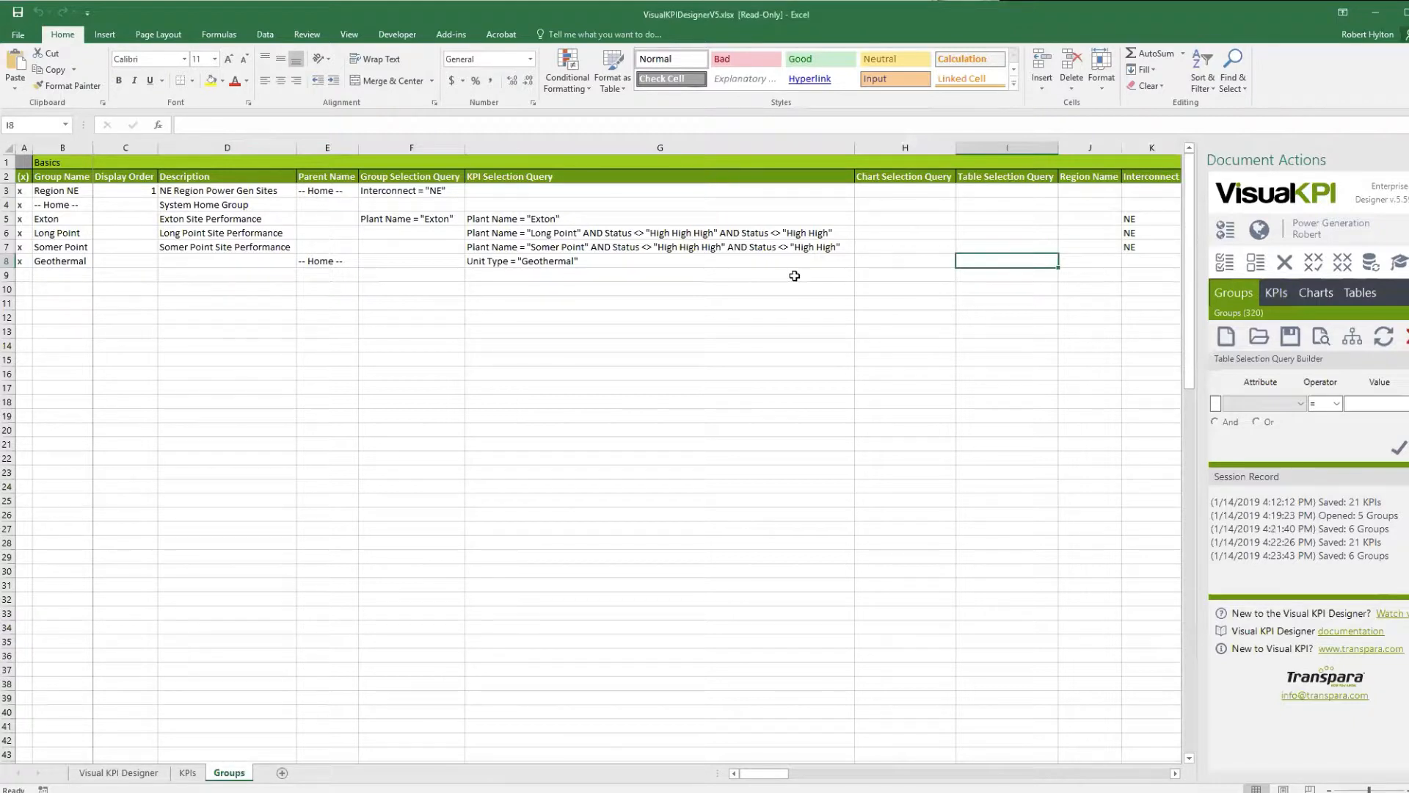
mouse_move(758, 304)
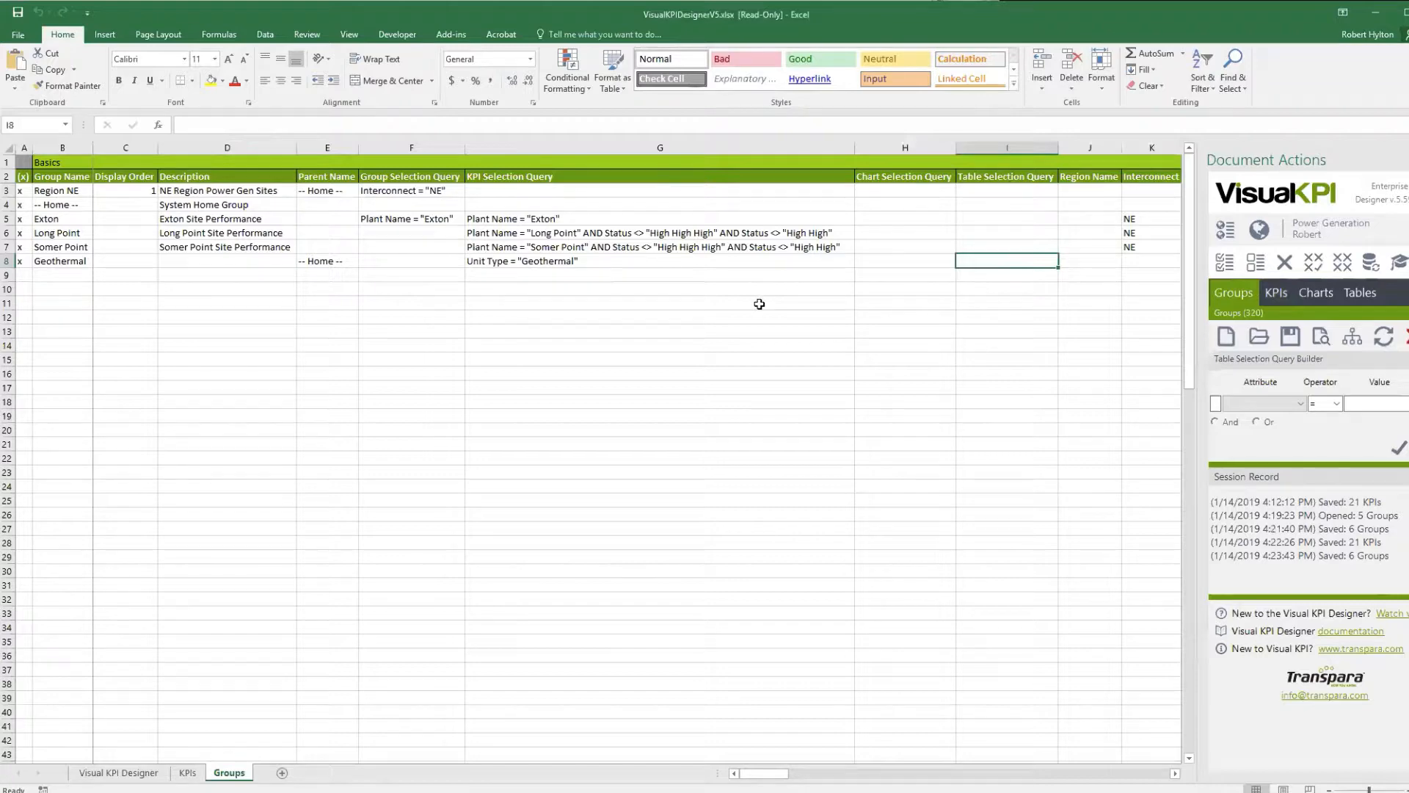
mouse_move(764, 780)
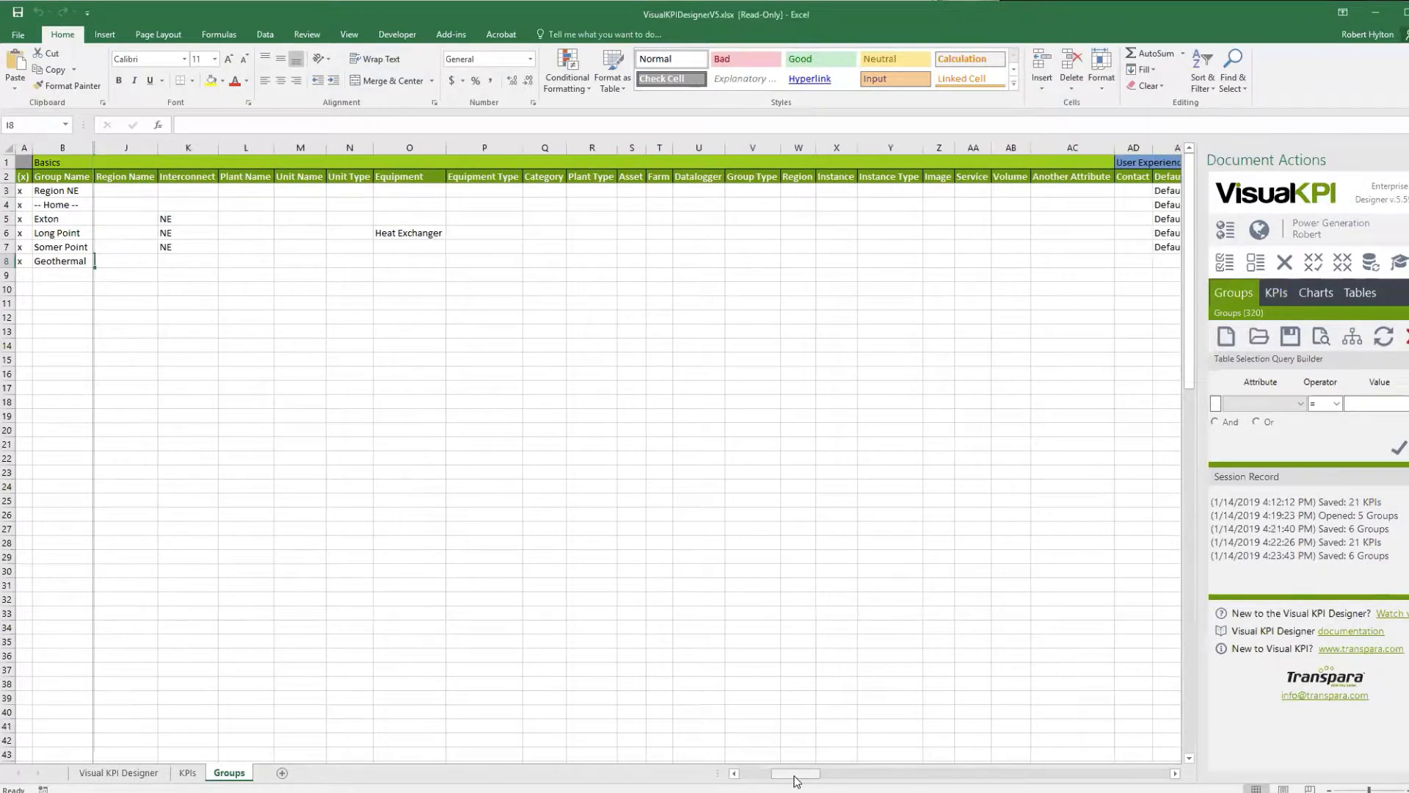
mouse_move(135, 176)
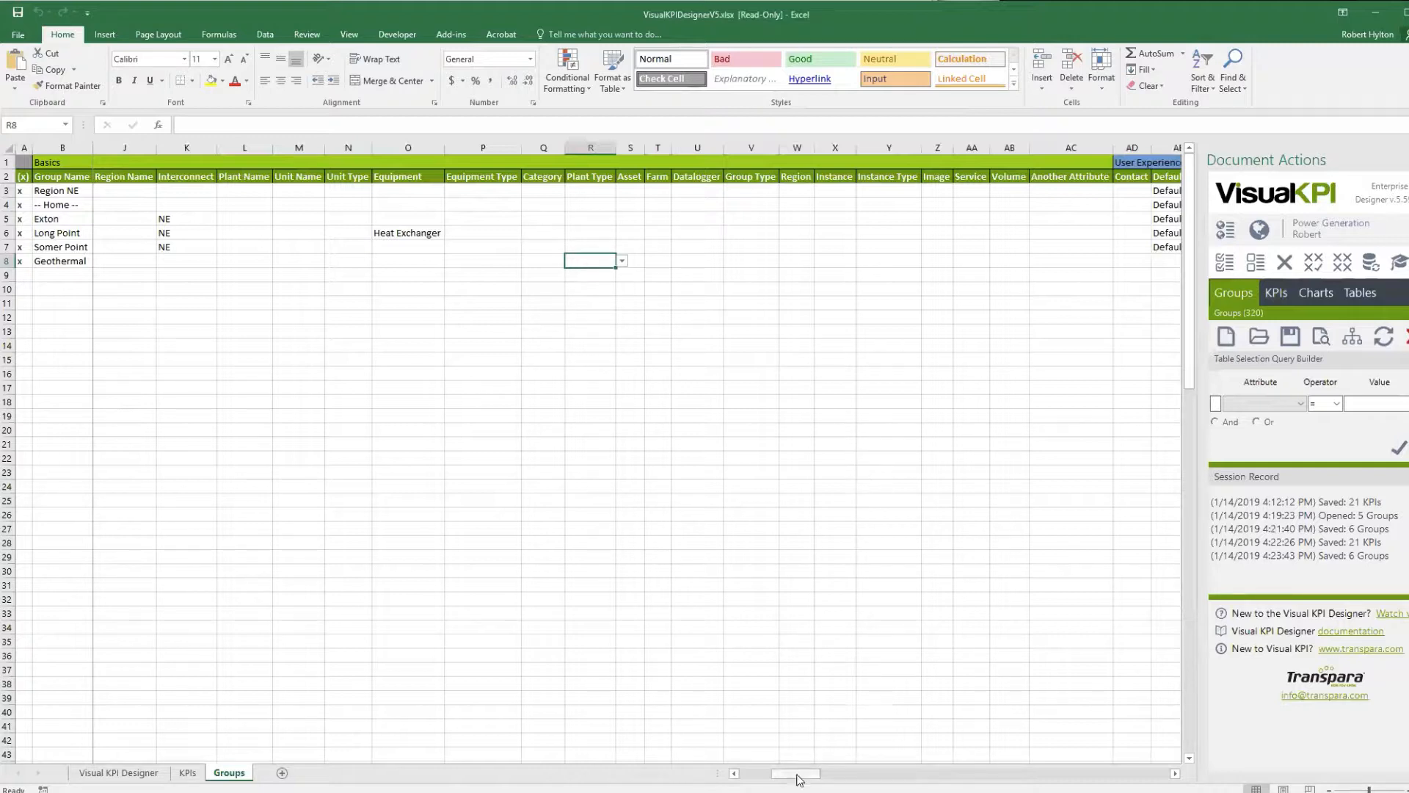
mouse_move(781, 686)
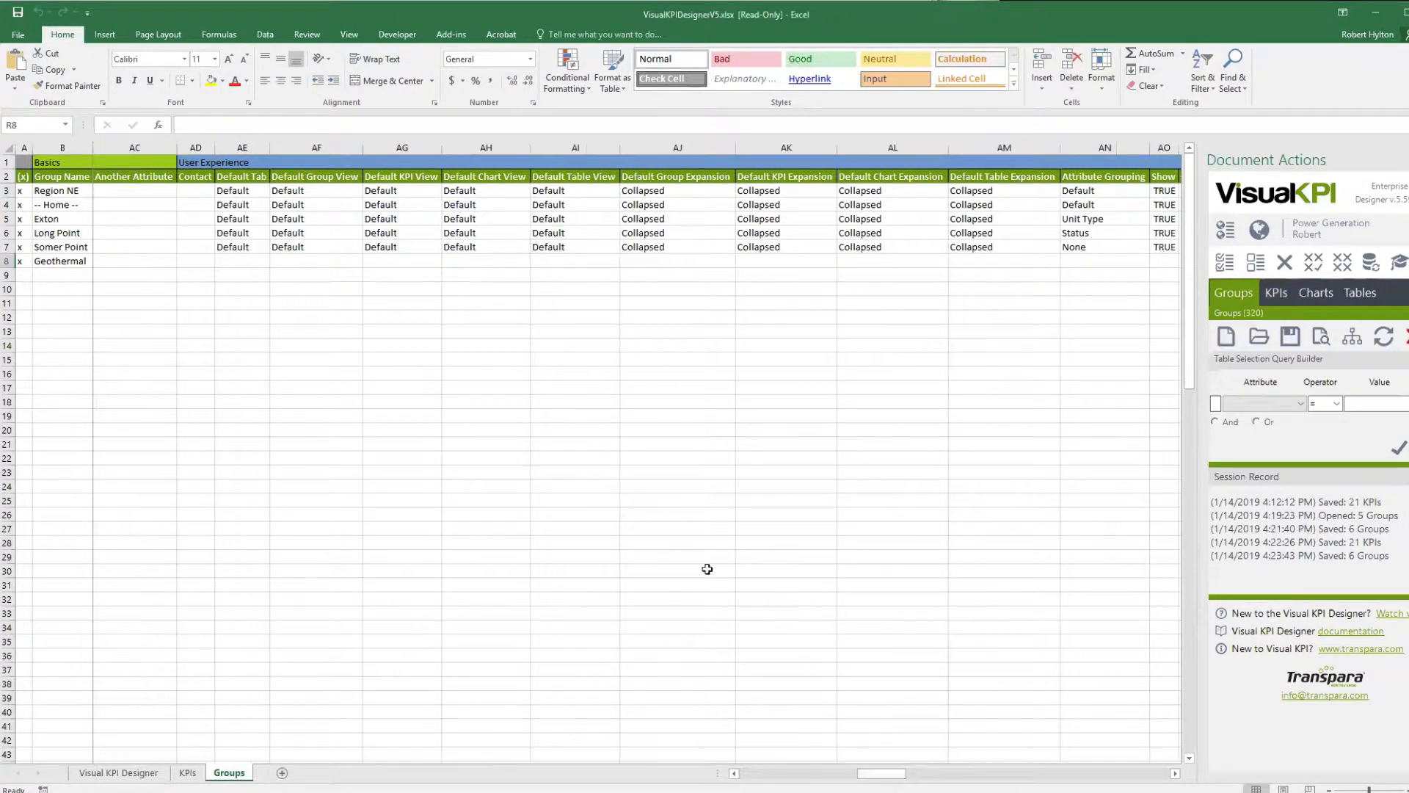
mouse_move(665, 493)
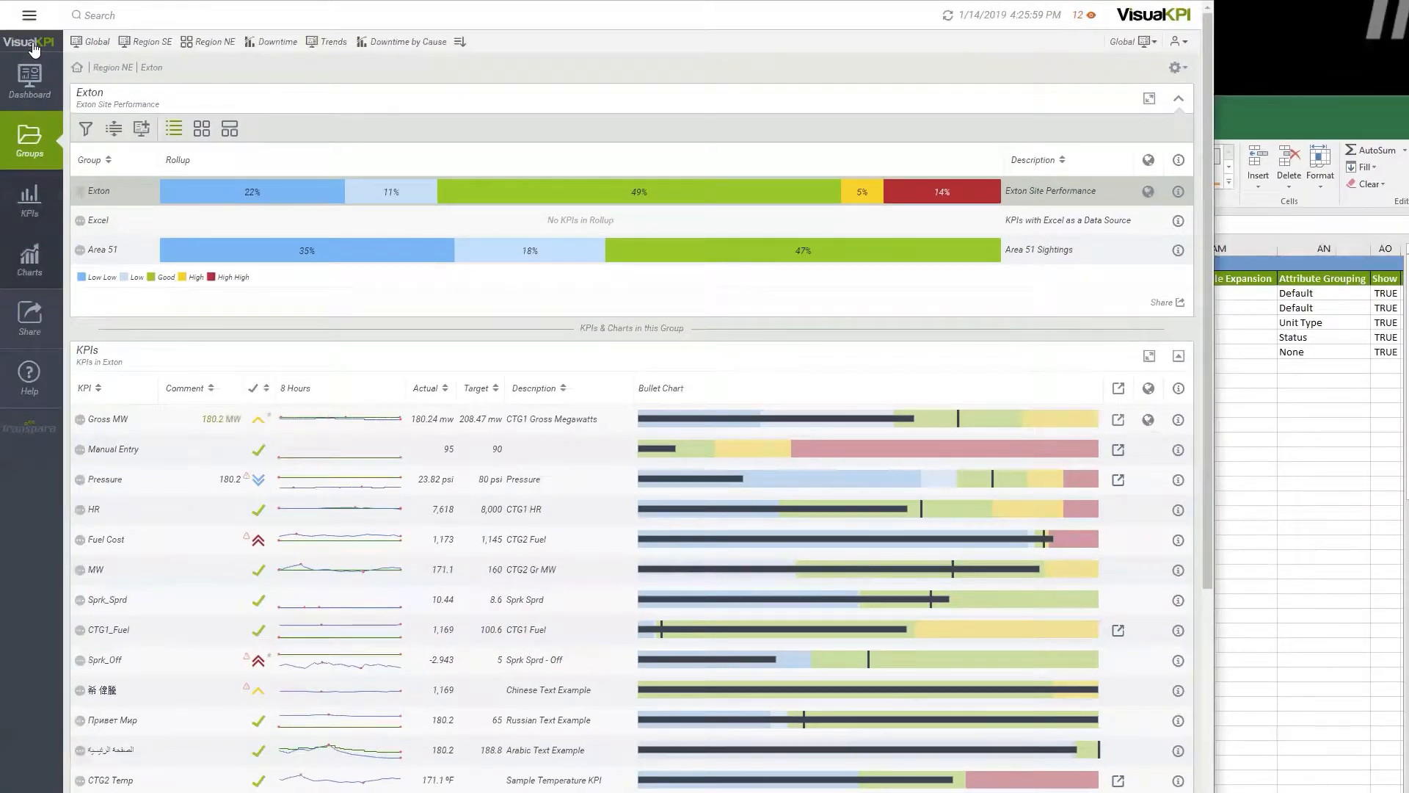
- View the Region NE group's three sites and return to the Home rollup
click(77, 67)
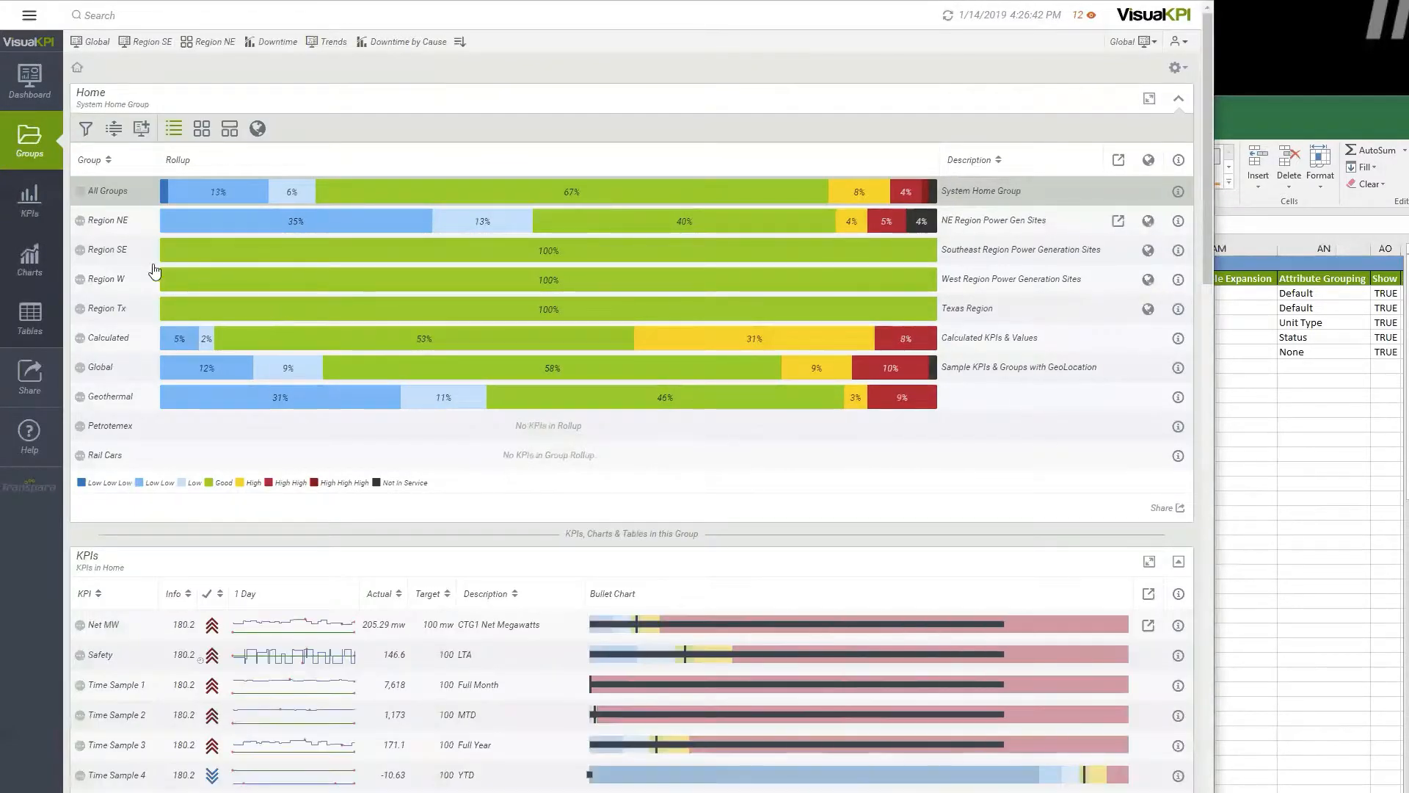
mouse_move(107, 220)
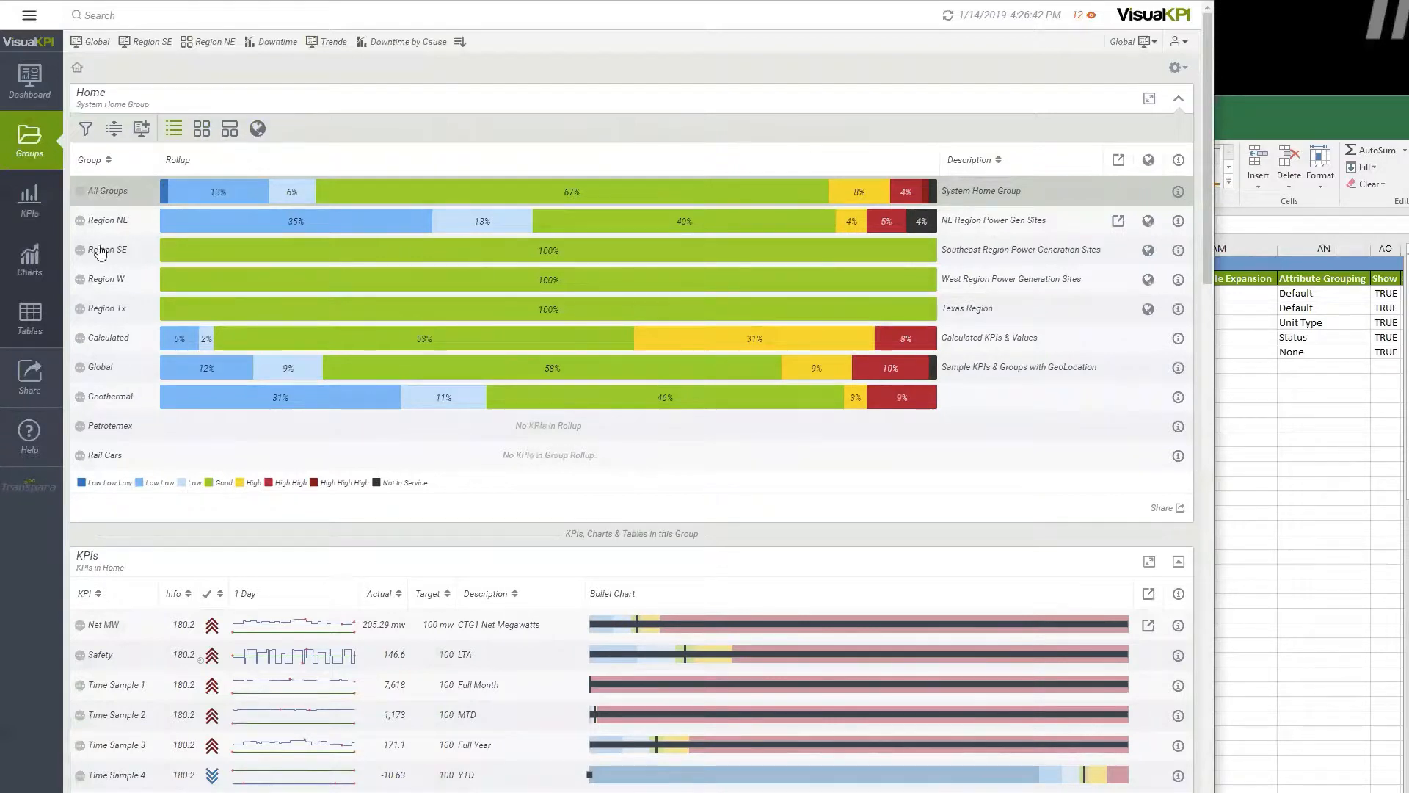
mouse_move(201, 128)
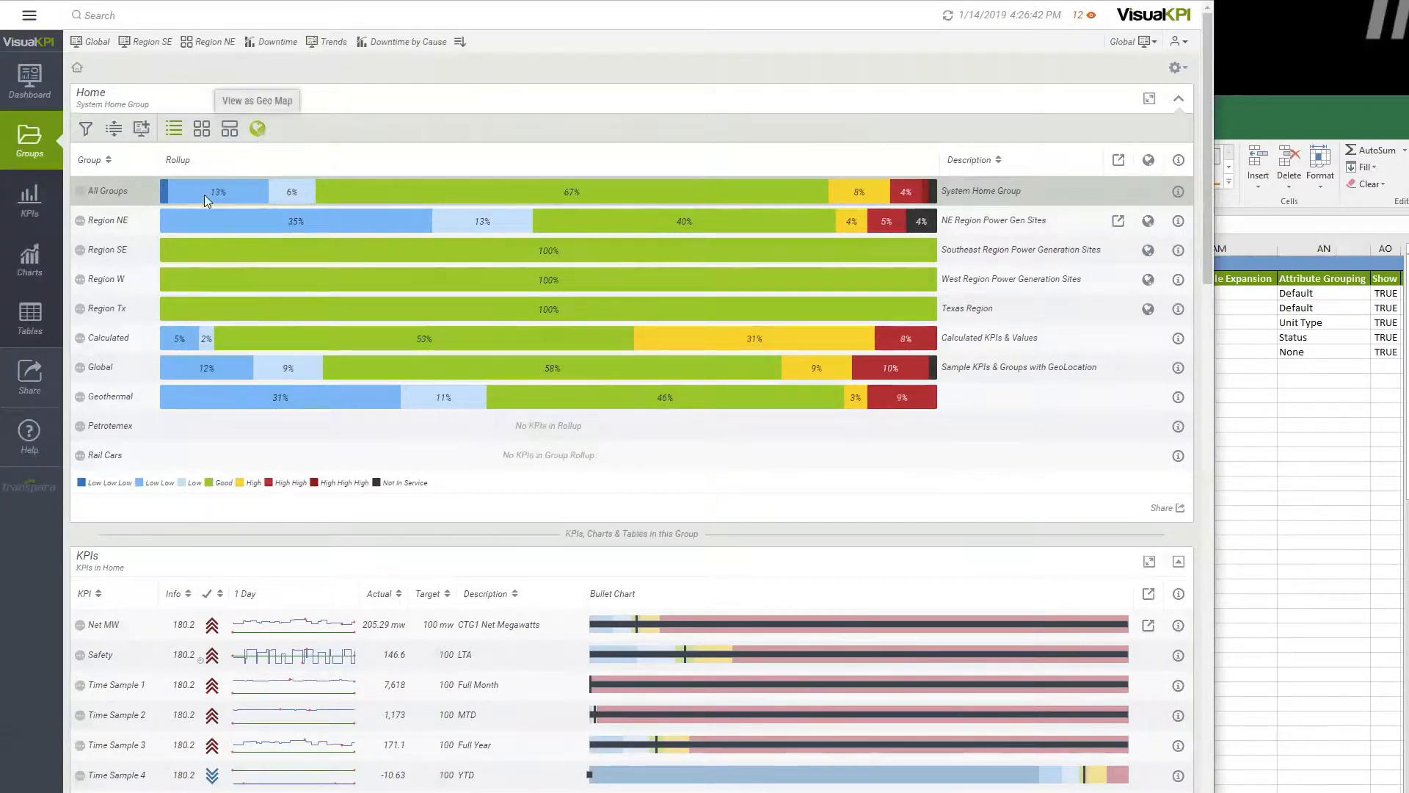
click(112, 220)
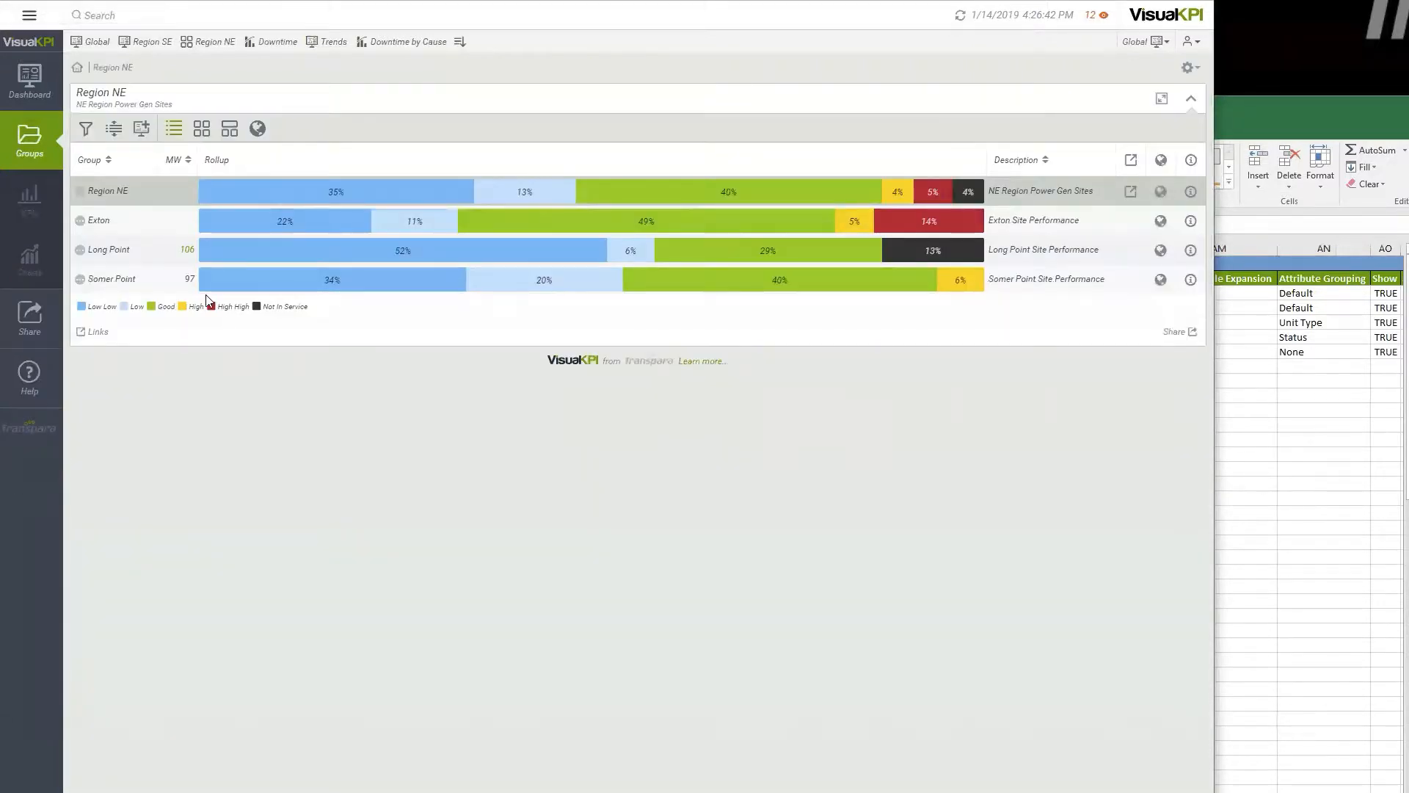
mouse_move(282, 435)
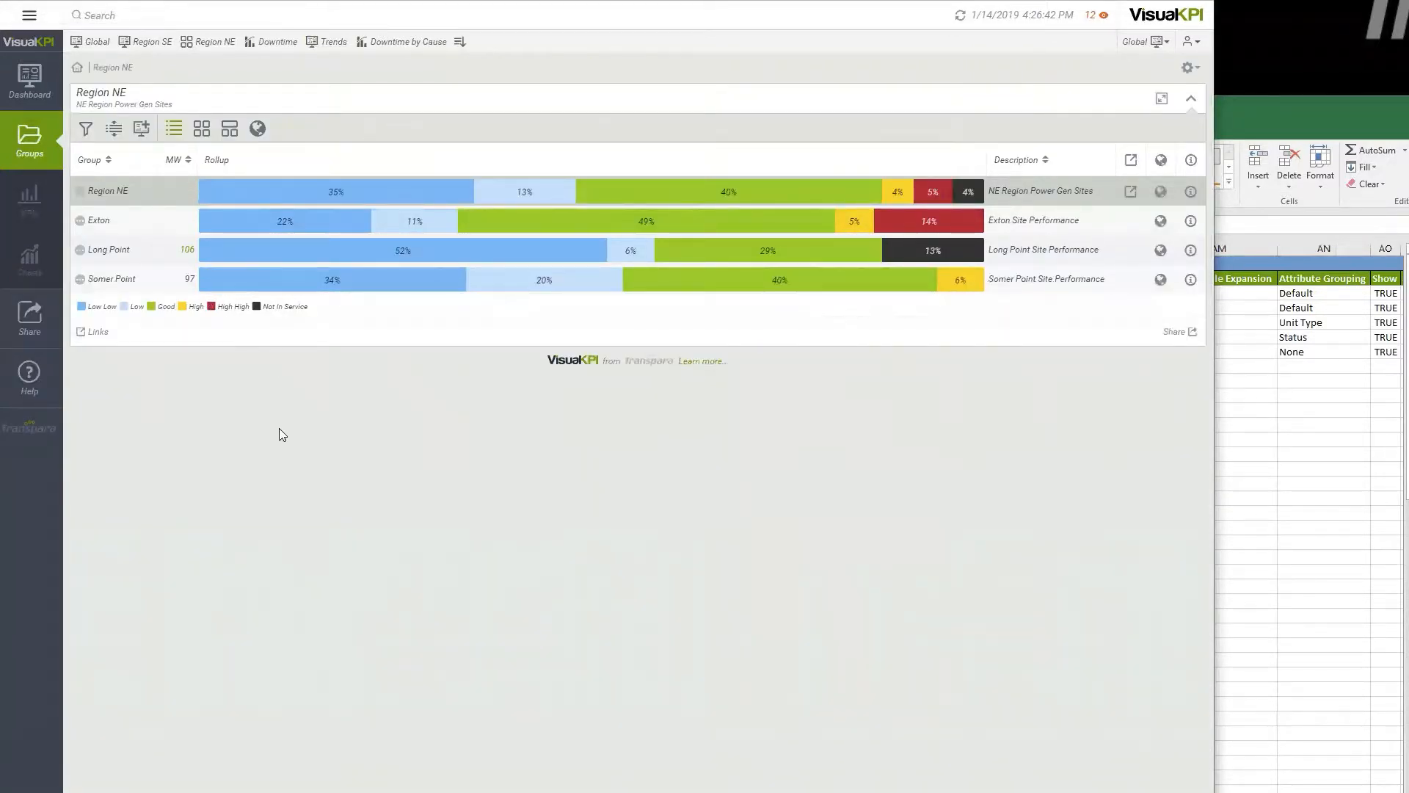
mouse_move(130, 199)
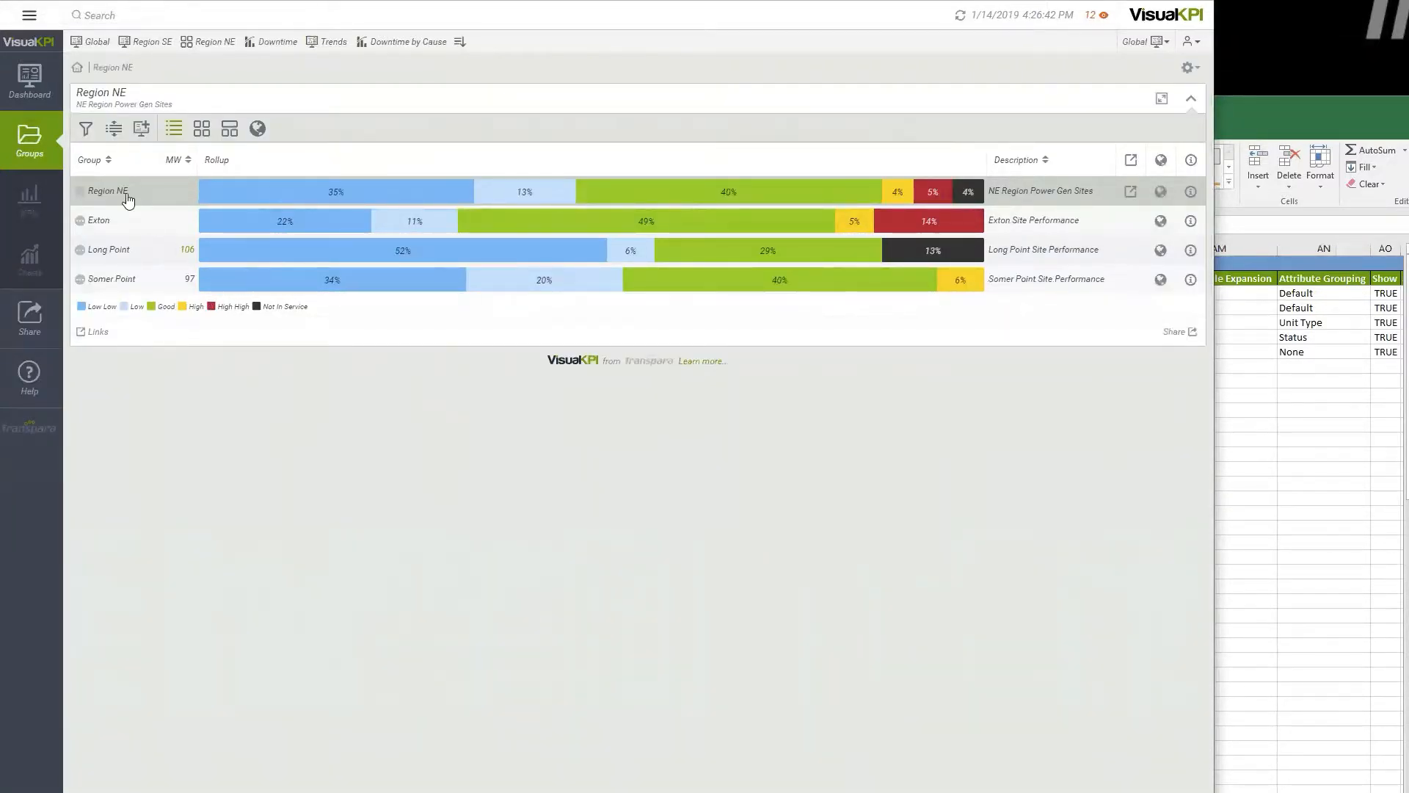
mouse_move(243, 458)
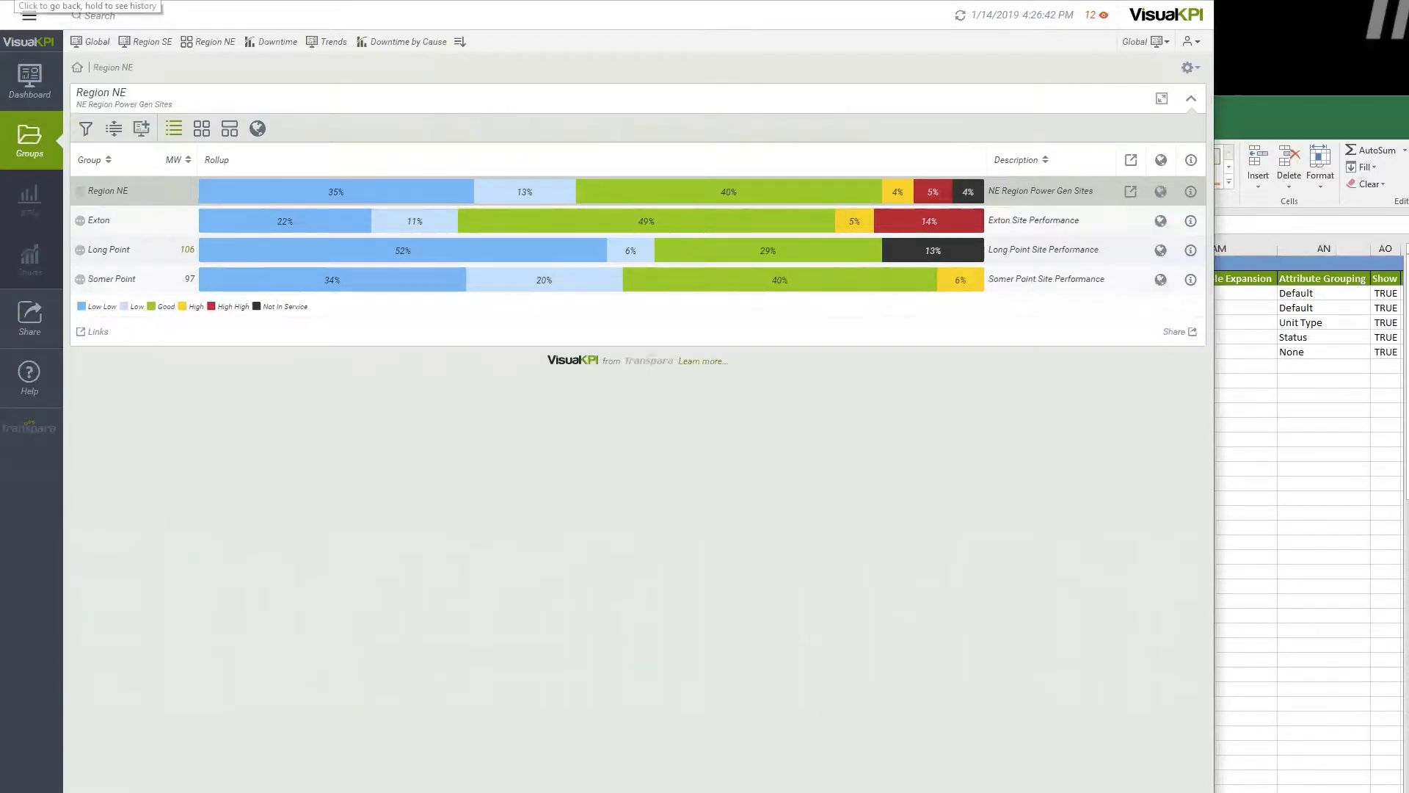
click(78, 67)
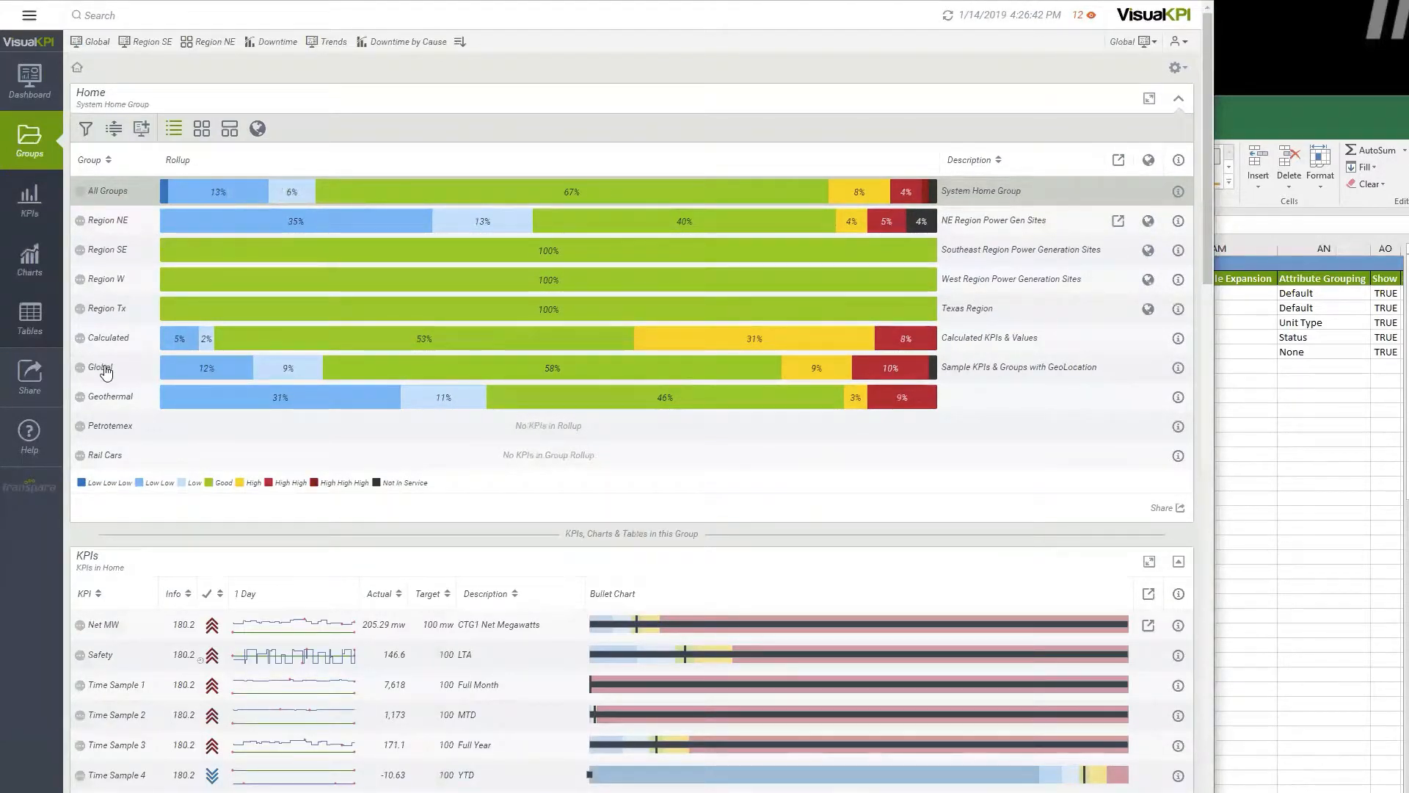
mouse_move(101, 367)
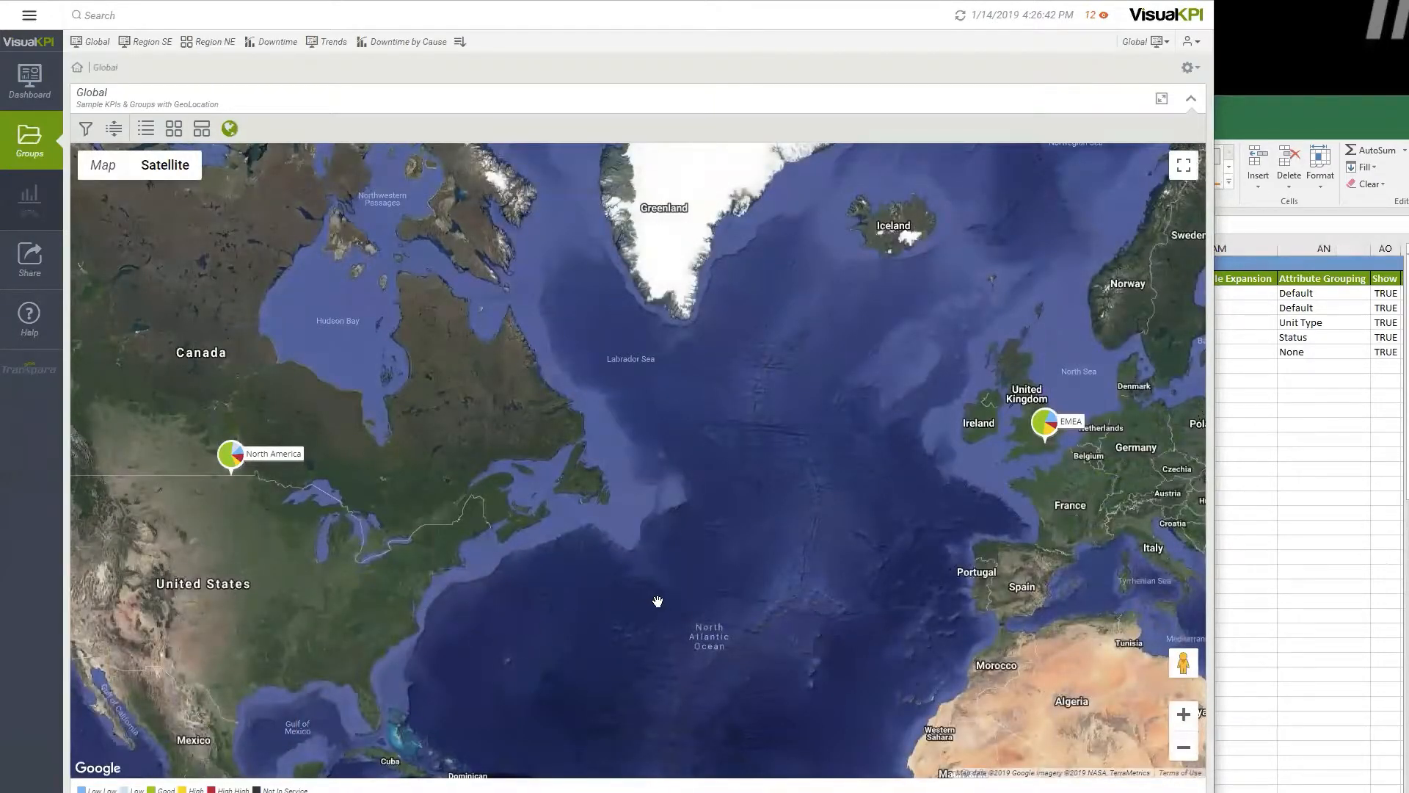
mouse_move(1348, 123)
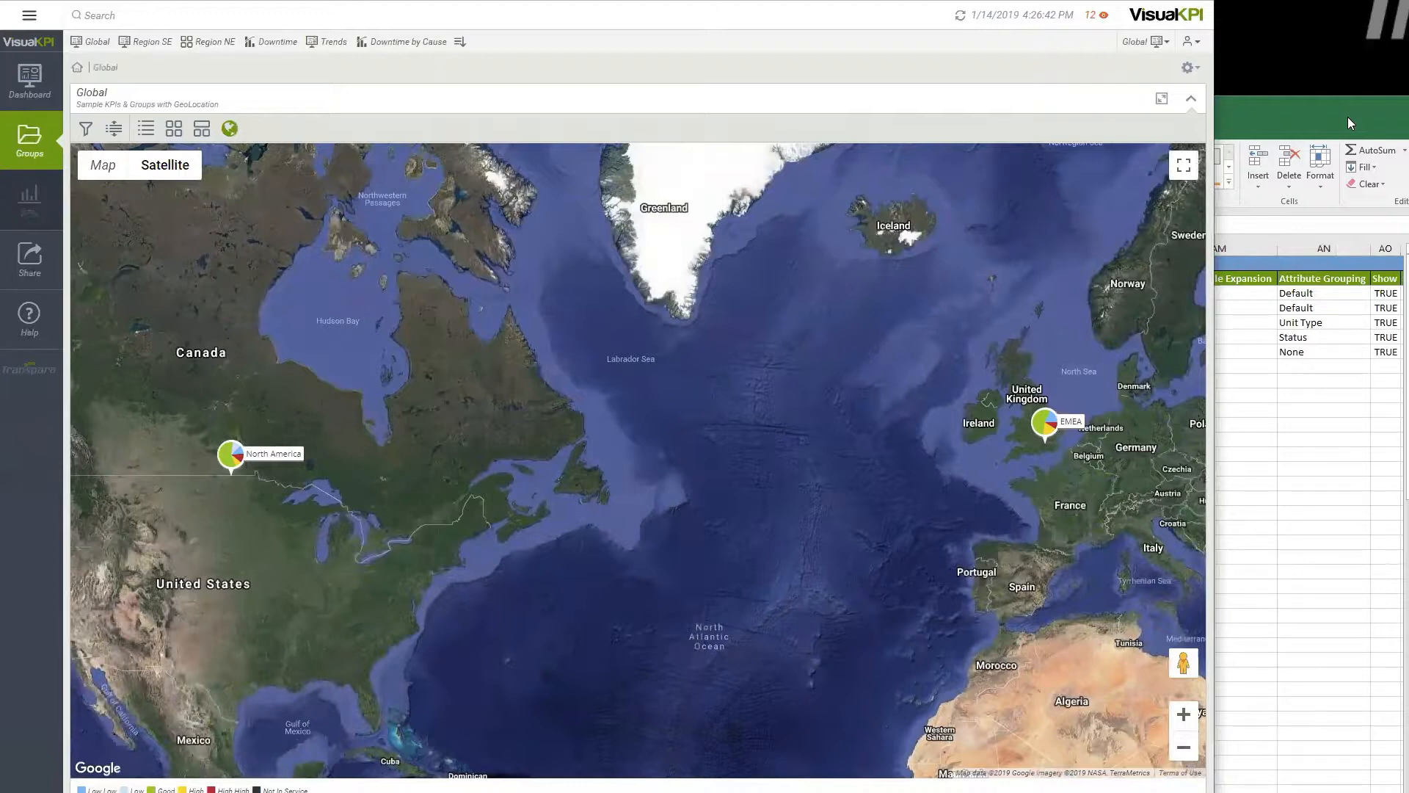
mouse_move(694, 415)
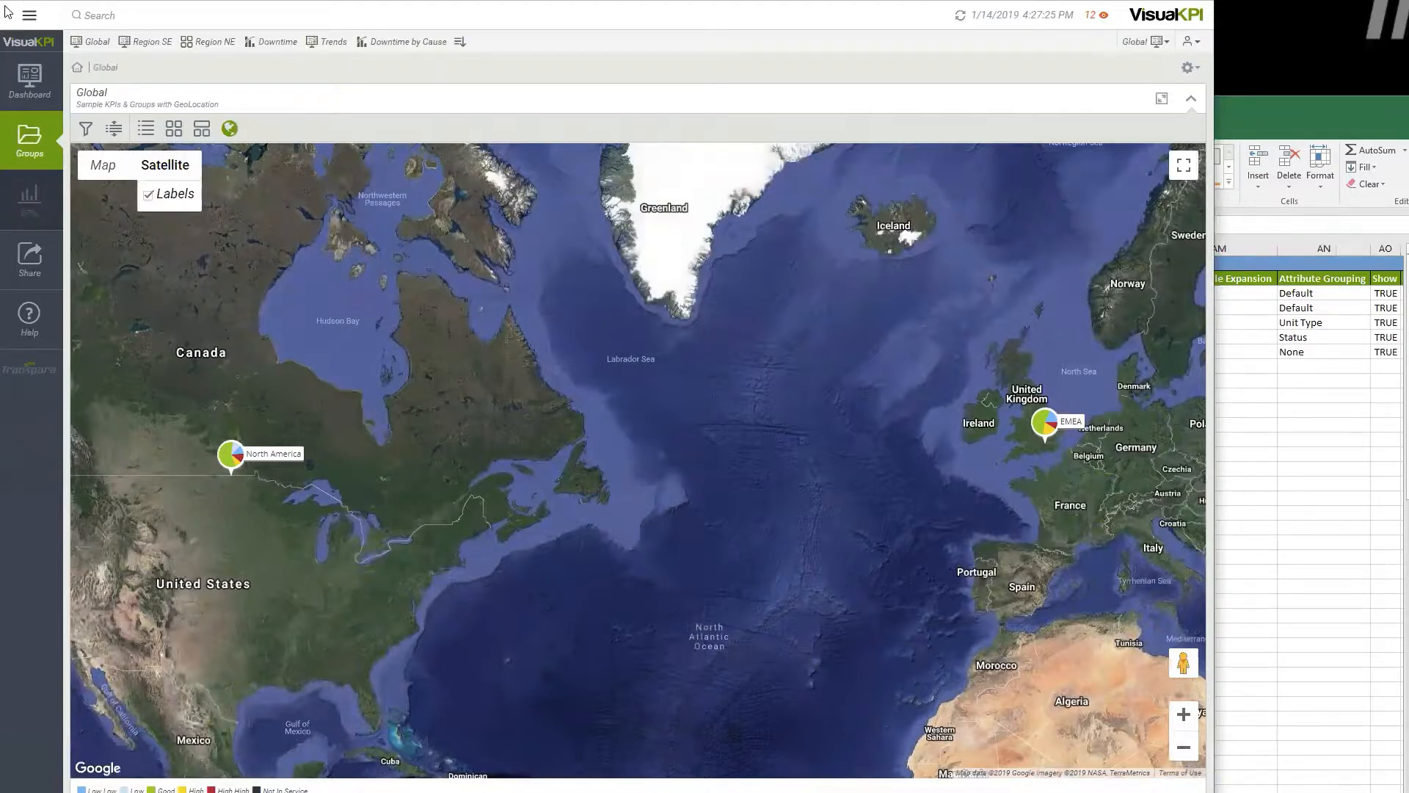
- Set the Geothermal row's Default KPI View to KPI Map on the Groups sheet
click(145, 128)
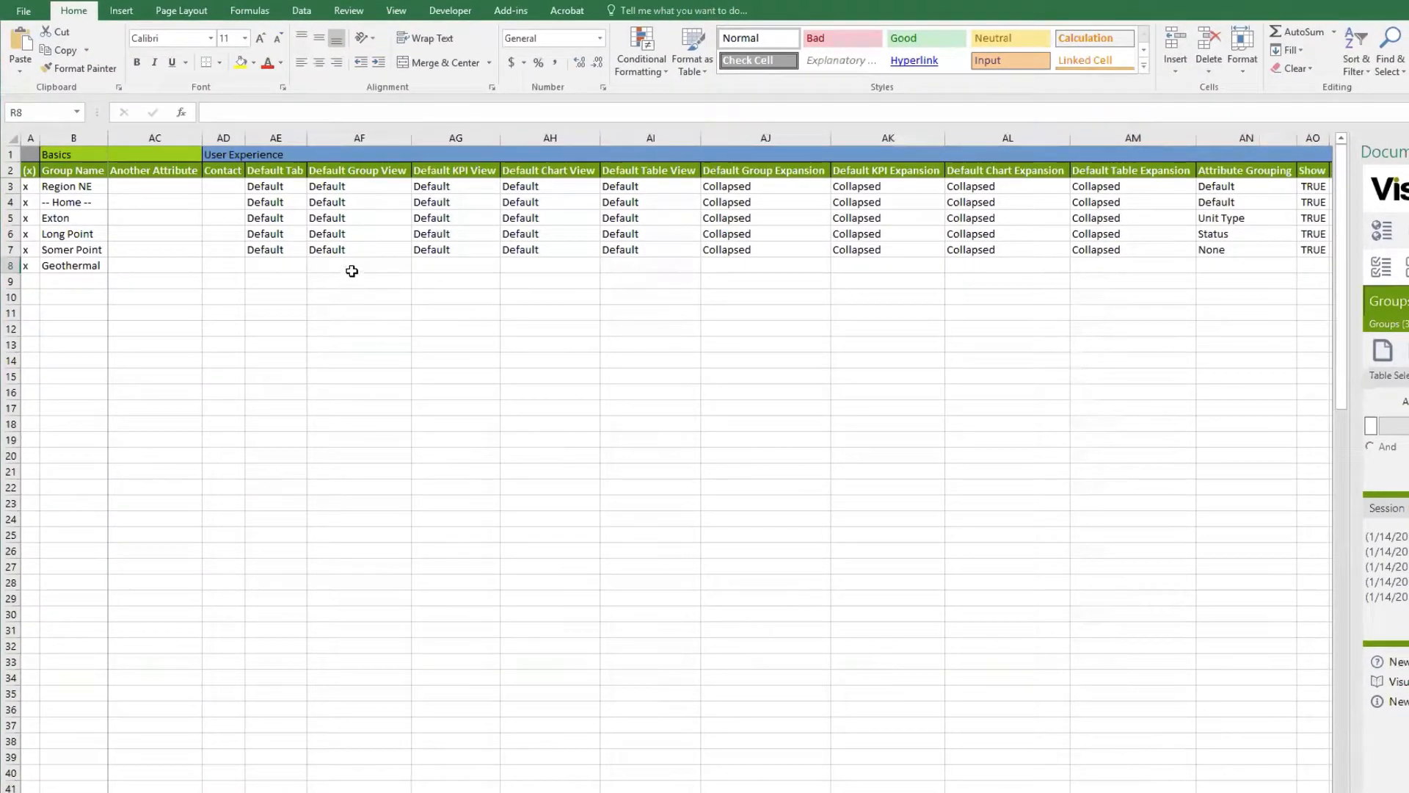
click(416, 266)
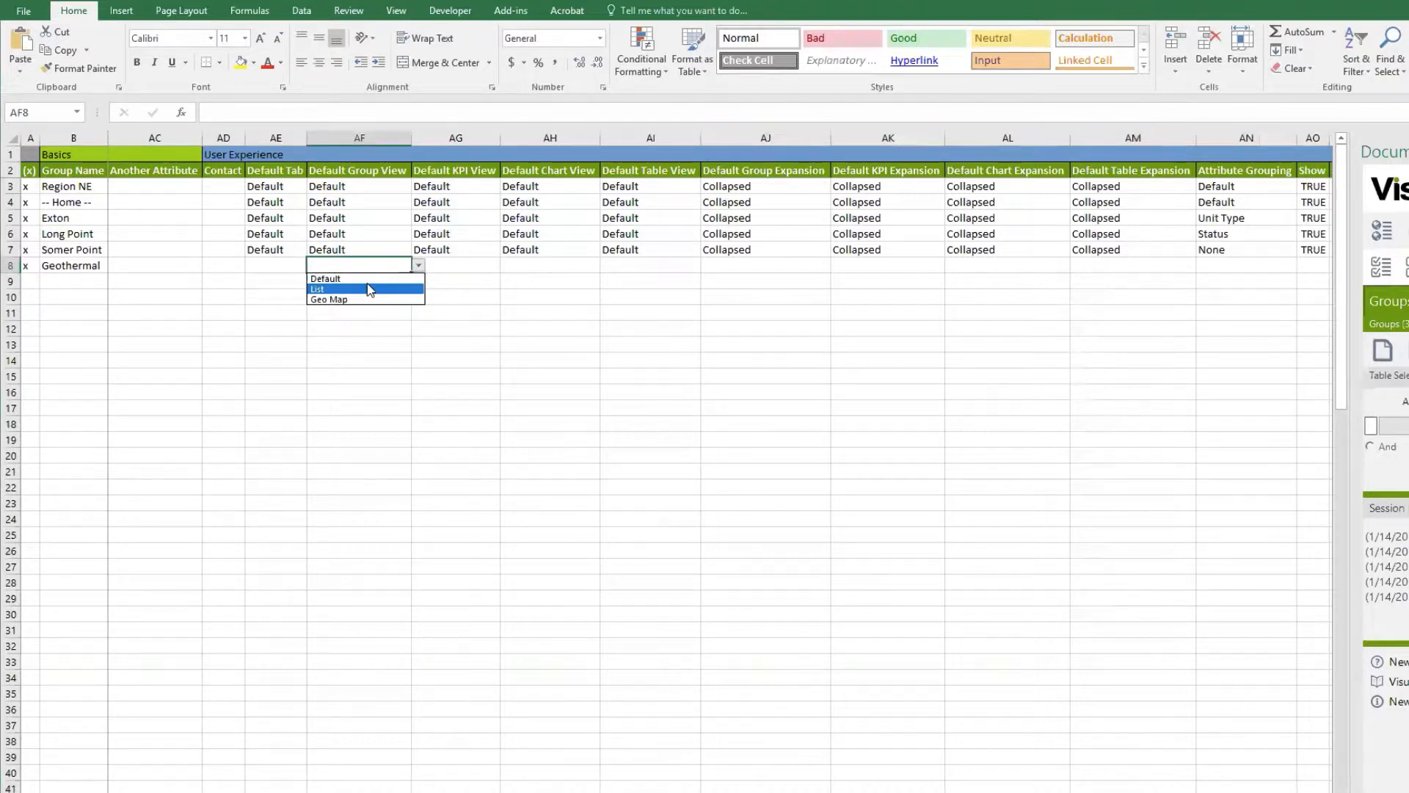
mouse_move(355, 297)
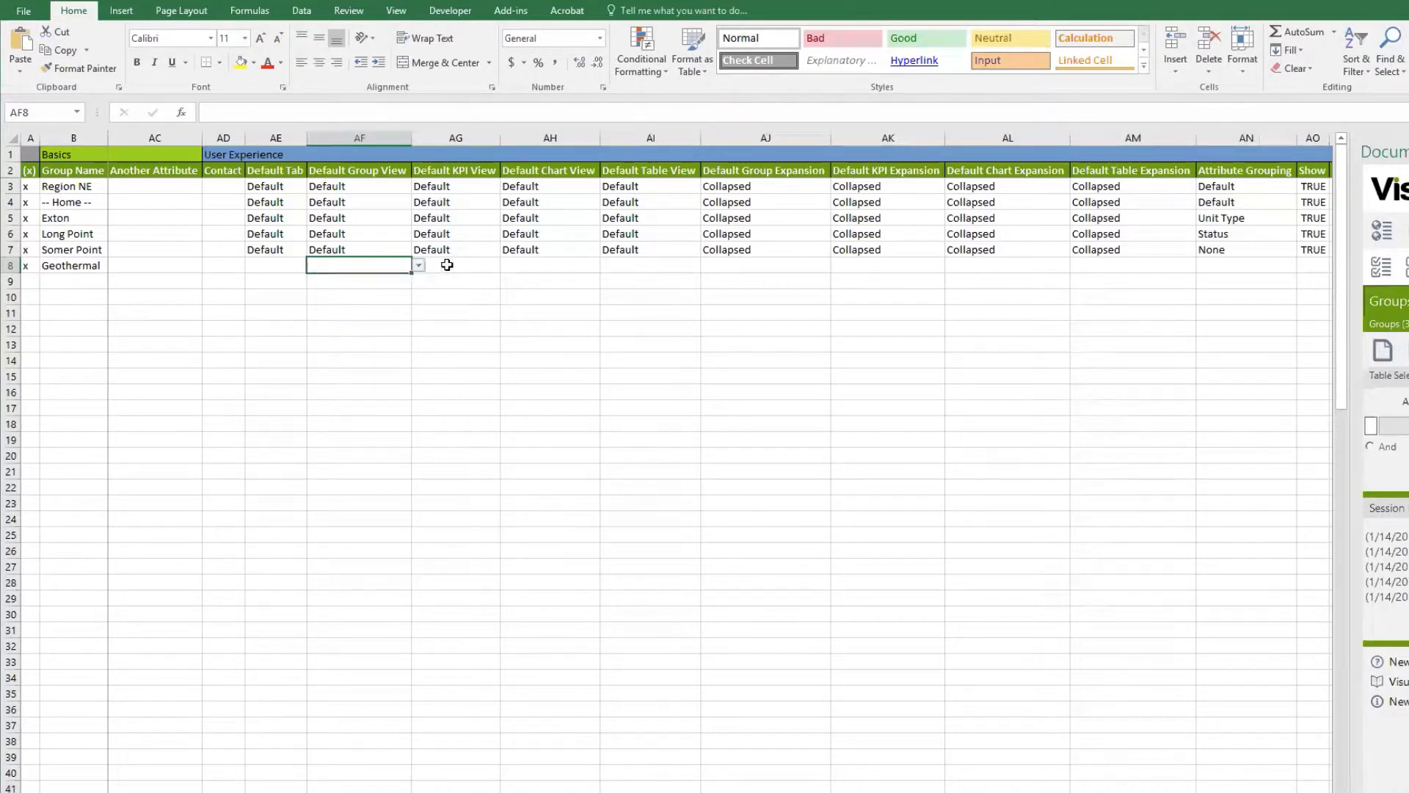
click(455, 265)
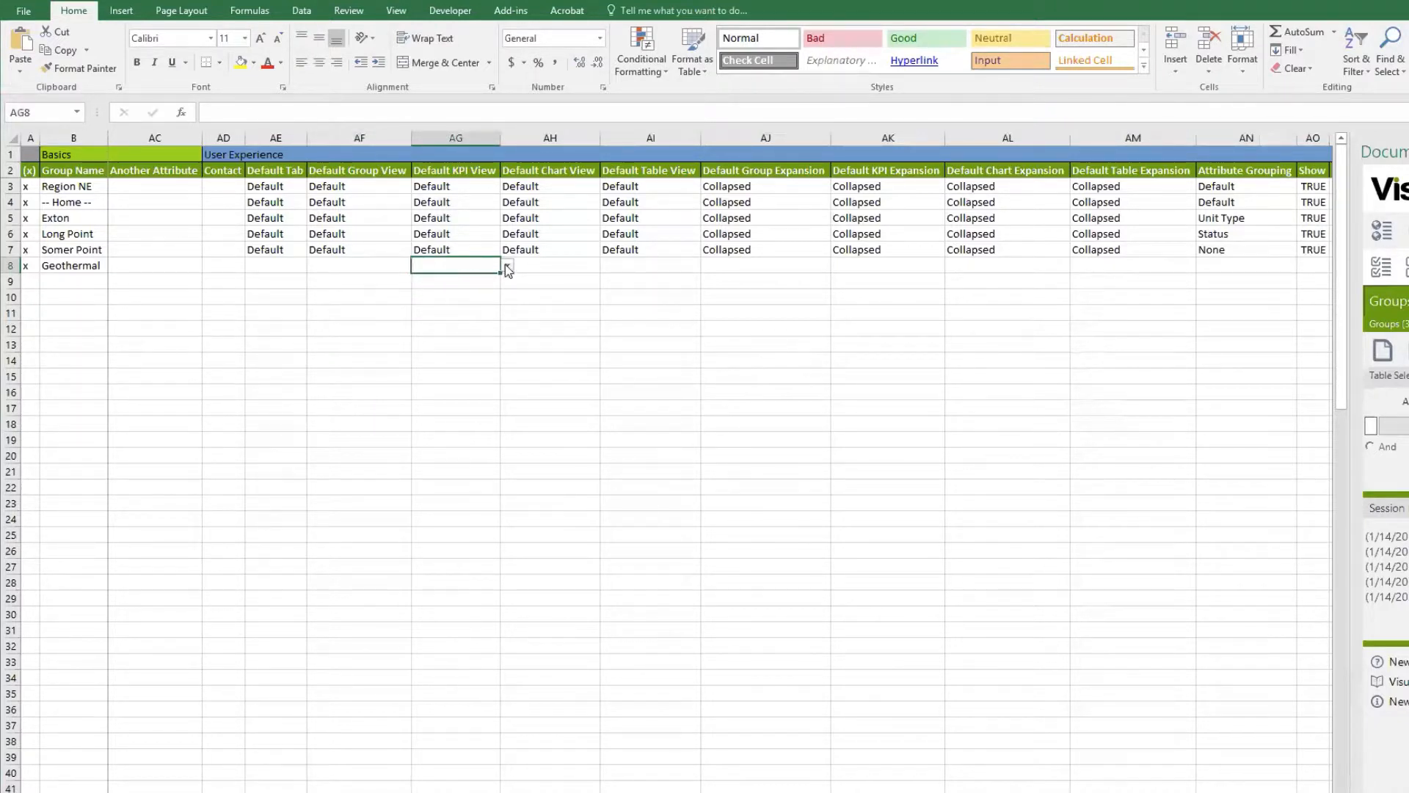
click(507, 266)
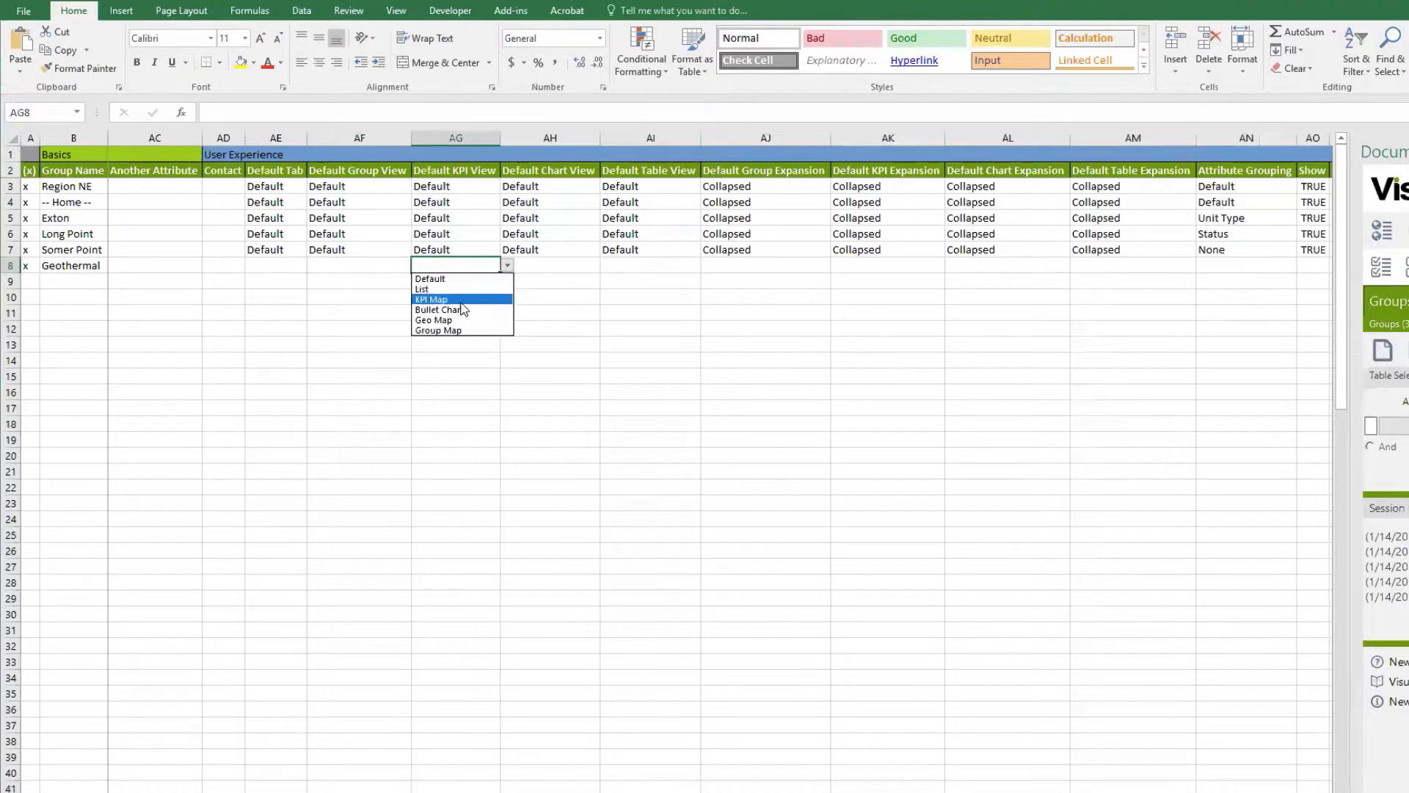
click(430, 300)
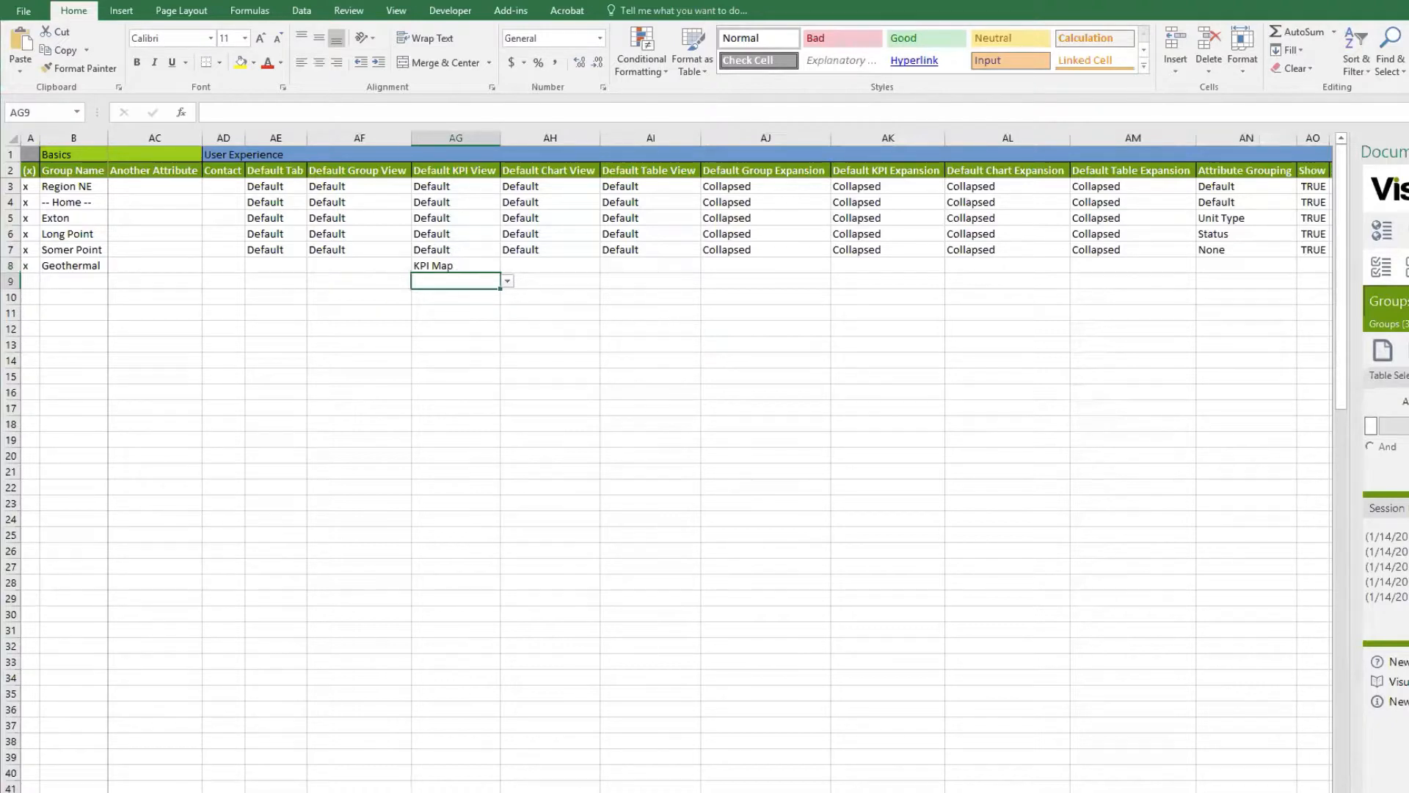
- View the Geothermal group's rollup bar in Visual KPI's Home group list
click(29, 187)
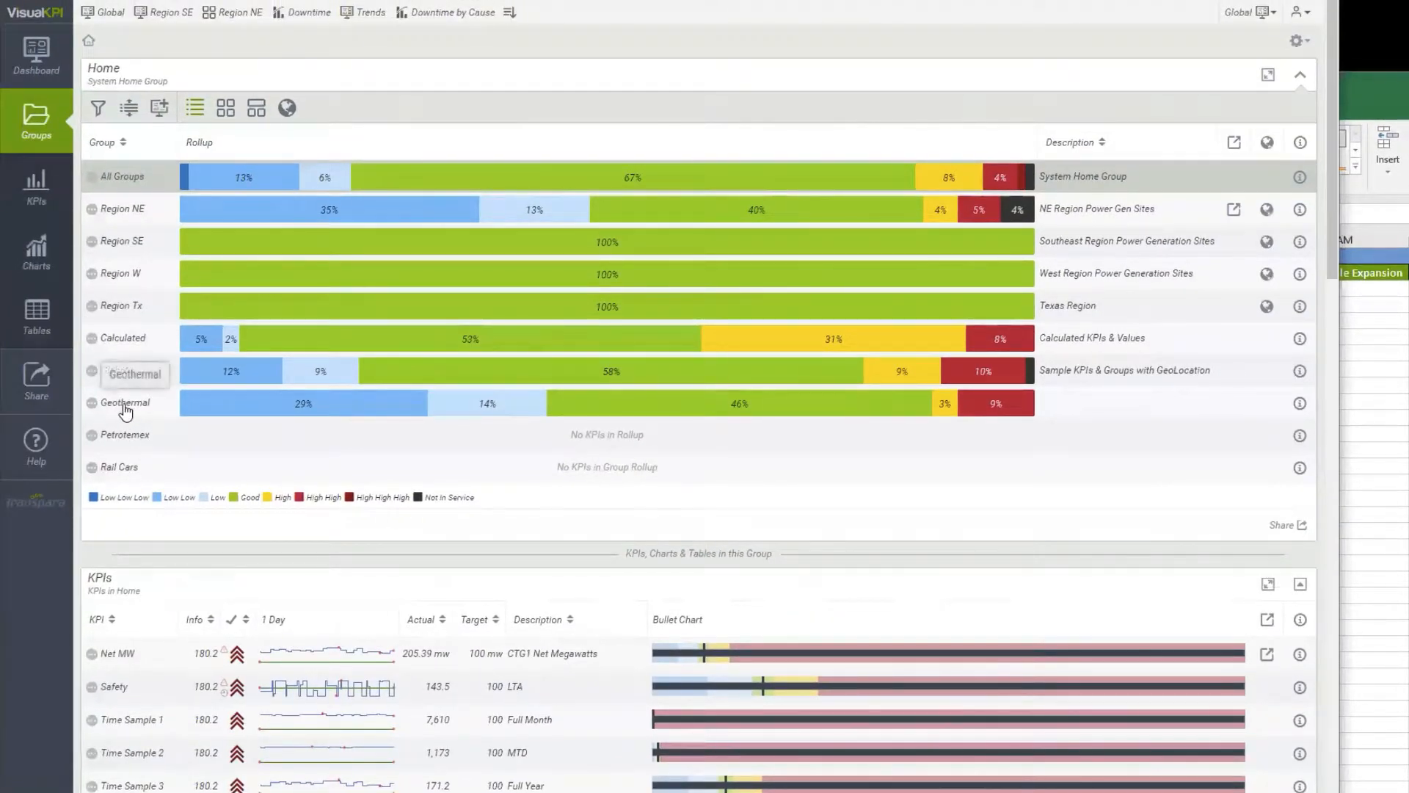
click(125, 403)
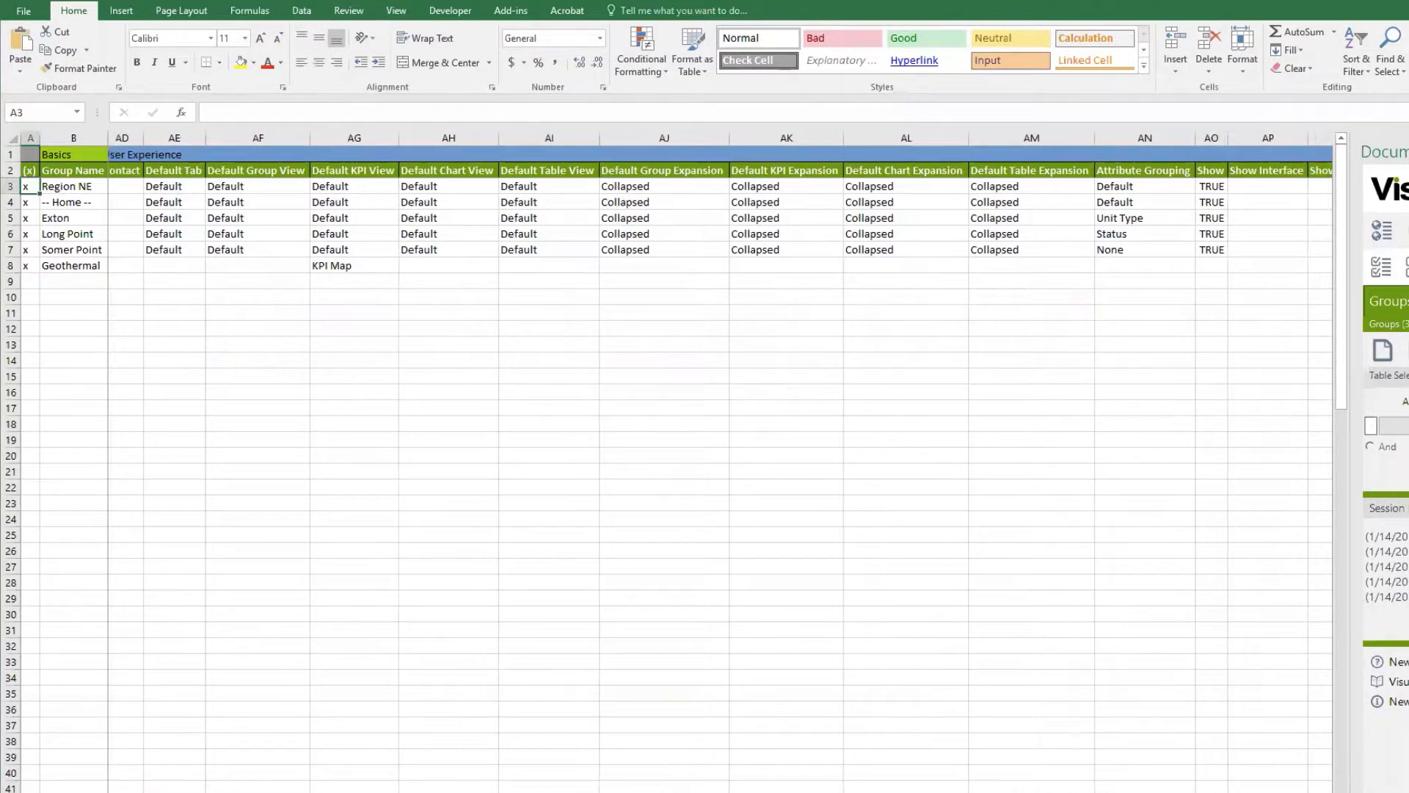
scroll(right, 3)
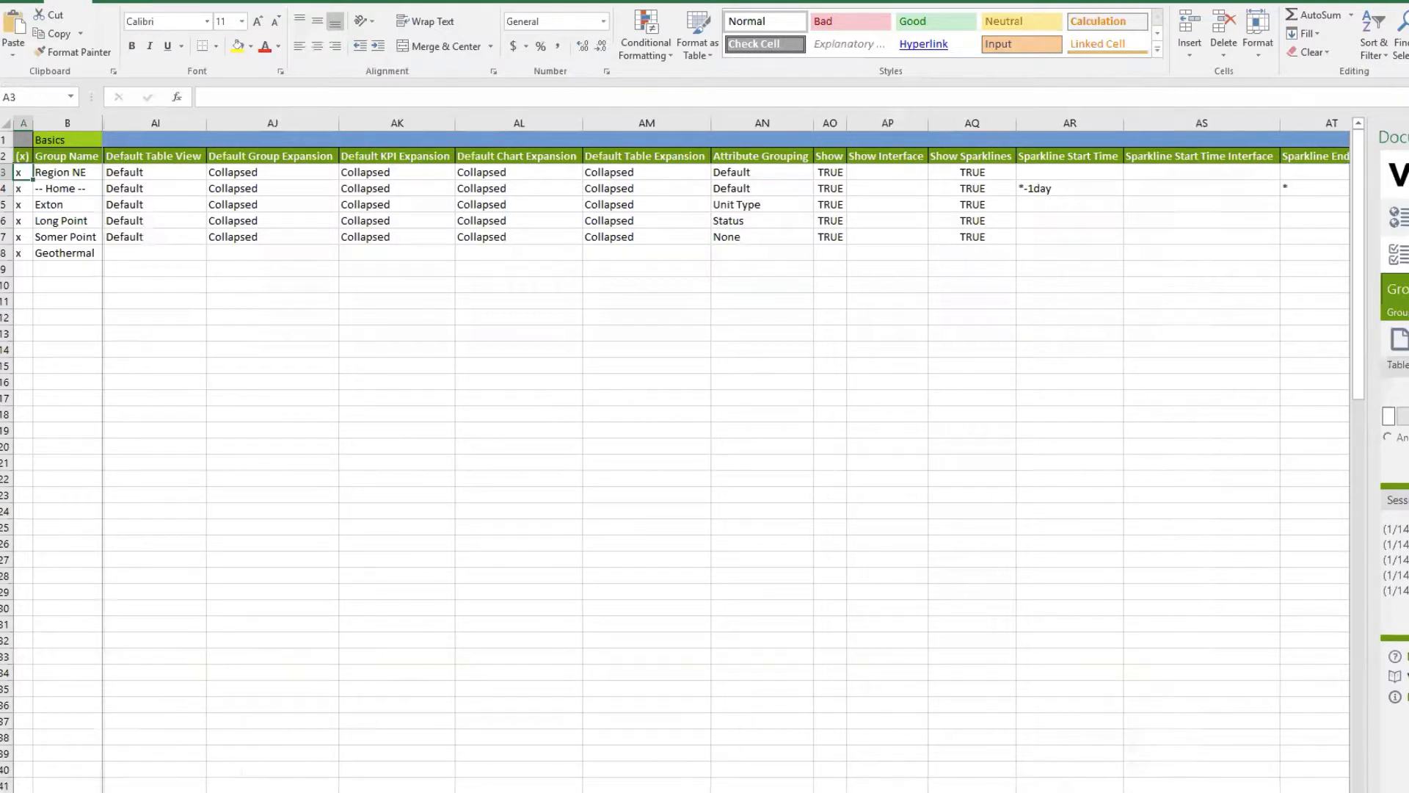
scroll(right, 3)
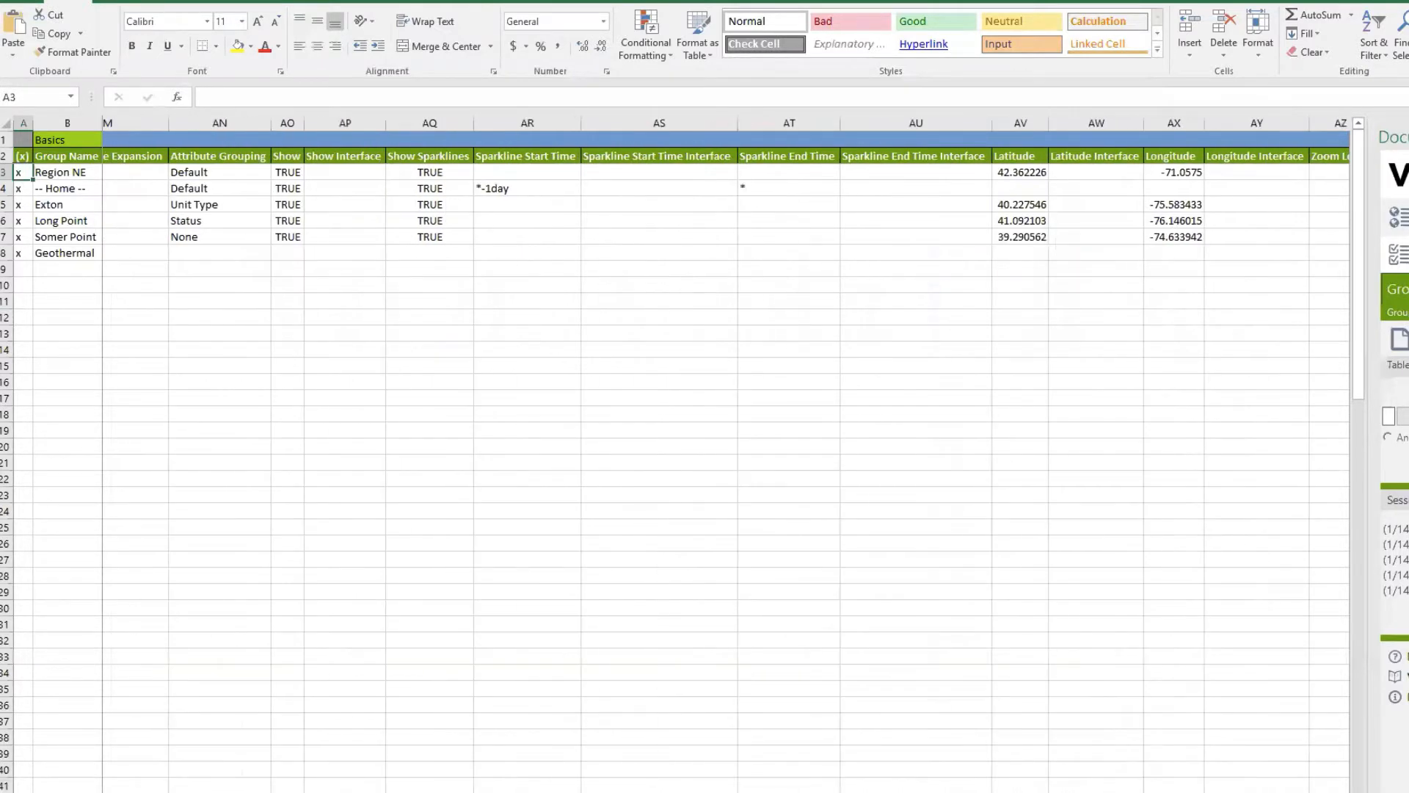
scroll(right, 3)
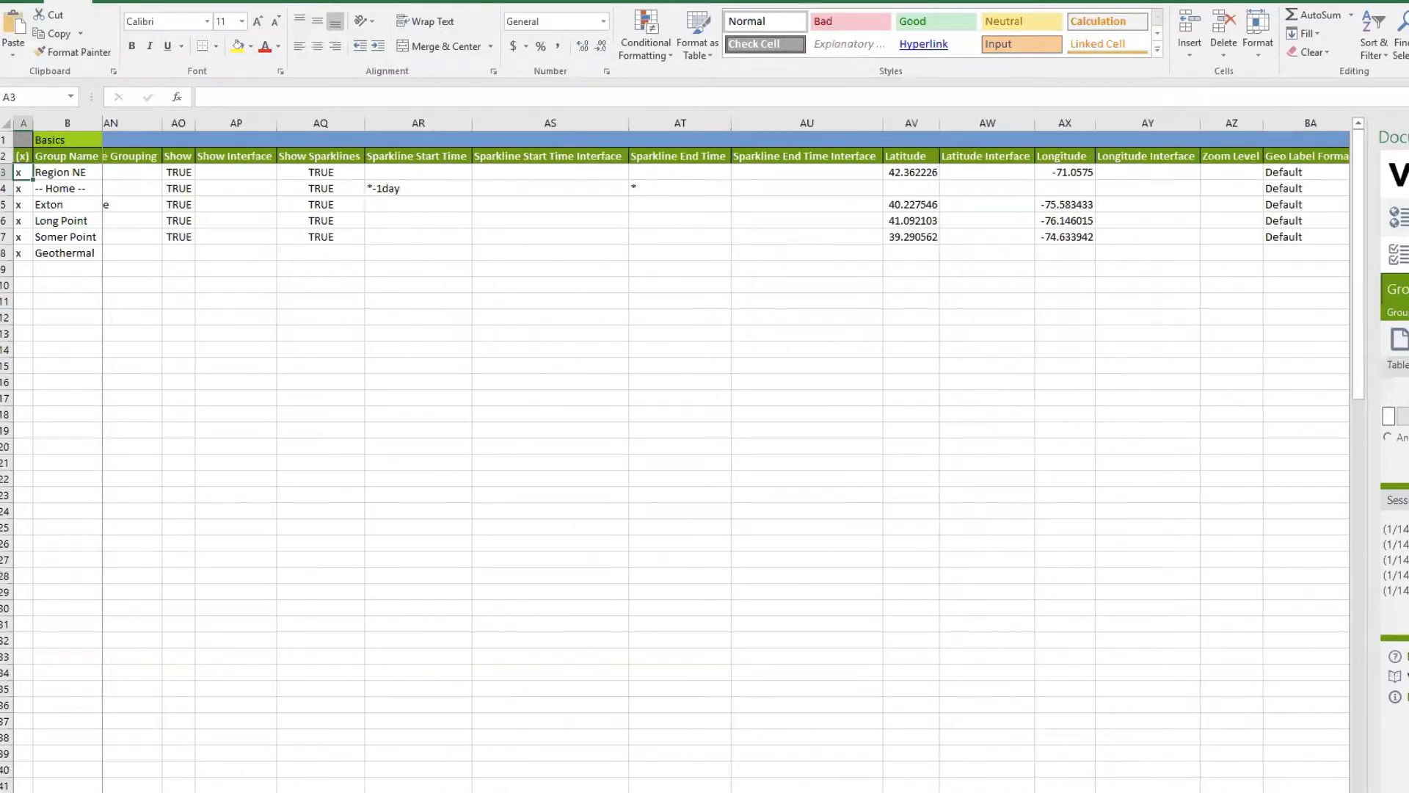
scroll(right, 3)
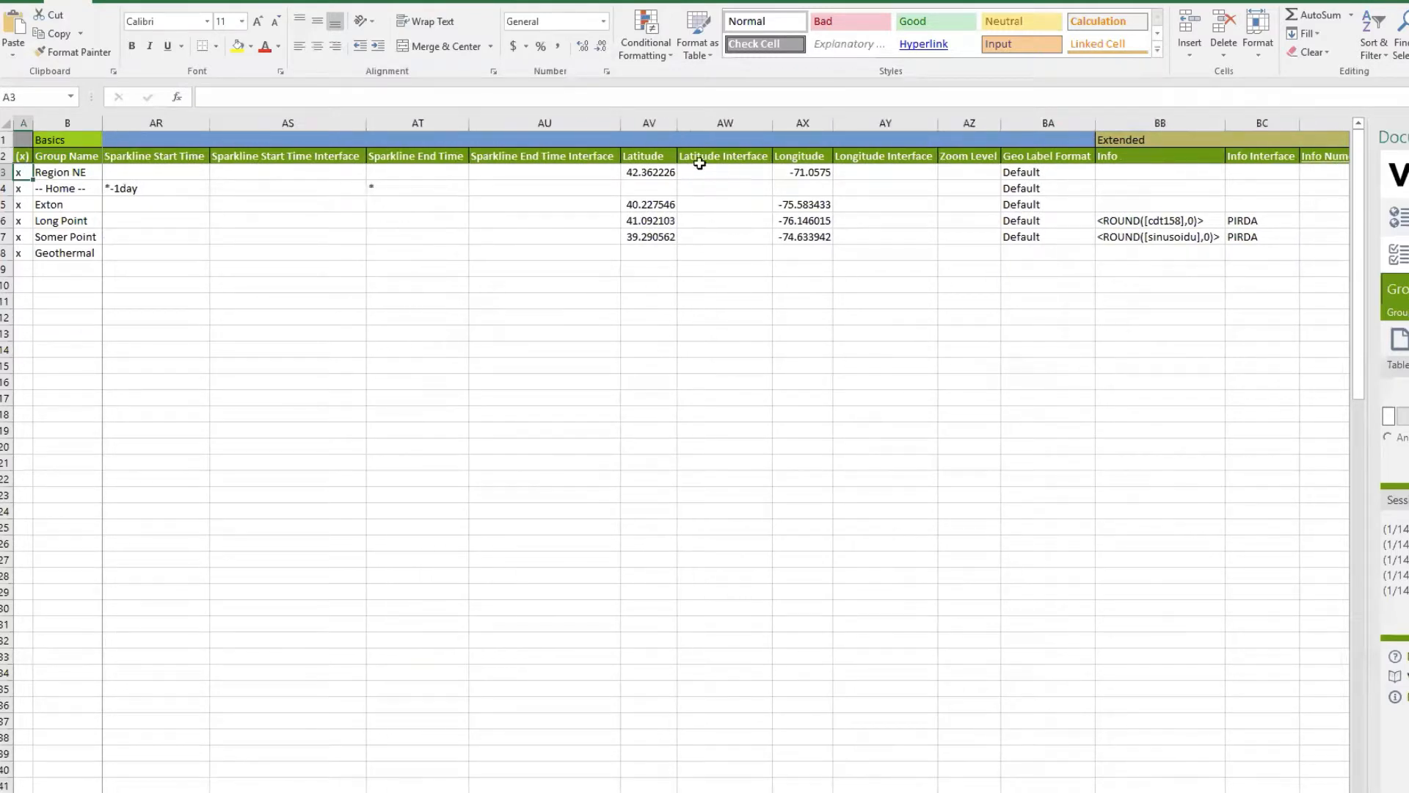
mouse_move(796, 197)
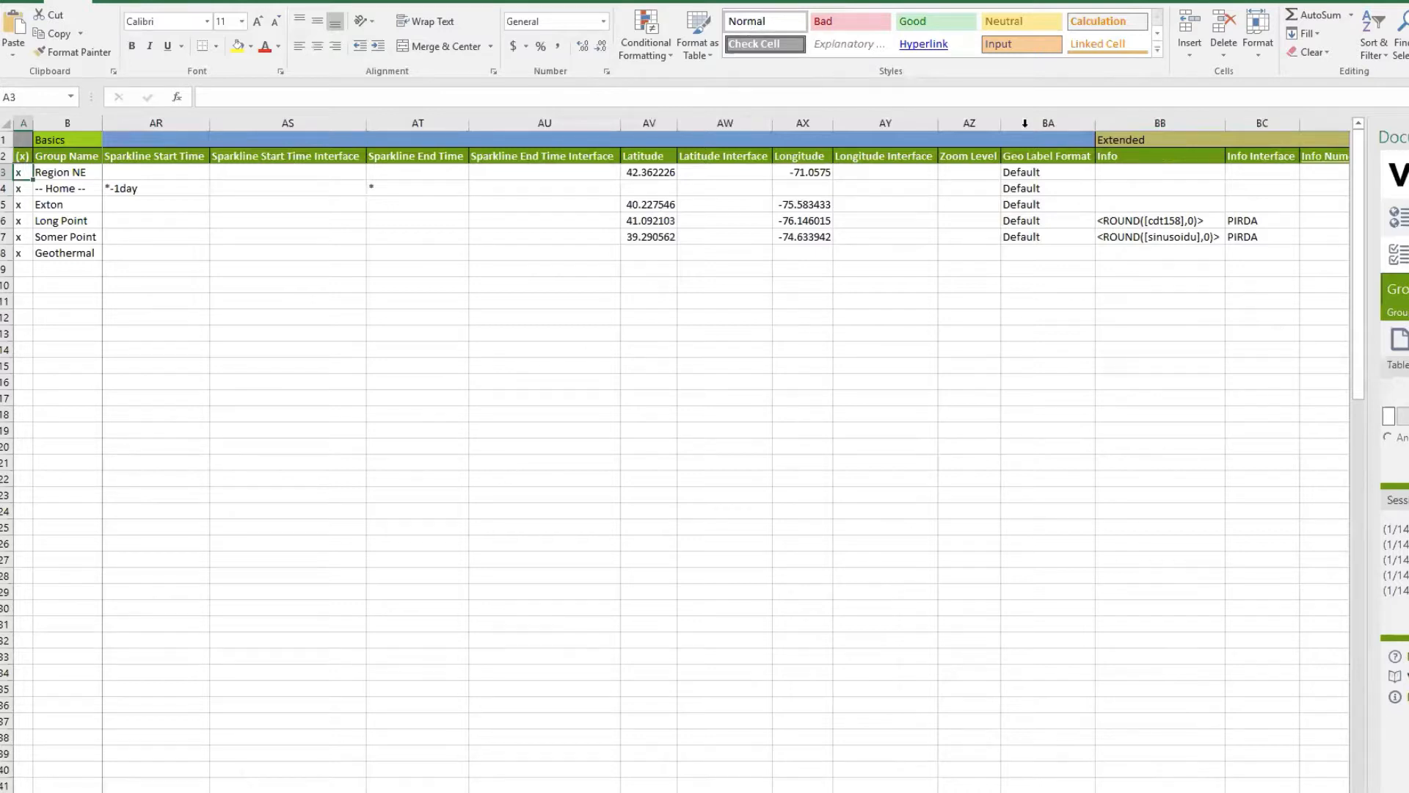
click(968, 188)
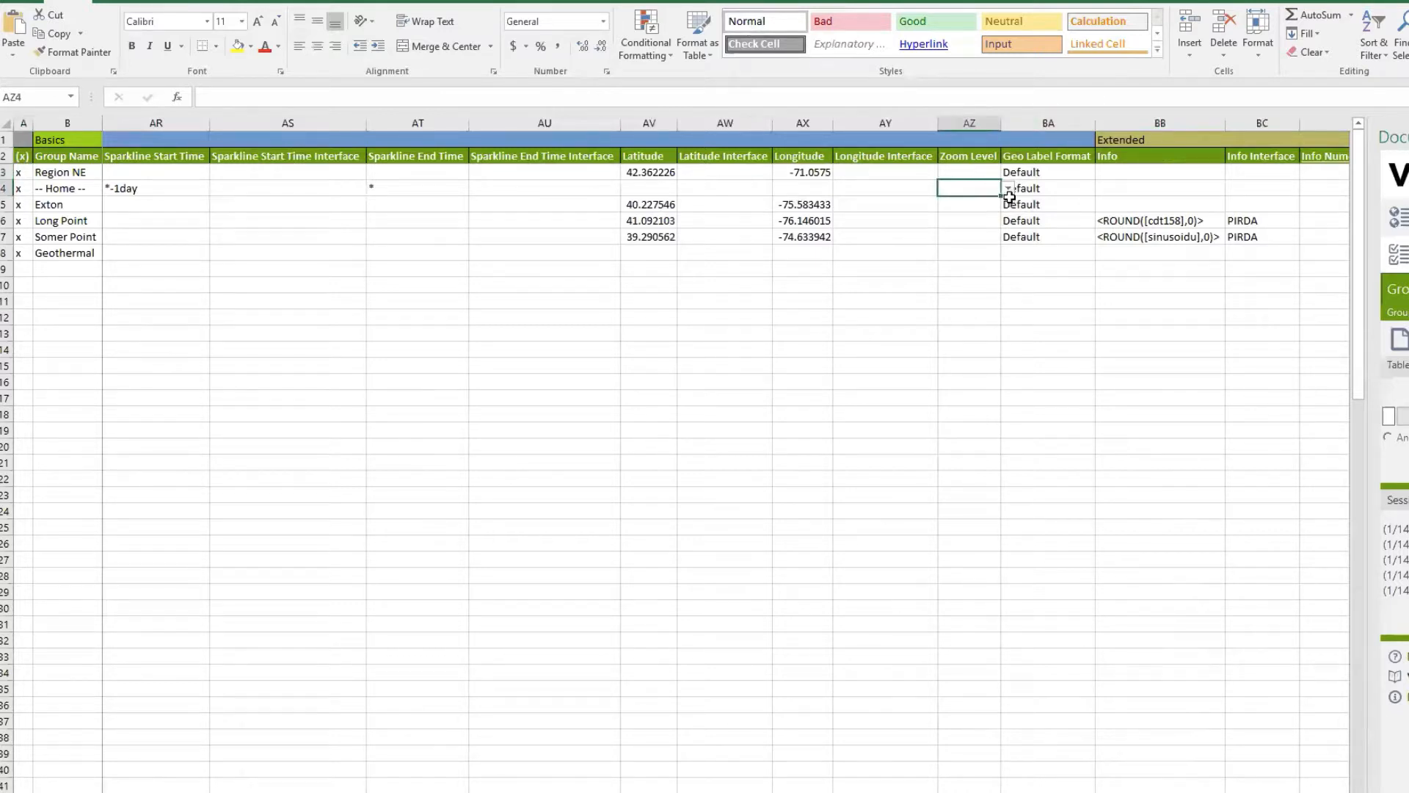
click(1006, 188)
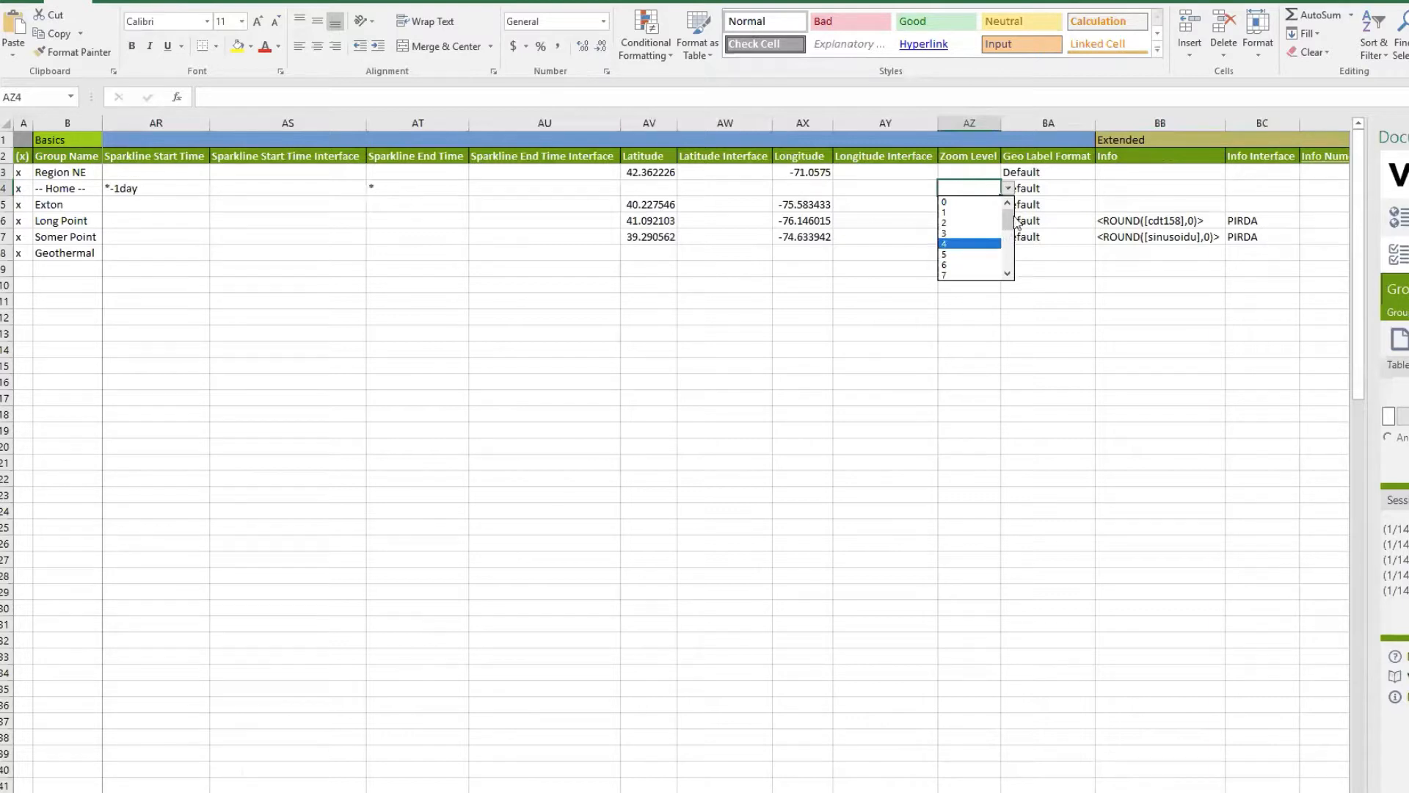
scroll(down, 3)
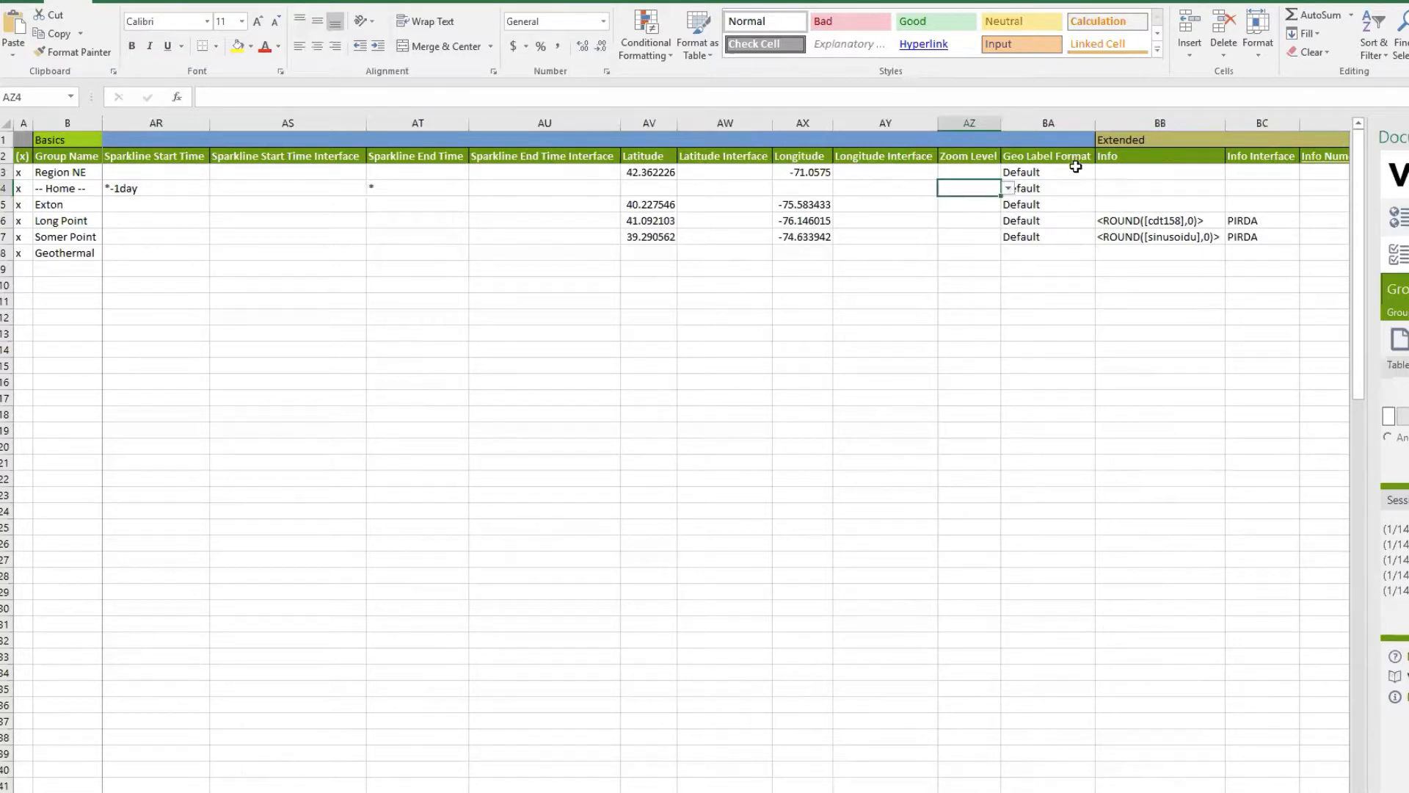
click(1101, 172)
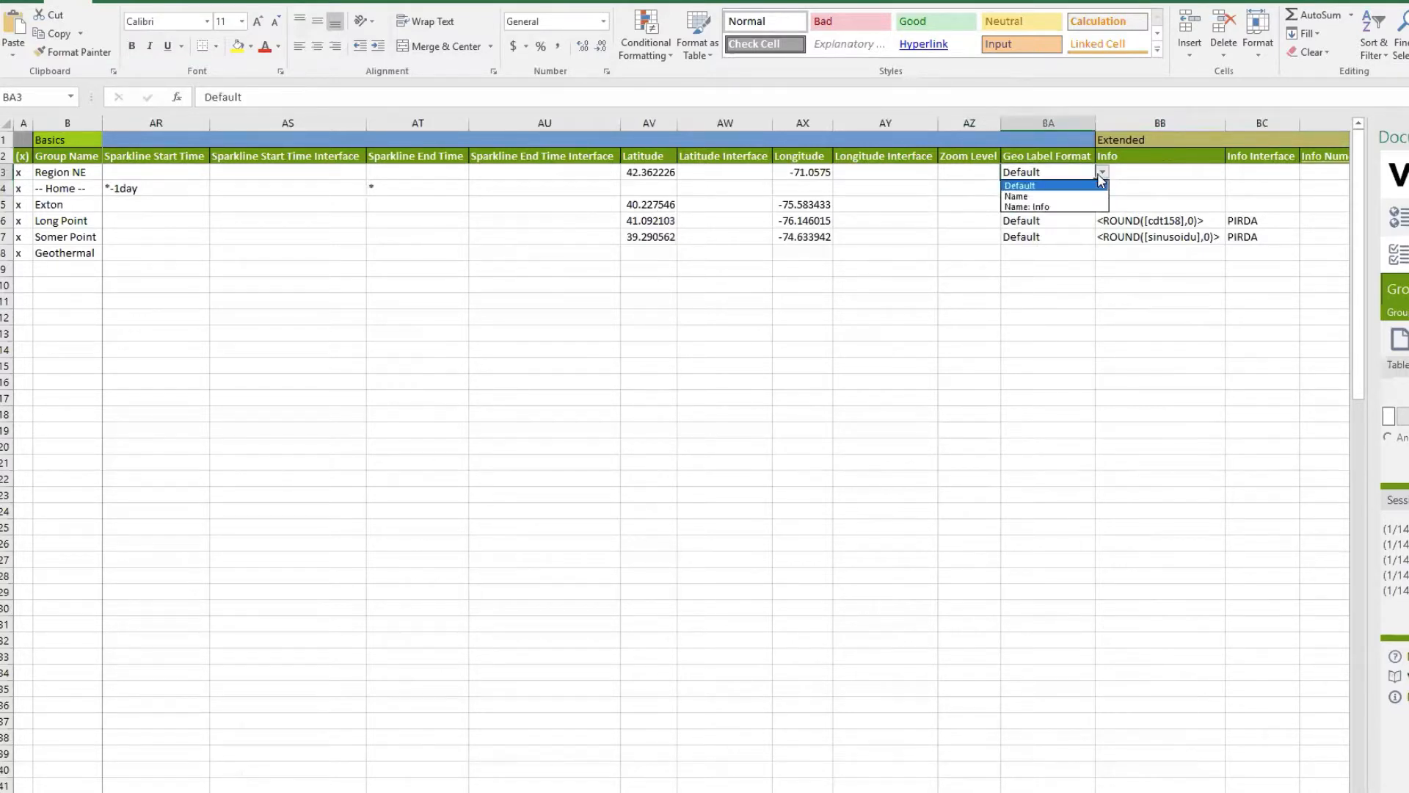
mouse_move(1054, 207)
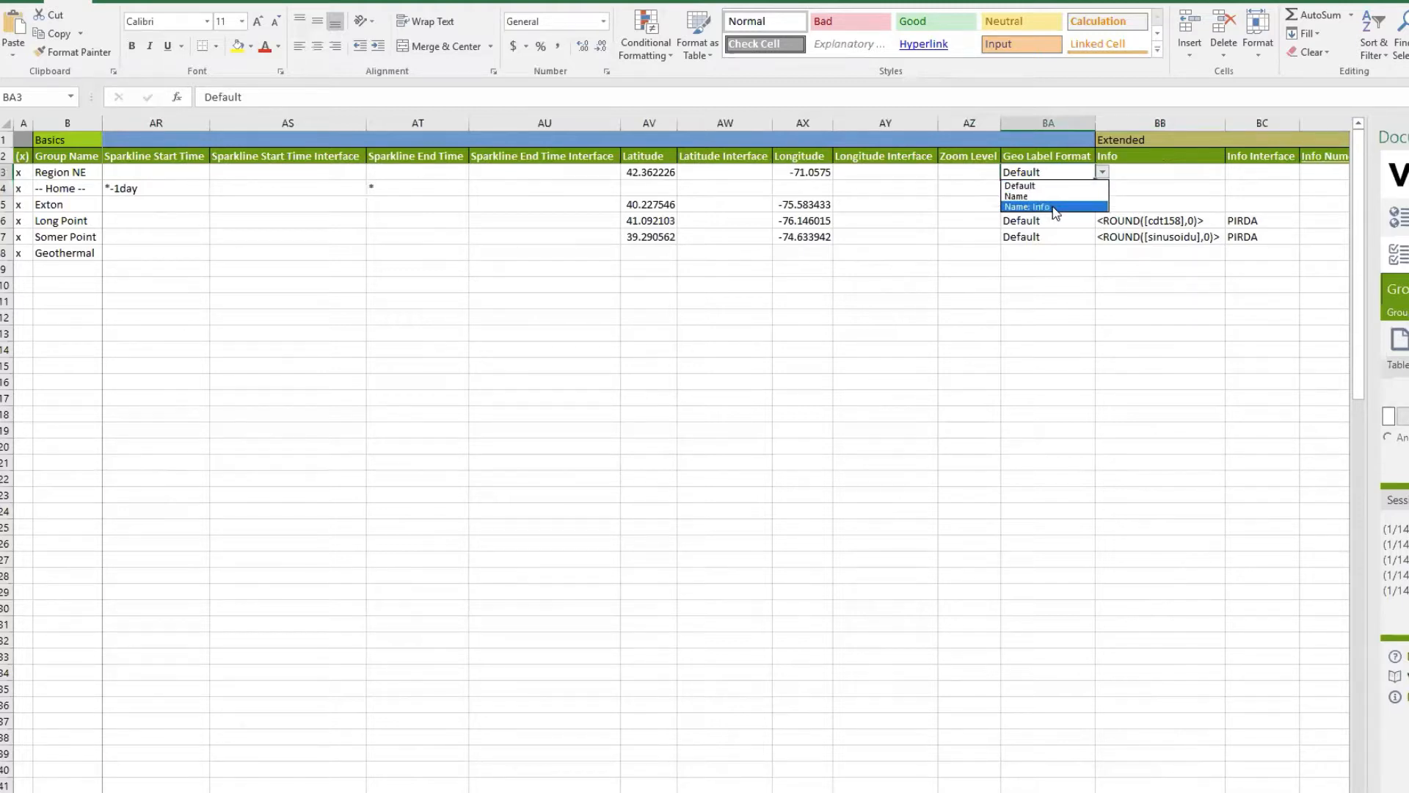
mouse_move(1032, 284)
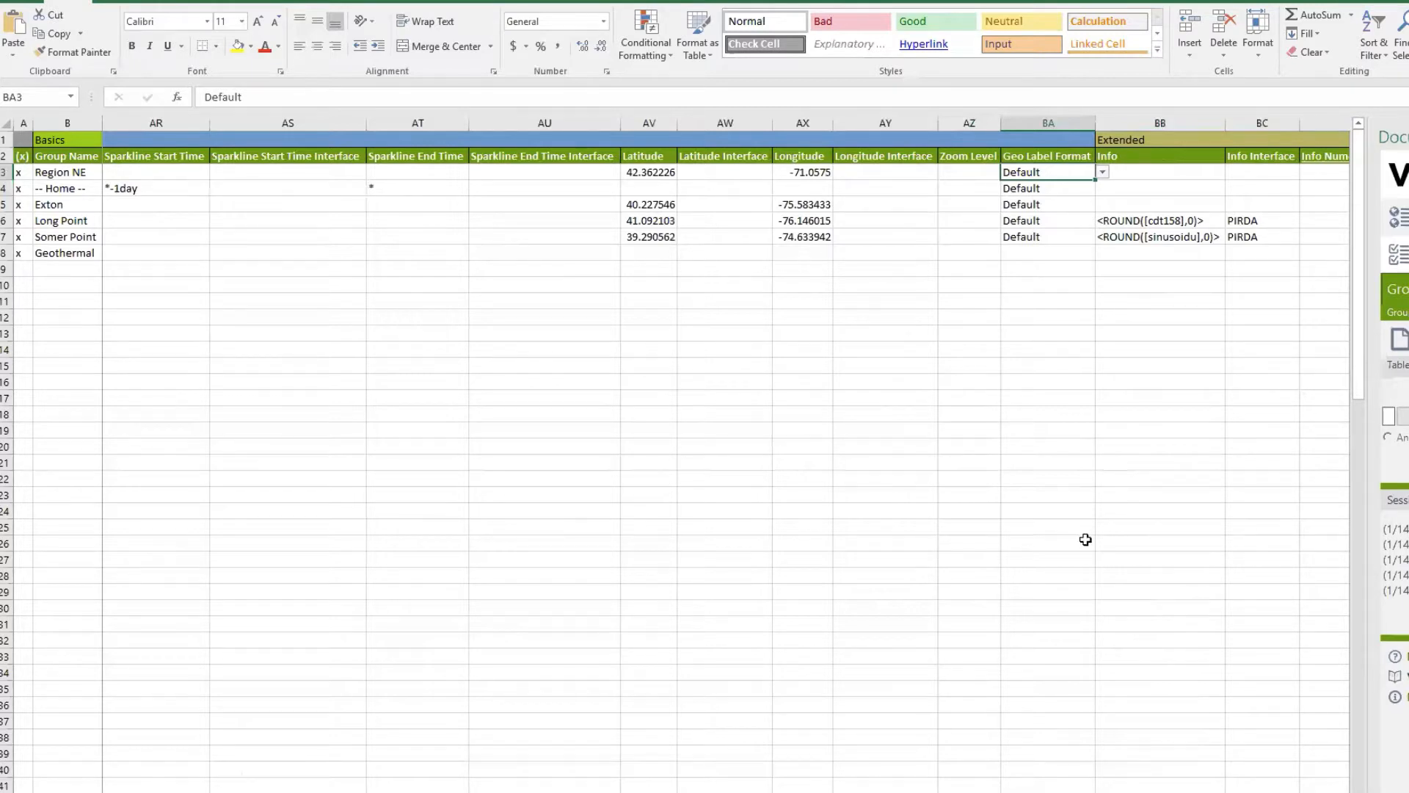
scroll(right, 3)
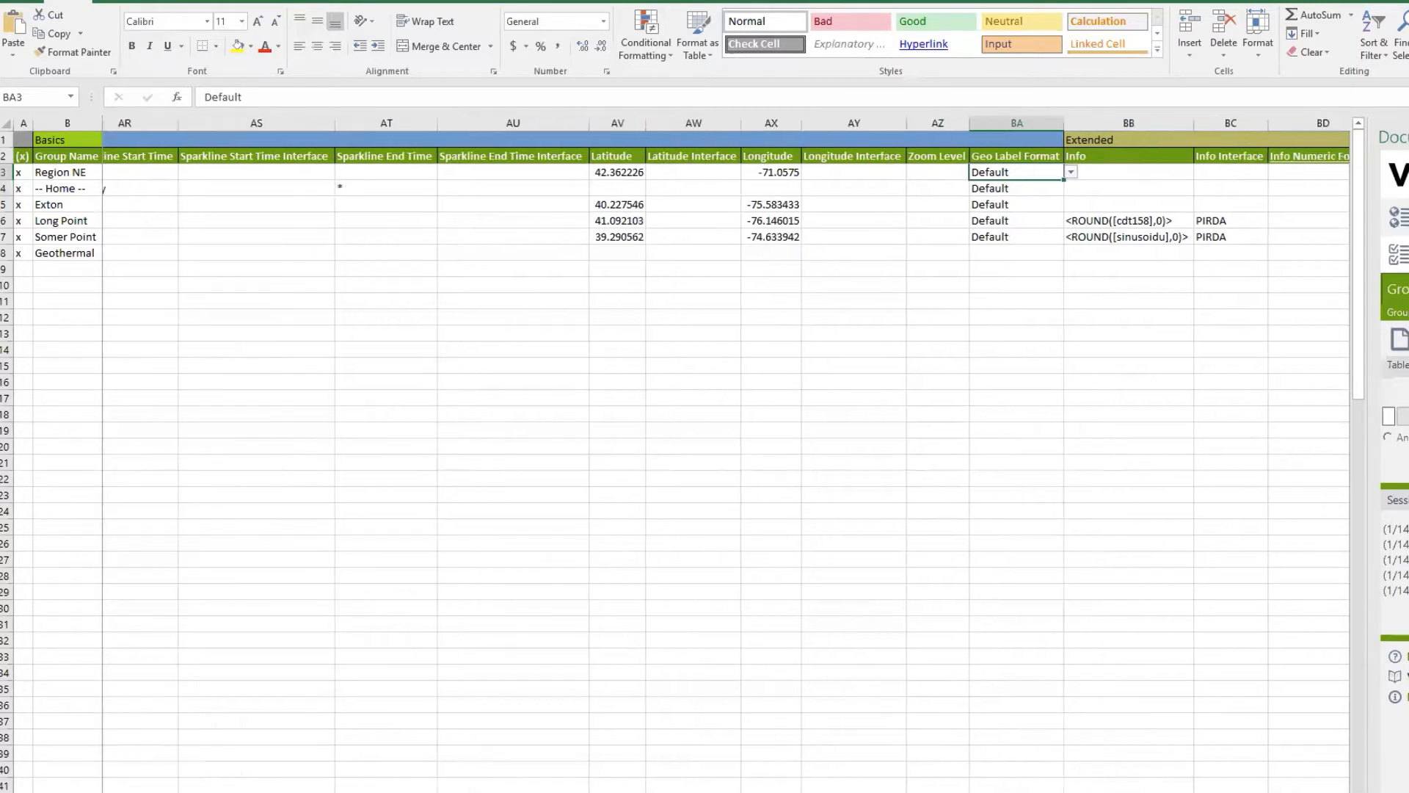
scroll(right, 3)
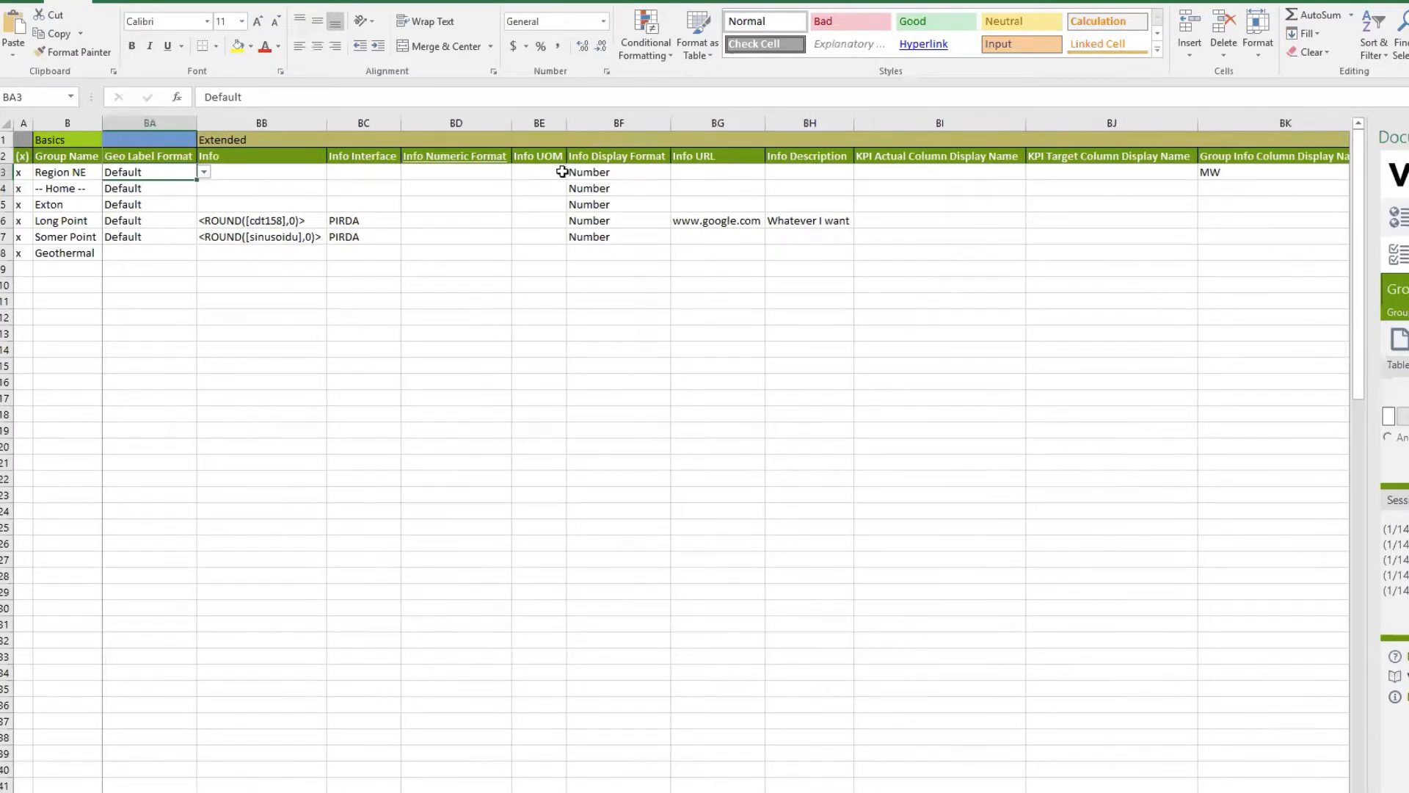
mouse_move(750, 194)
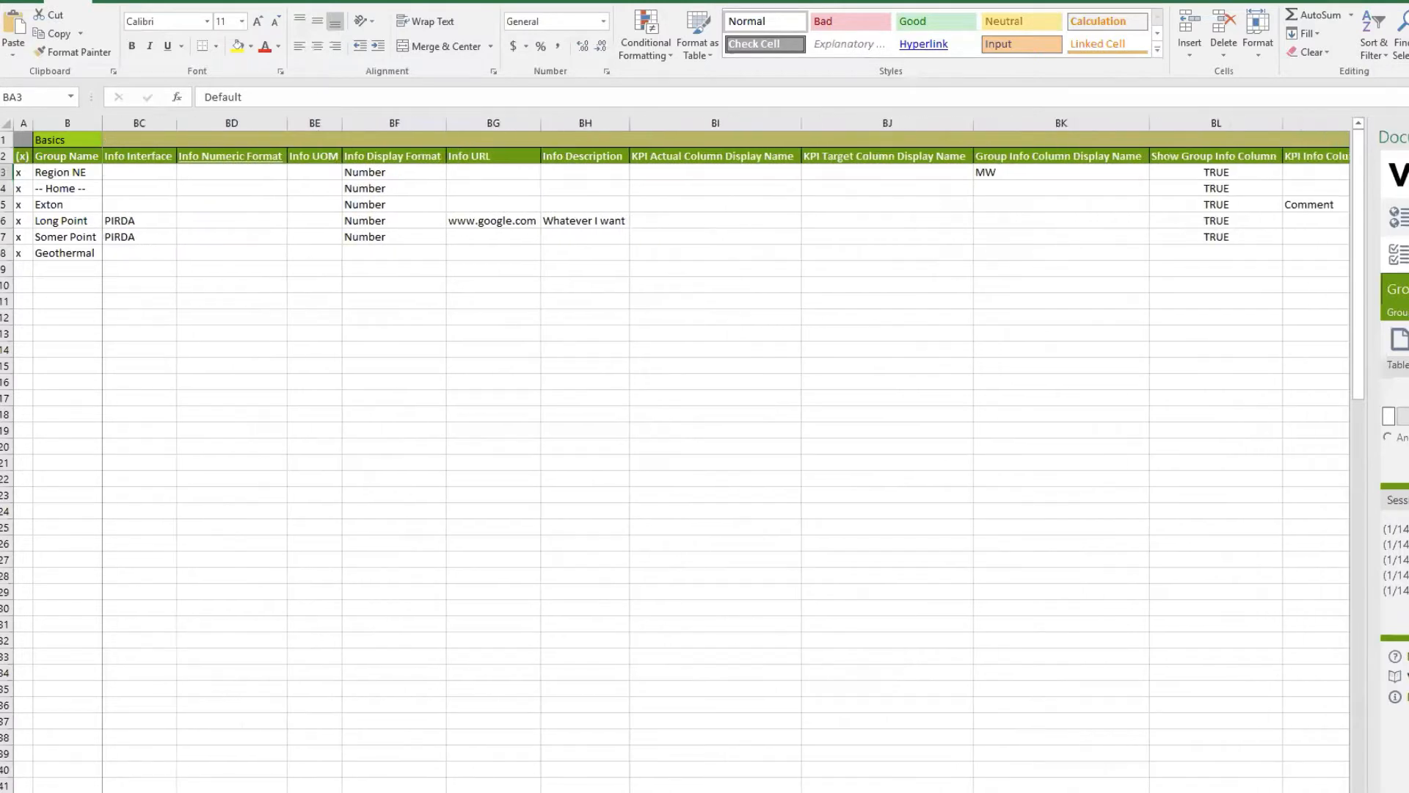
scroll(right, 3)
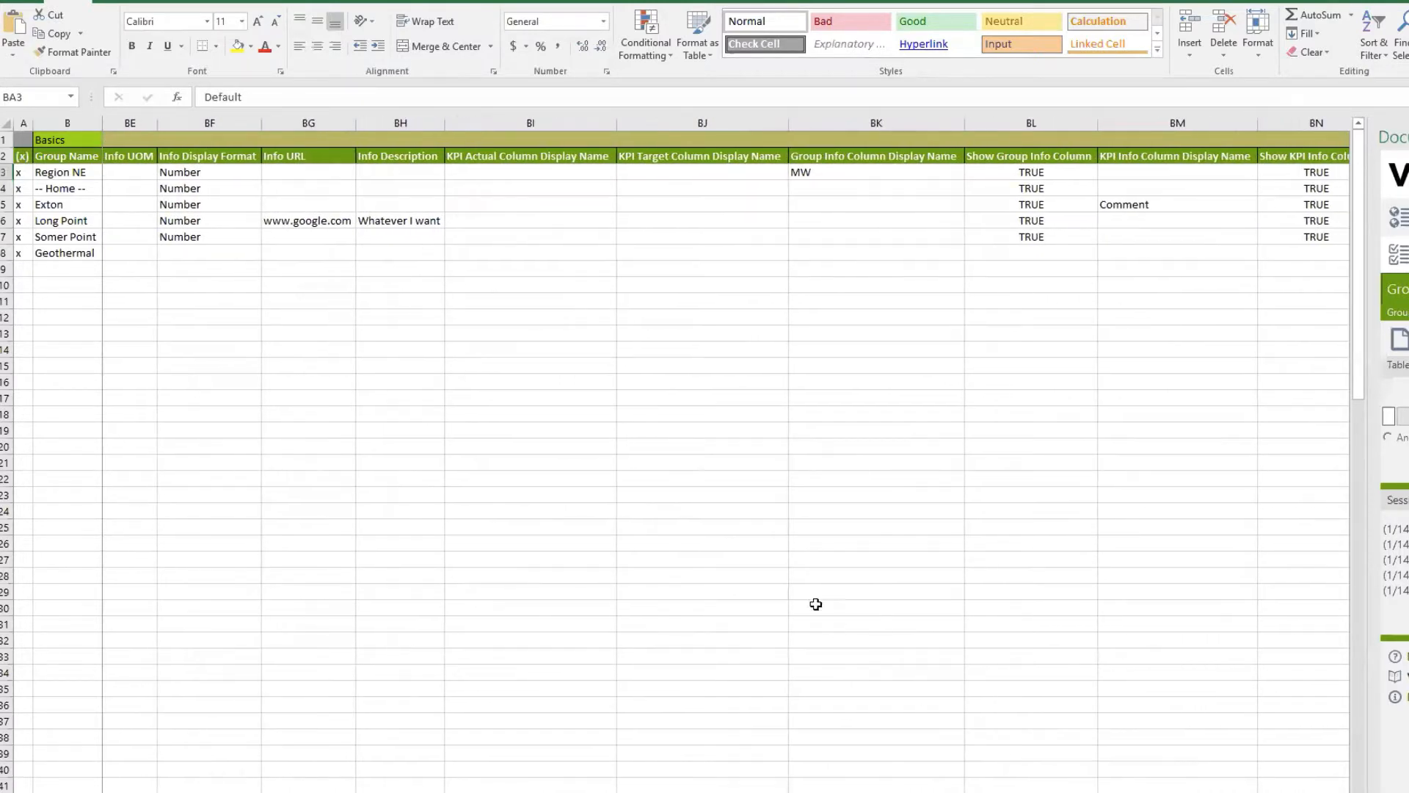
- Enter 'Current' as Geothermal's KPI Actual Column Display Name in cell BI8
click(530, 237)
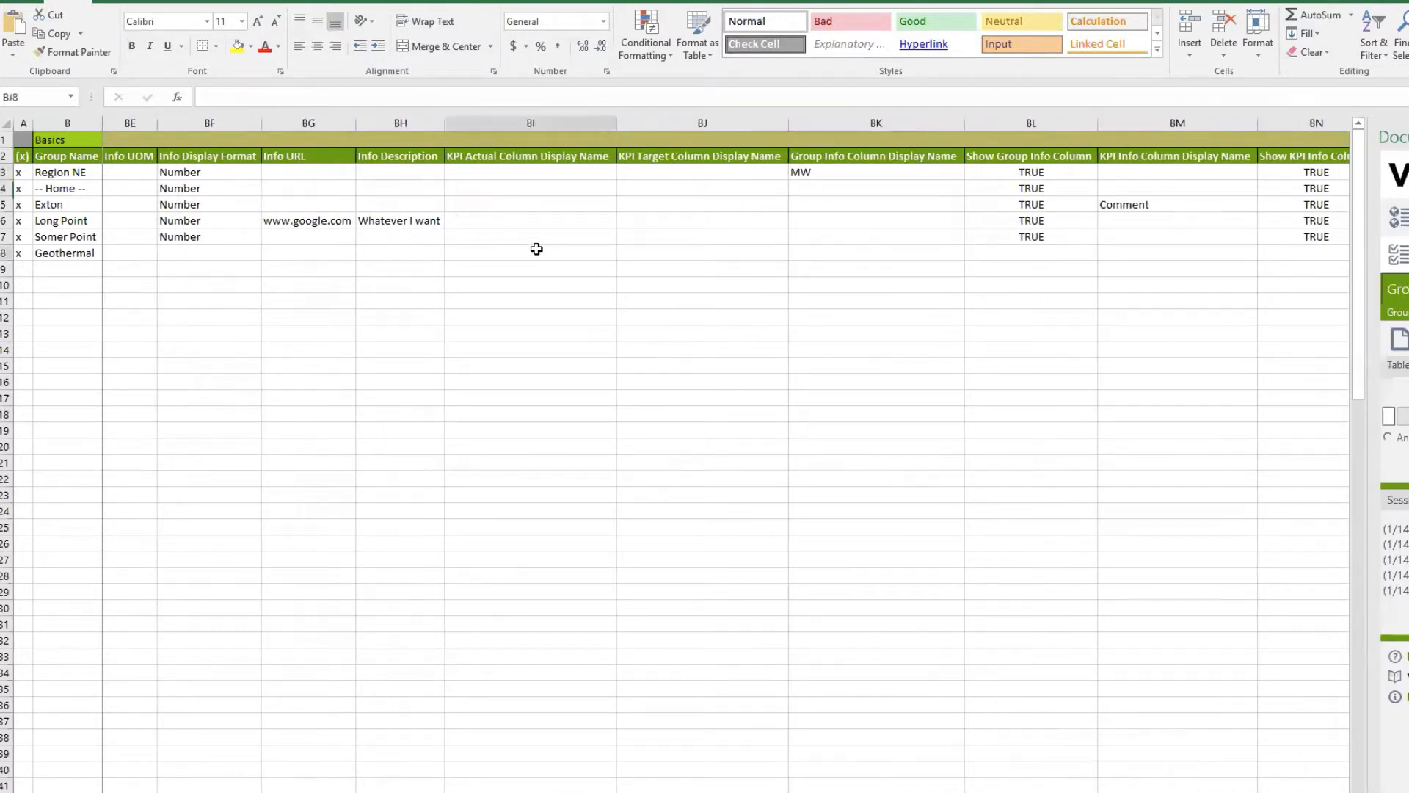
click(530, 251)
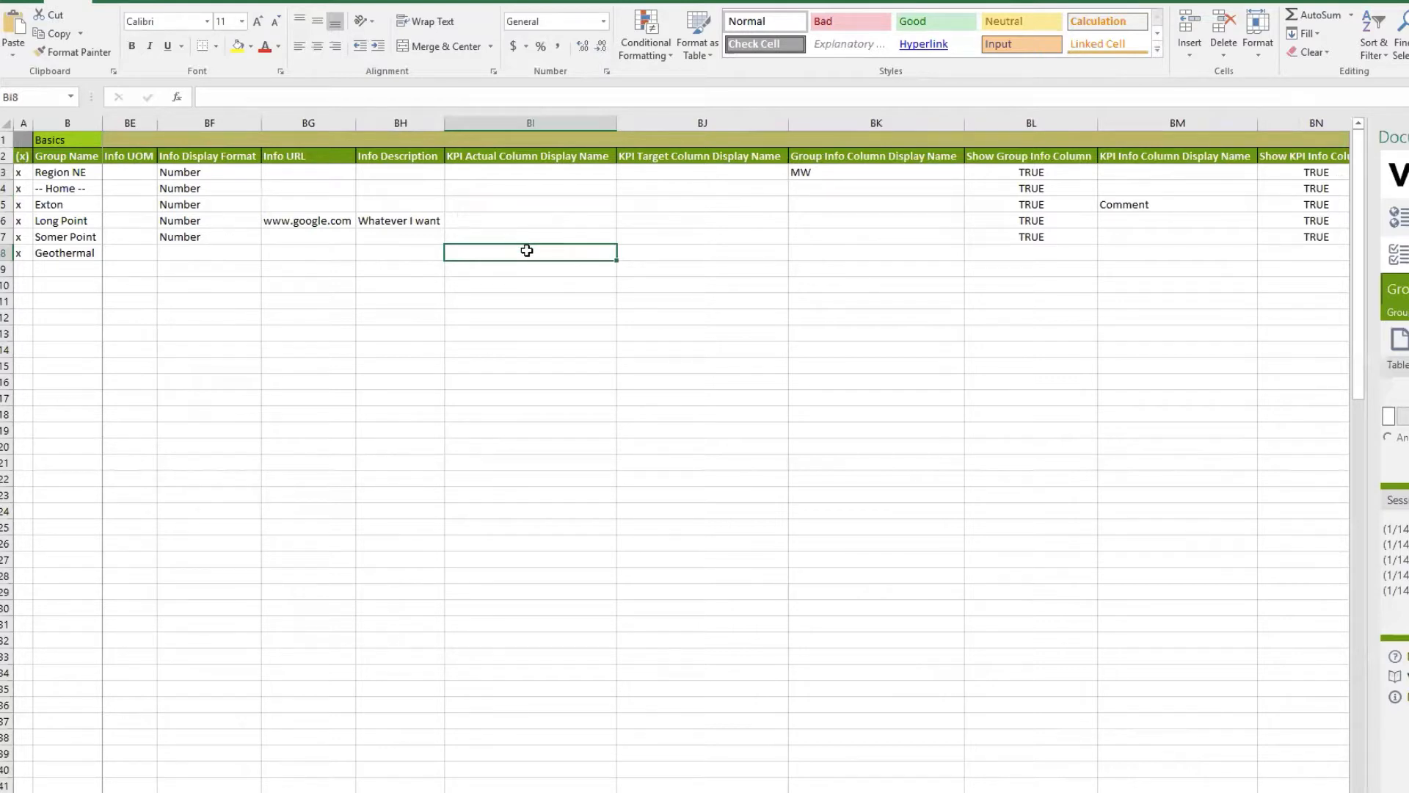
mouse_move(1021, 446)
text(Current)
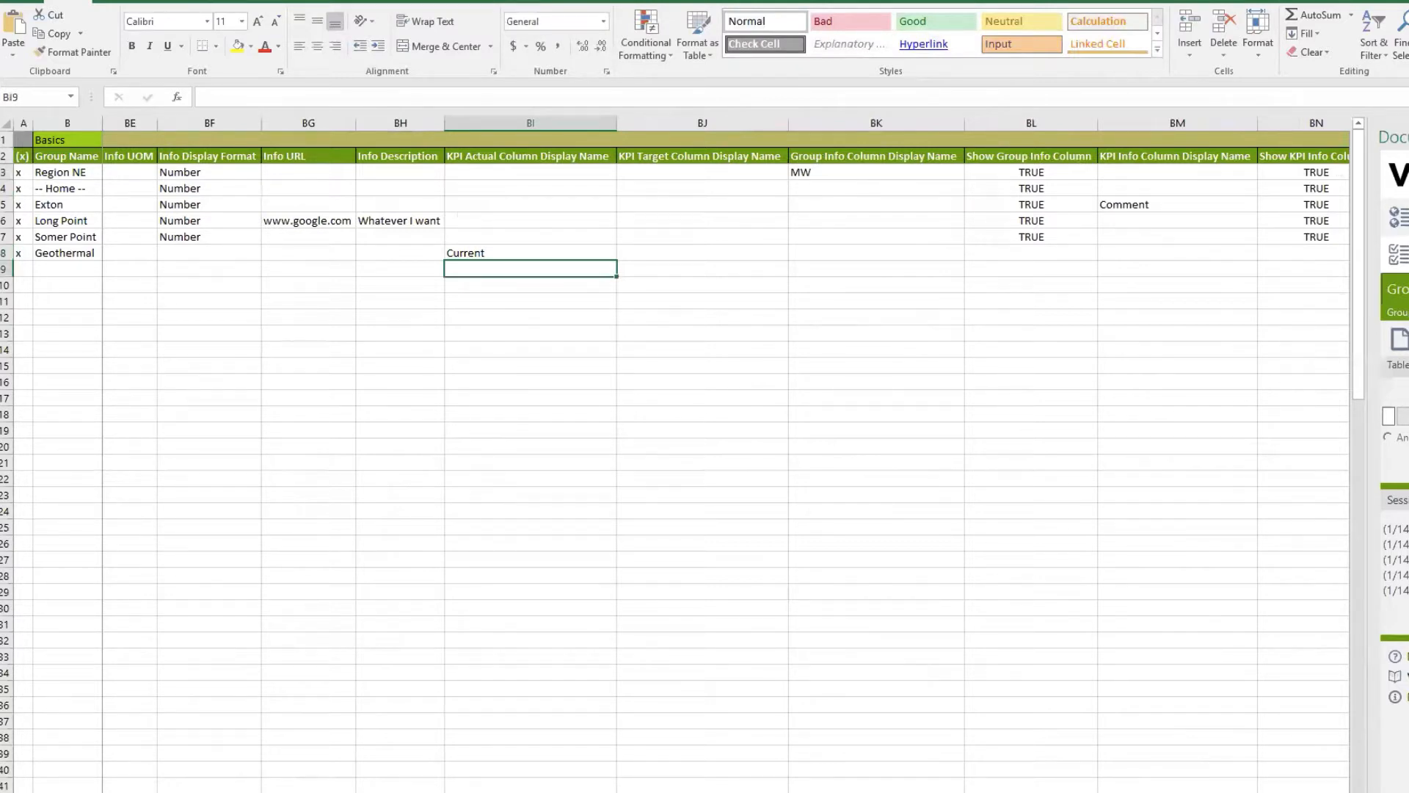
click(628, 288)
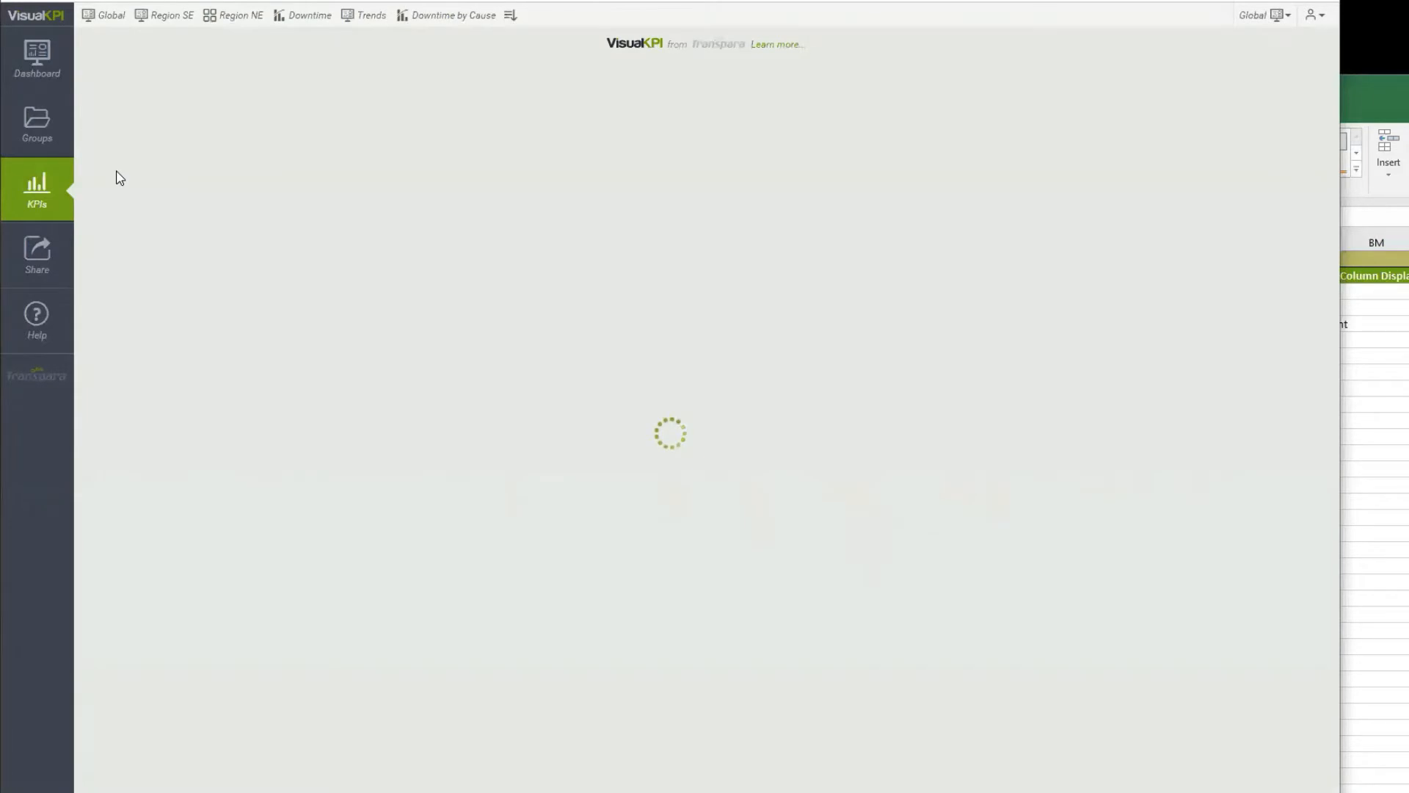
- Drill from the Region NE group list into the Exton group's site performance page
click(37, 124)
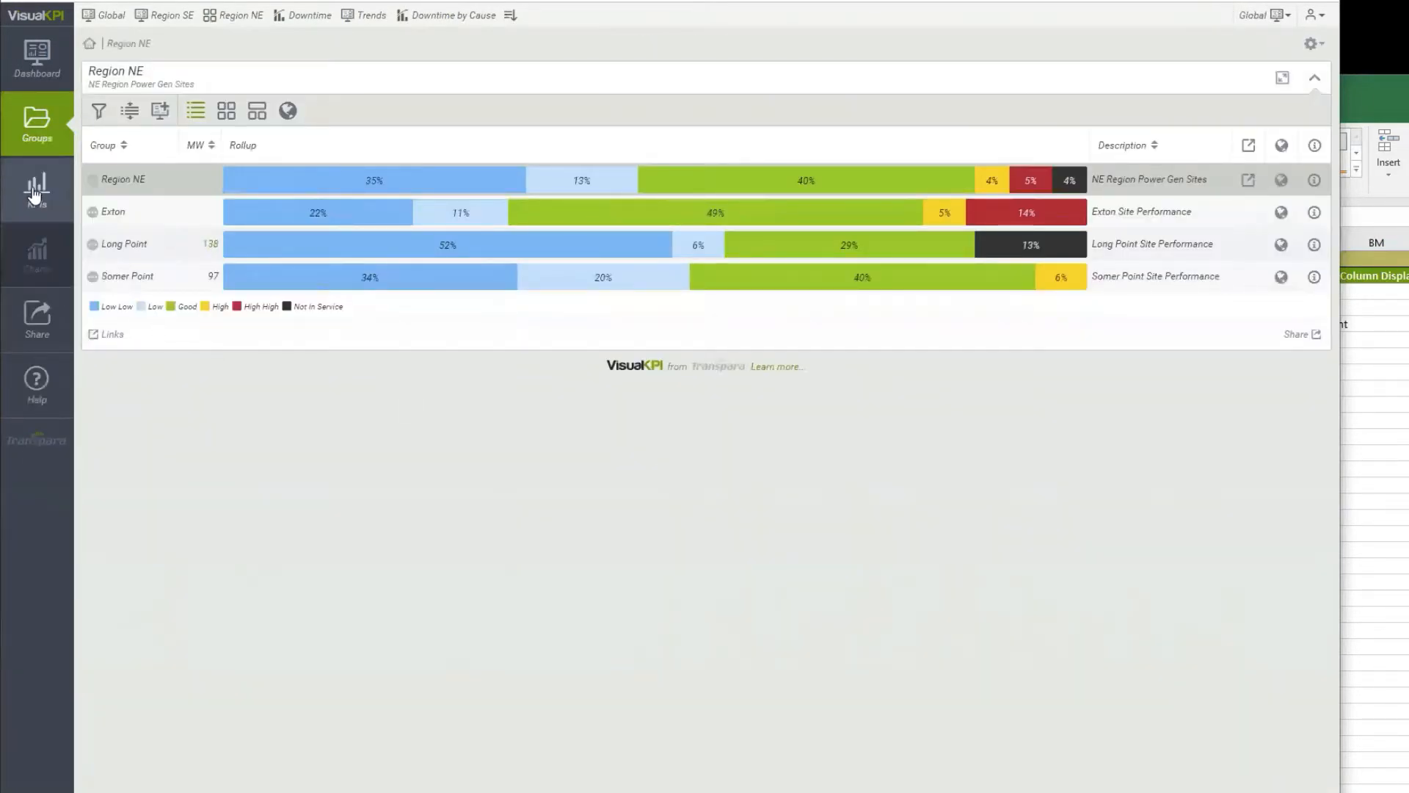
click(113, 212)
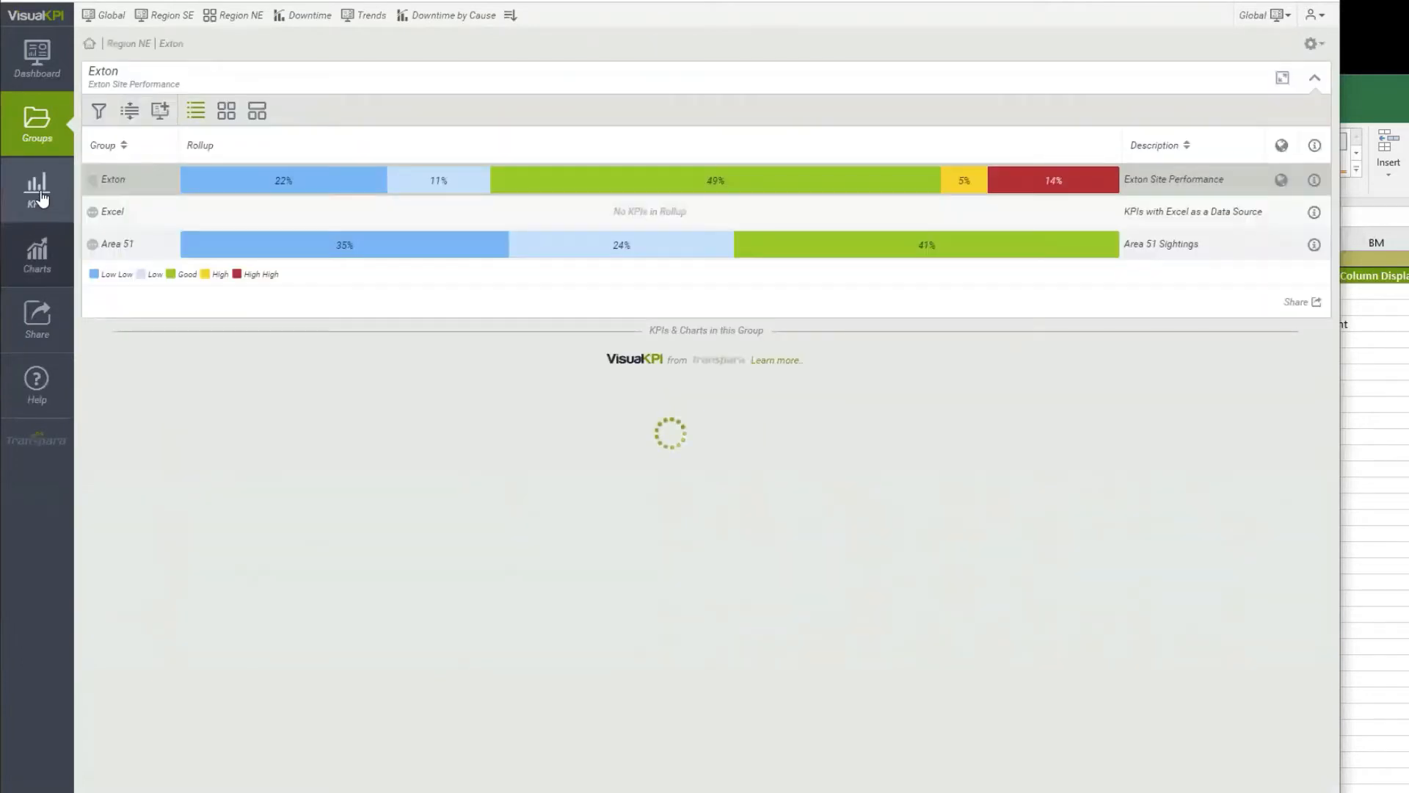
click(37, 189)
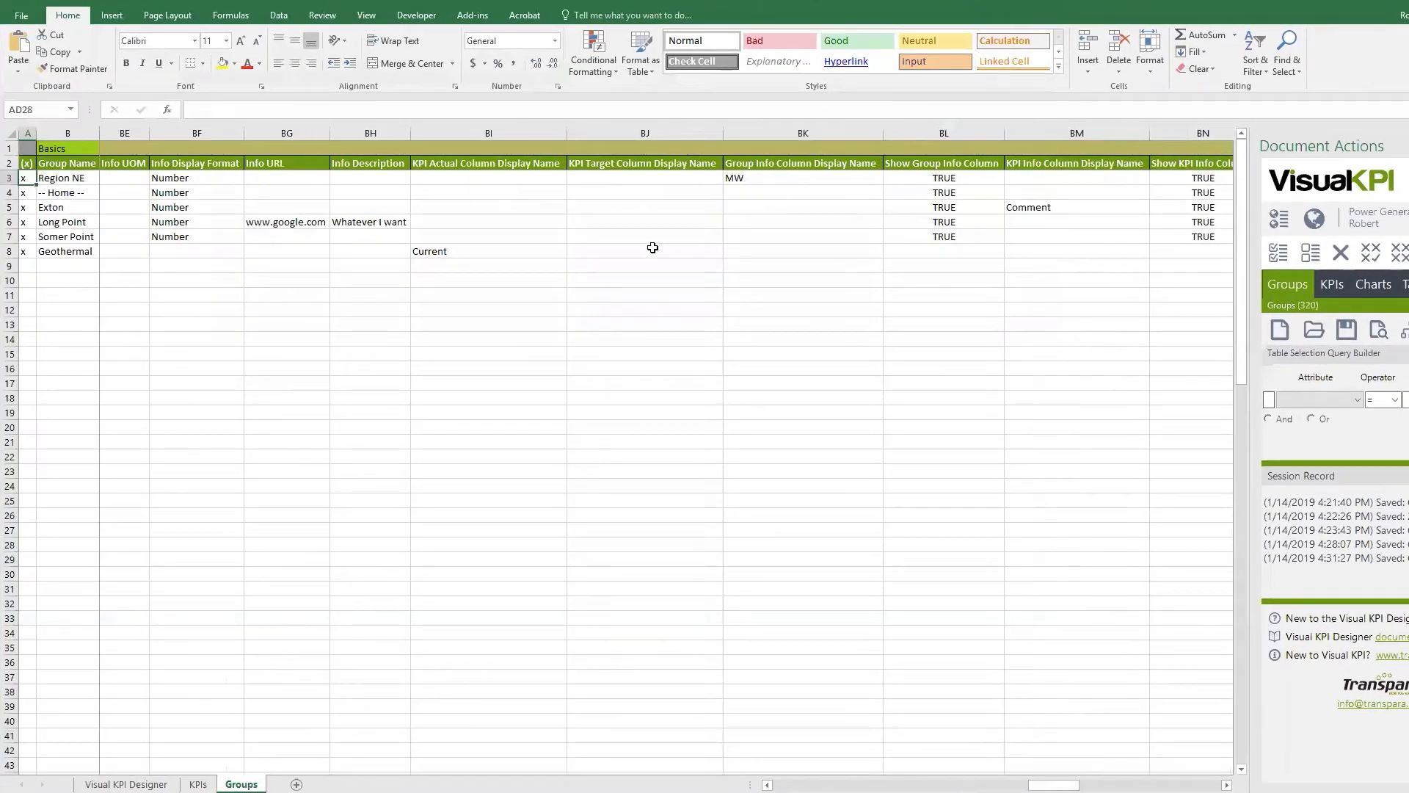
mouse_move(462, 274)
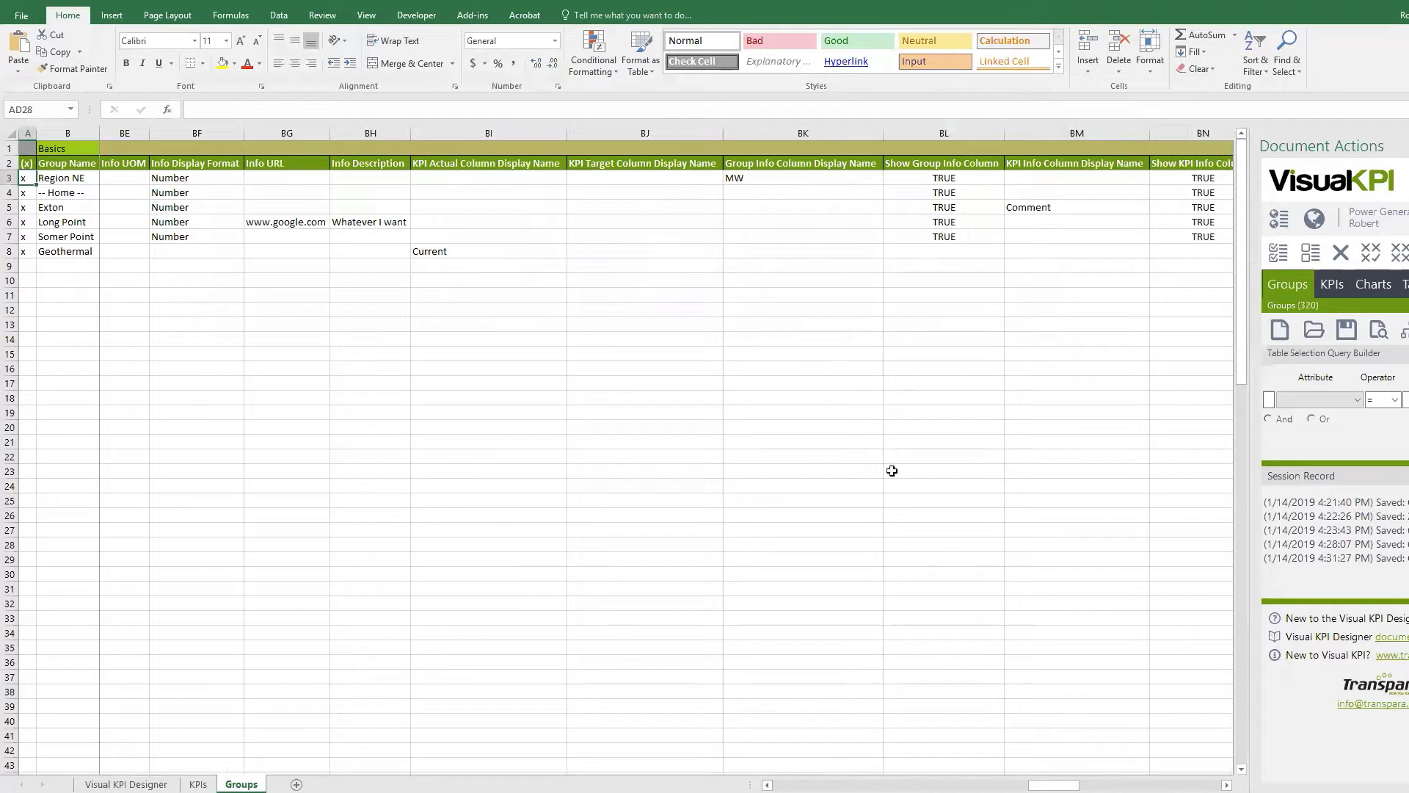
mouse_move(919, 335)
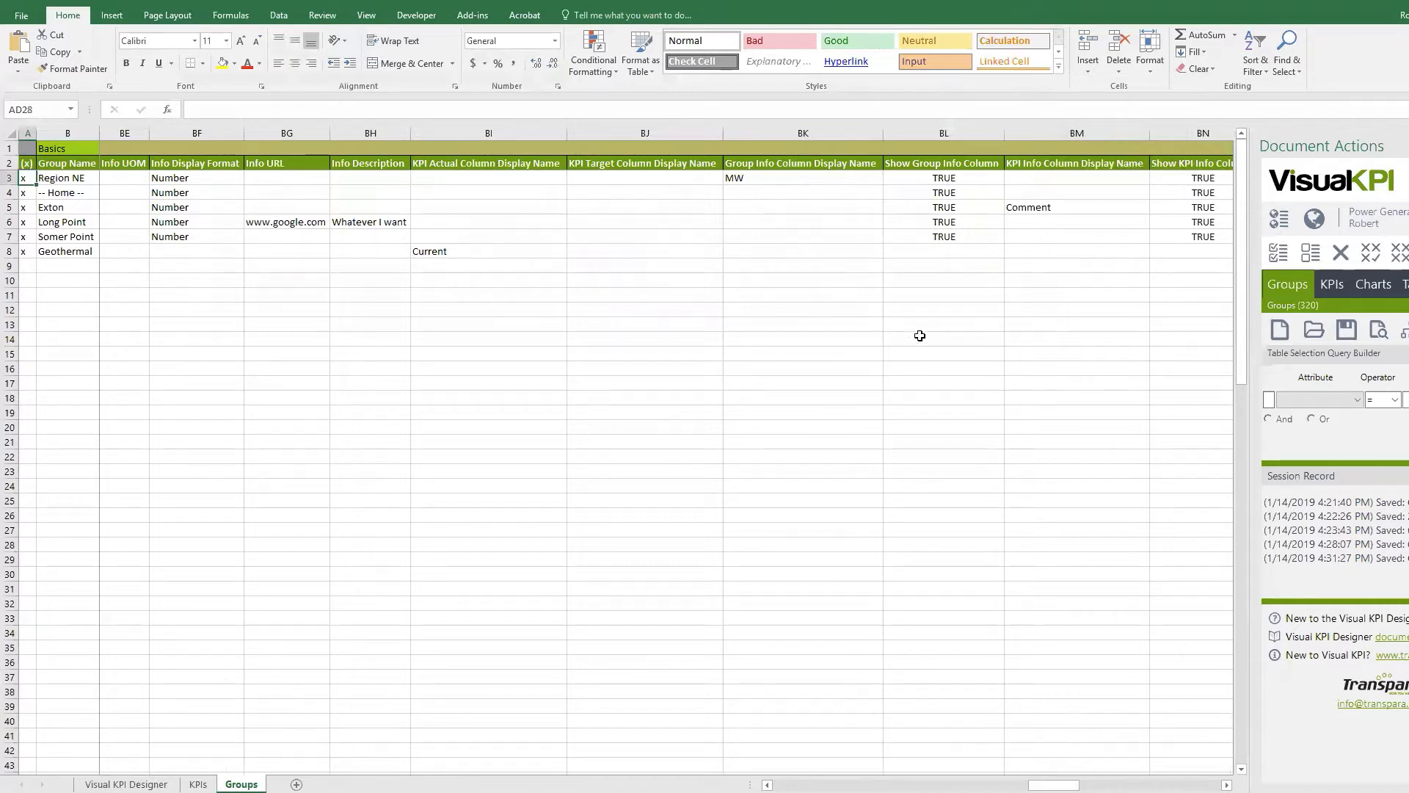
mouse_move(1051, 469)
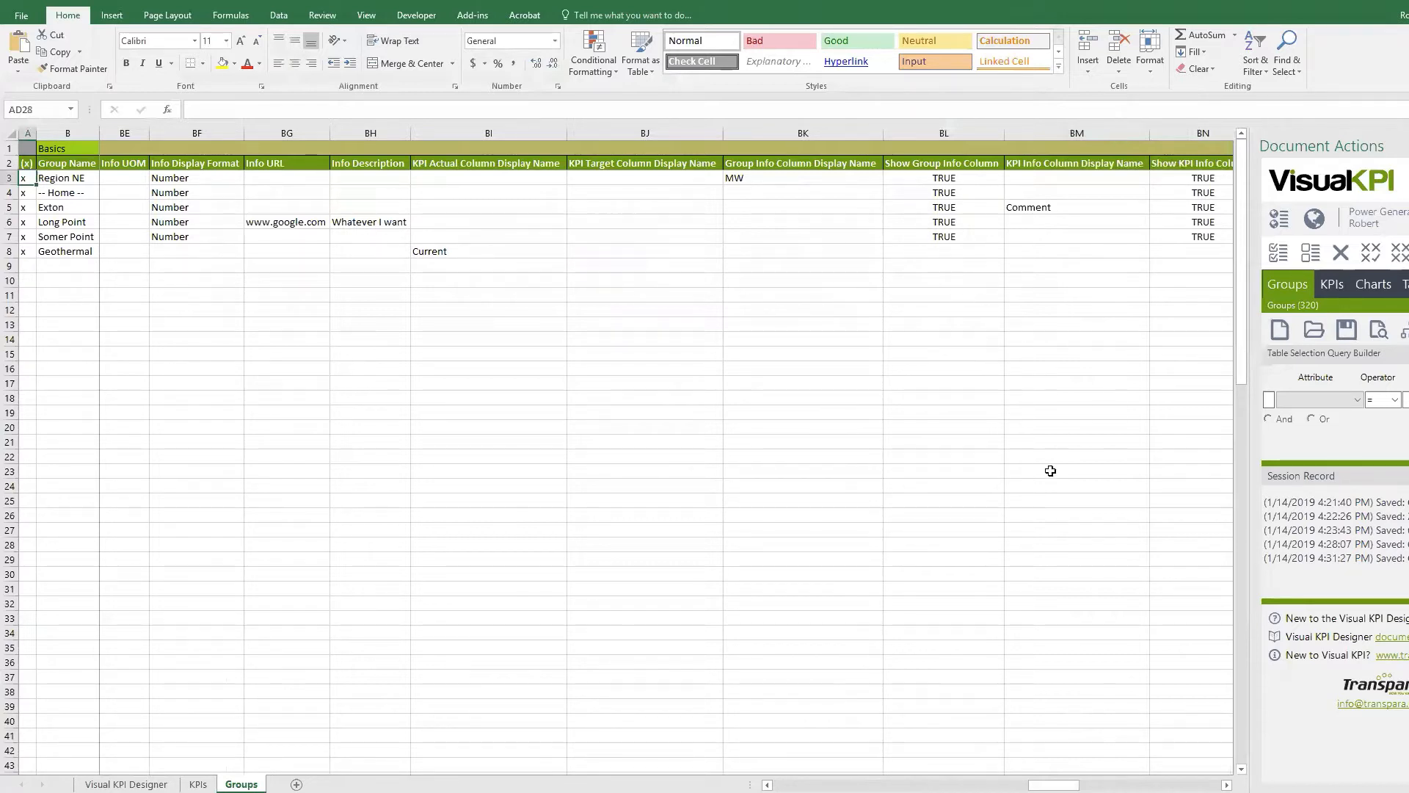
scroll(right, 3)
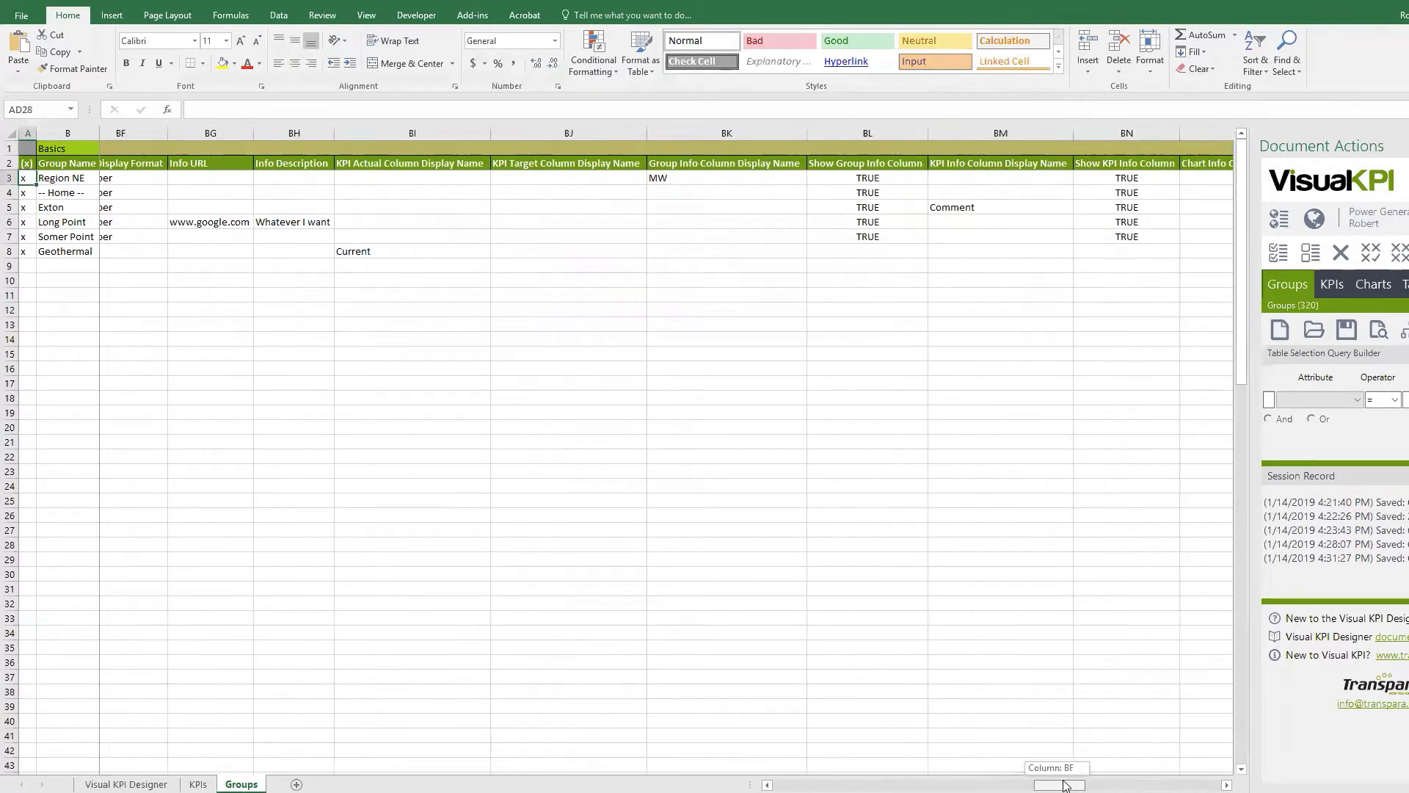
scroll(right, 3)
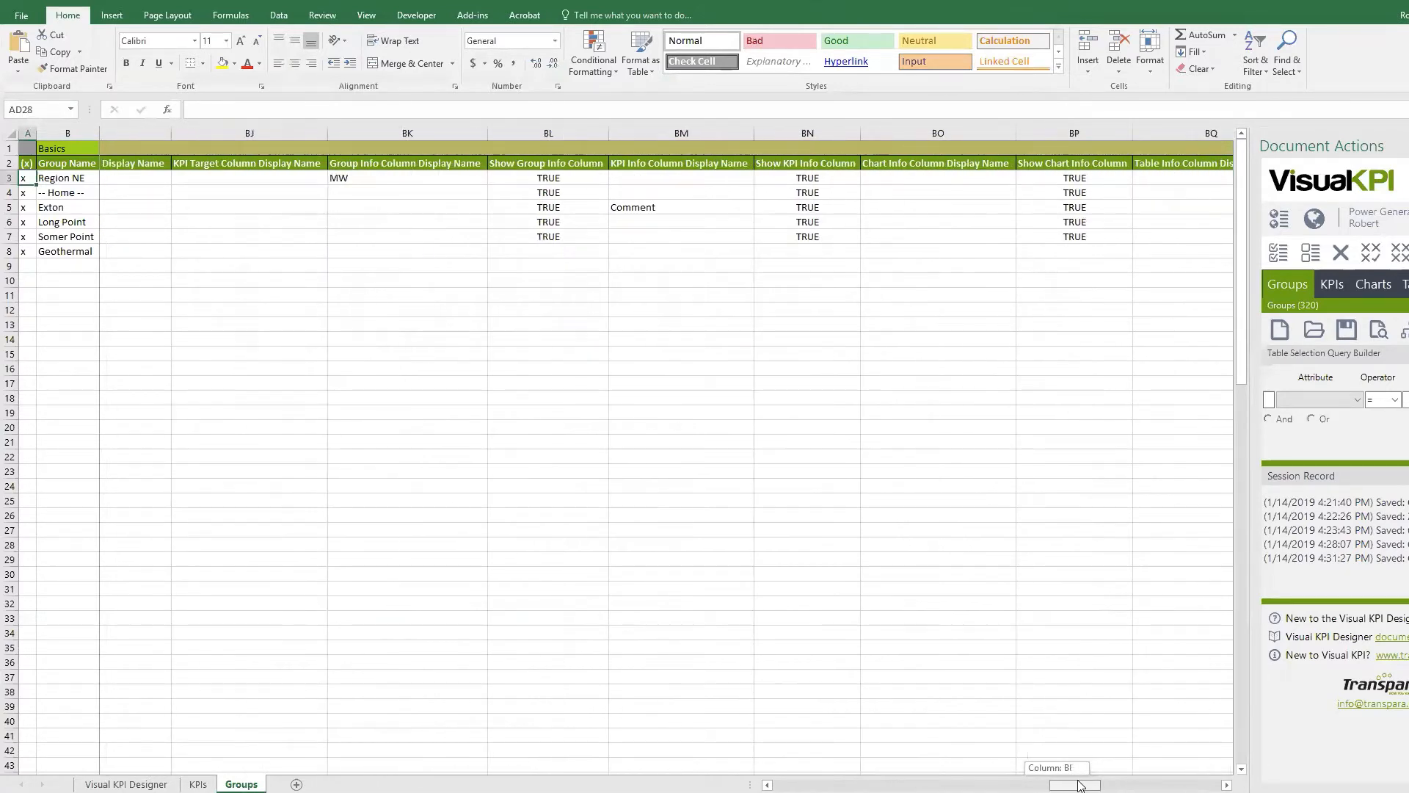
scroll(right, 3)
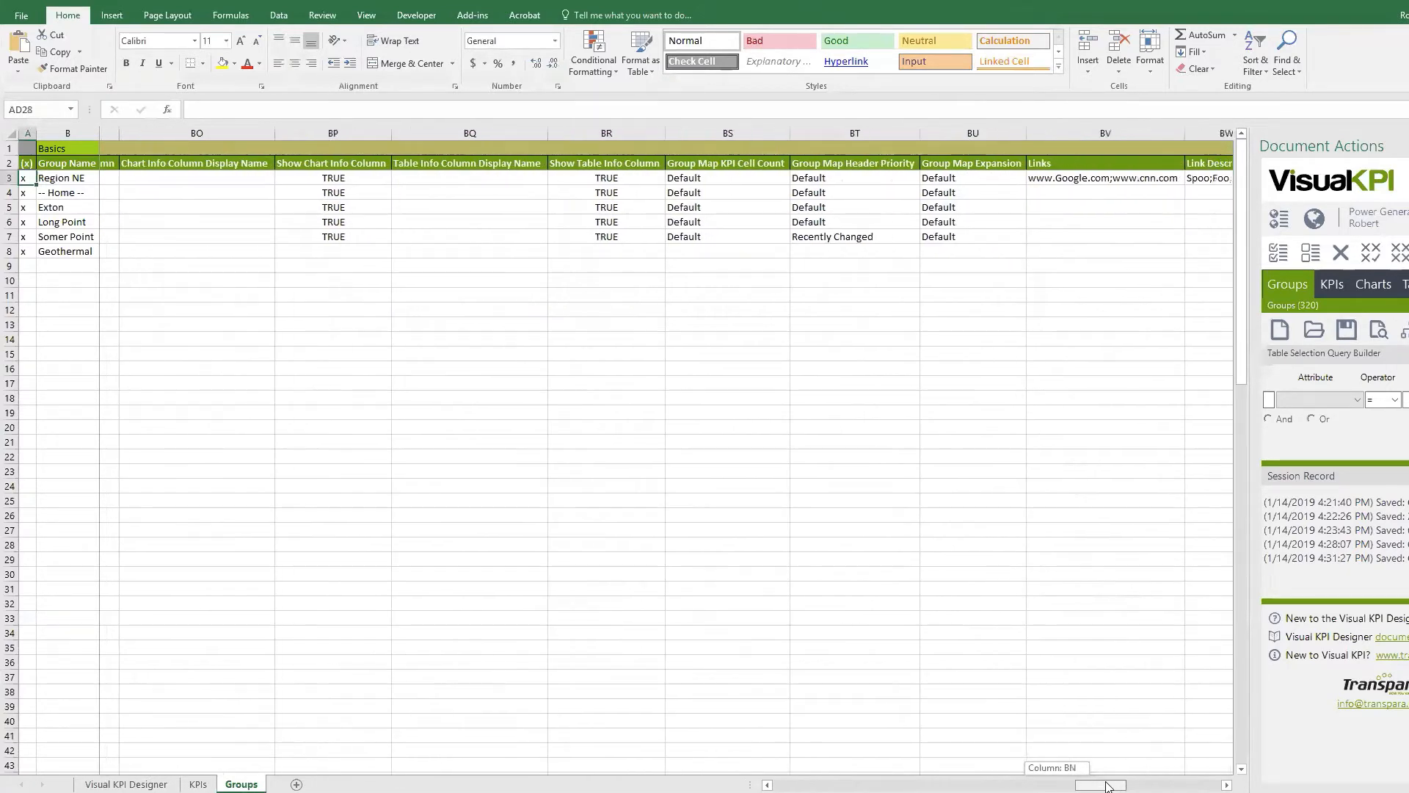
scroll(right, 3)
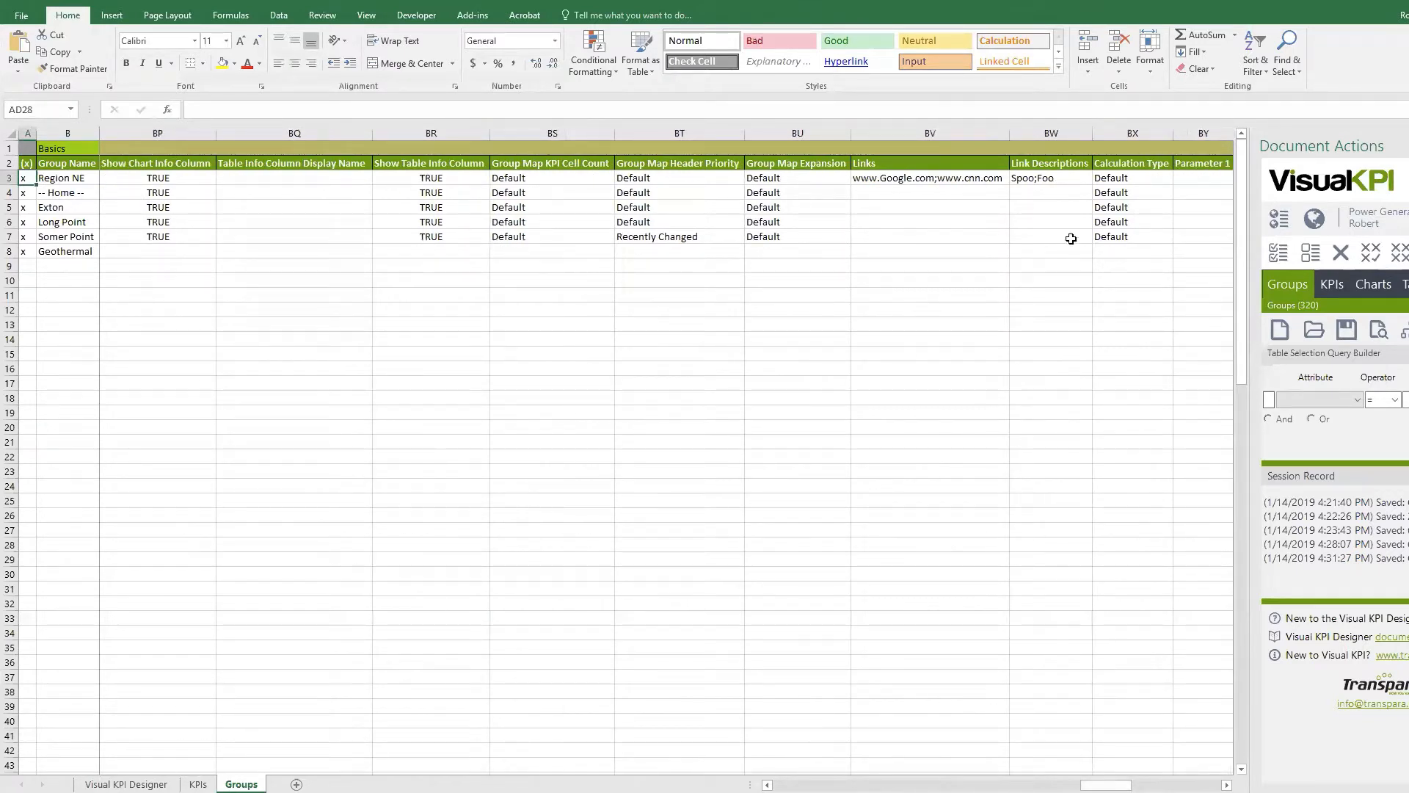
mouse_move(942, 226)
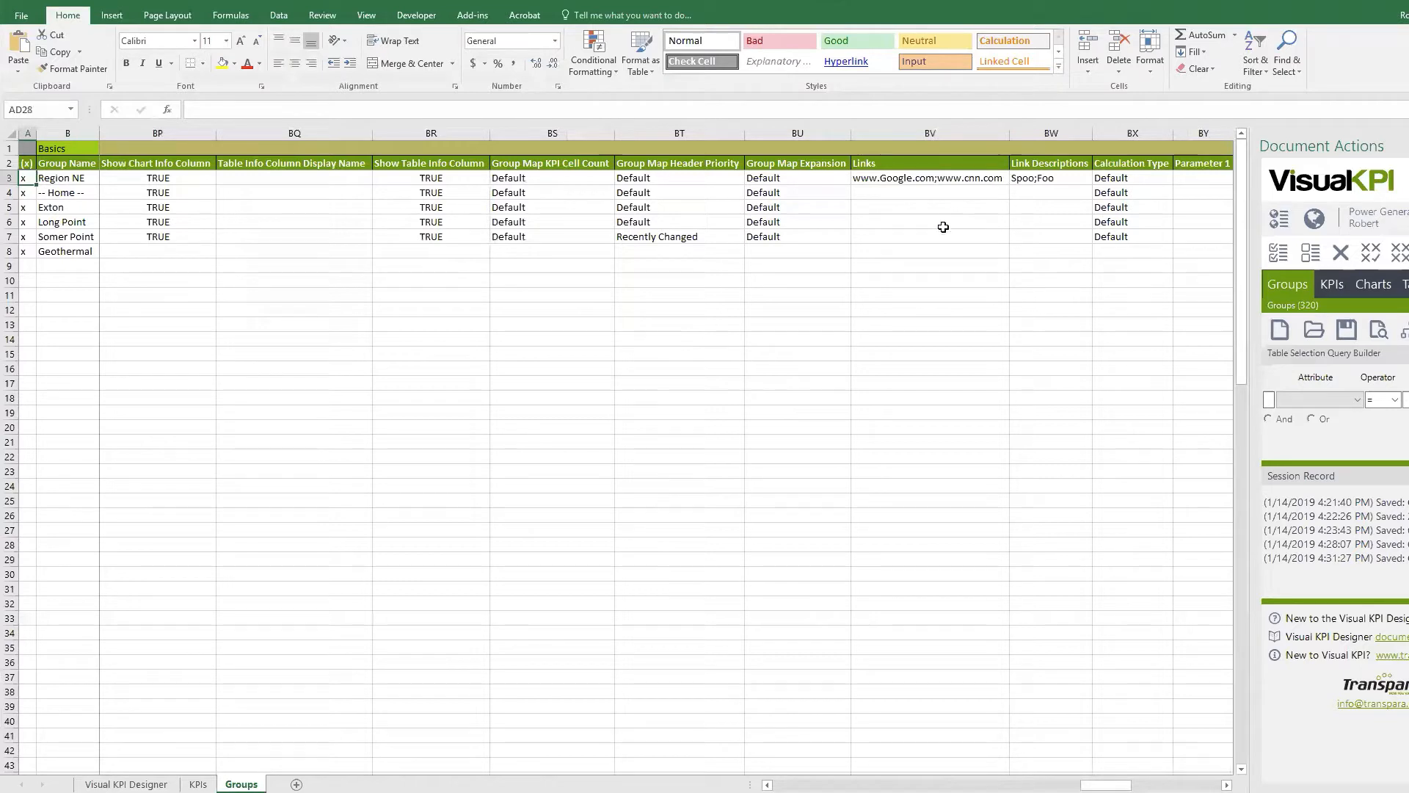
scroll(right, 3)
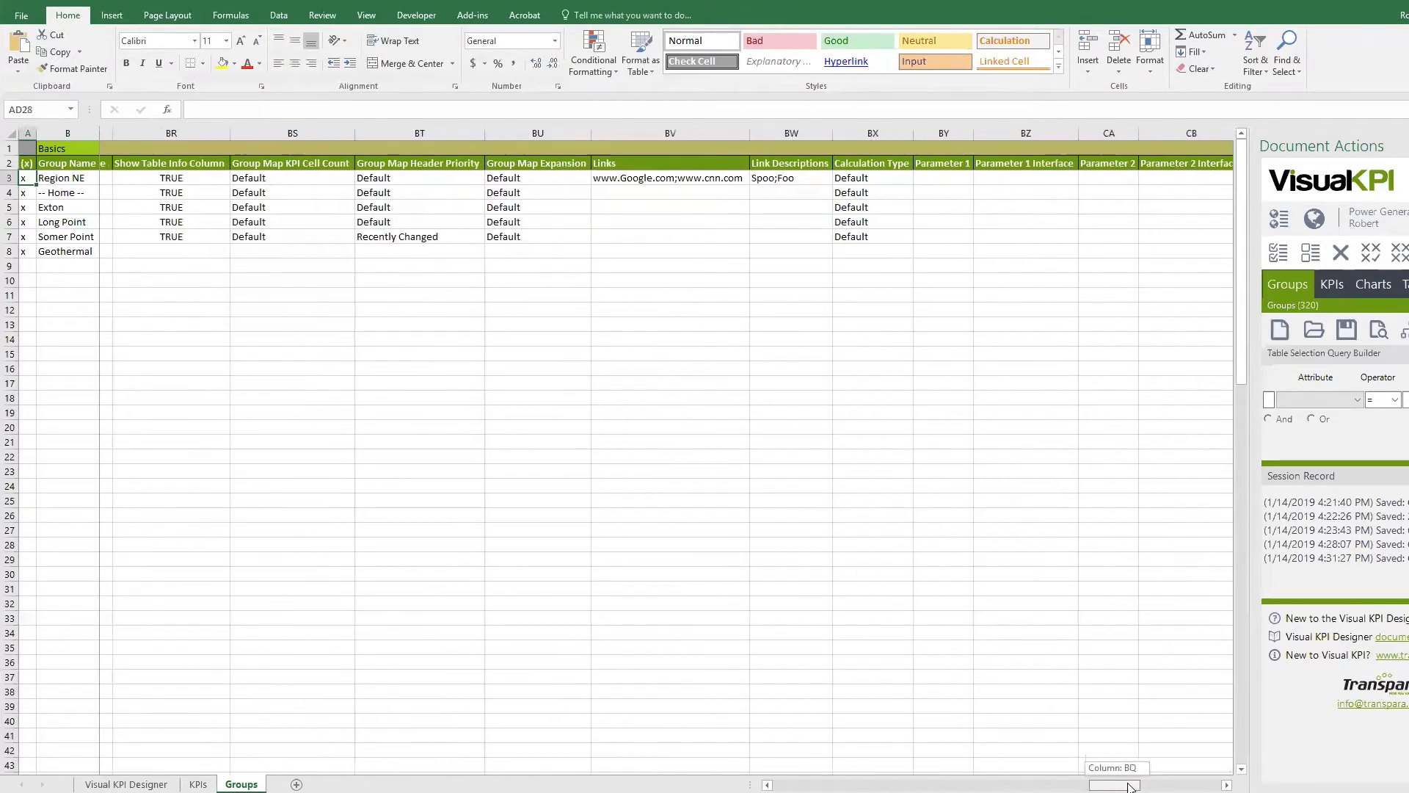
scroll(right, 3)
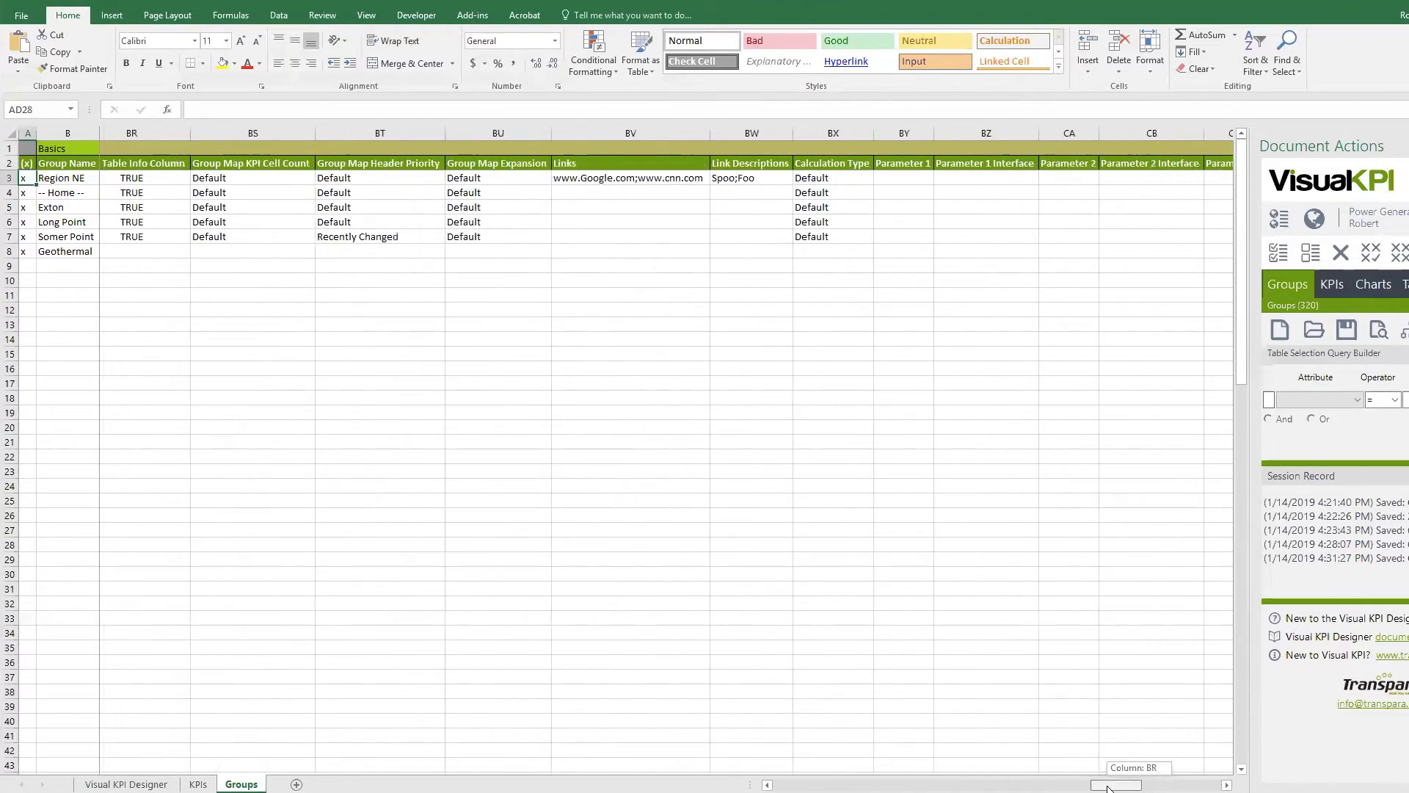
scroll(left, 3)
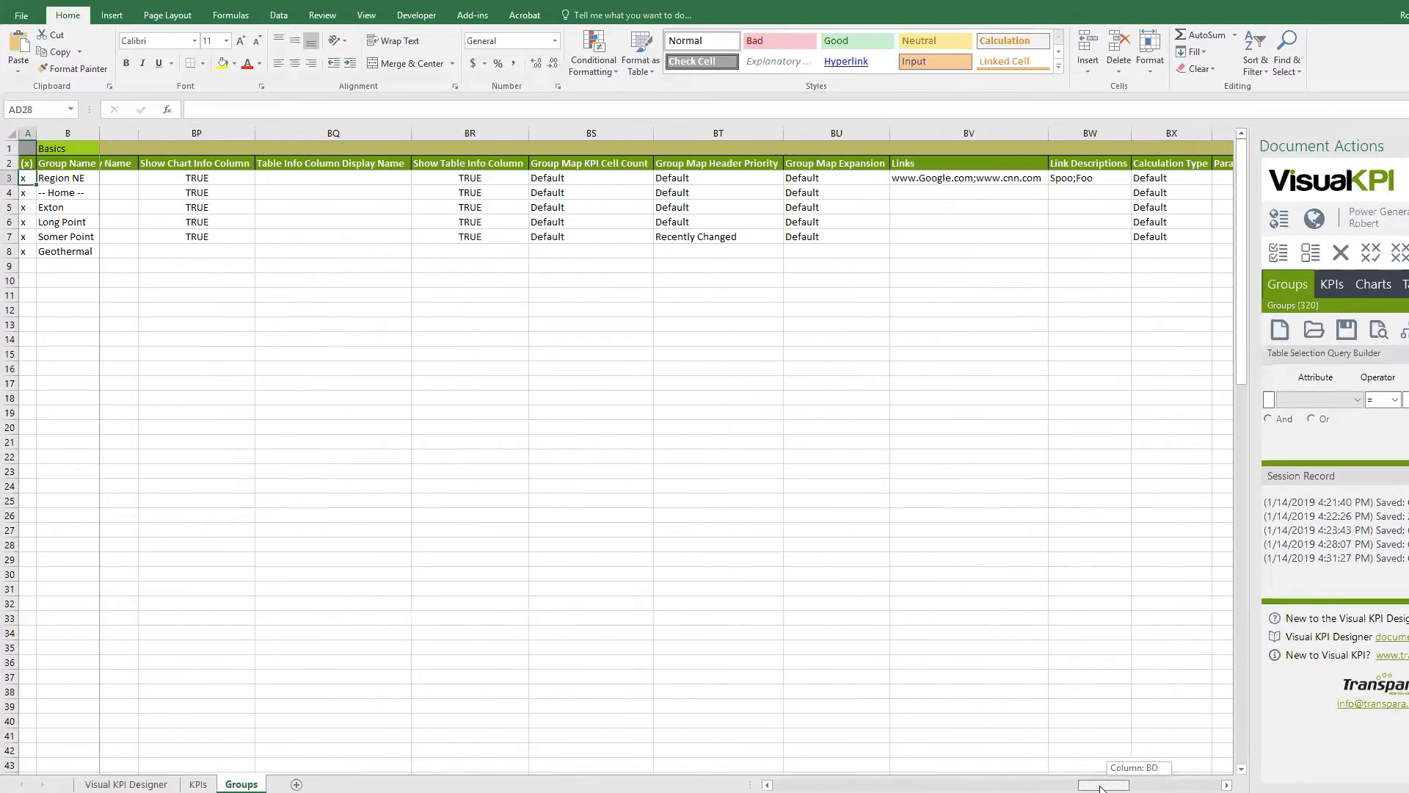
scroll(left, 3)
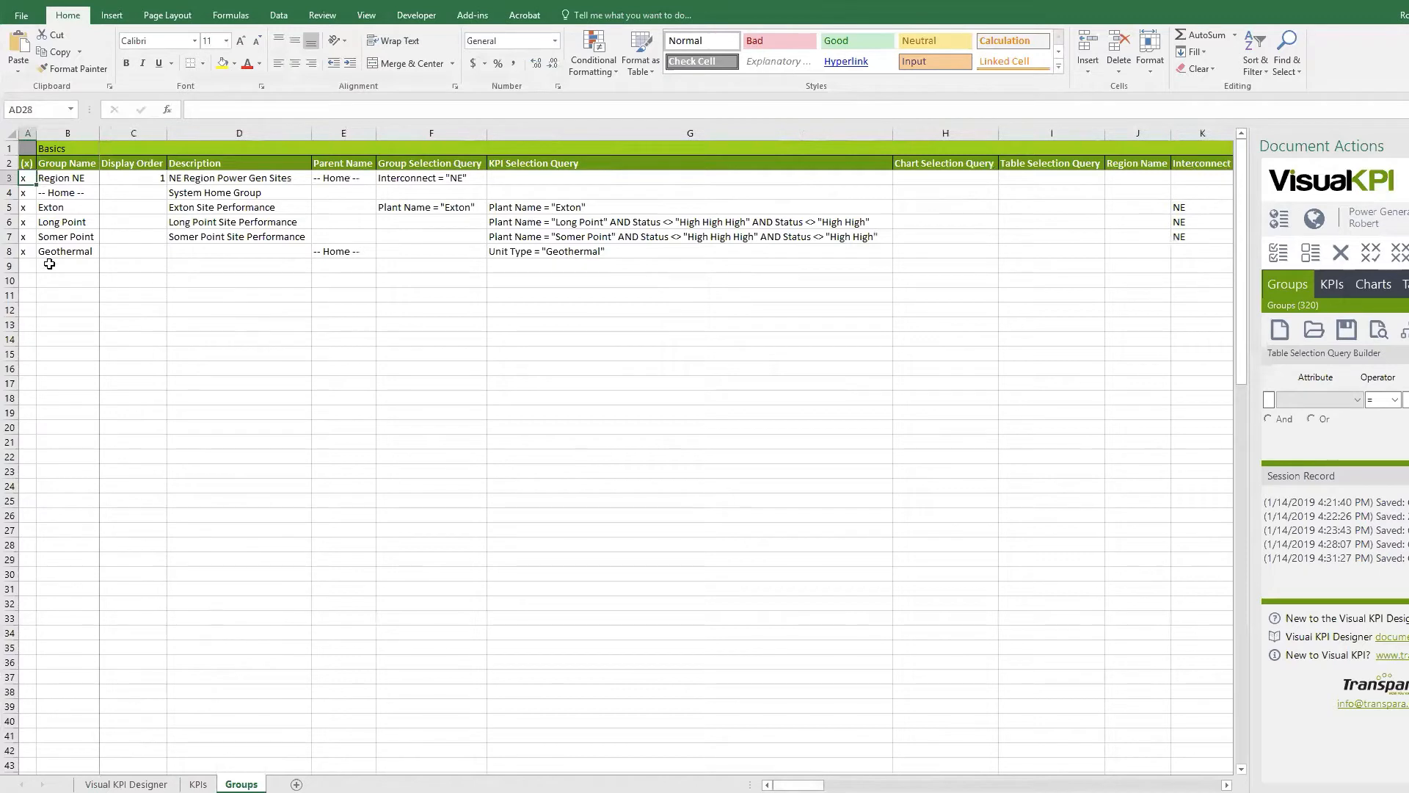
click(66, 265)
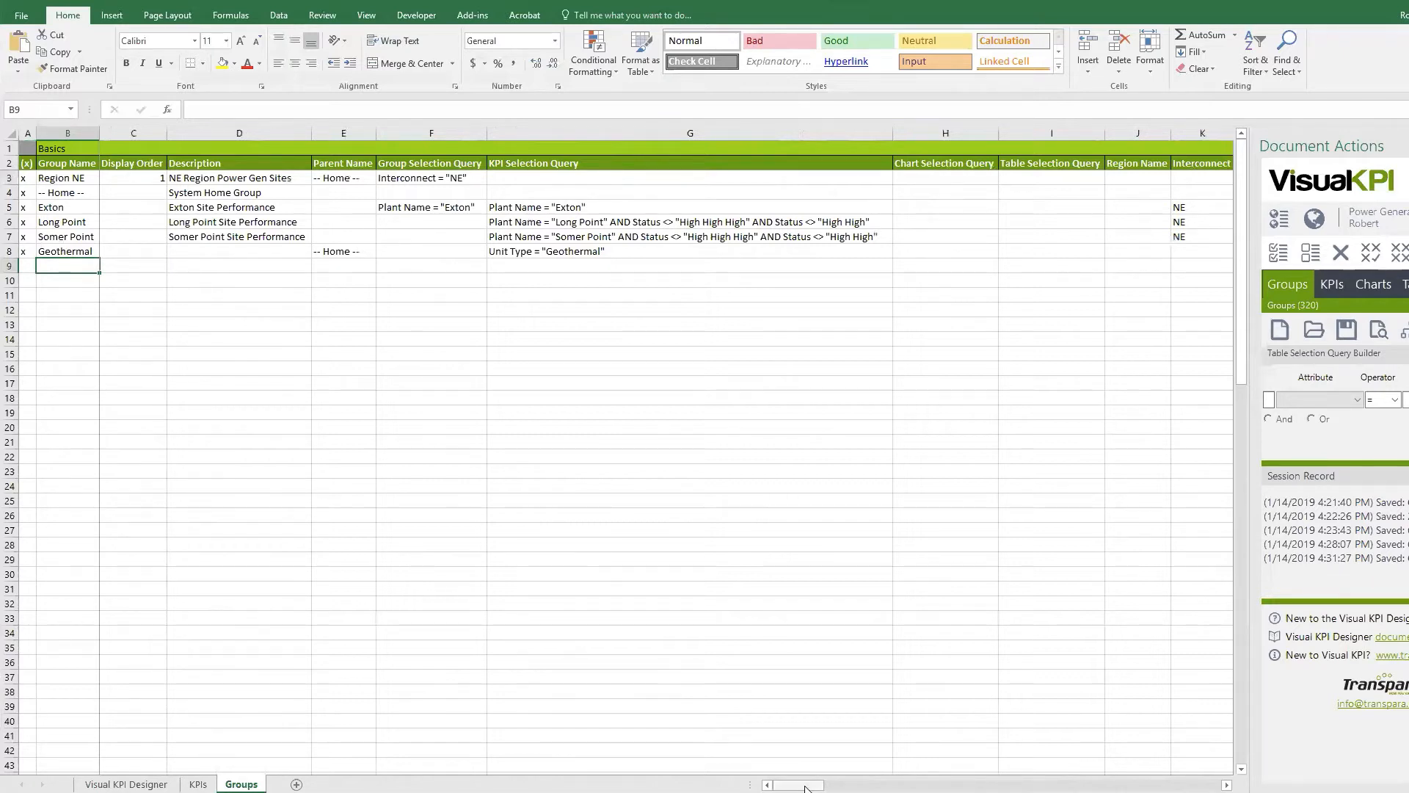
scroll(right, 3)
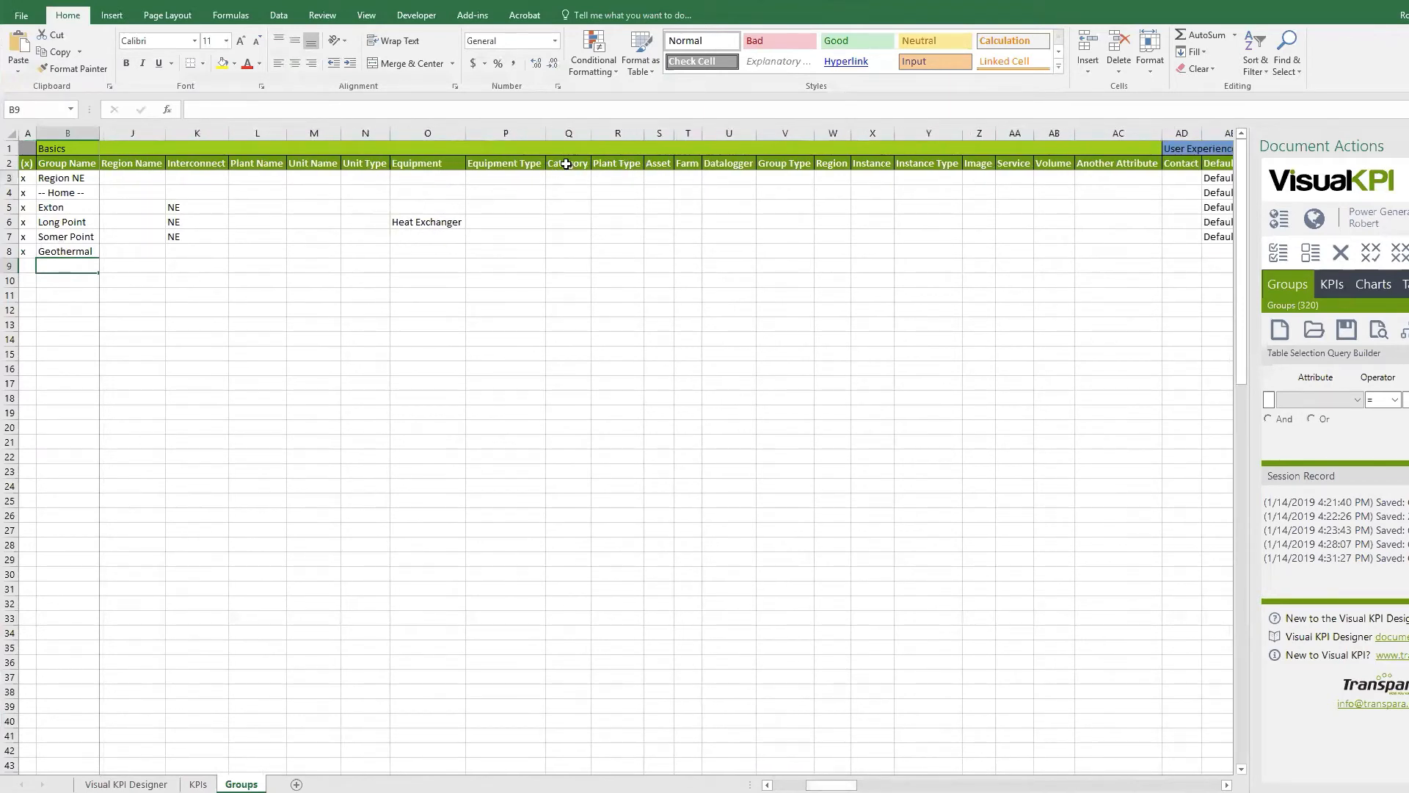
click(616, 163)
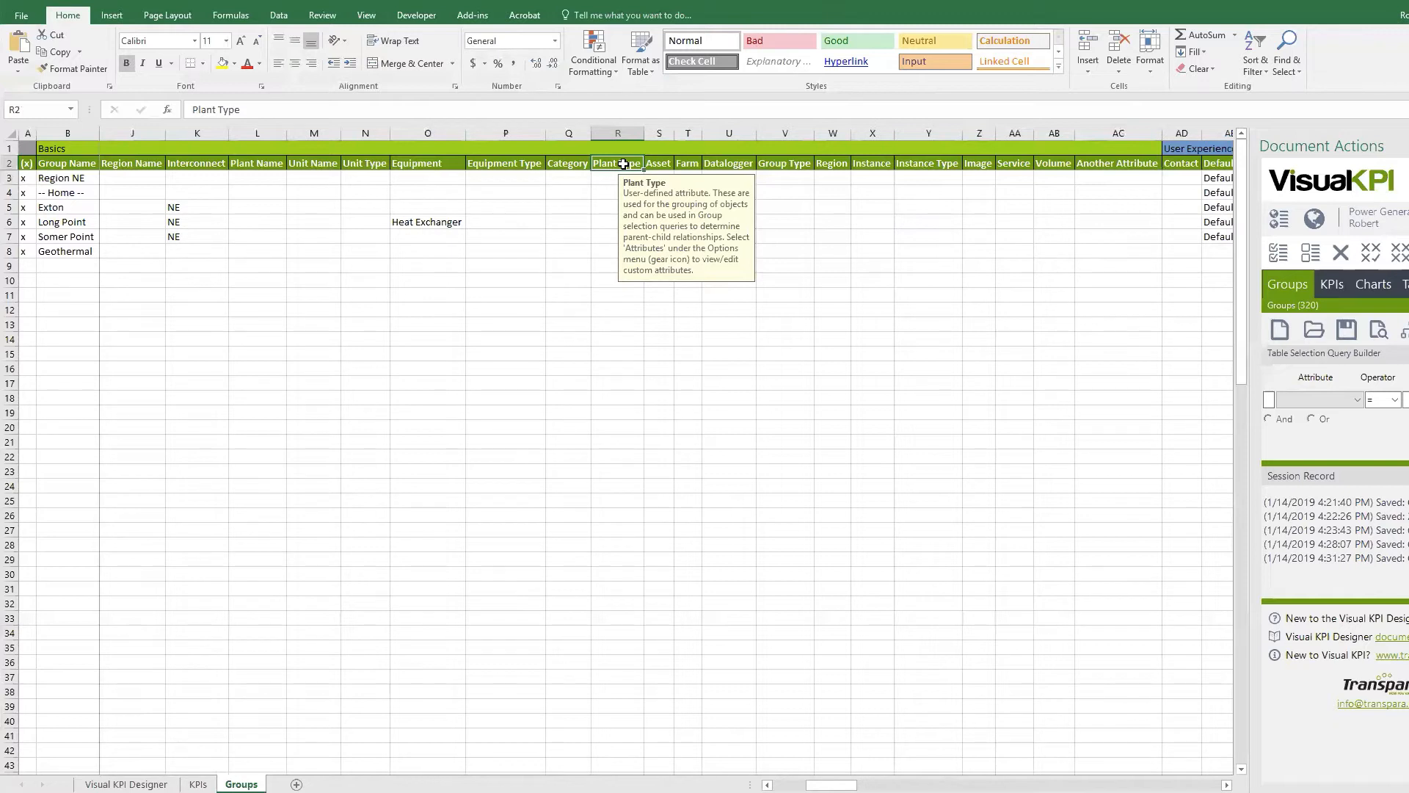
mouse_move(562, 267)
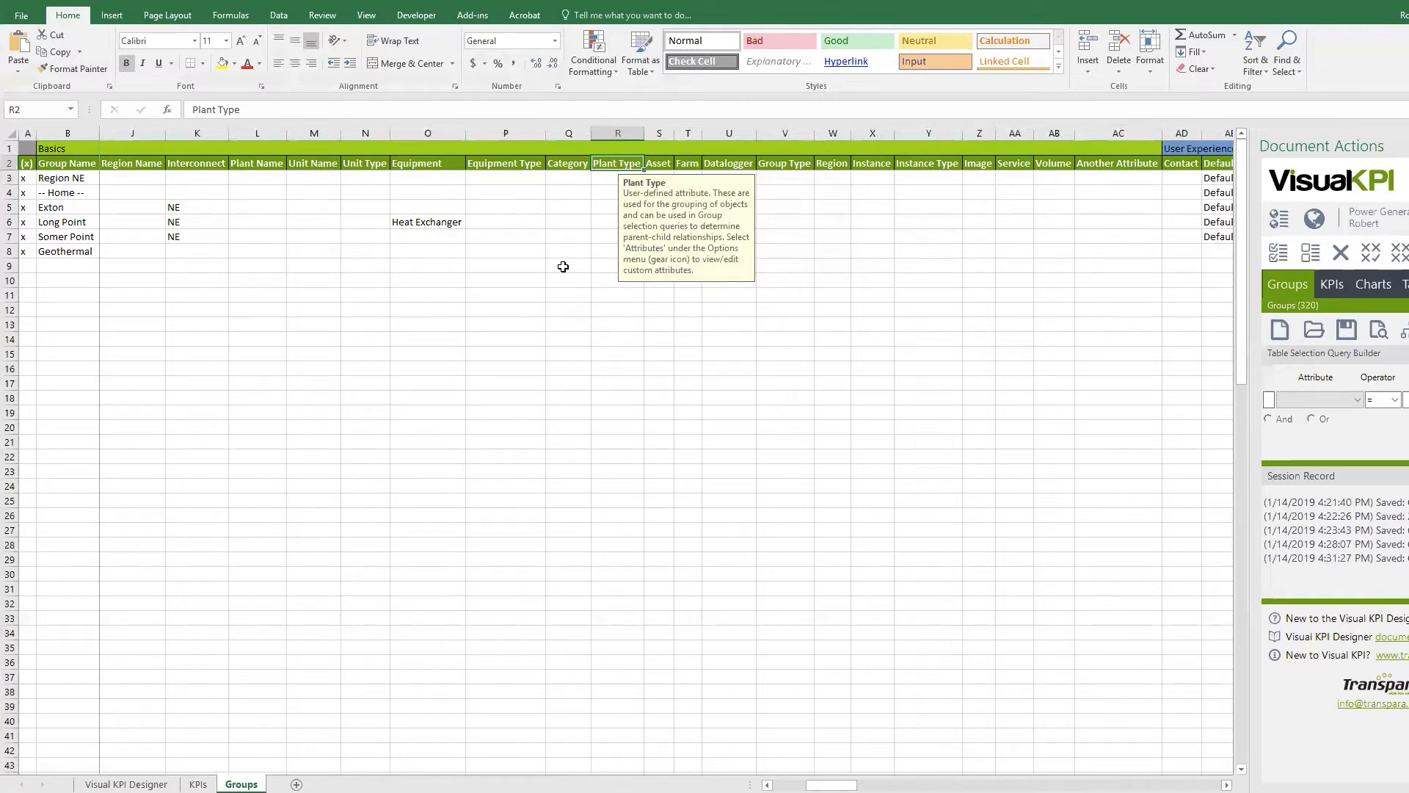
mouse_move(565, 251)
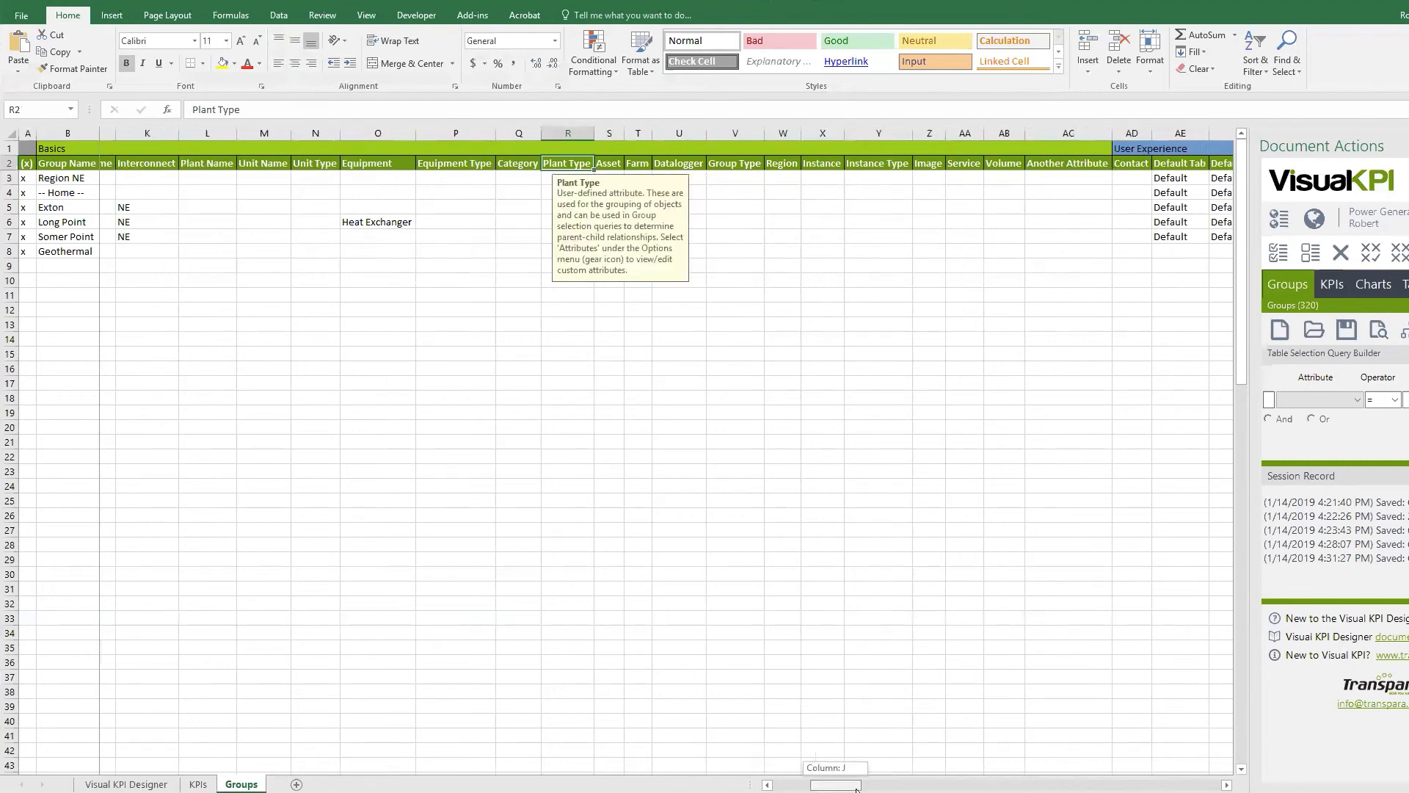
scroll(right, 3)
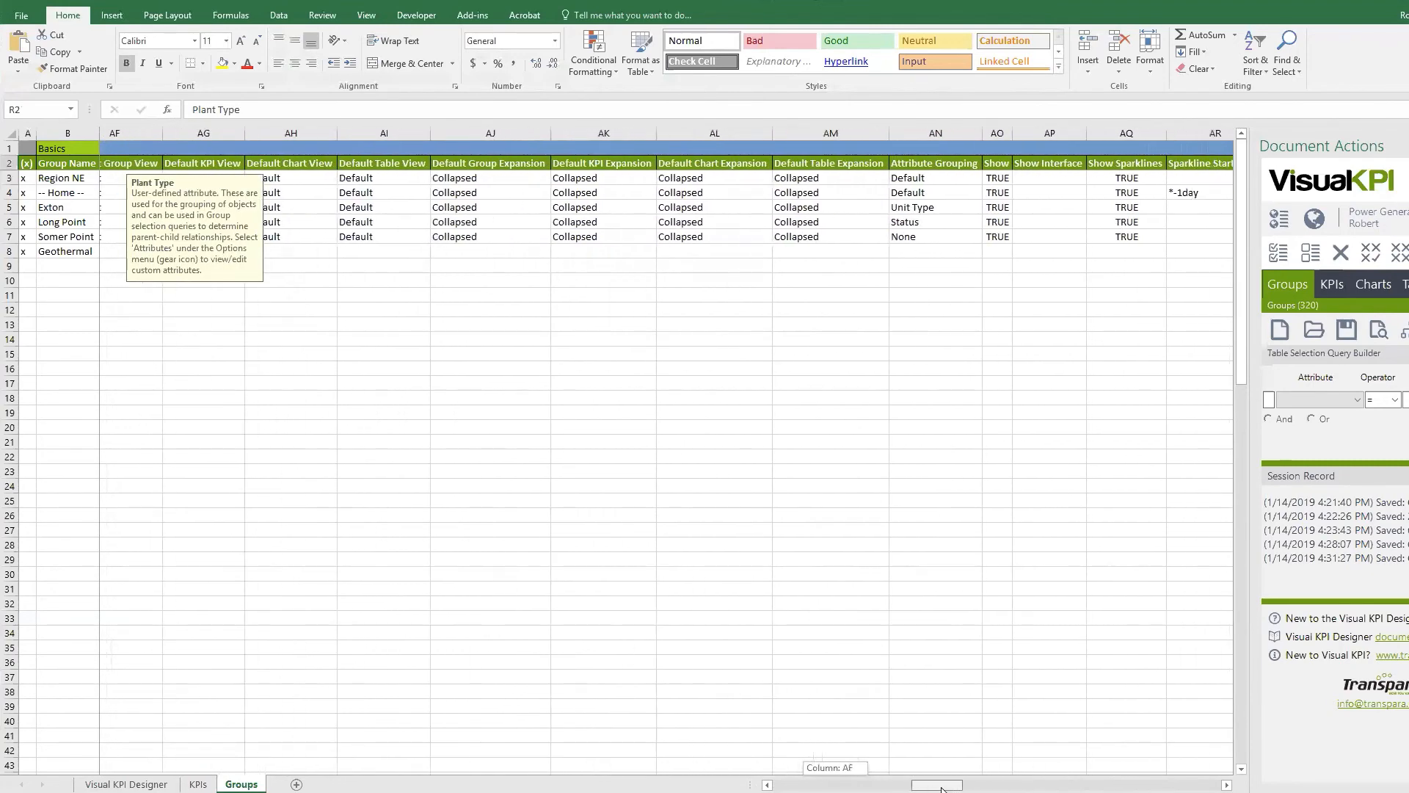
scroll(right, 3)
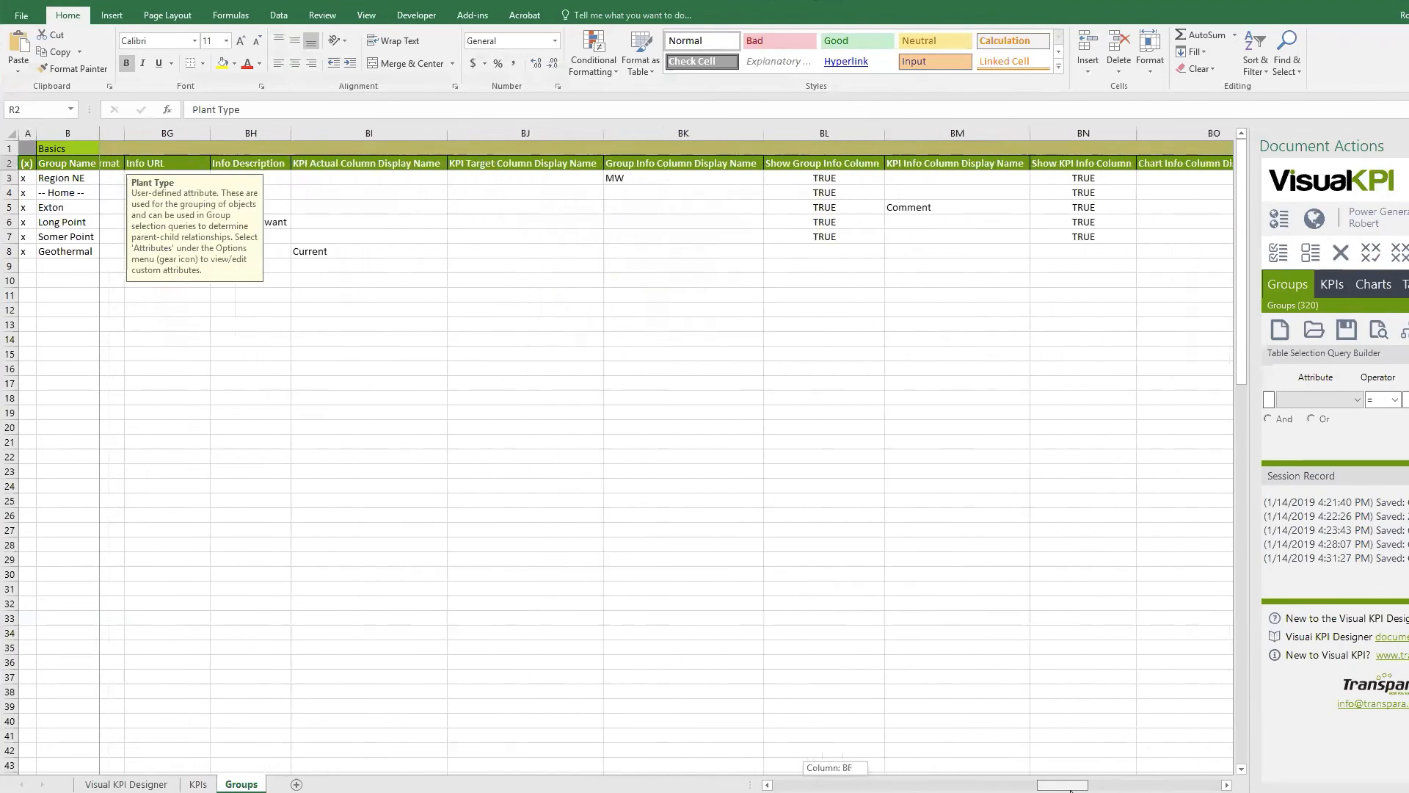
scroll(right, 3)
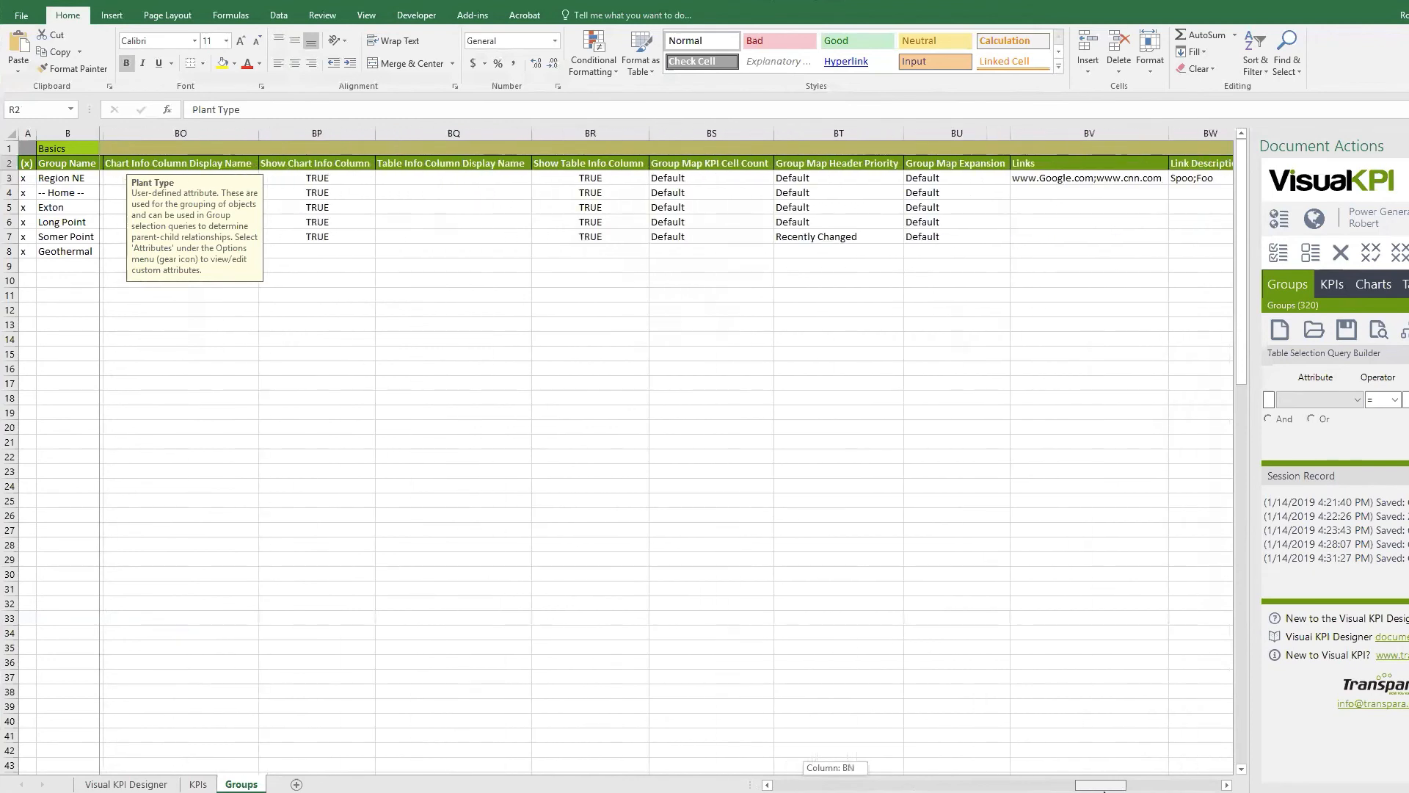
scroll(right, 3)
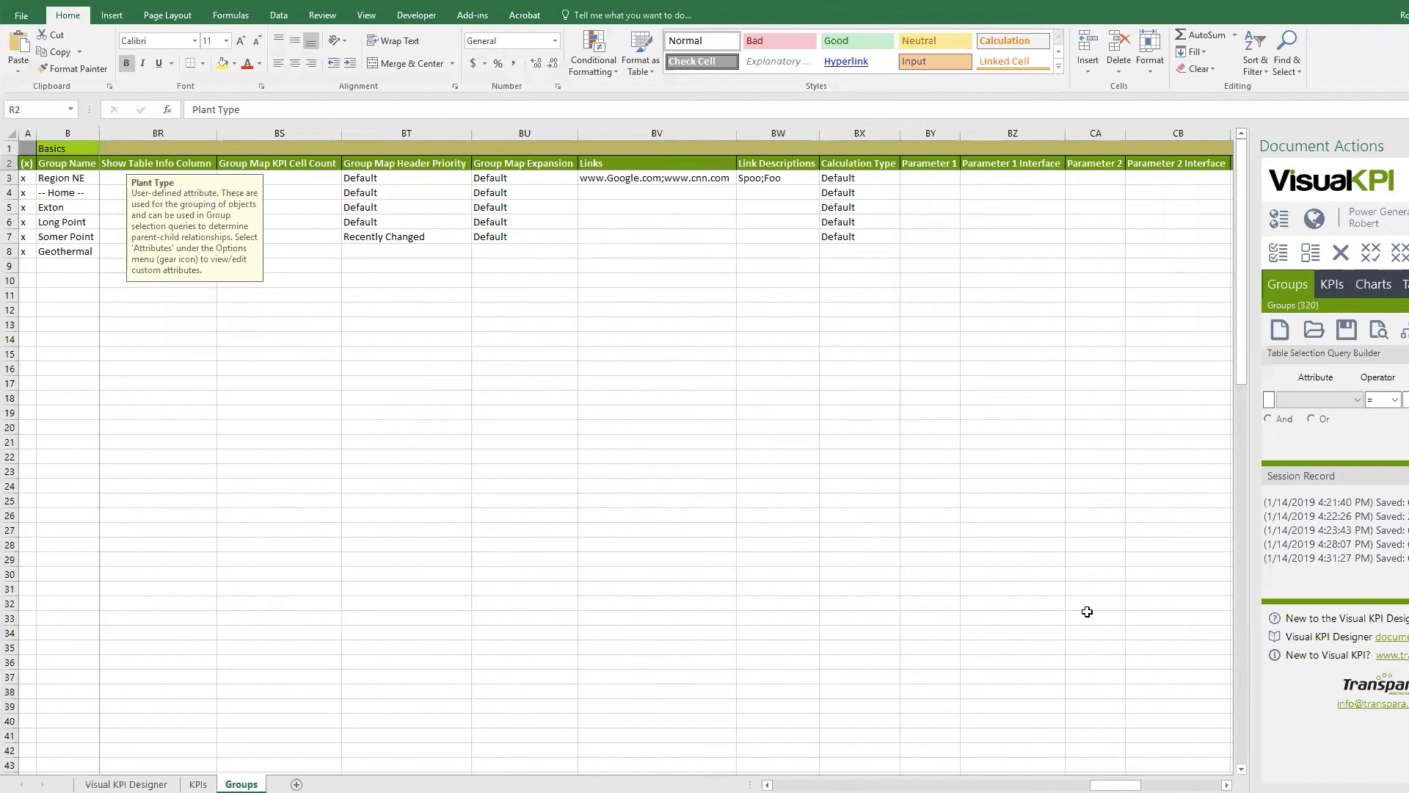
mouse_move(889, 414)
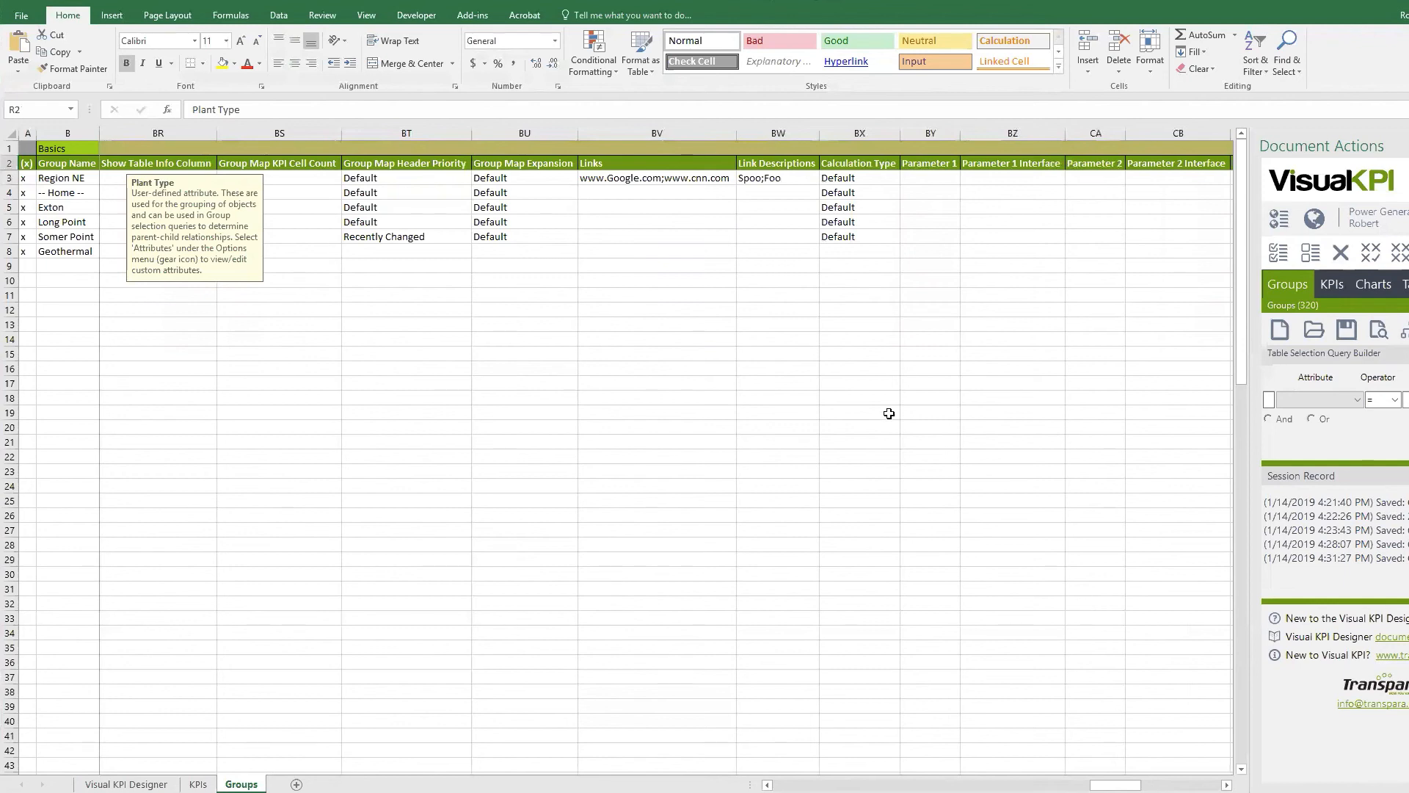
scroll(right, 3)
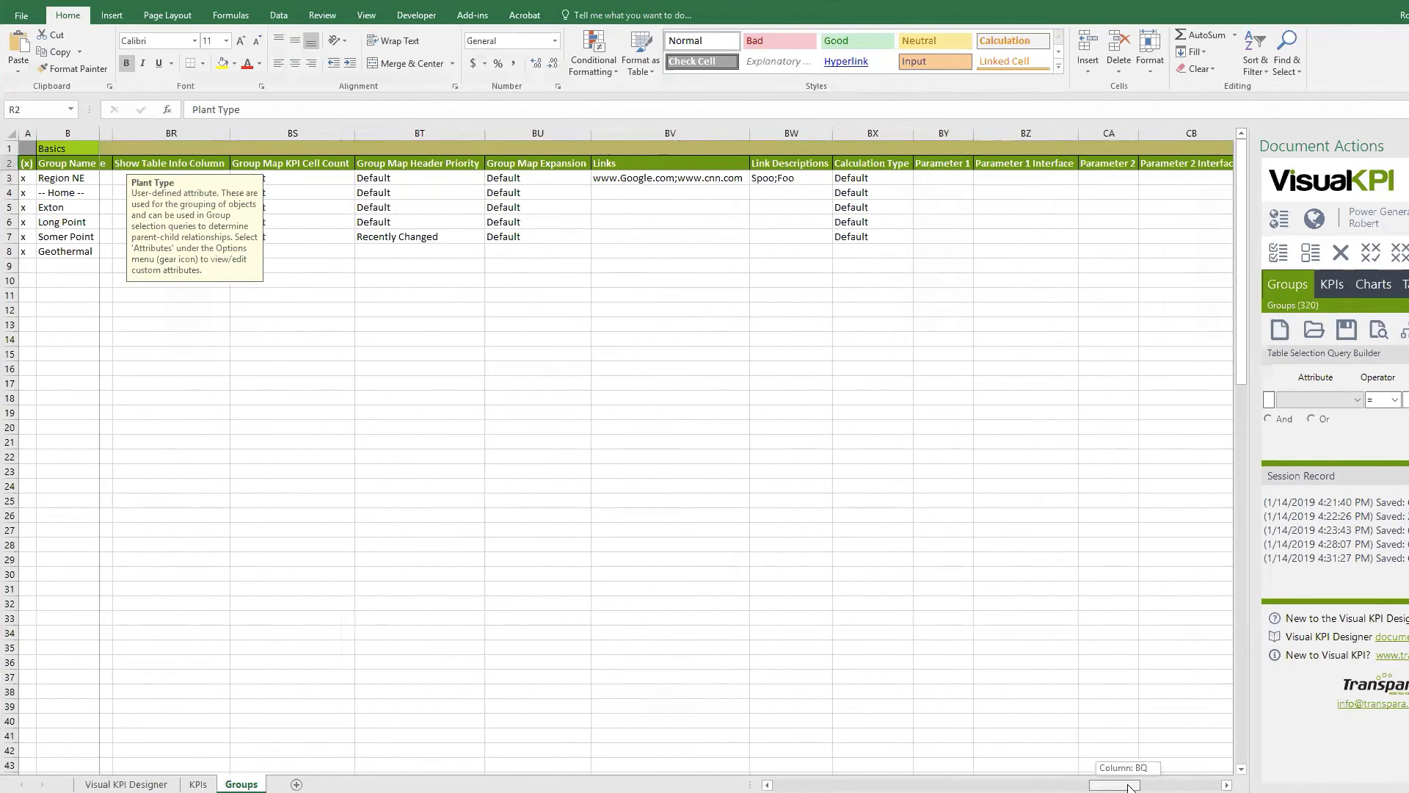
scroll(right, 3)
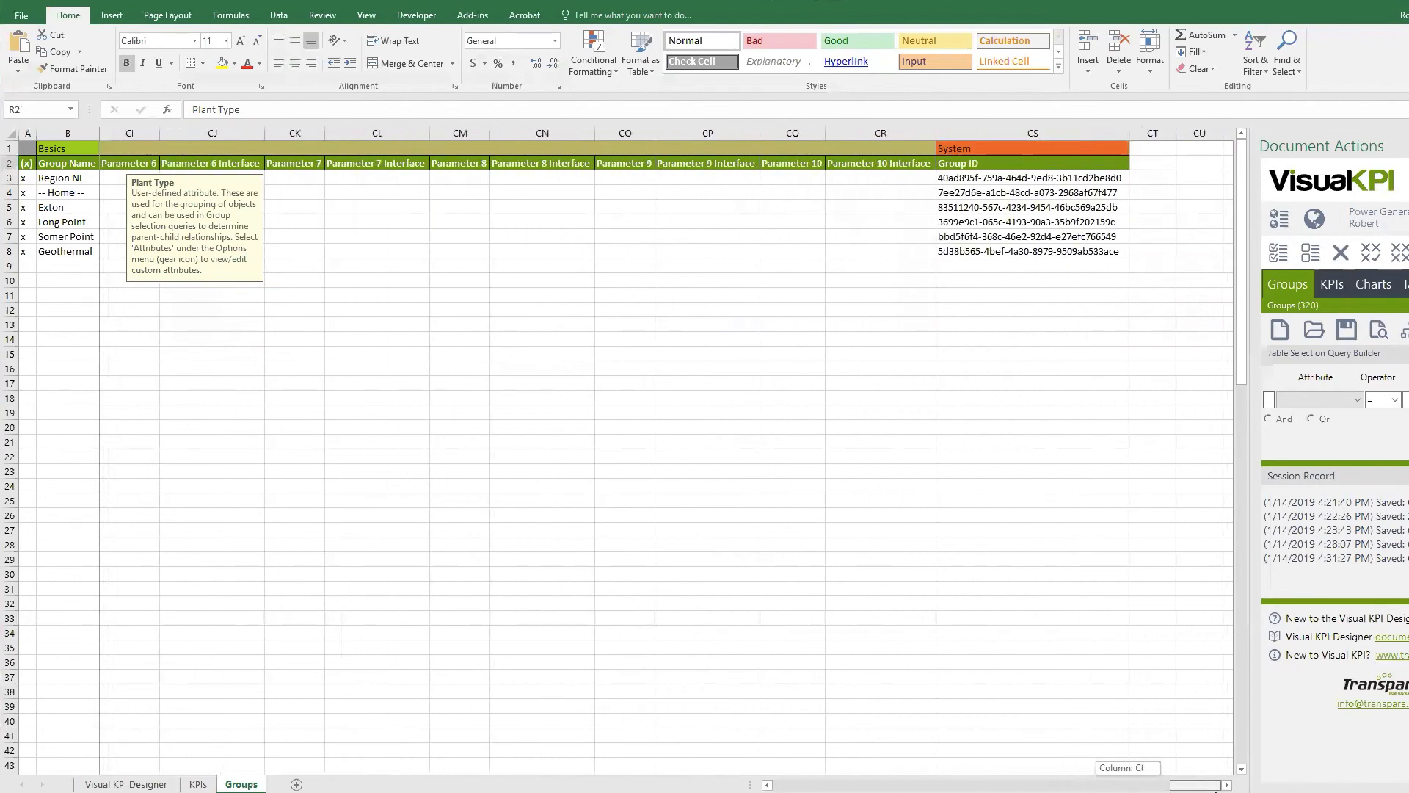
scroll(left, 3)
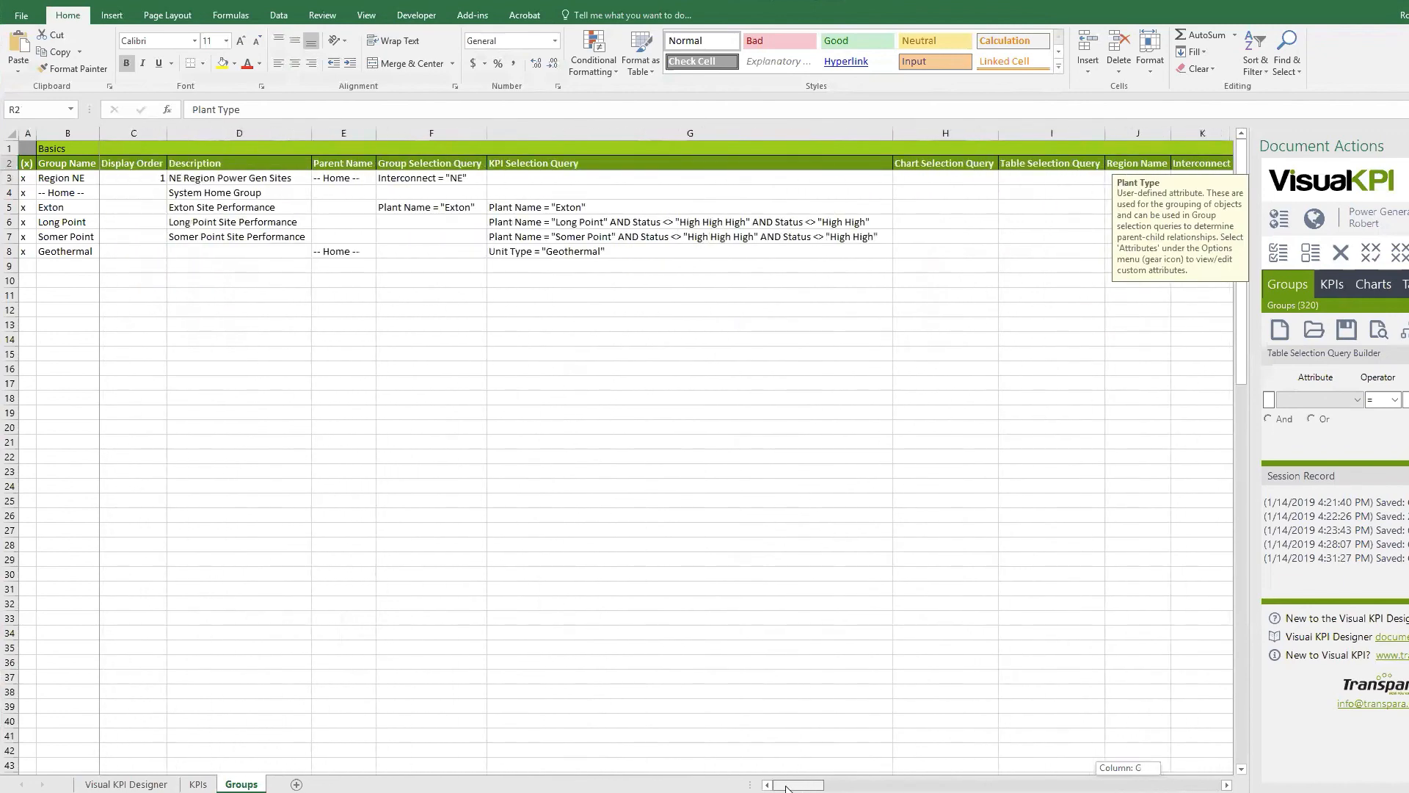
mouse_move(550, 309)
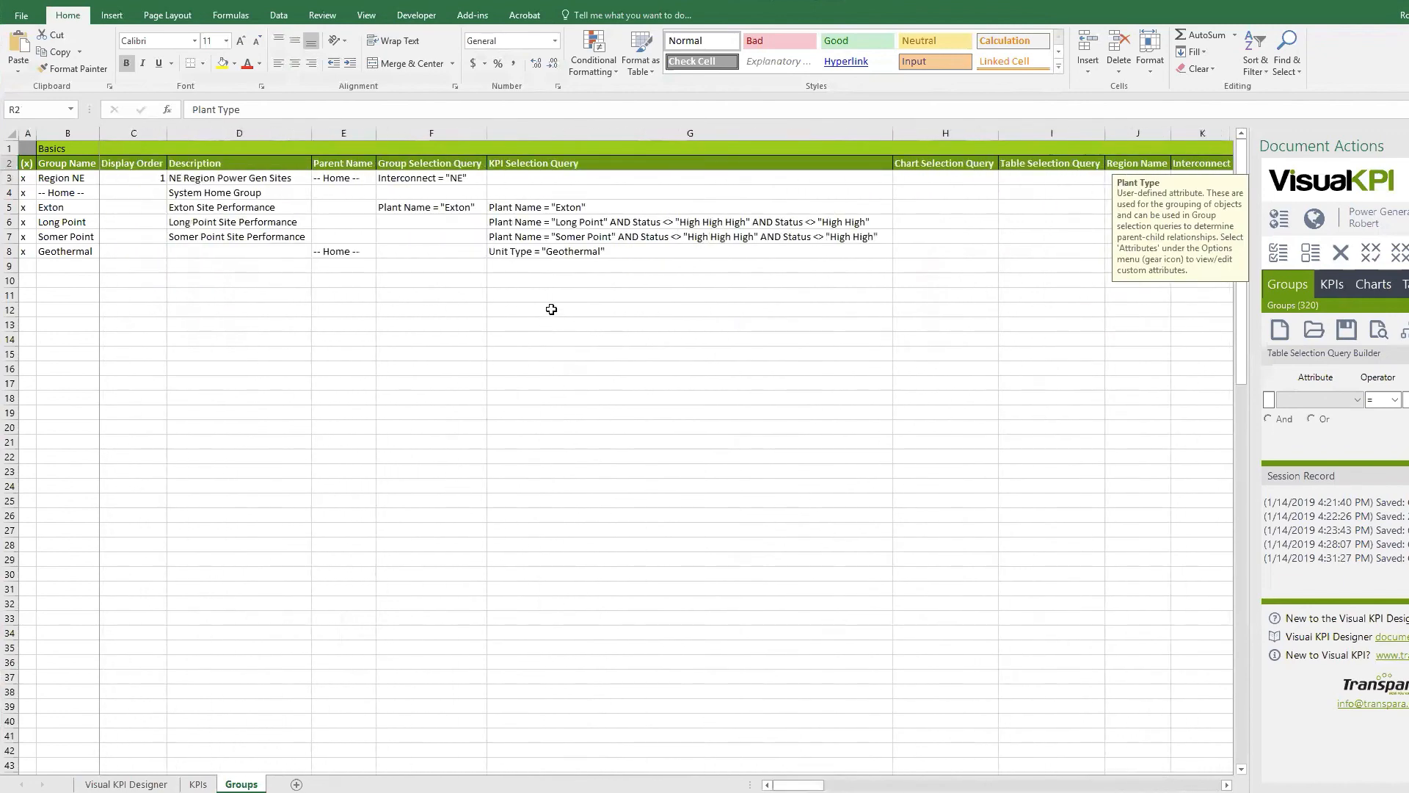